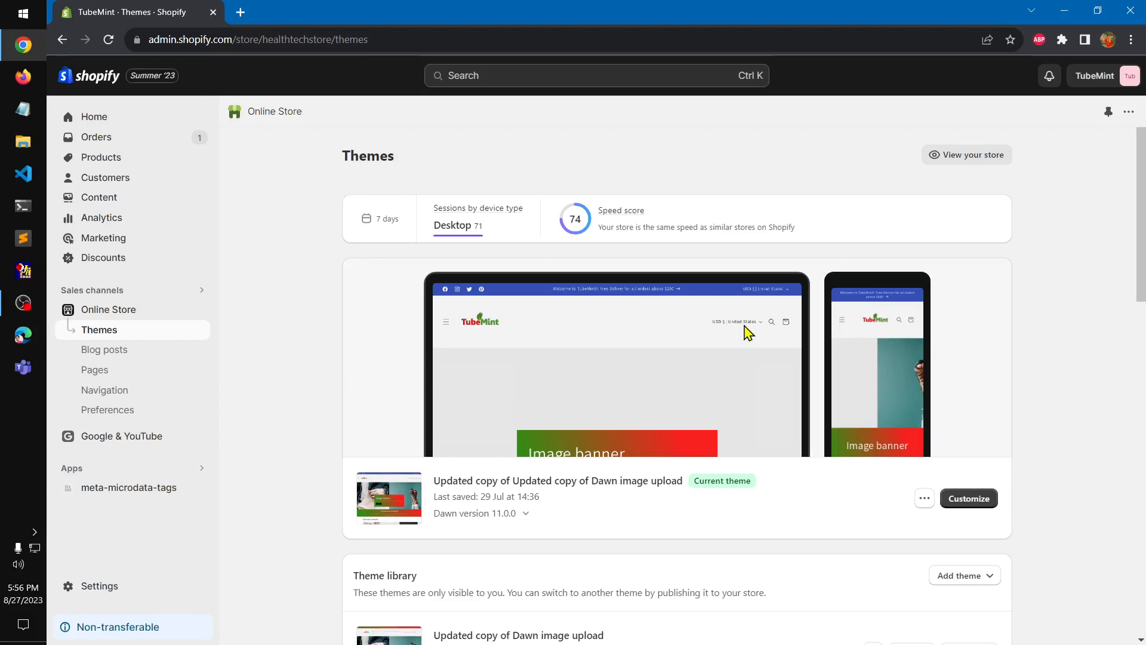
mouse_move(724, 178)
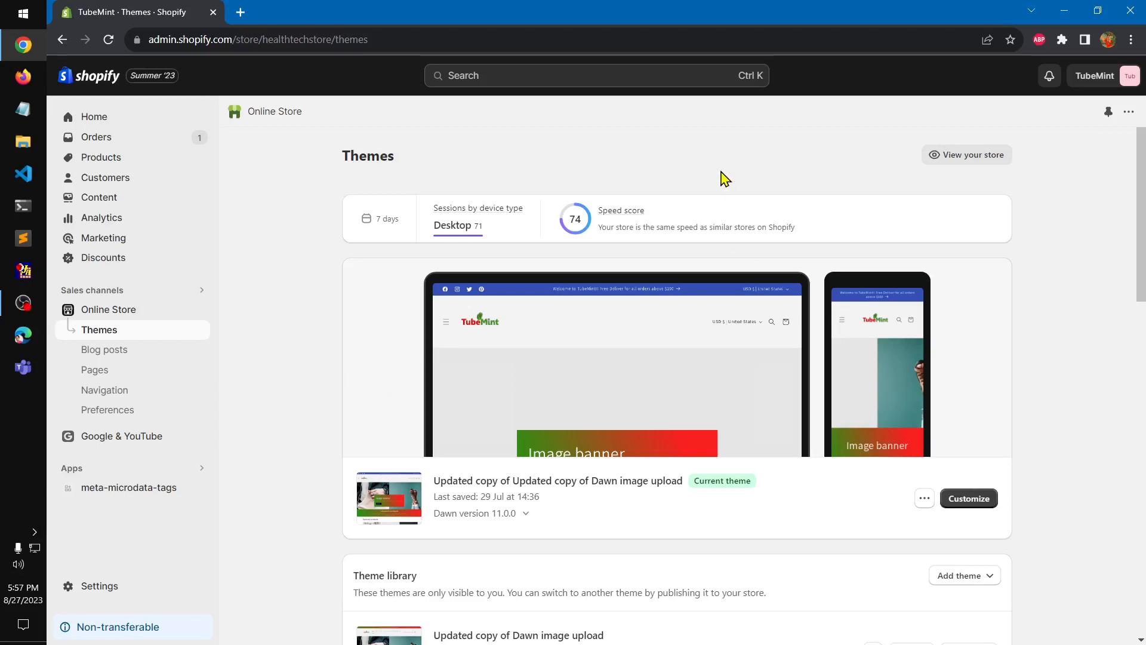
mouse_move(996, 334)
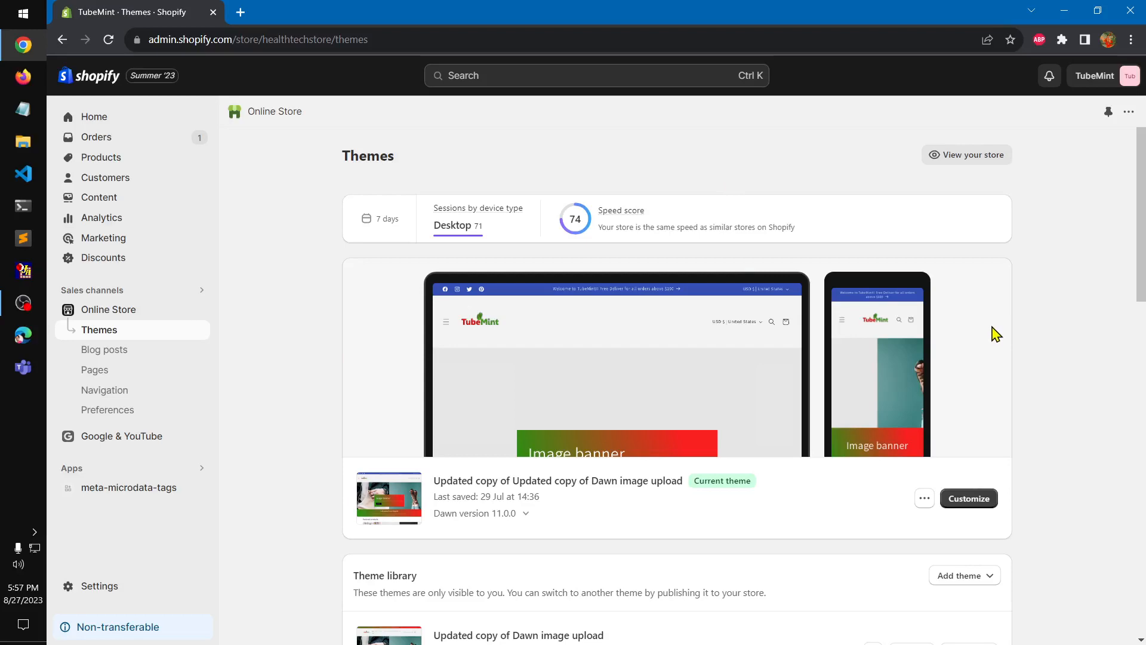
- Scroll the Themes page past the theme library down to Popular free themes
scroll("down", 3)
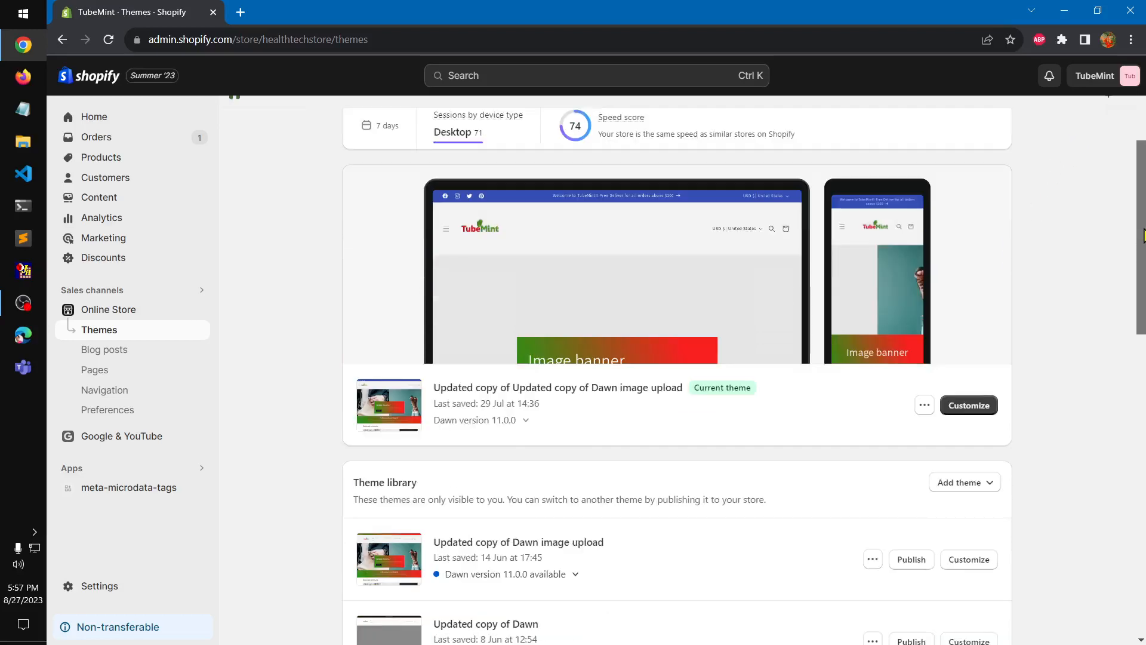
scroll("down", 3)
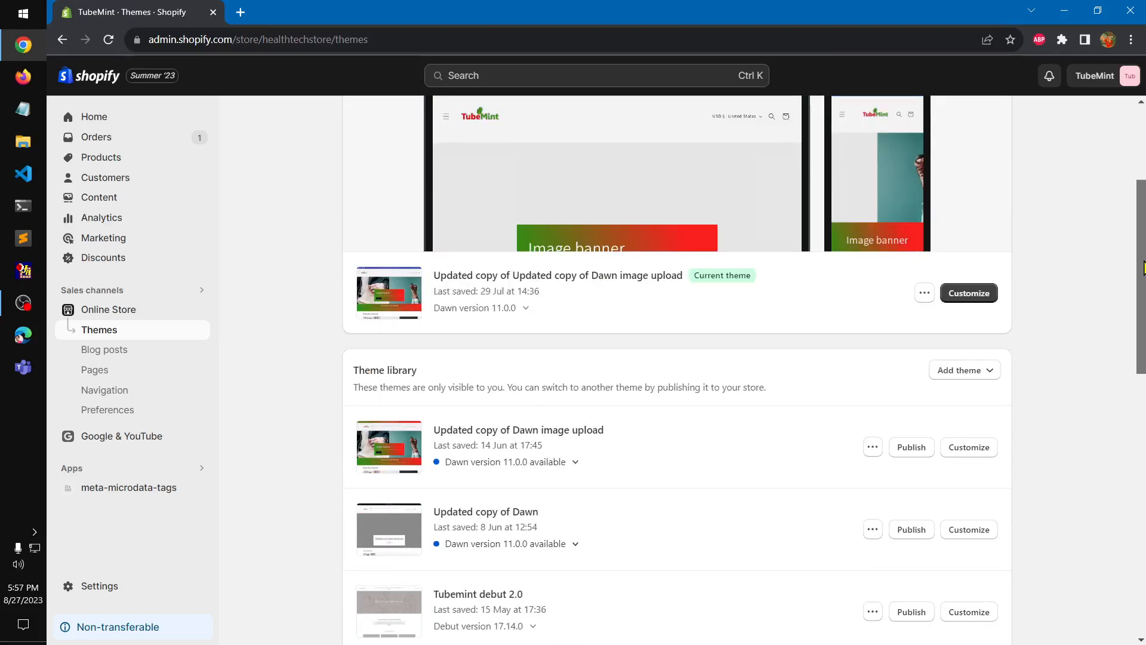
scroll("down", 3)
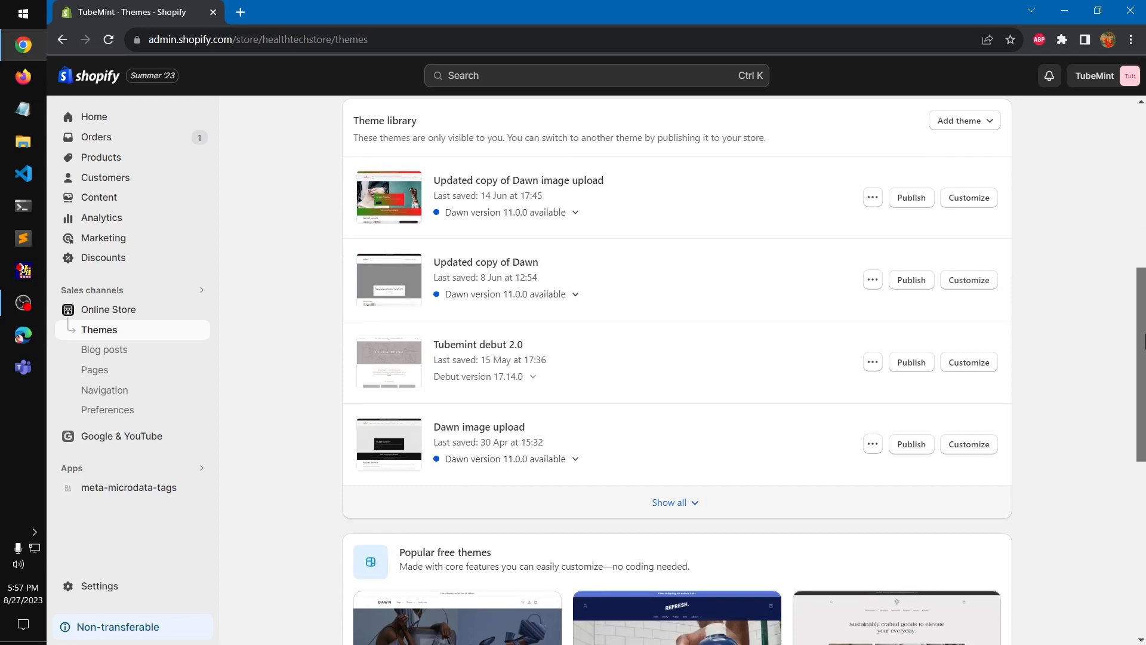
scroll("down", 3)
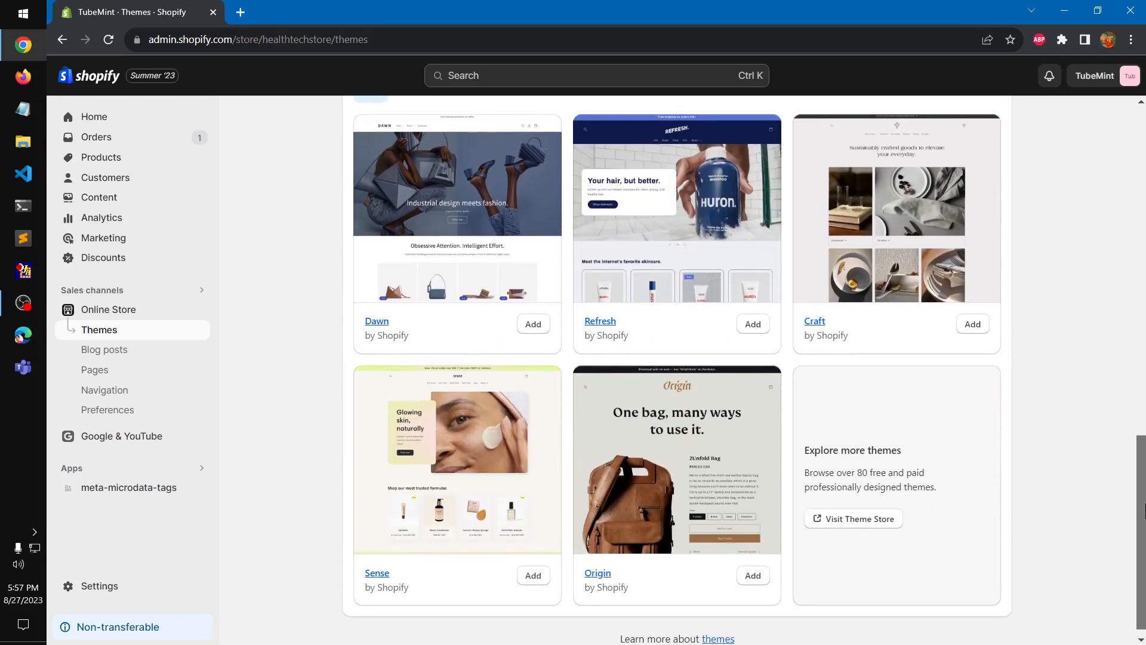
scroll("up", 3)
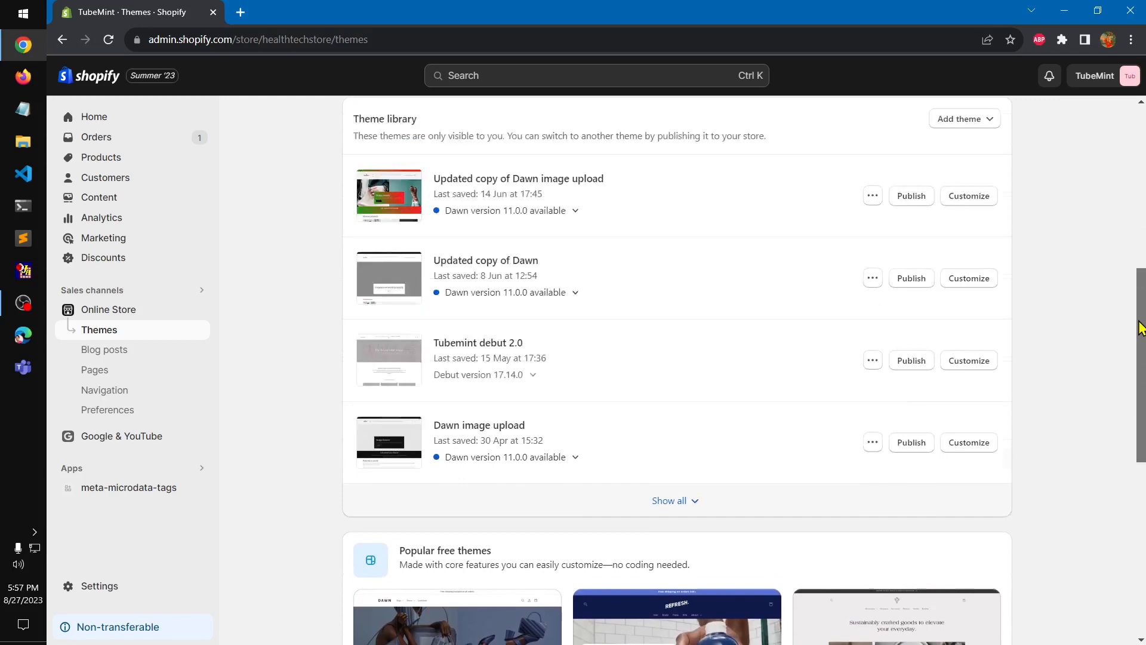
scroll("down", 3)
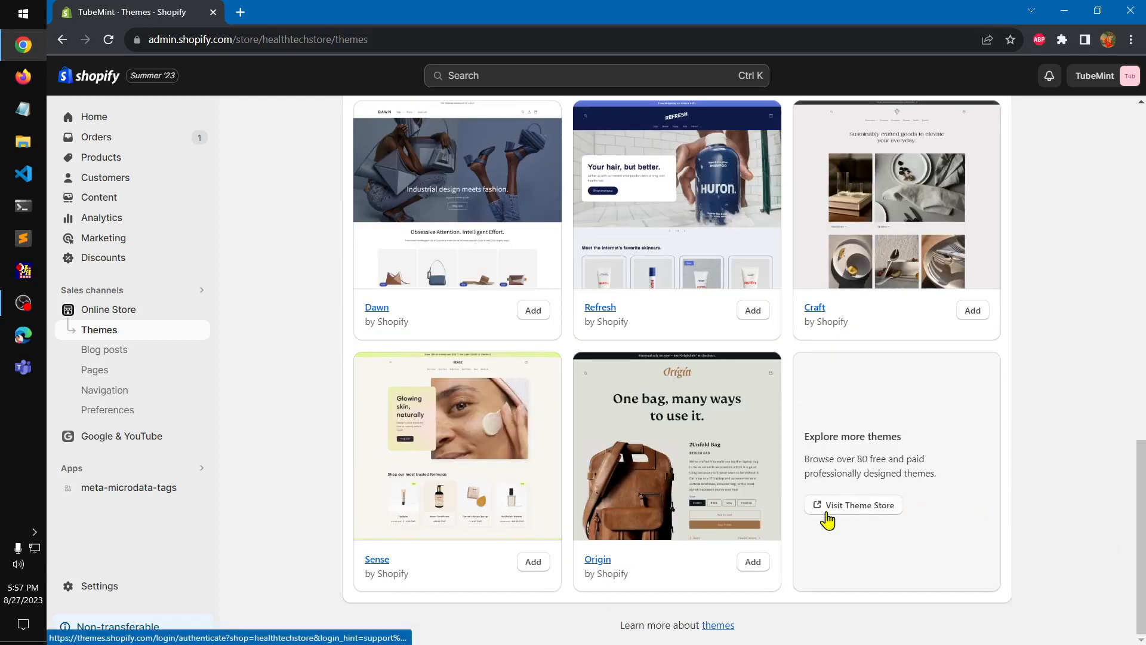
- From the Theme Store, start a free trial of the Woodstock theme
left_click(852, 505)
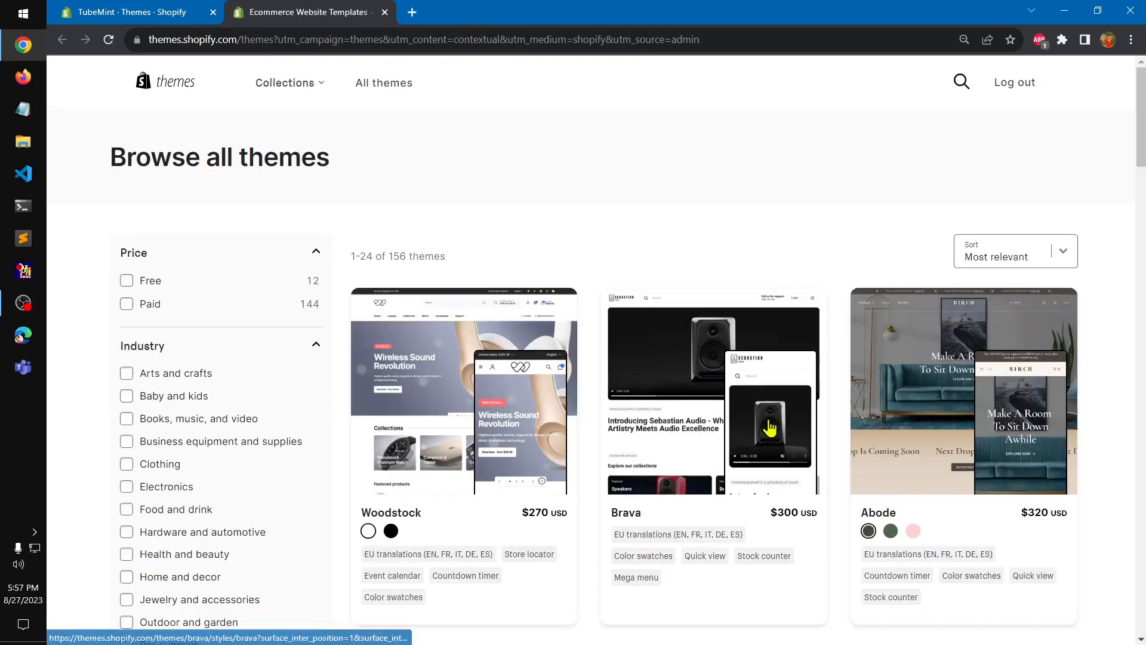
mouse_move(600, 192)
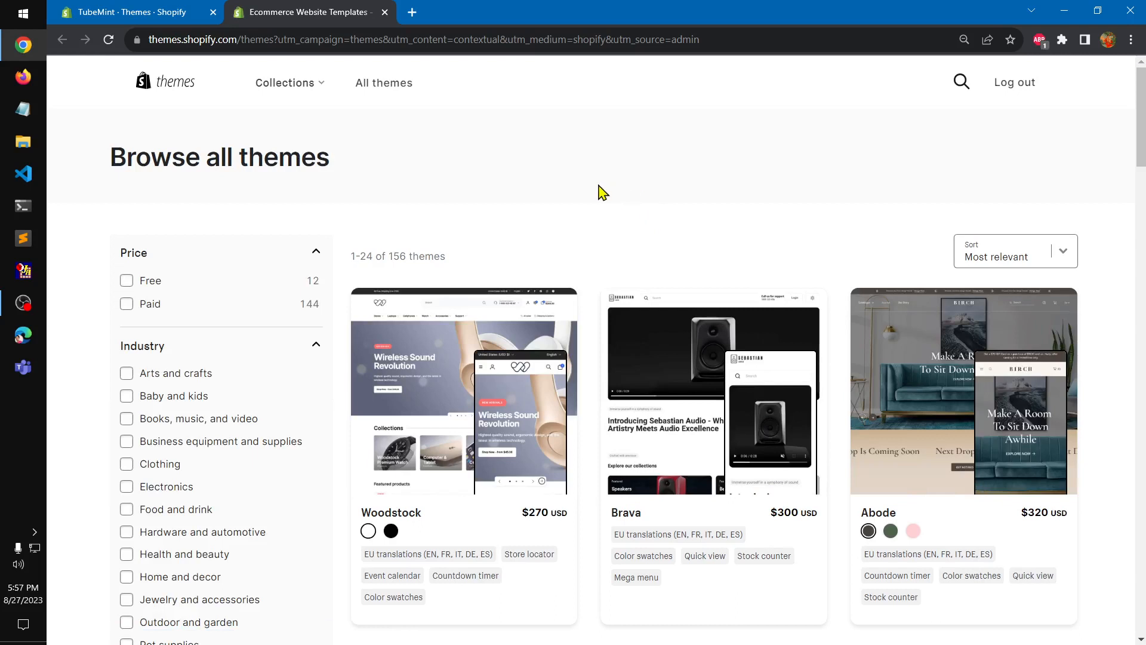
mouse_move(470, 313)
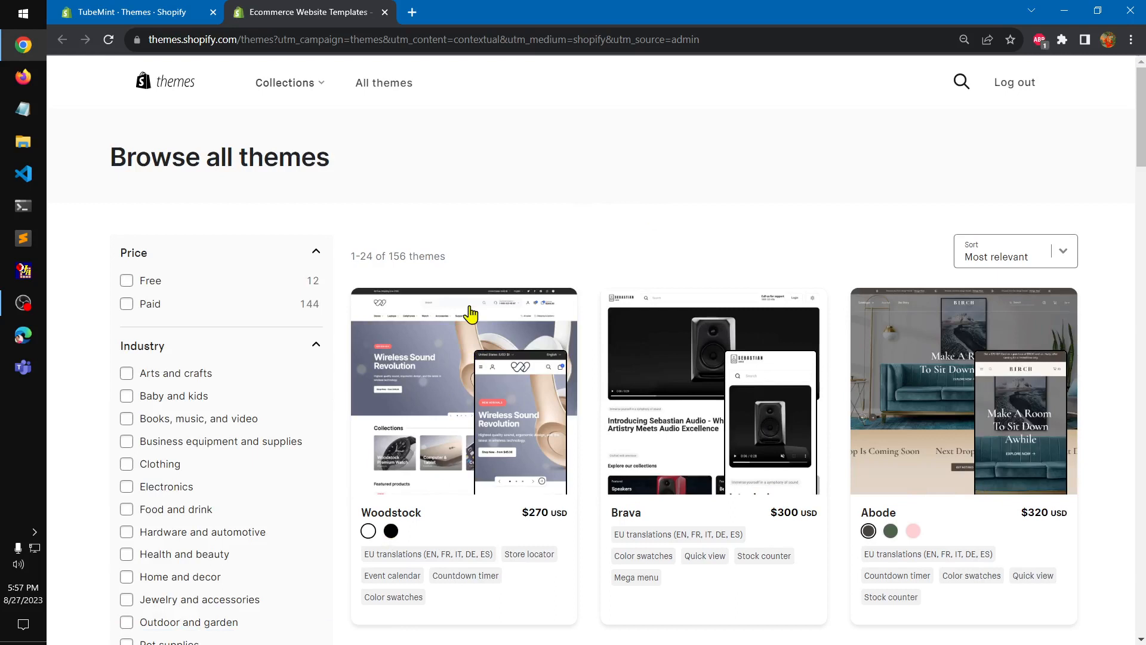
mouse_move(449, 315)
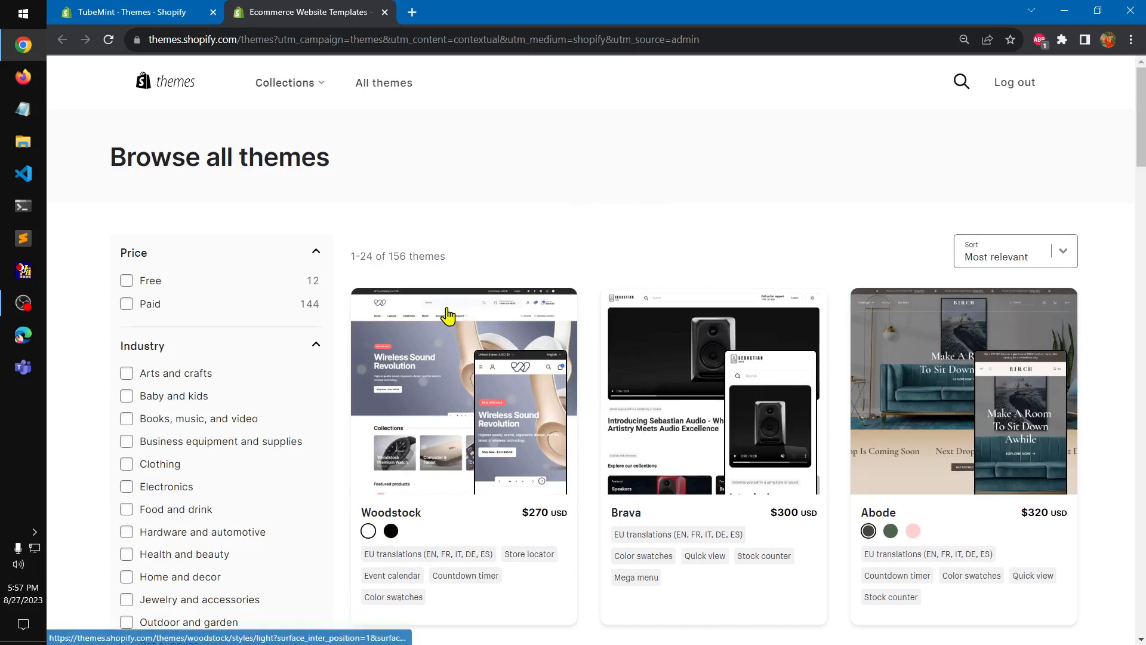
left_click(461, 391)
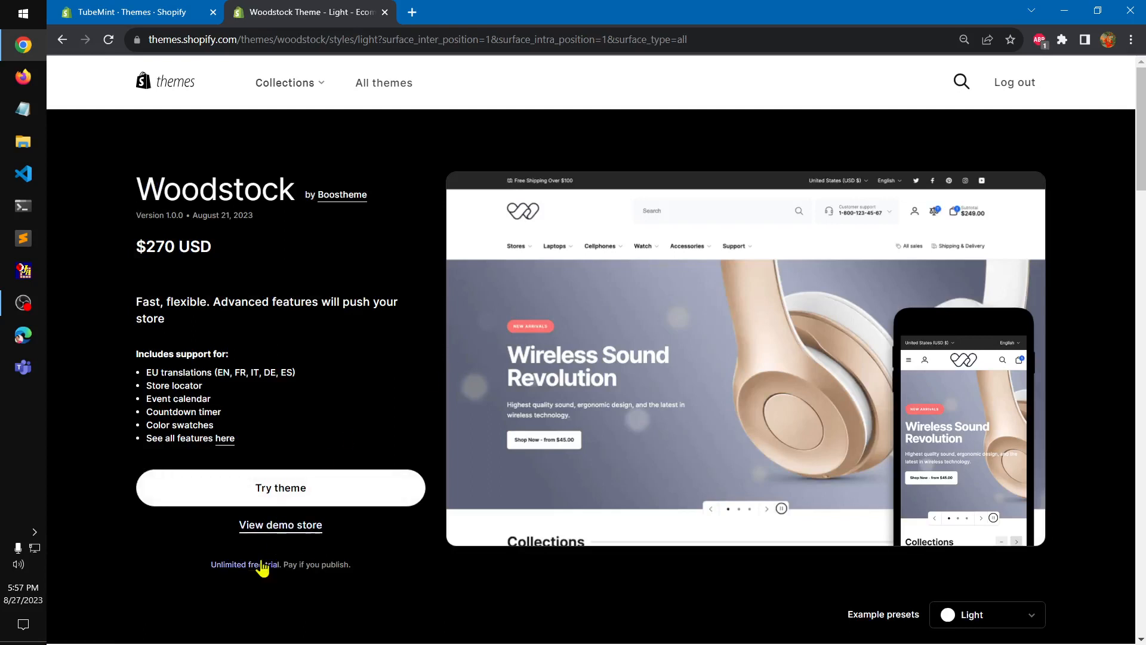
left_click(280, 488)
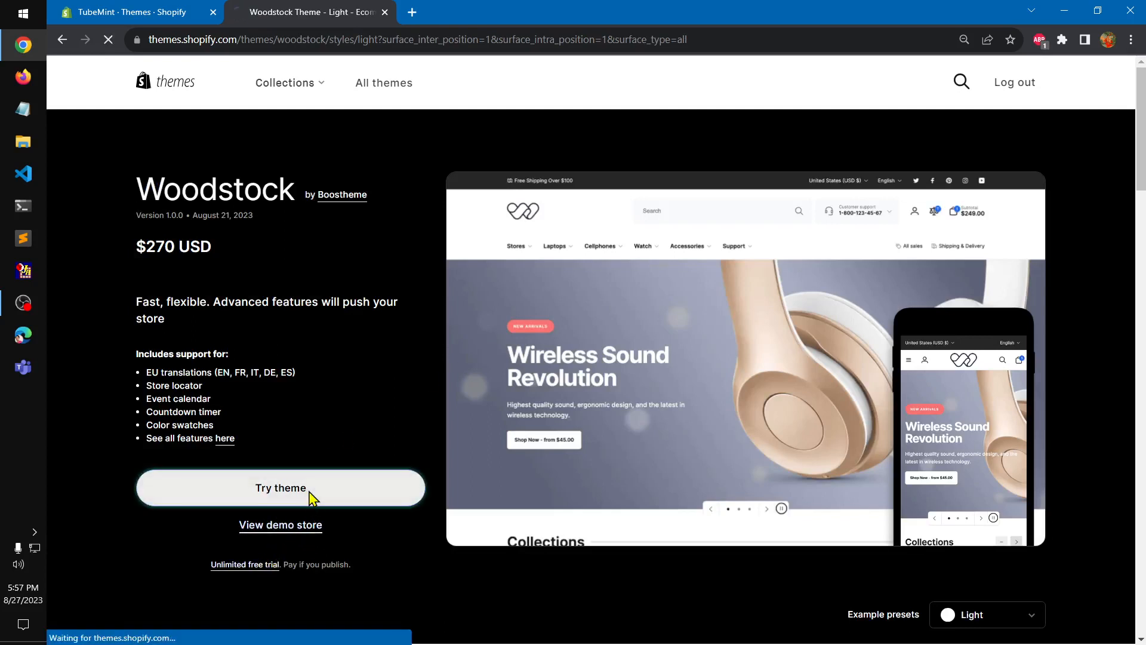
left_click(280, 488)
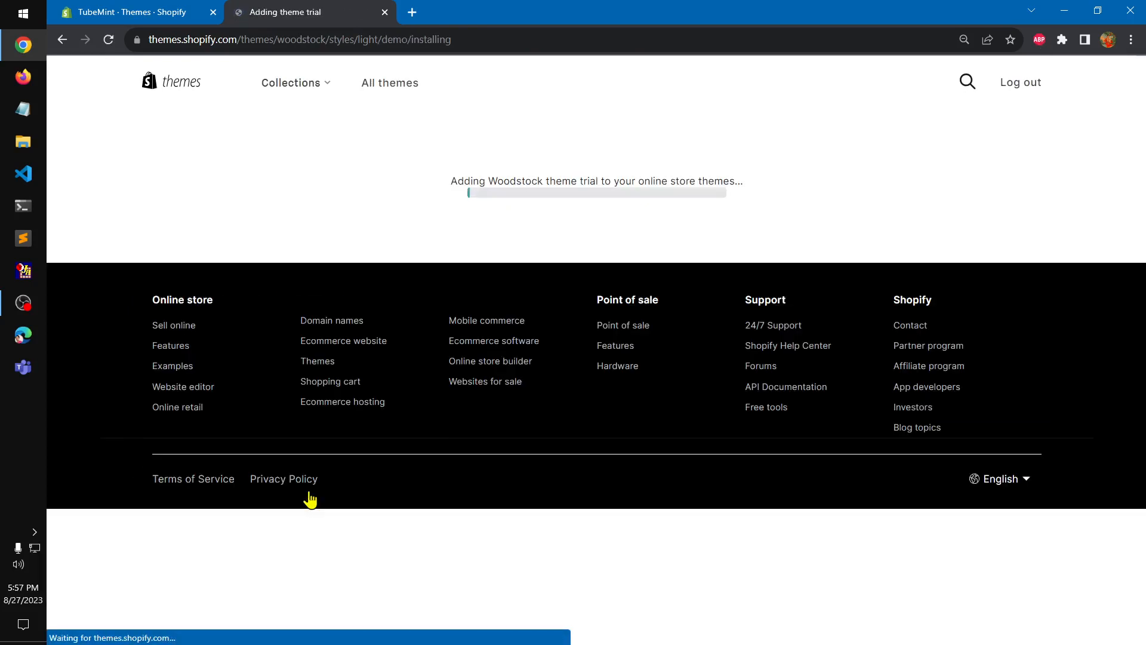
mouse_move(608, 508)
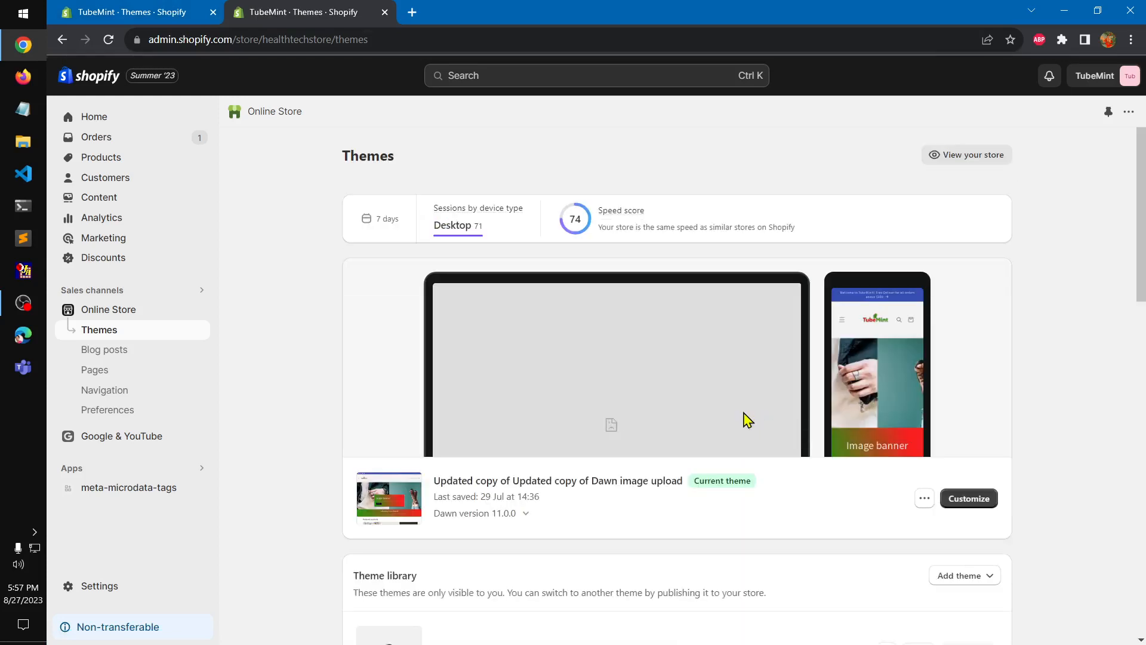
- Scroll the theme library to see the loading Woodstock trial and Popular free themes
scroll("down", 3)
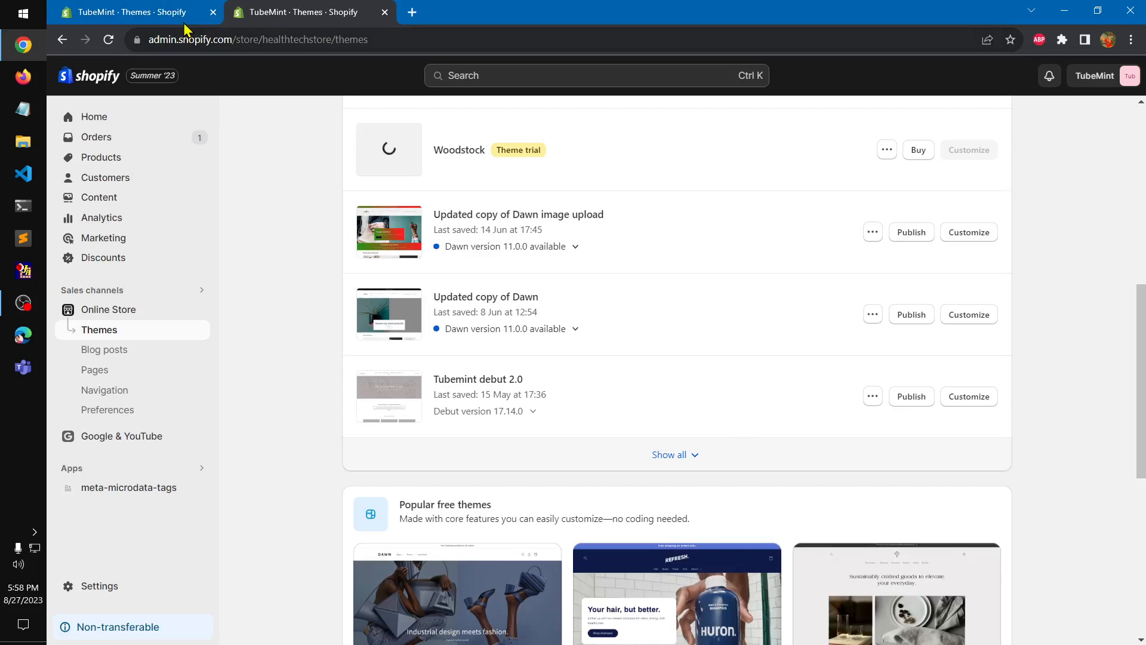
scroll("down", 3)
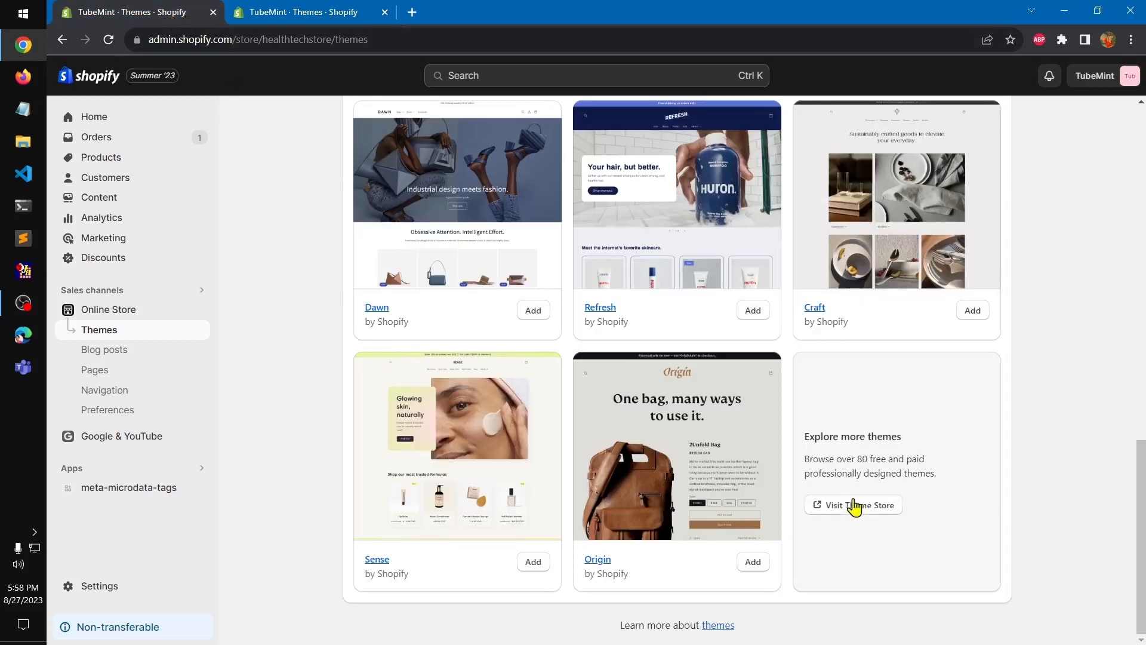
- Reopen Woodstock in the Theme Store, view its demo store, and close the duplicate admin tab
left_click(853, 505)
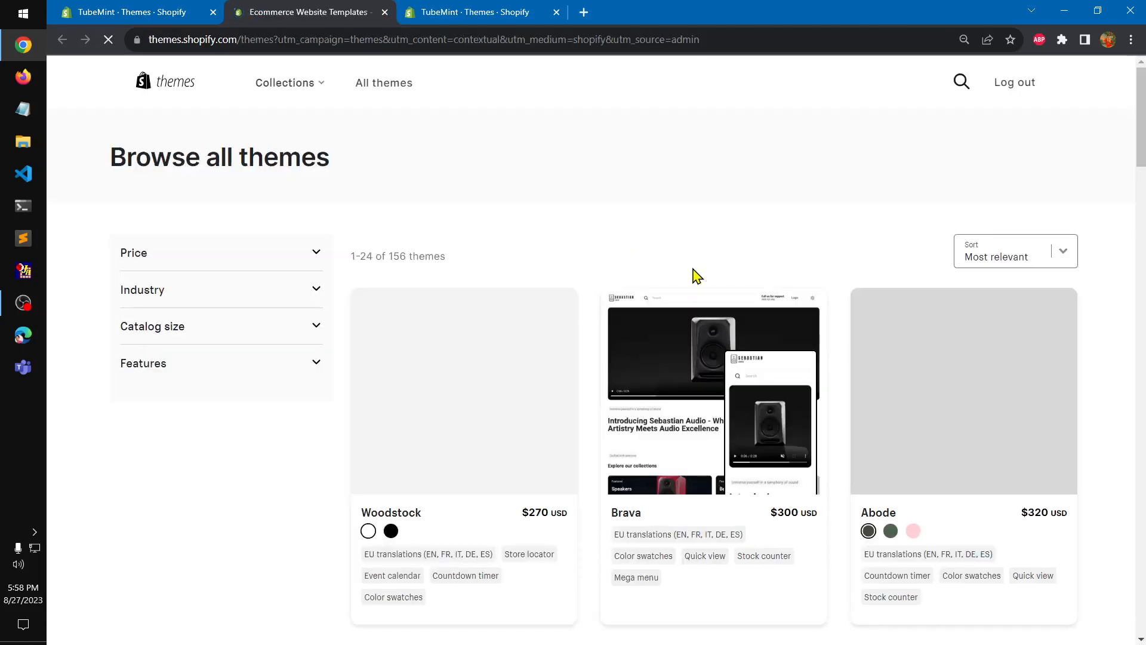
left_click(219, 253)
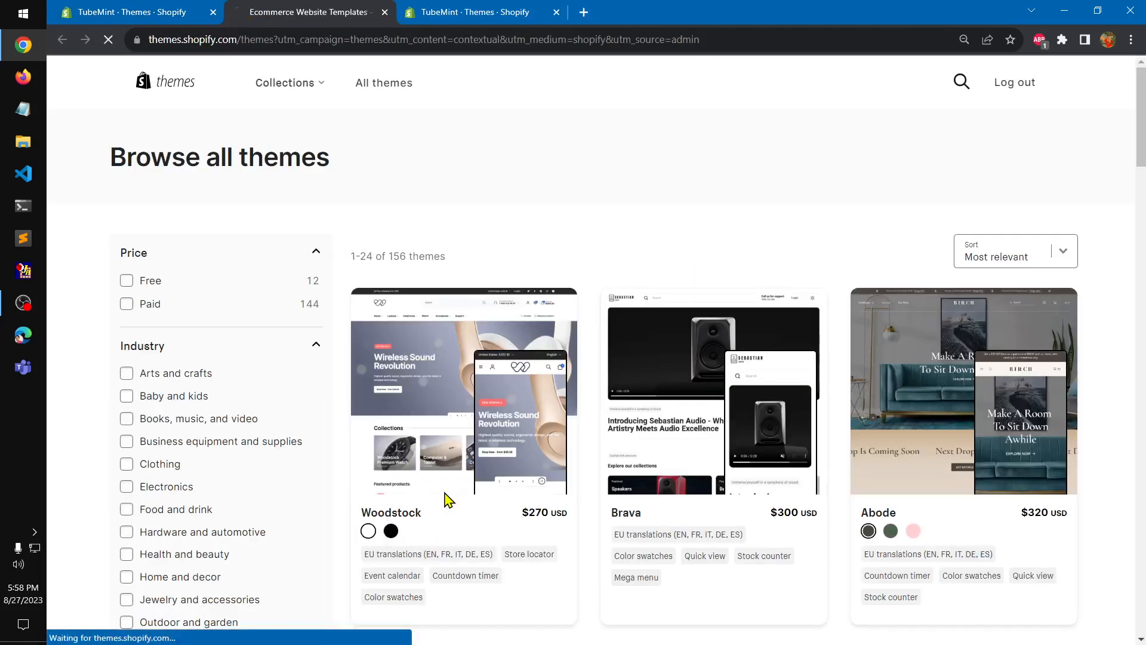
left_click(462, 391)
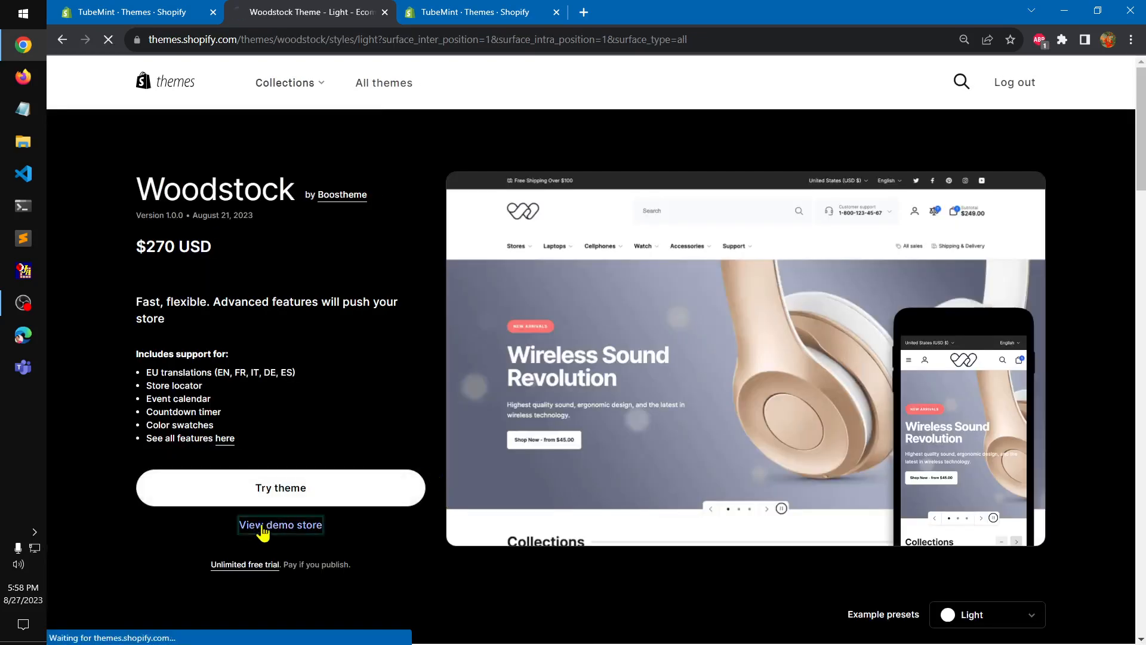
left_click(475, 12)
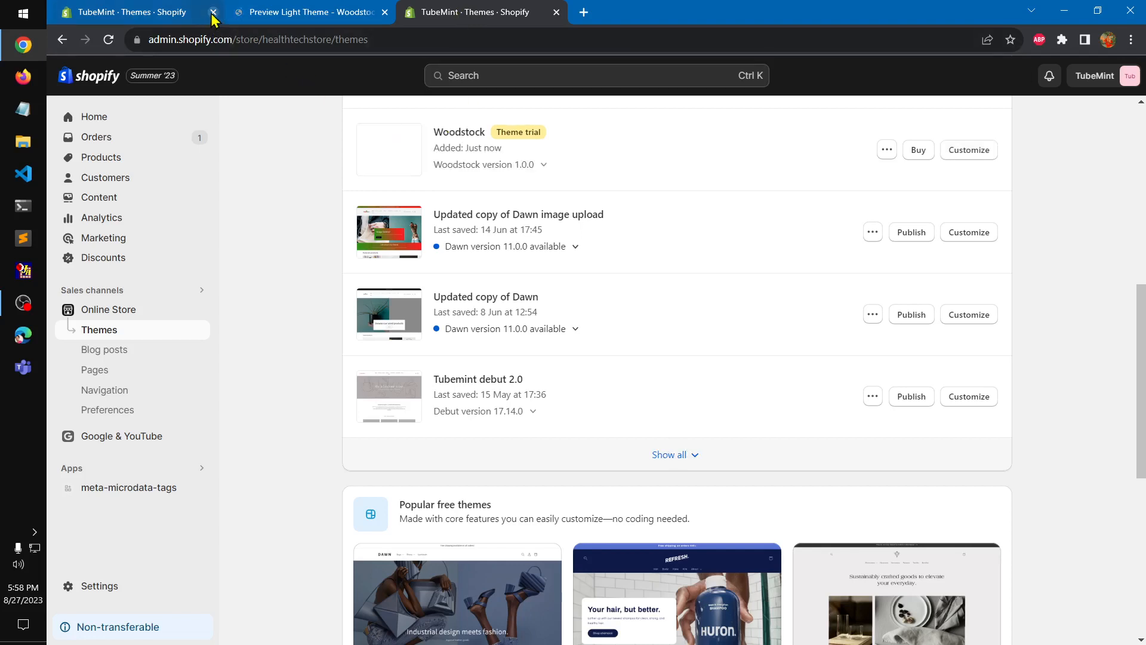
left_click(212, 13)
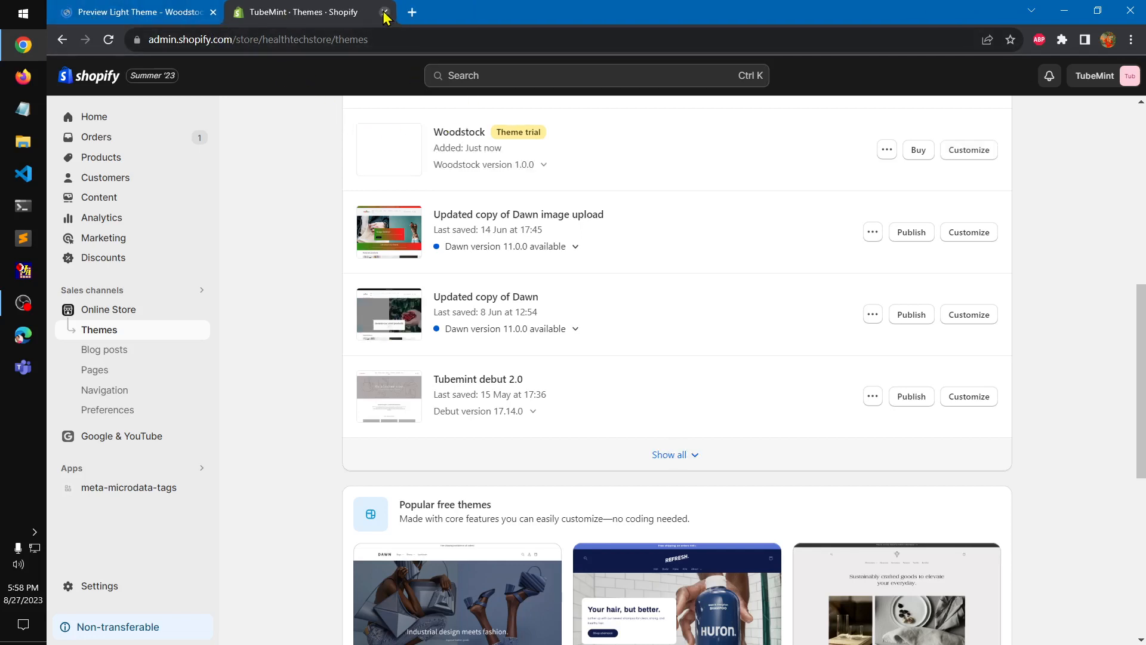
- In the Woodstock Light demo, expand the Customer support dropdown of city phone numbers, then close it
left_click(384, 12)
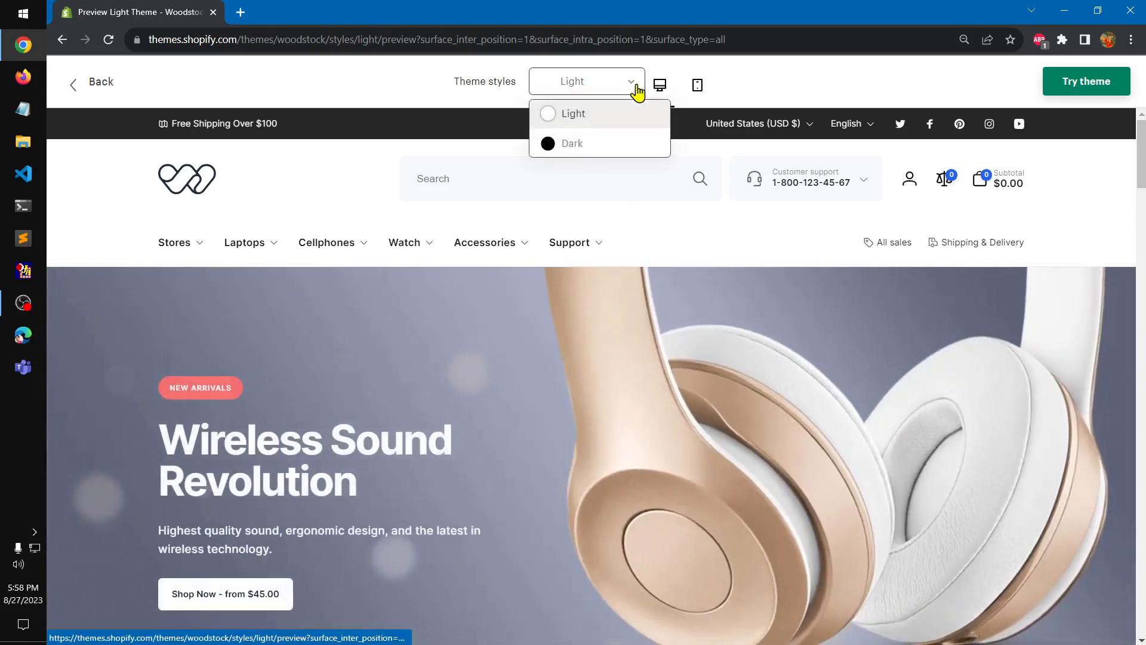
mouse_move(707, 252)
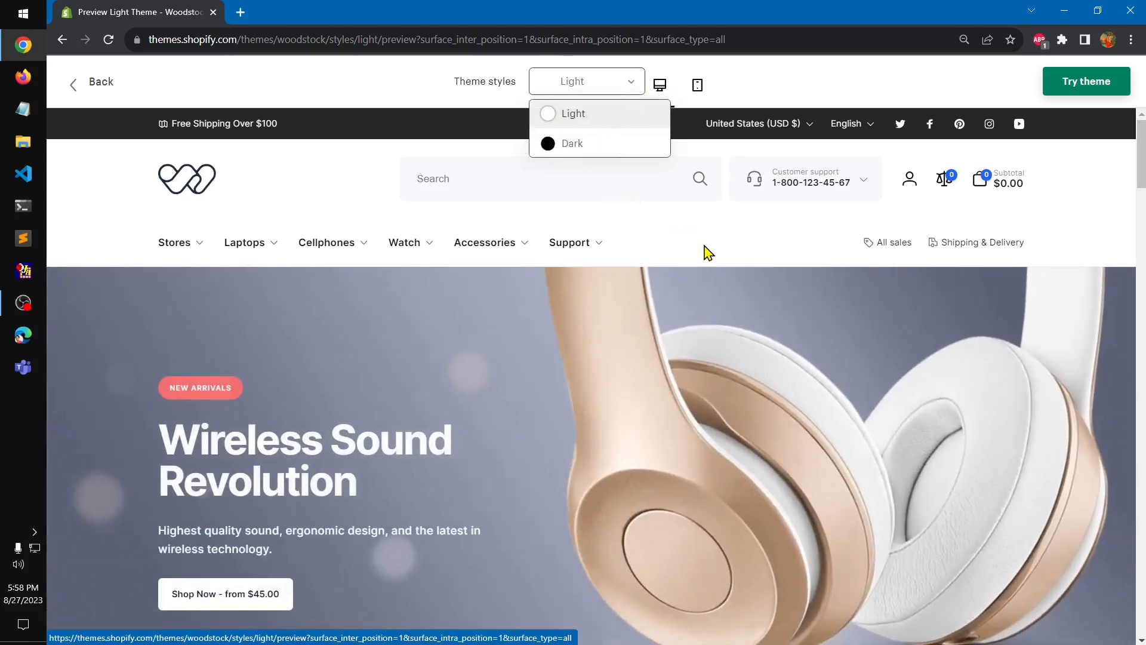
left_click(573, 114)
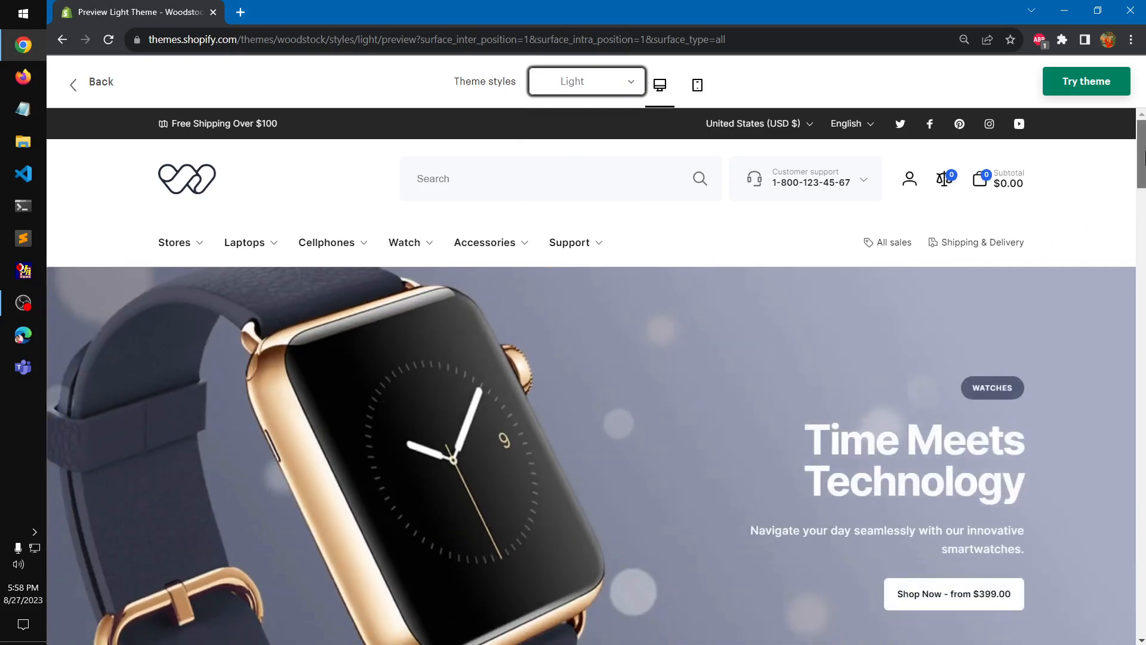
mouse_move(973, 183)
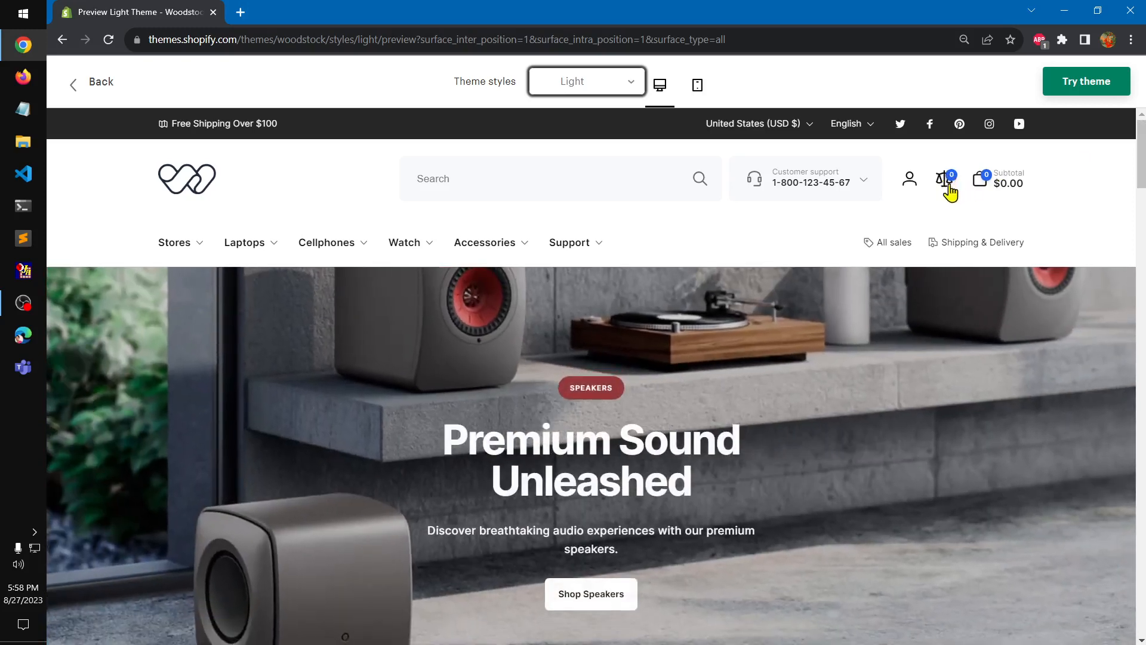
mouse_move(984, 182)
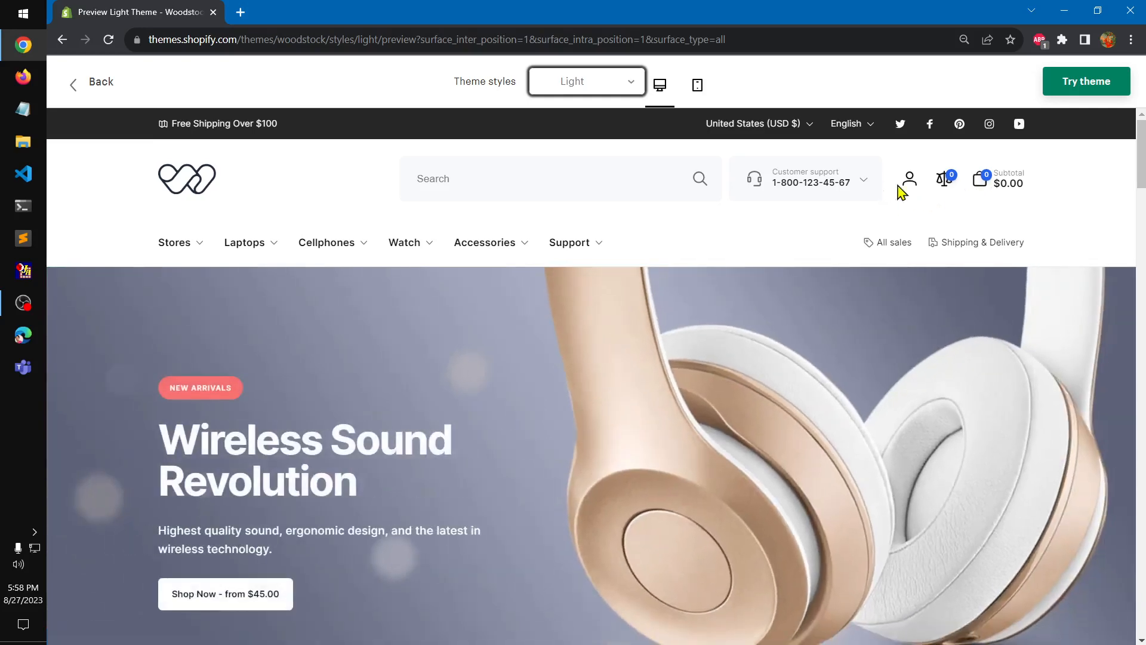
mouse_move(724, 192)
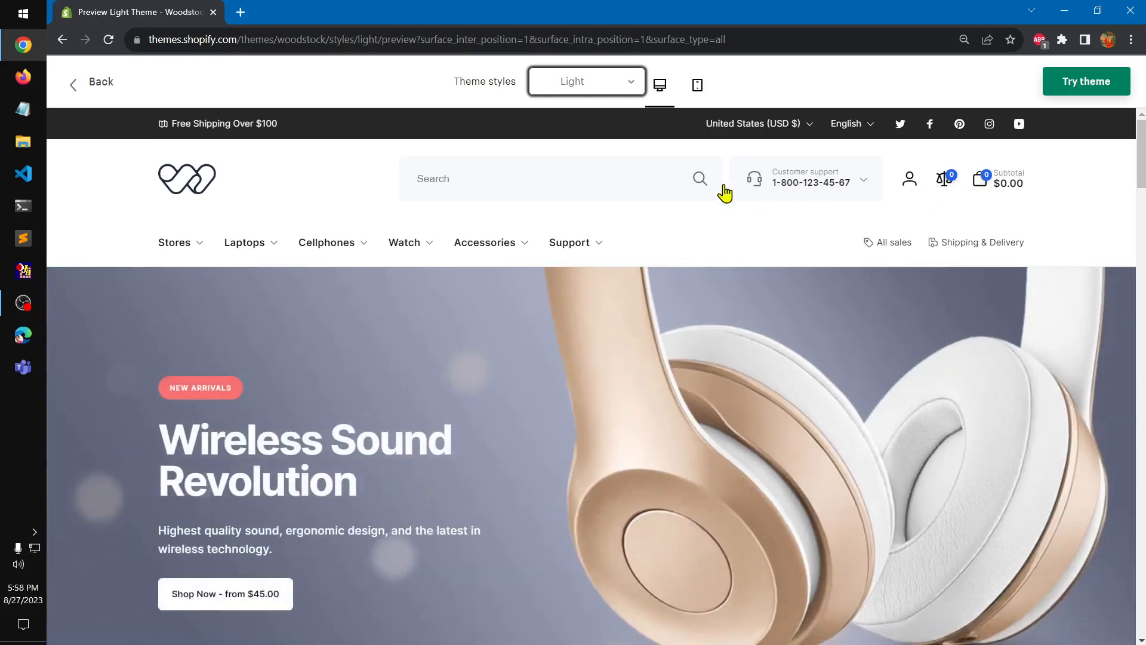
left_click(804, 179)
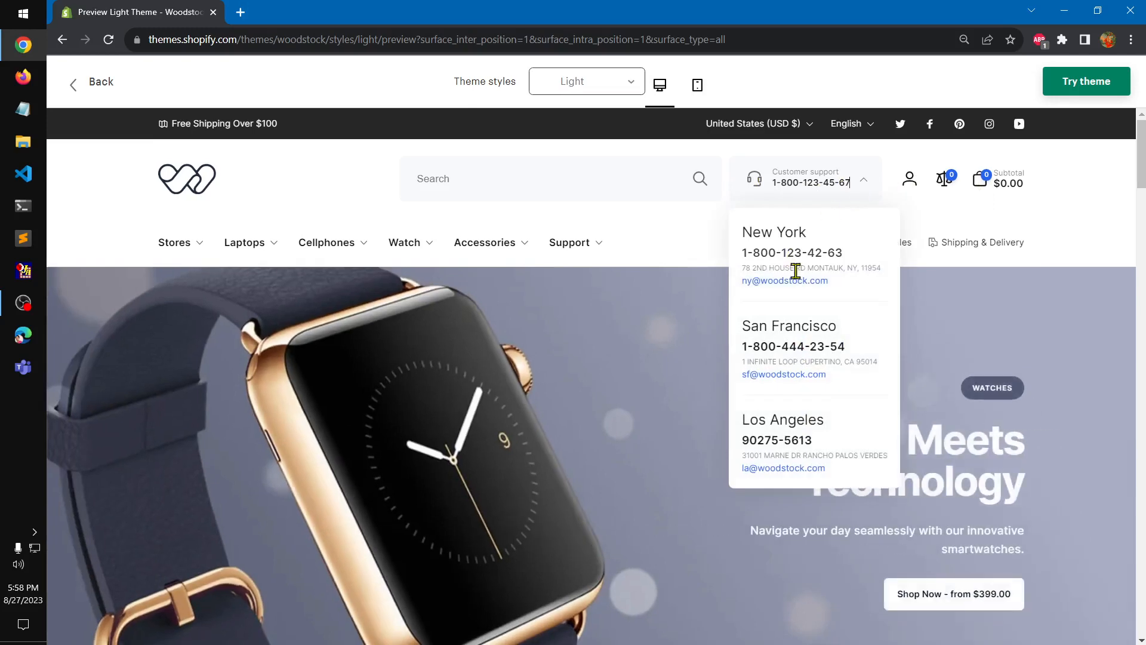
mouse_move(1044, 510)
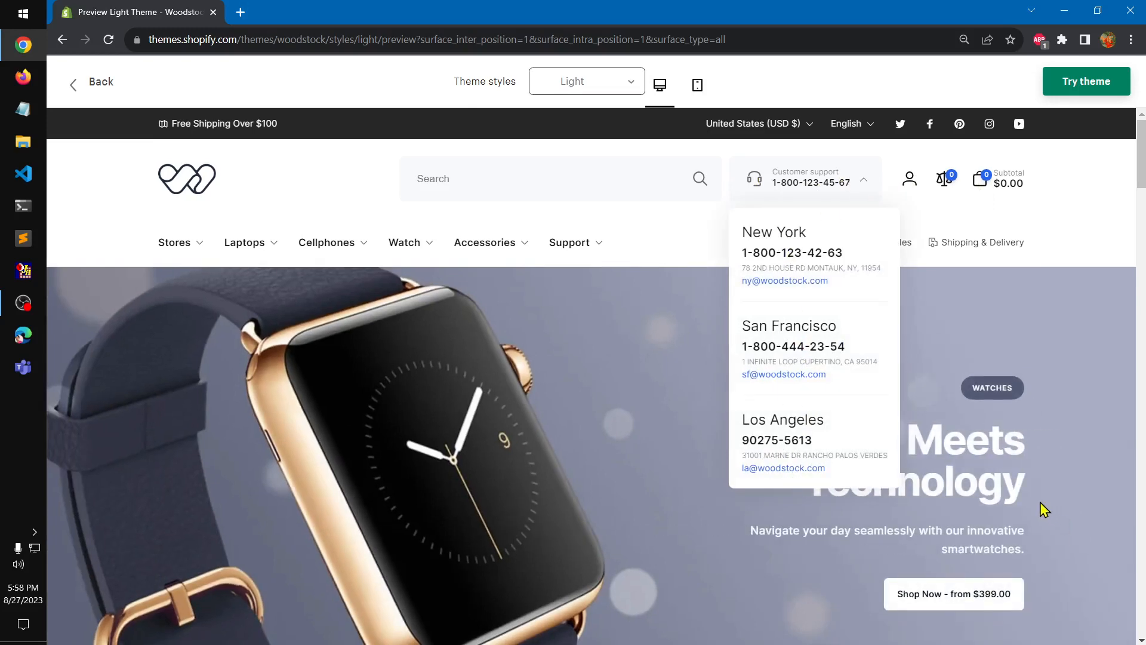
mouse_move(1062, 220)
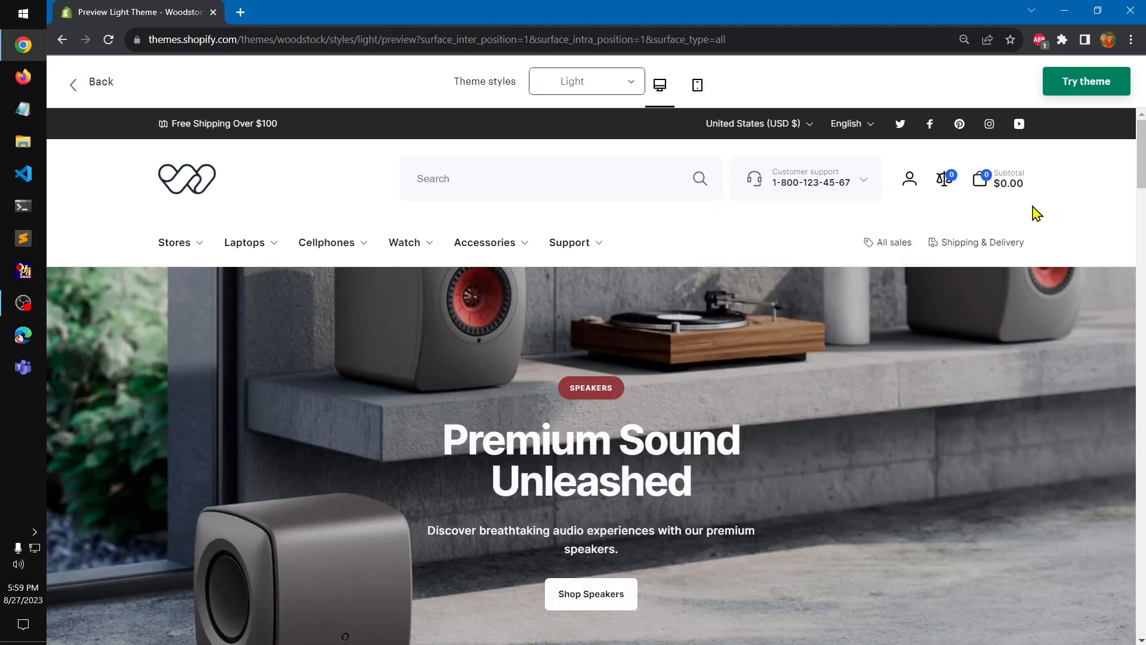
left_click(561, 178)
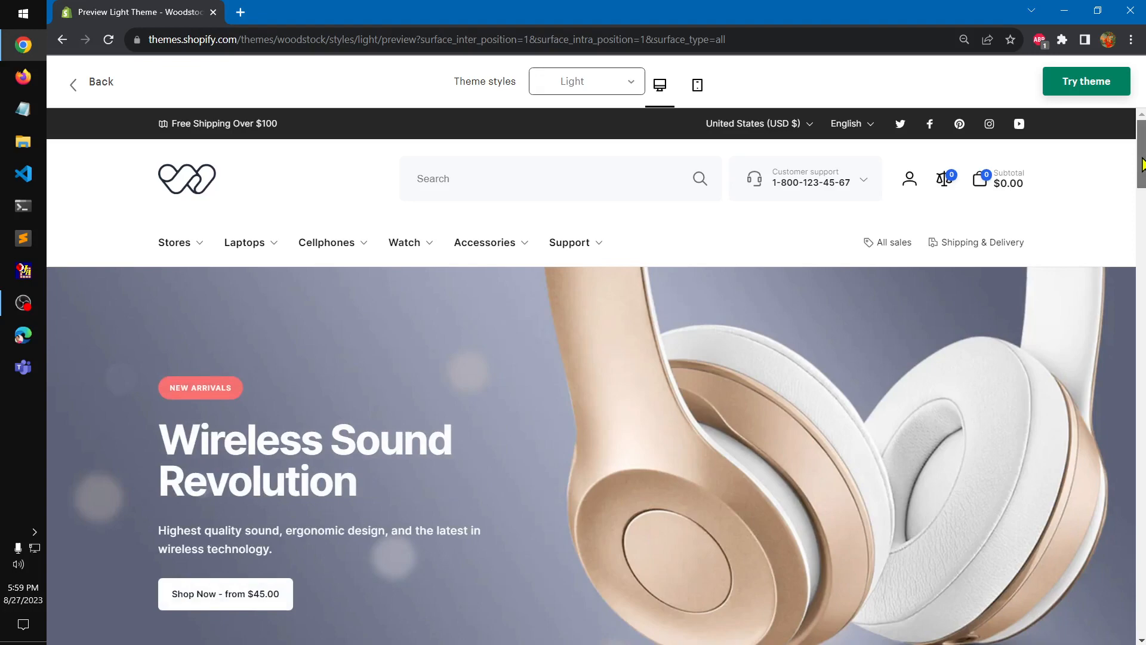
scroll("down", 3)
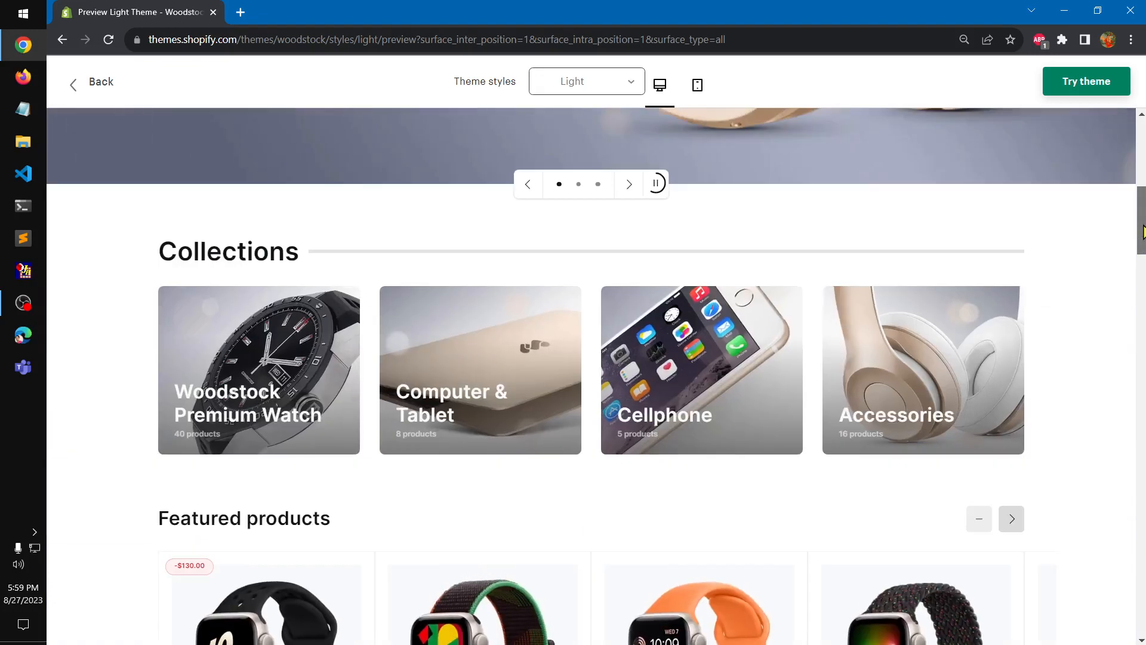
scroll("up", 3)
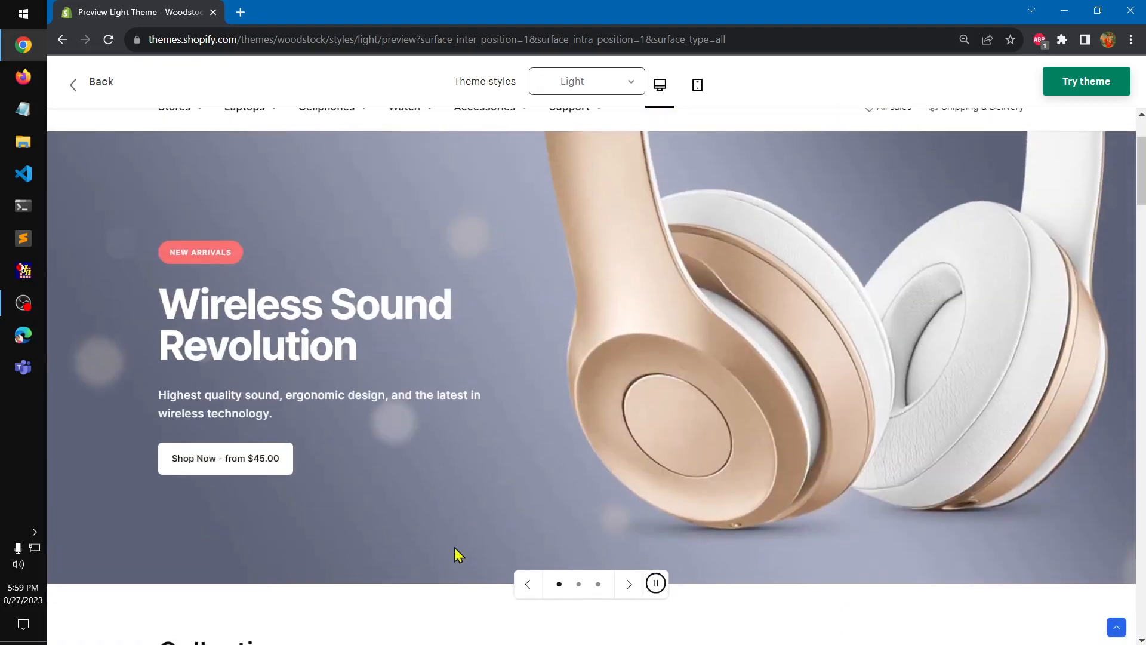
left_click(629, 584)
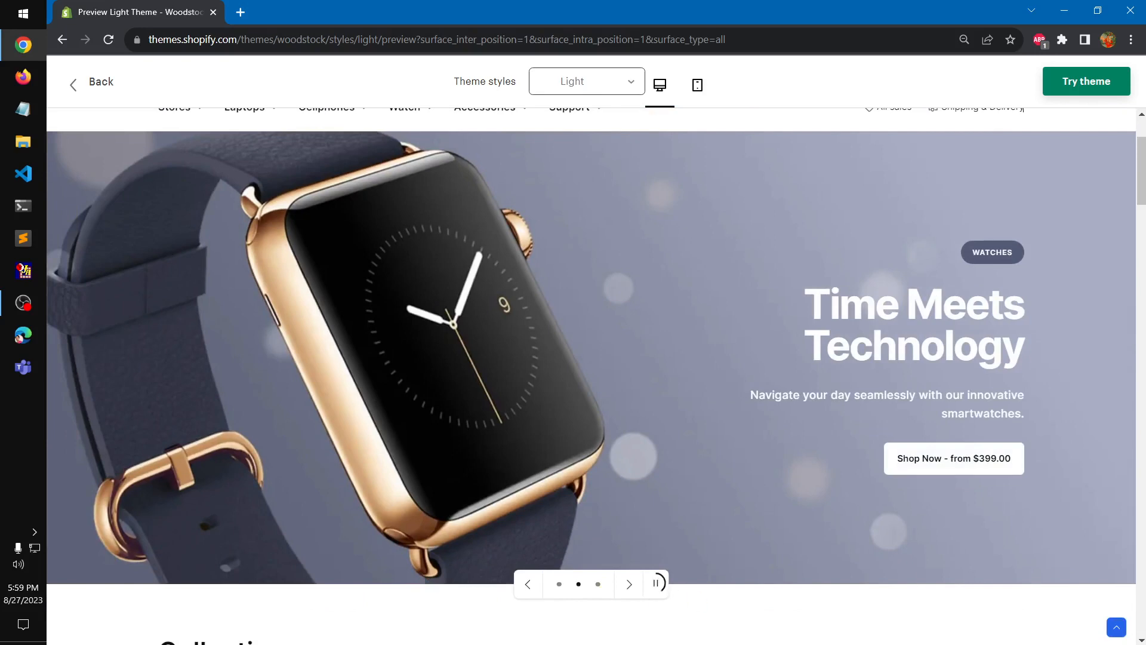
left_click(654, 583)
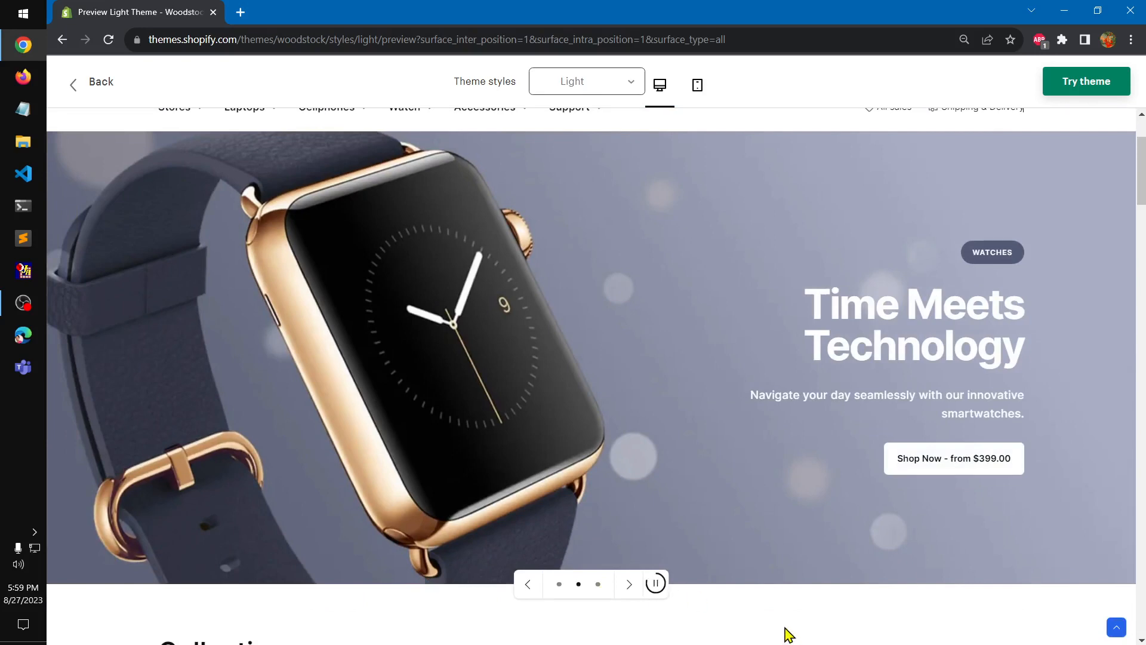
scroll("down", 3)
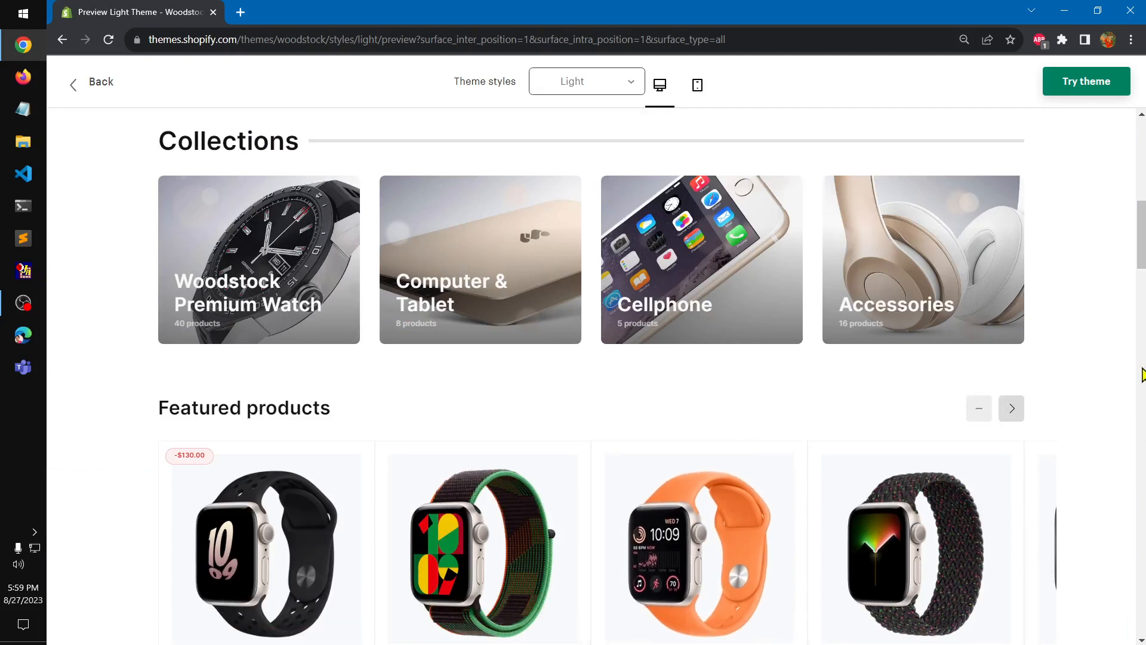
mouse_move(560, 202)
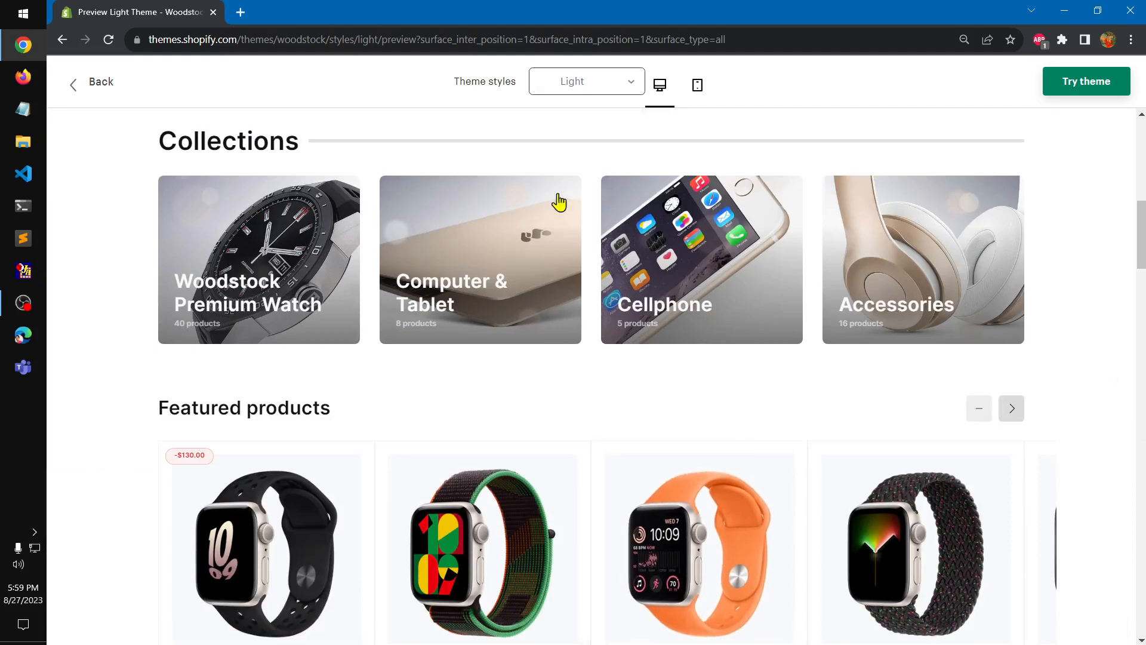
mouse_move(567, 278)
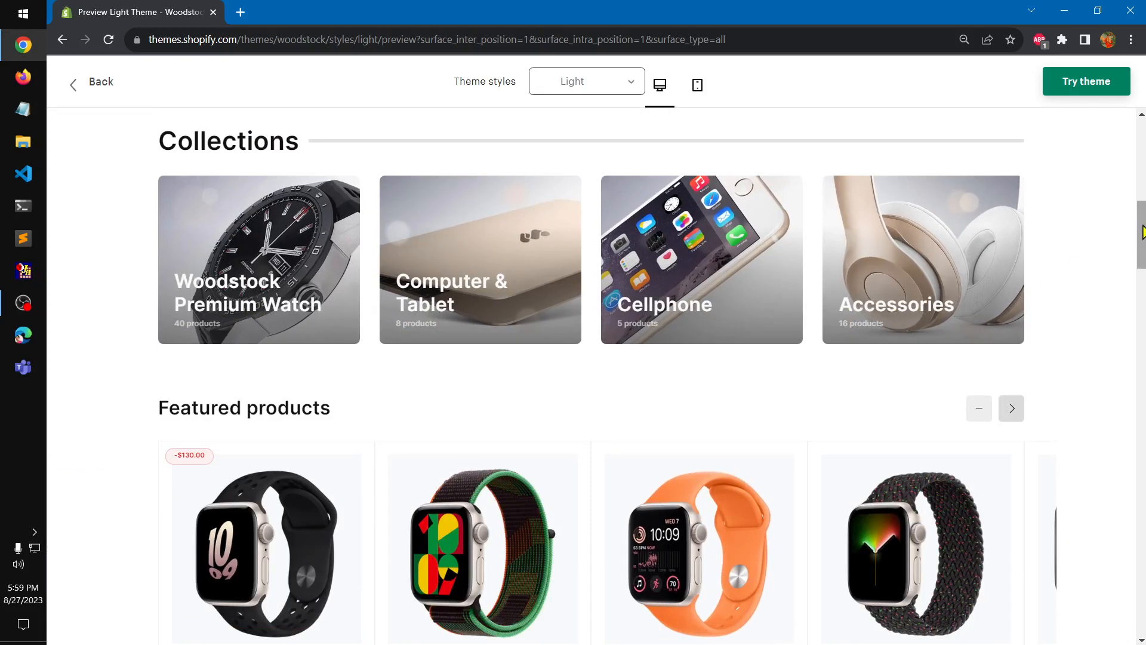
scroll("down", 3)
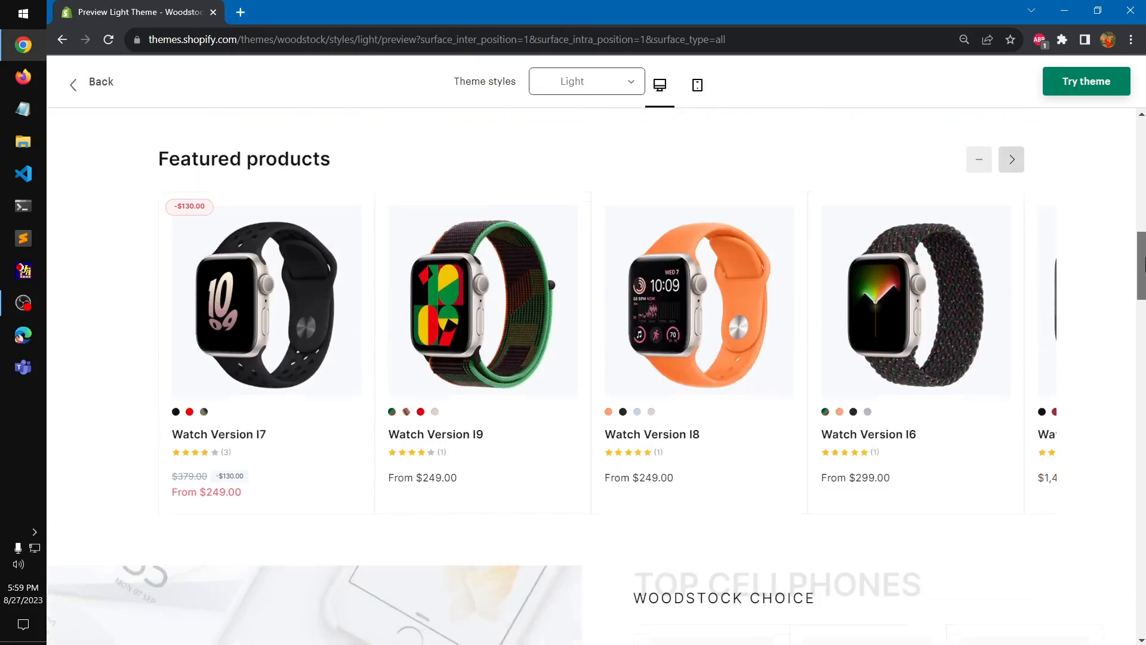
scroll("up", 3)
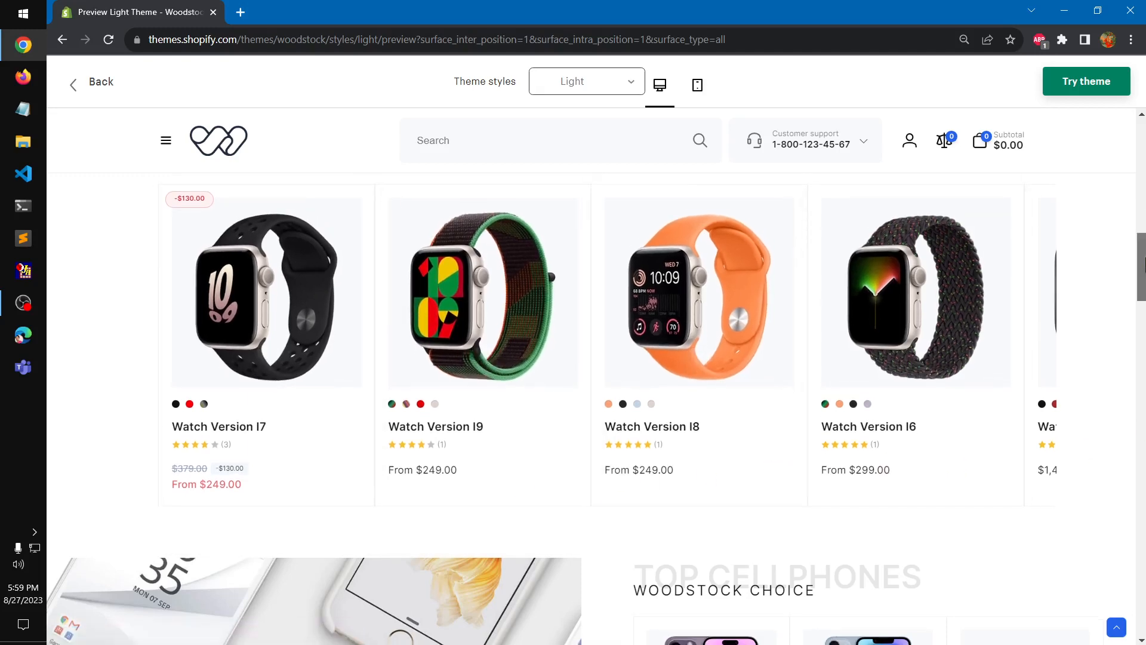
scroll("down", 3)
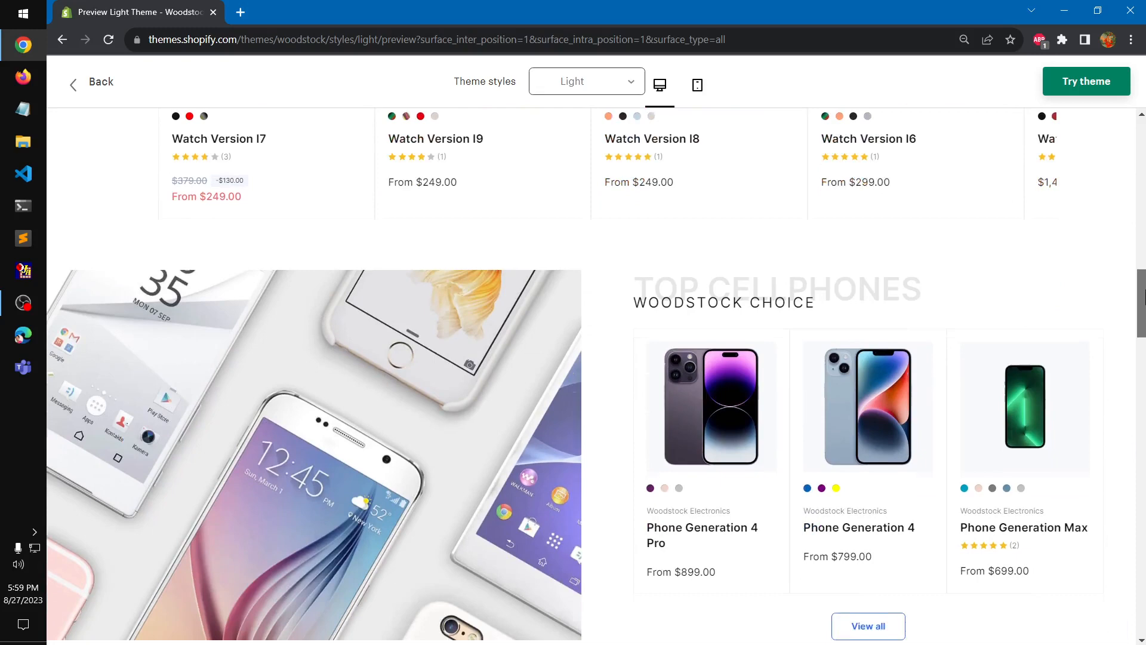
scroll("down", 3)
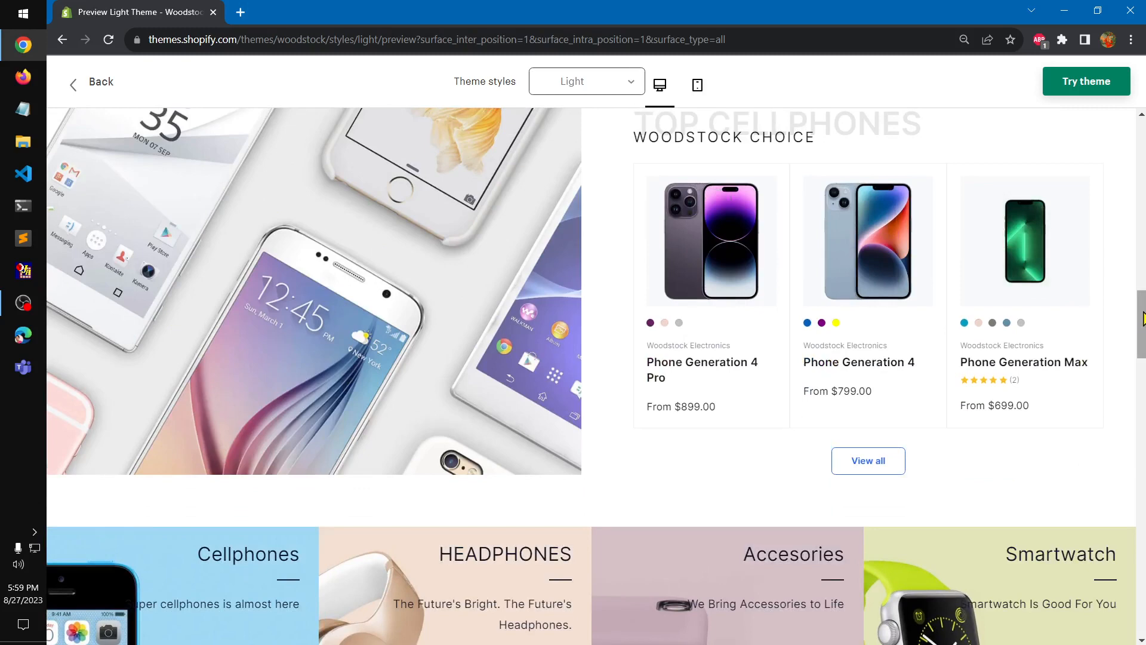
scroll("down", 3)
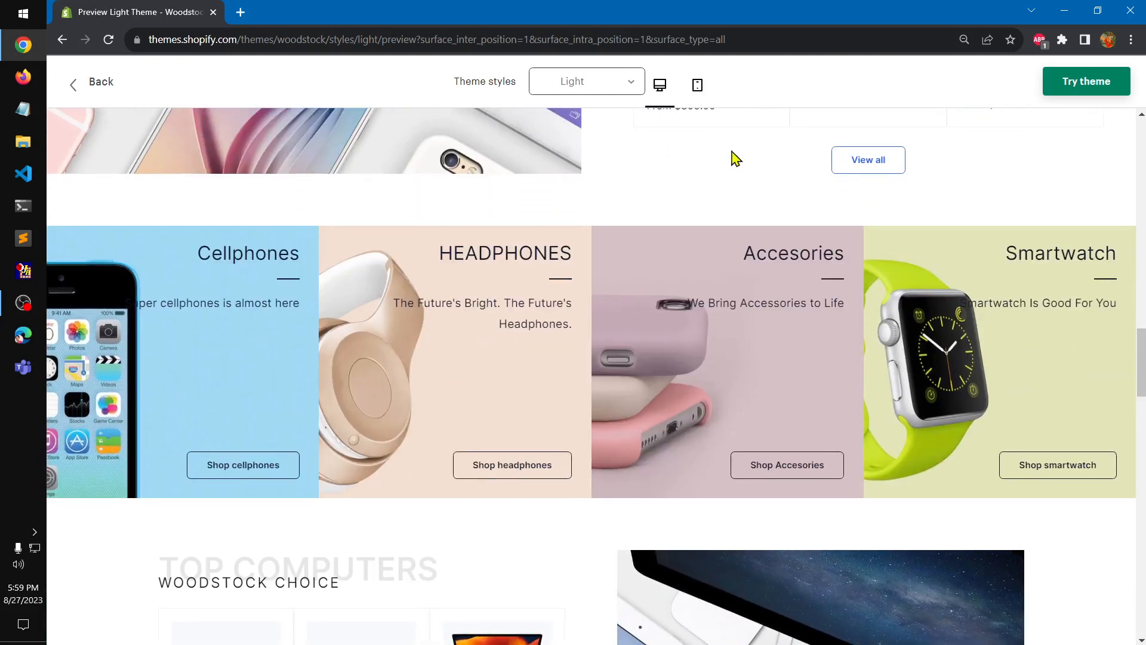
mouse_move(426, 426)
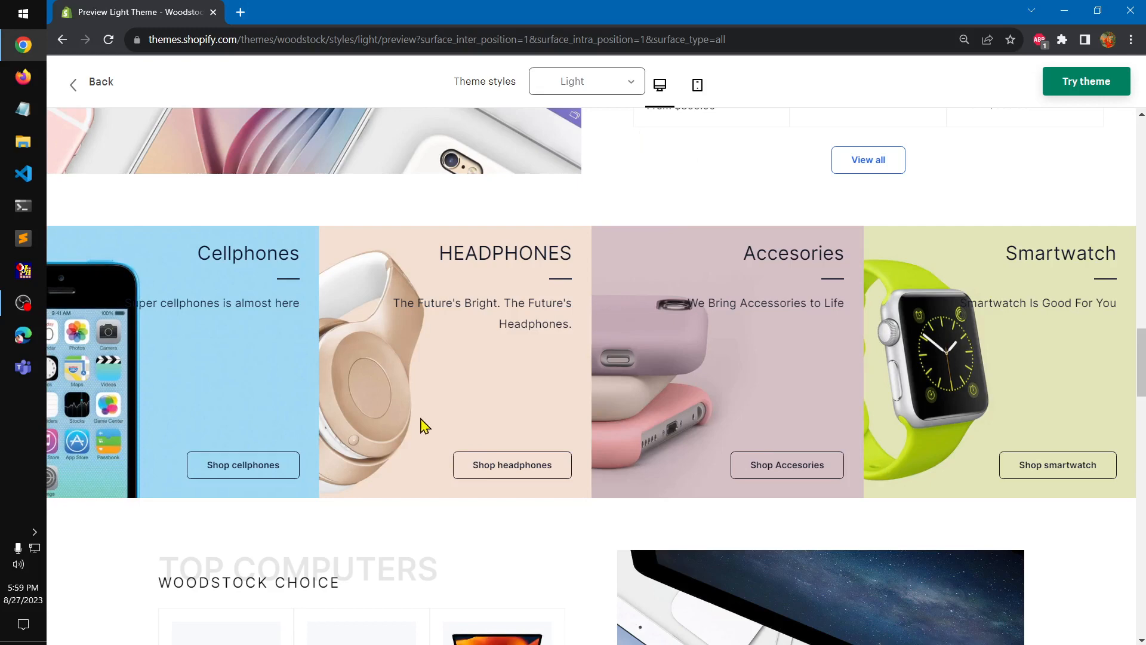
scroll("down", 3)
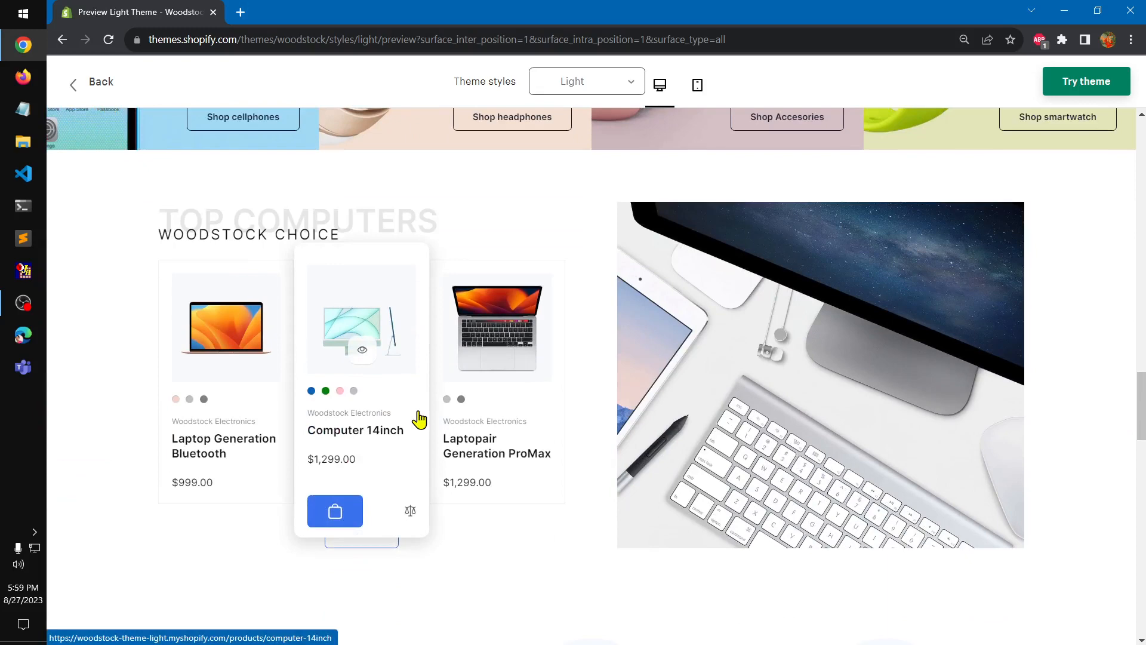
mouse_move(1132, 530)
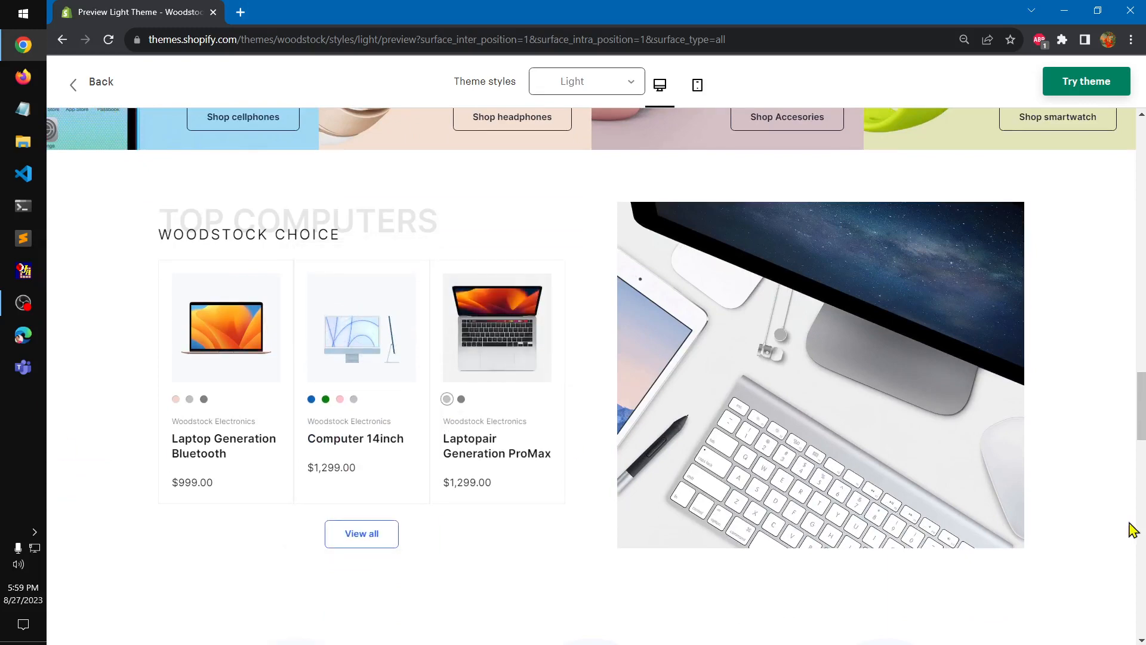
scroll("down", 3)
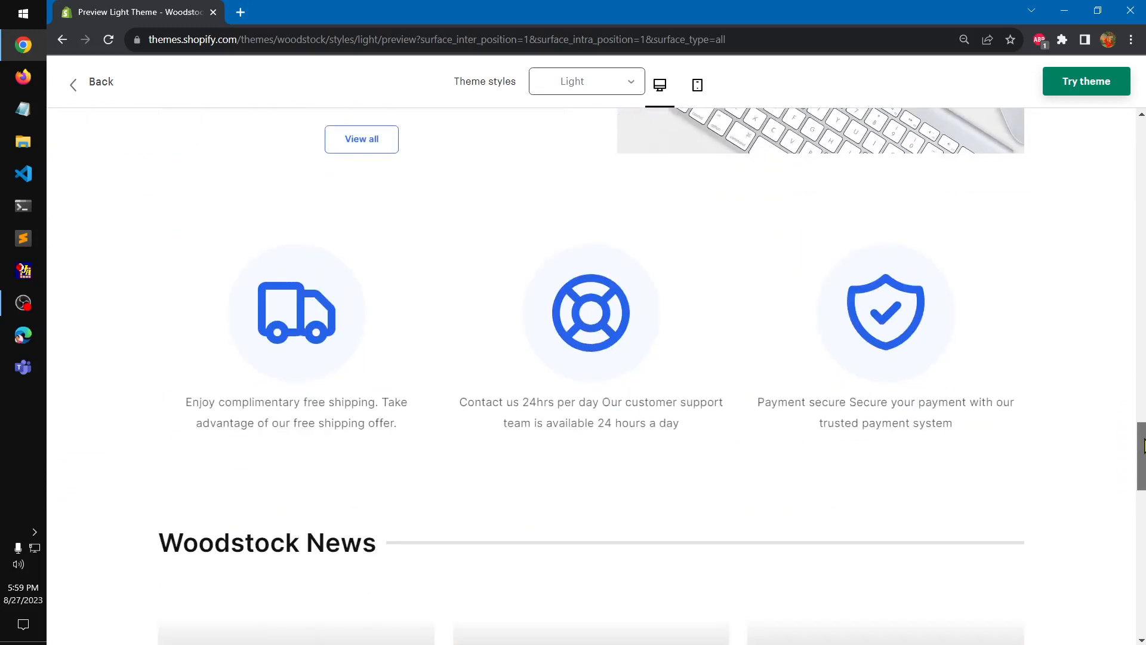
scroll("down", 3)
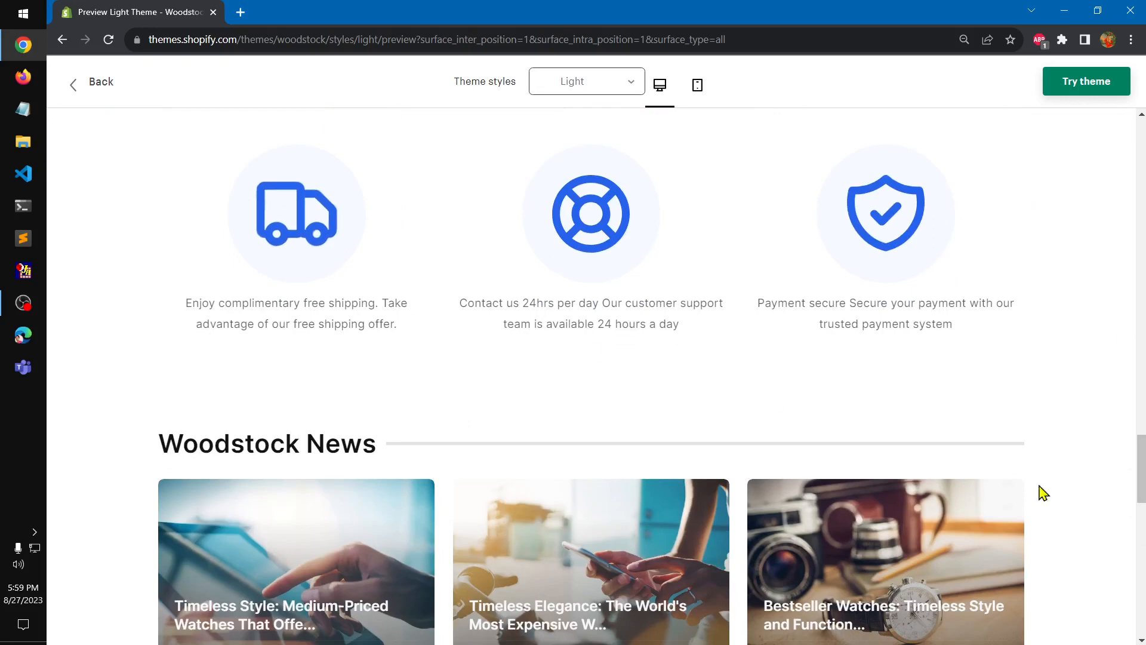
scroll("down", 3)
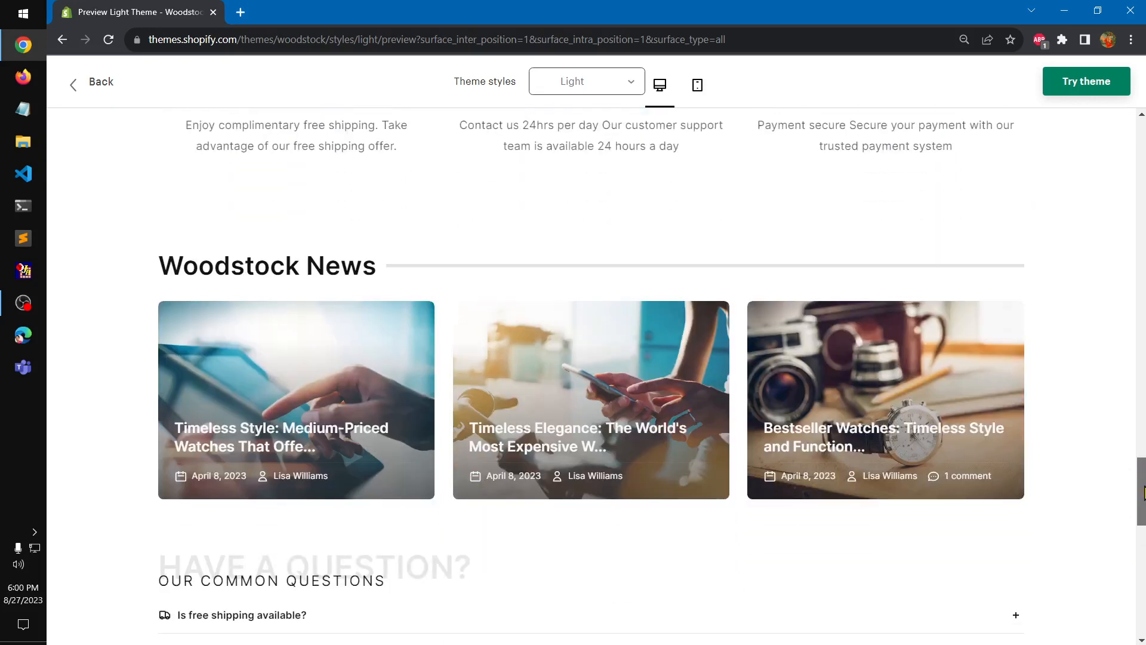
scroll("down", 3)
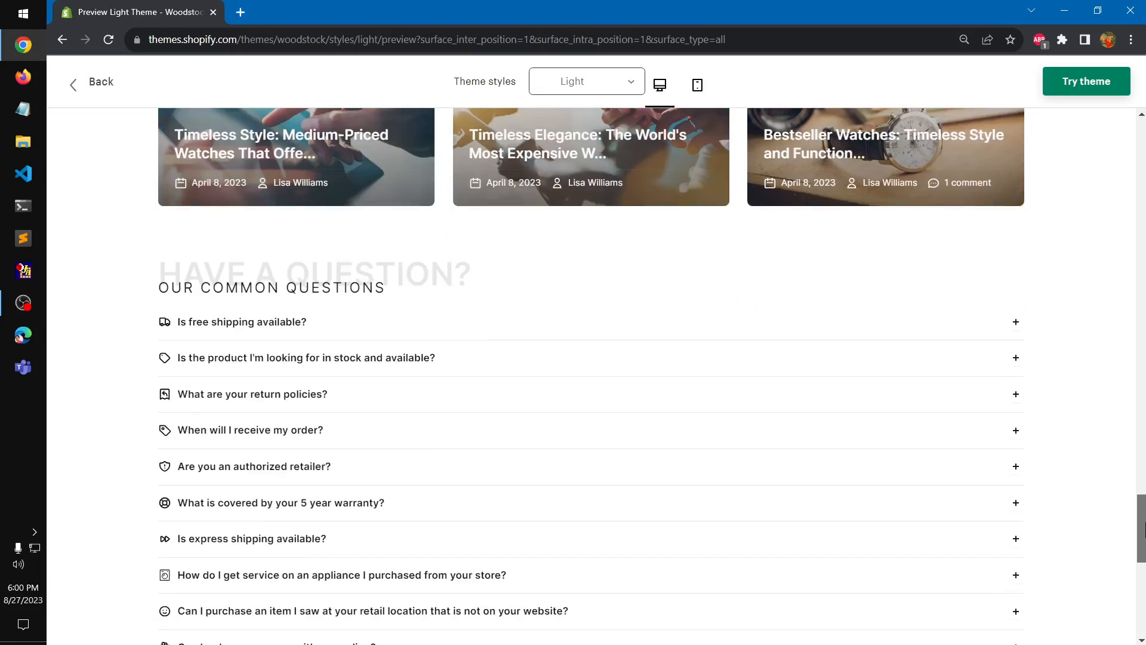
scroll("down", 3)
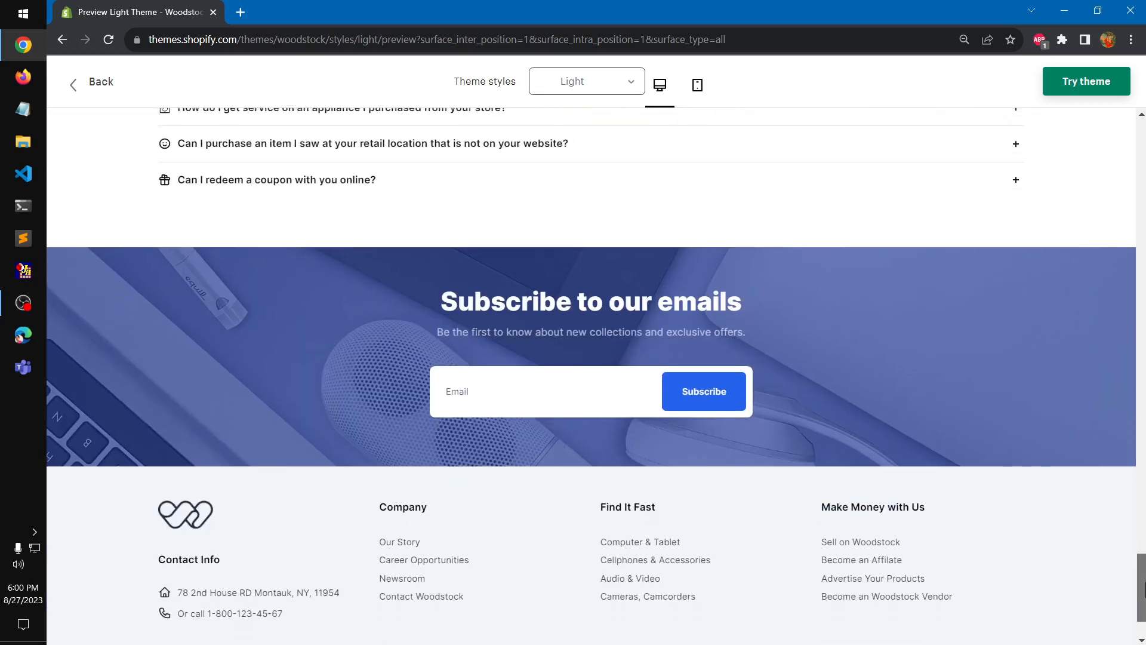
scroll("down", 3)
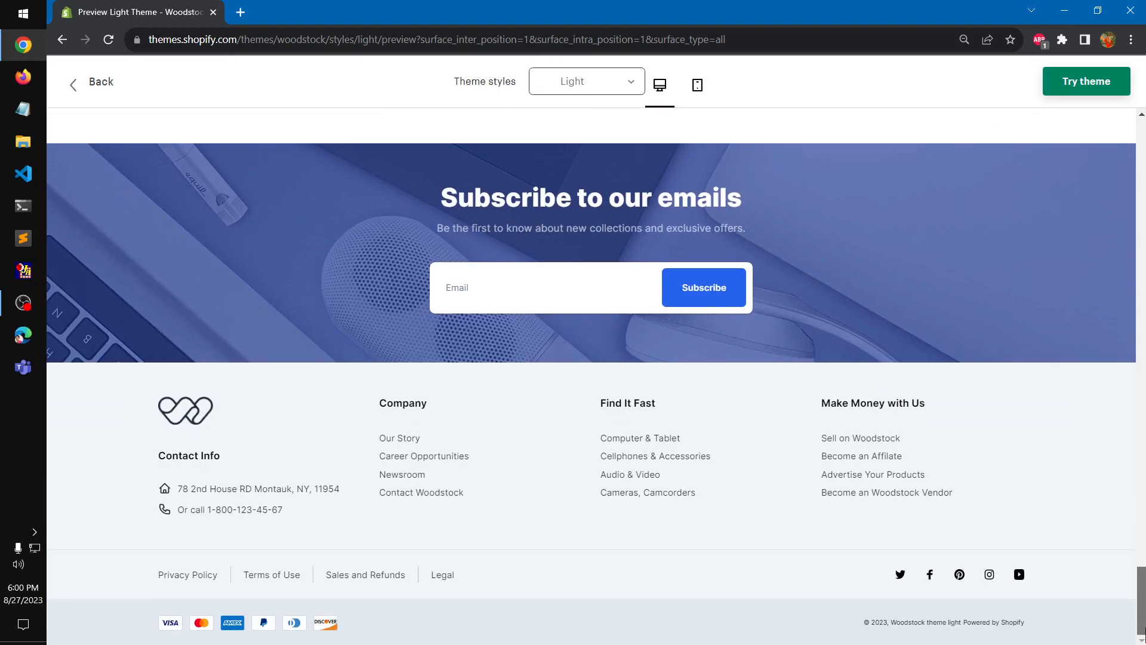
scroll("up", 3)
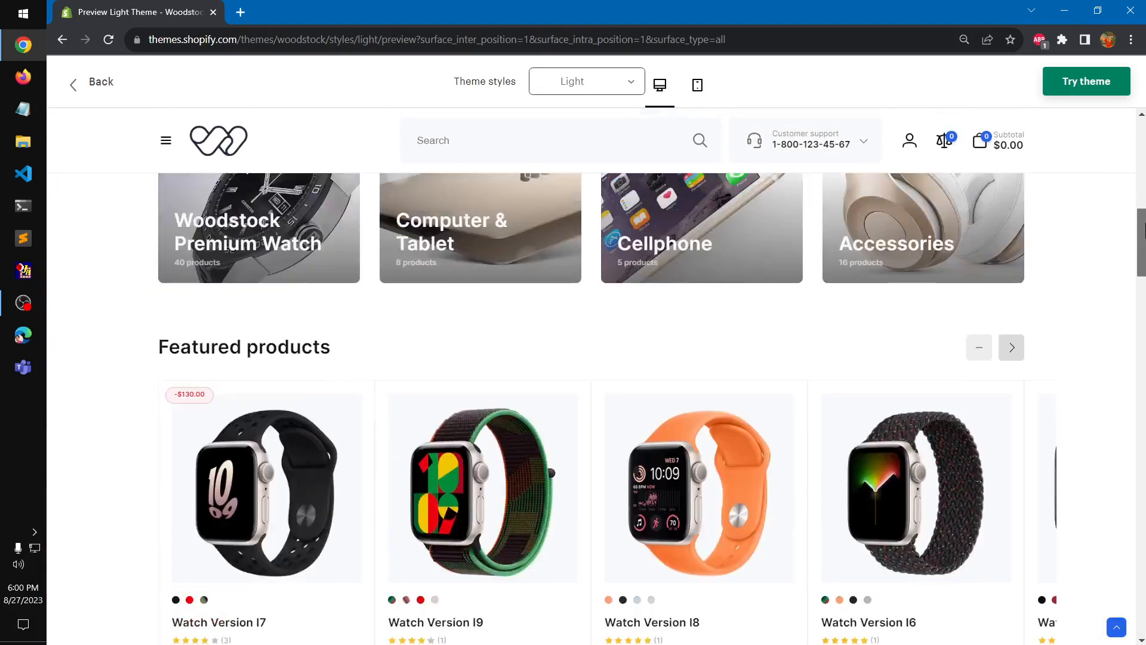
scroll("up", 3)
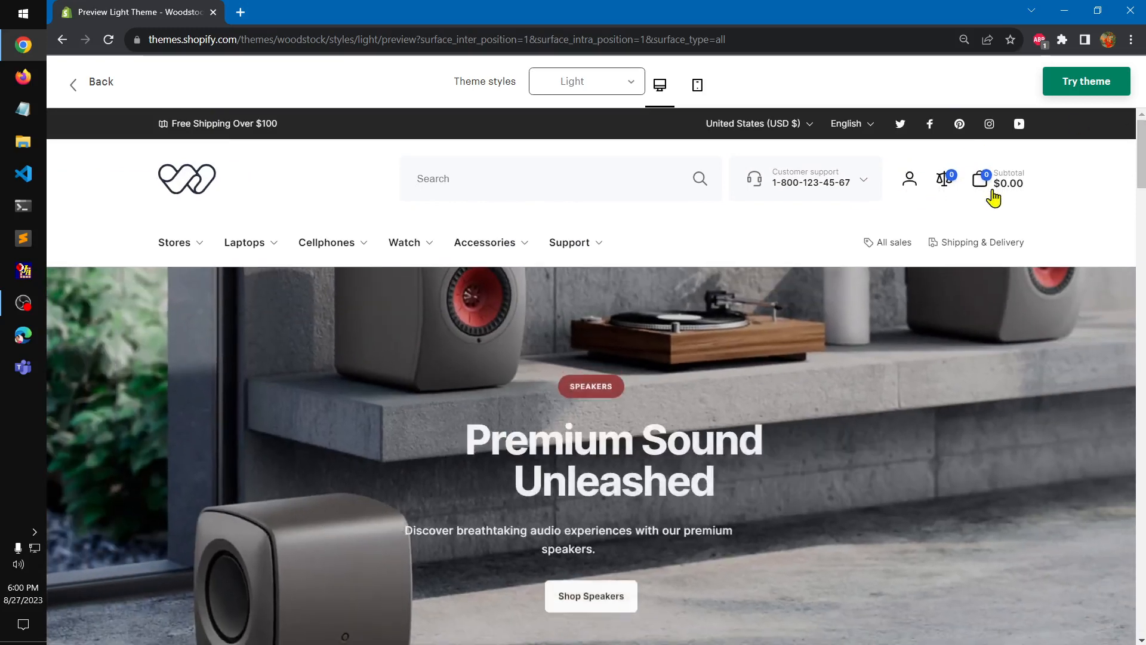
- Switch the Light preview to mobile layout and bring up its hamburger navigation menu
left_click(697, 85)
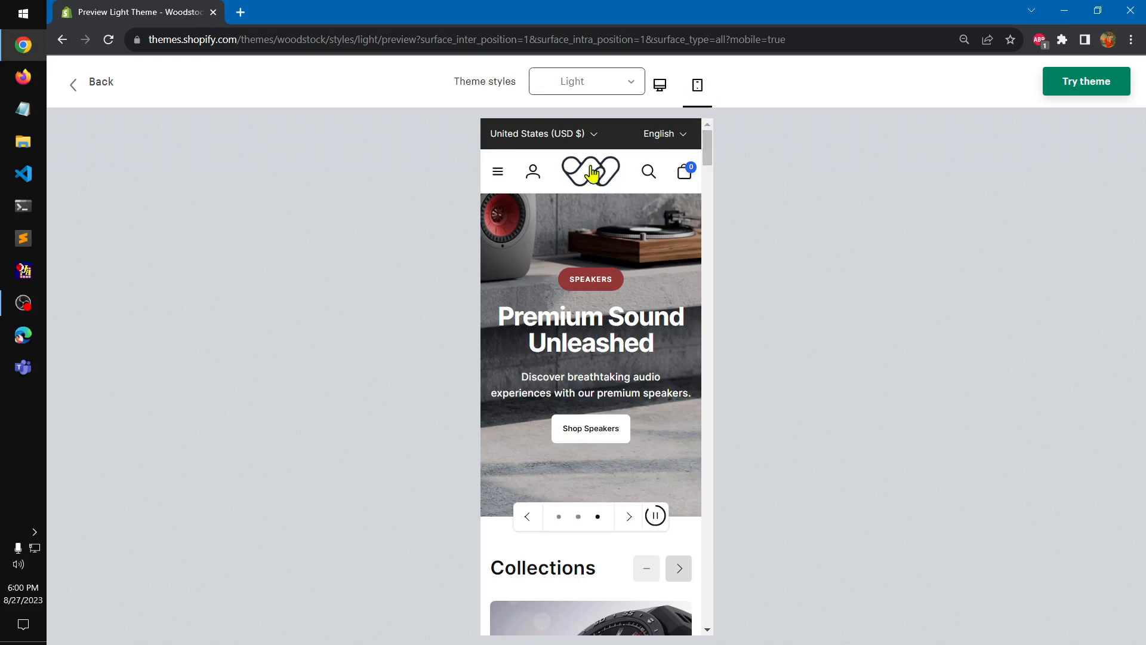
left_click(497, 172)
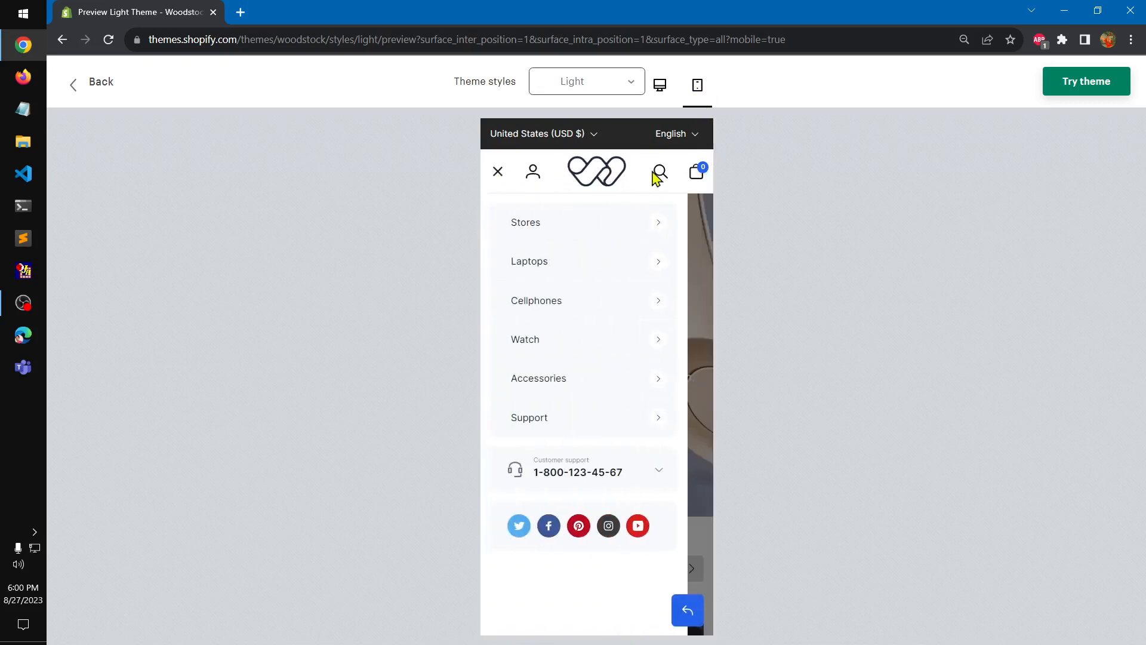
left_click(659, 85)
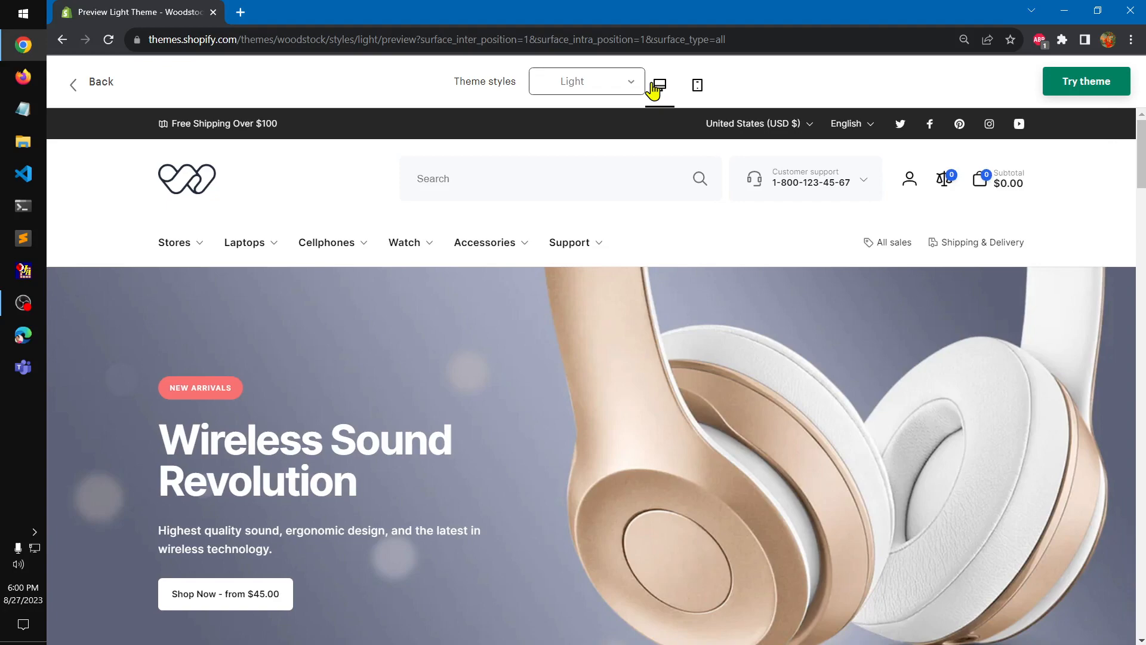
left_click(175, 242)
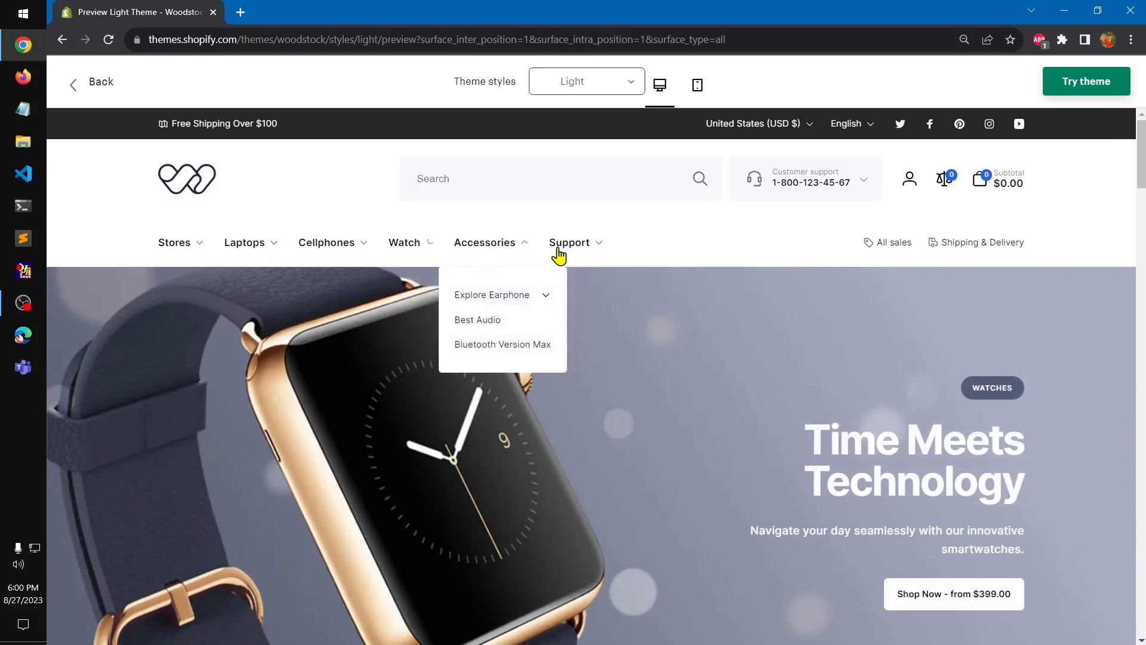
left_click(697, 84)
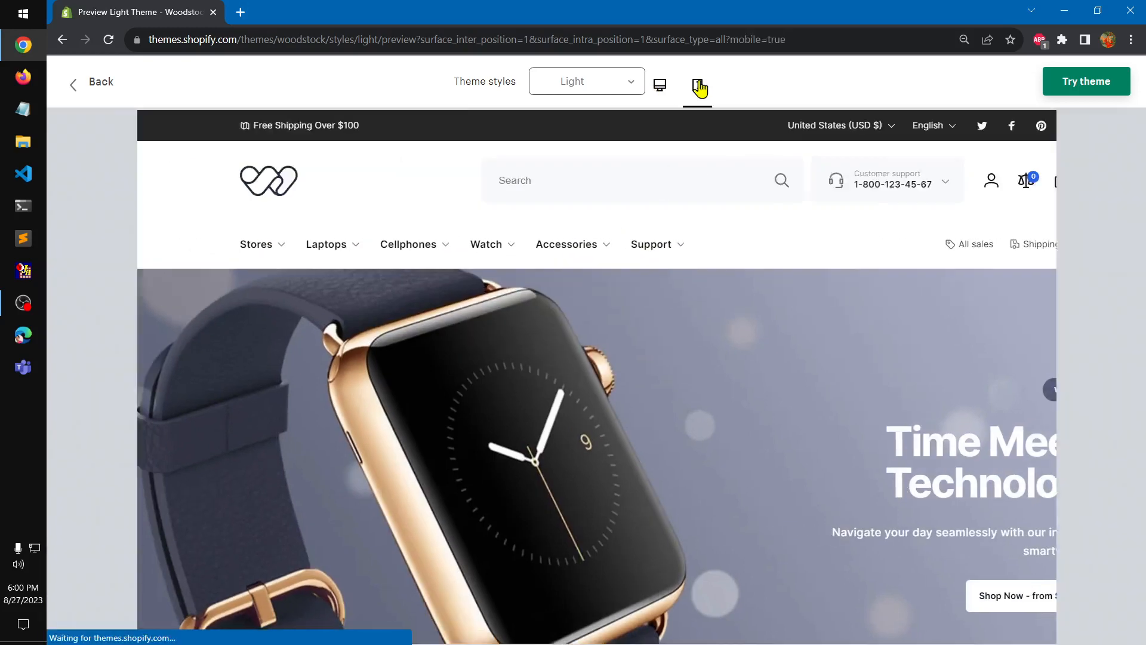
left_click(696, 85)
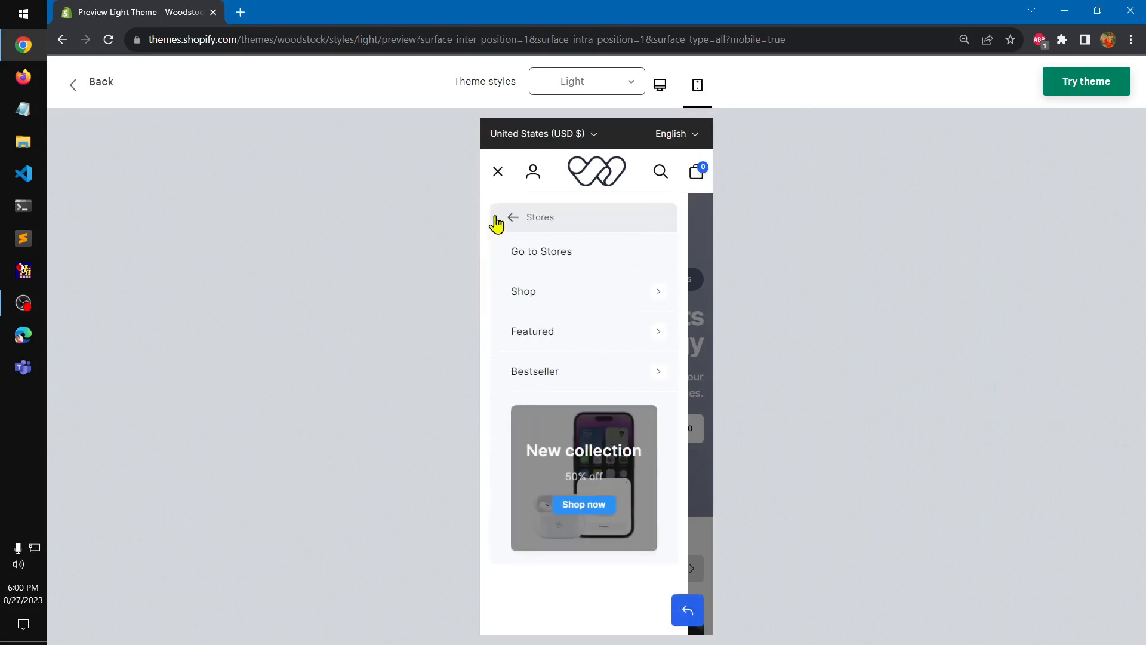
- Browse the Stores and Watch submenus, expand and collapse Customer support, then close the menu
left_click(512, 218)
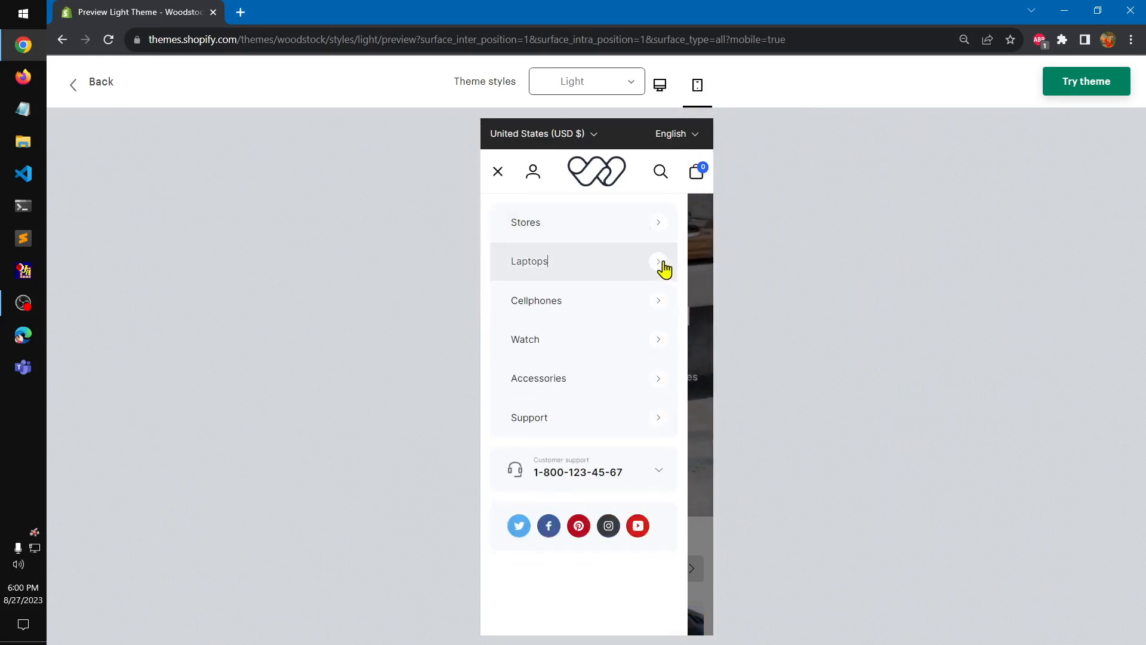
mouse_move(641, 283)
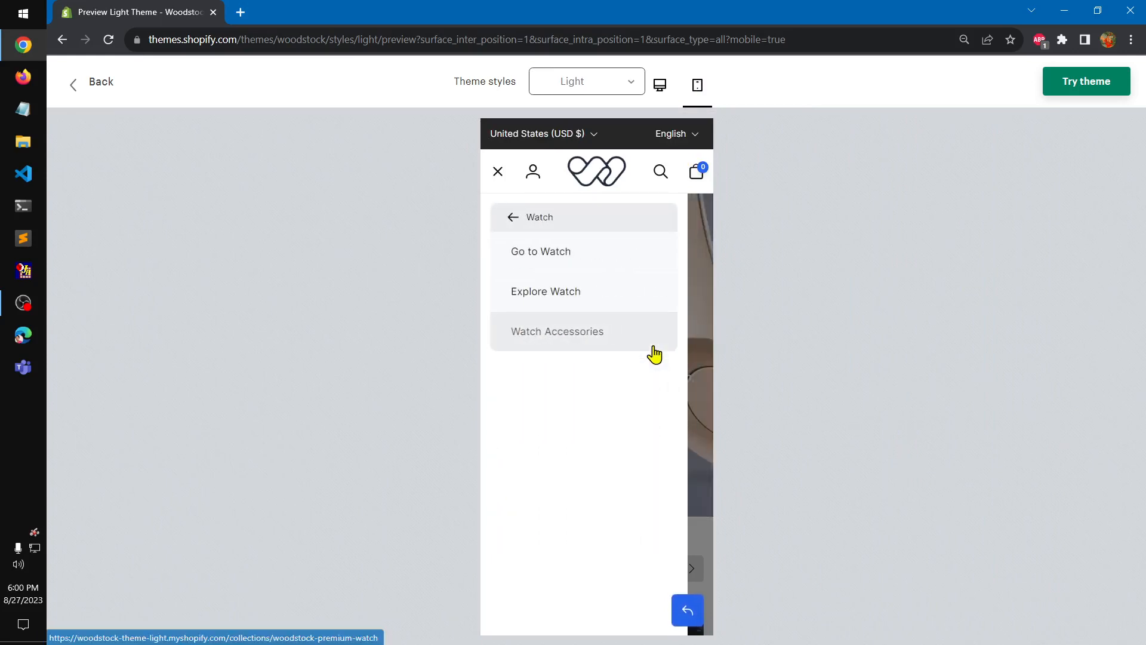
left_click(512, 218)
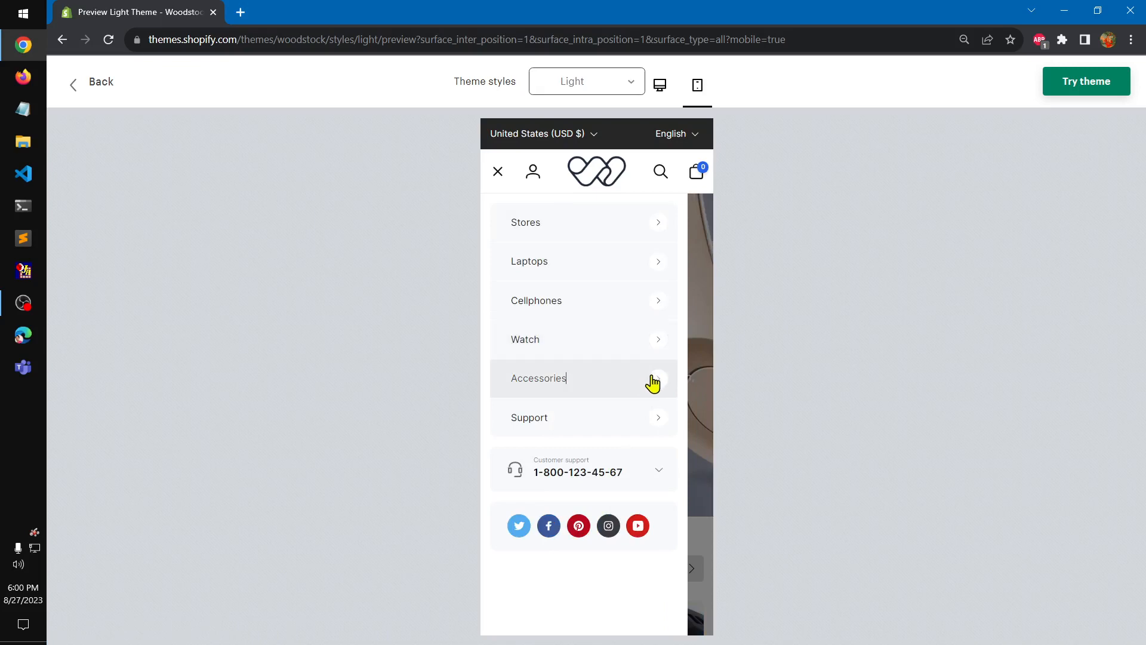
mouse_move(702, 524)
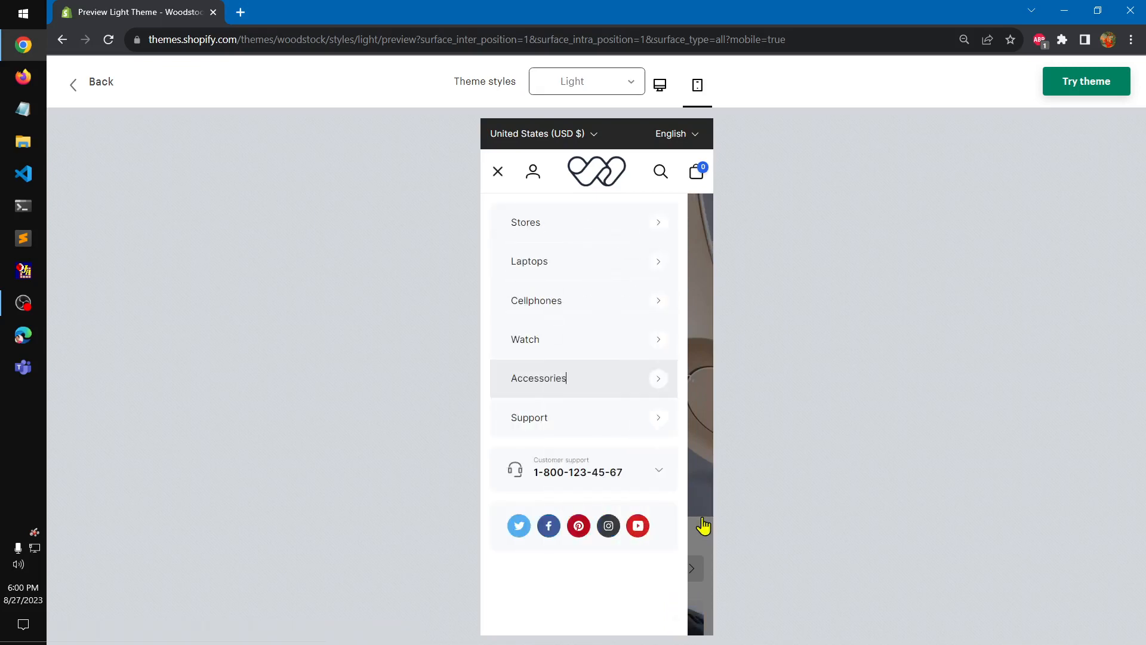
left_click(657, 469)
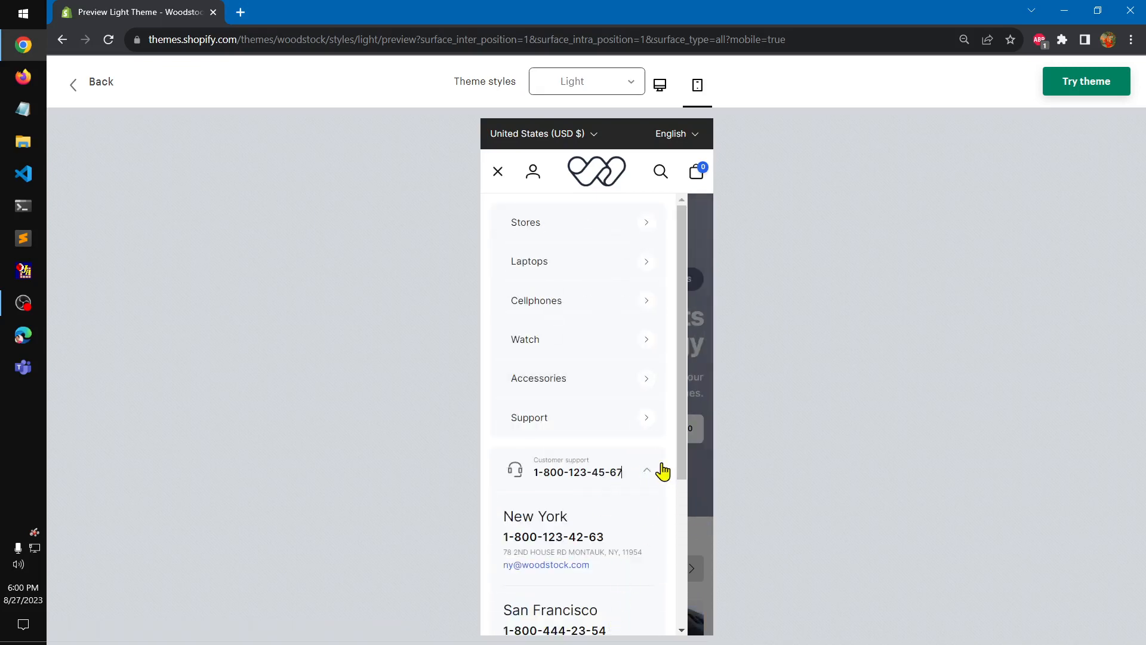
left_click(646, 470)
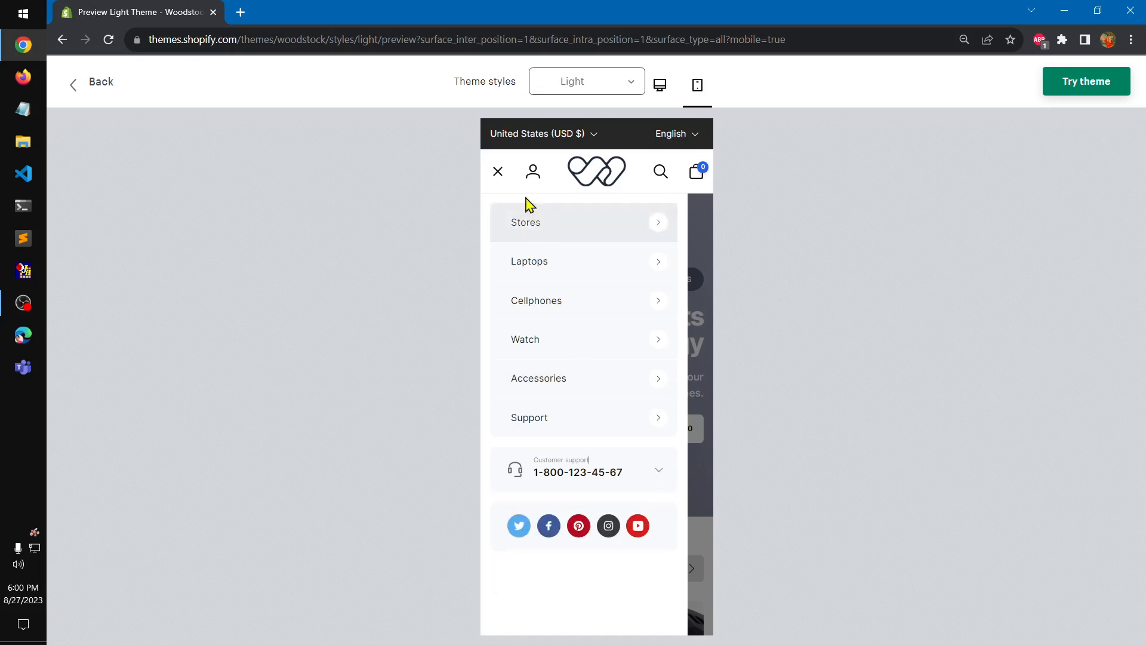
left_click(498, 171)
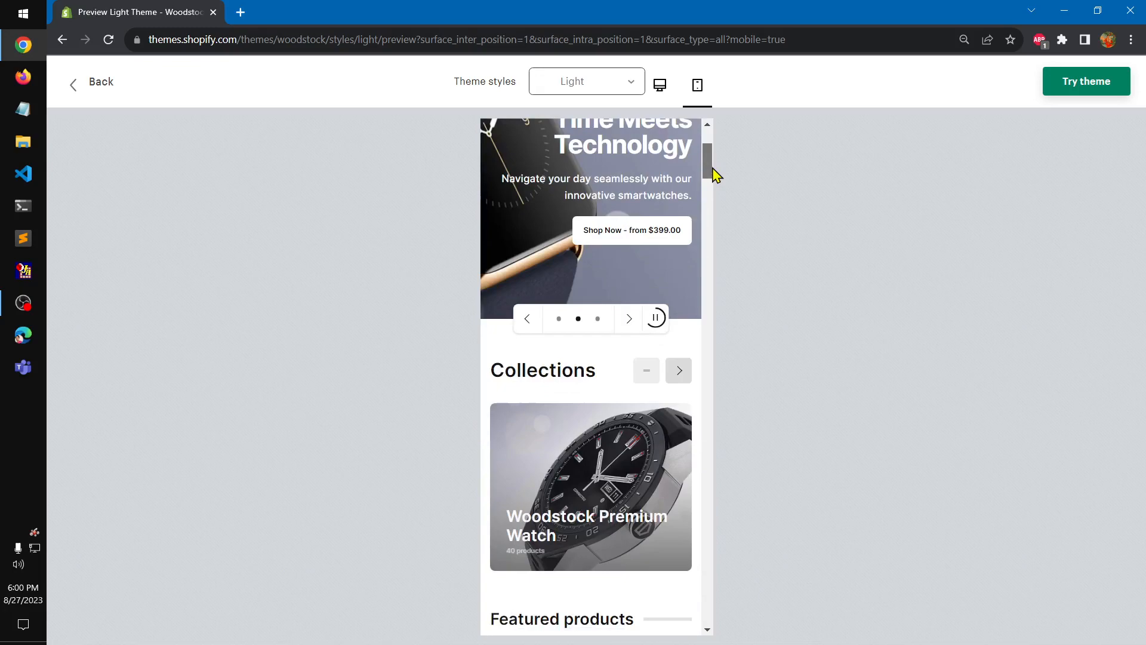
scroll("down", 3)
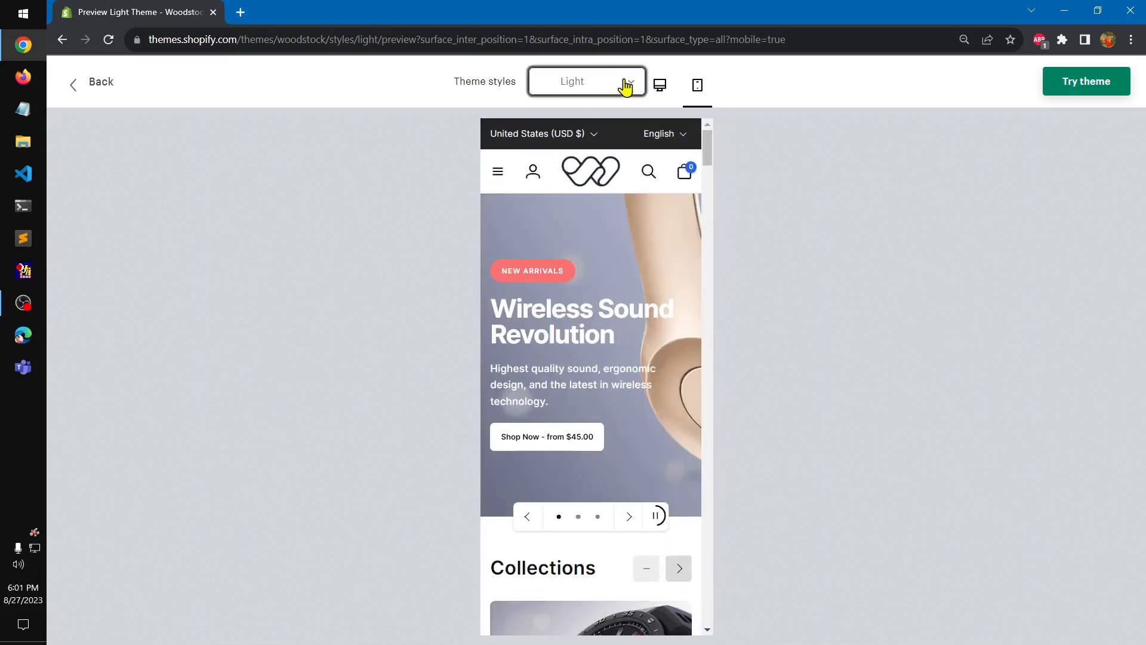
- Switch the preview to the Dark style at desktop width and start scrolling the homepage
left_click(587, 81)
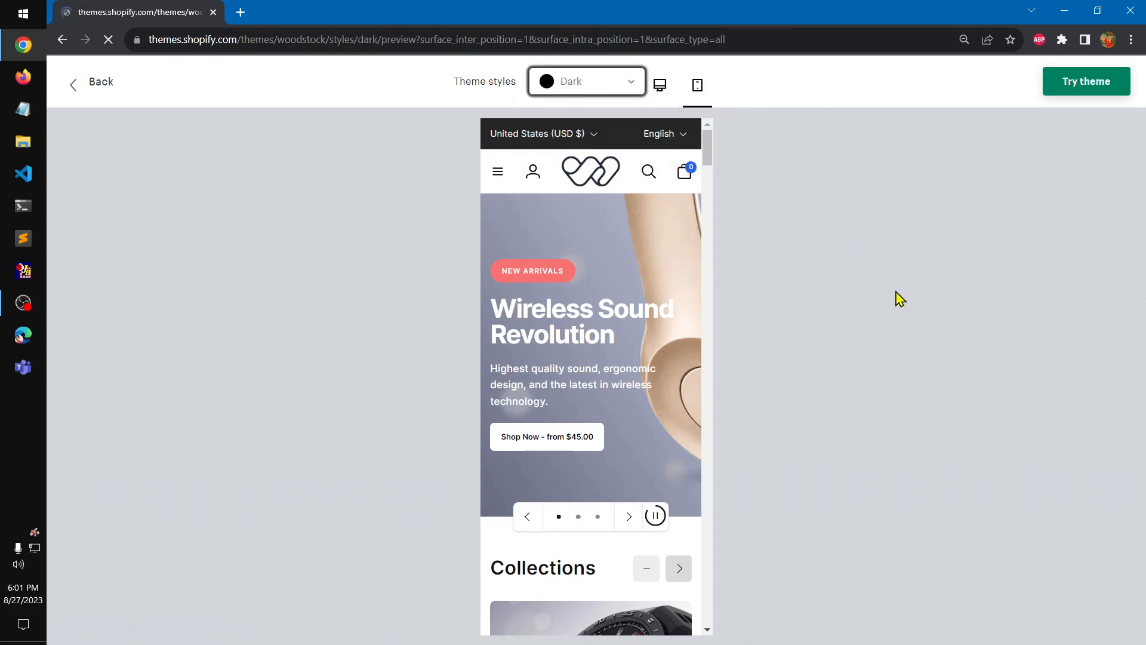
left_click(658, 84)
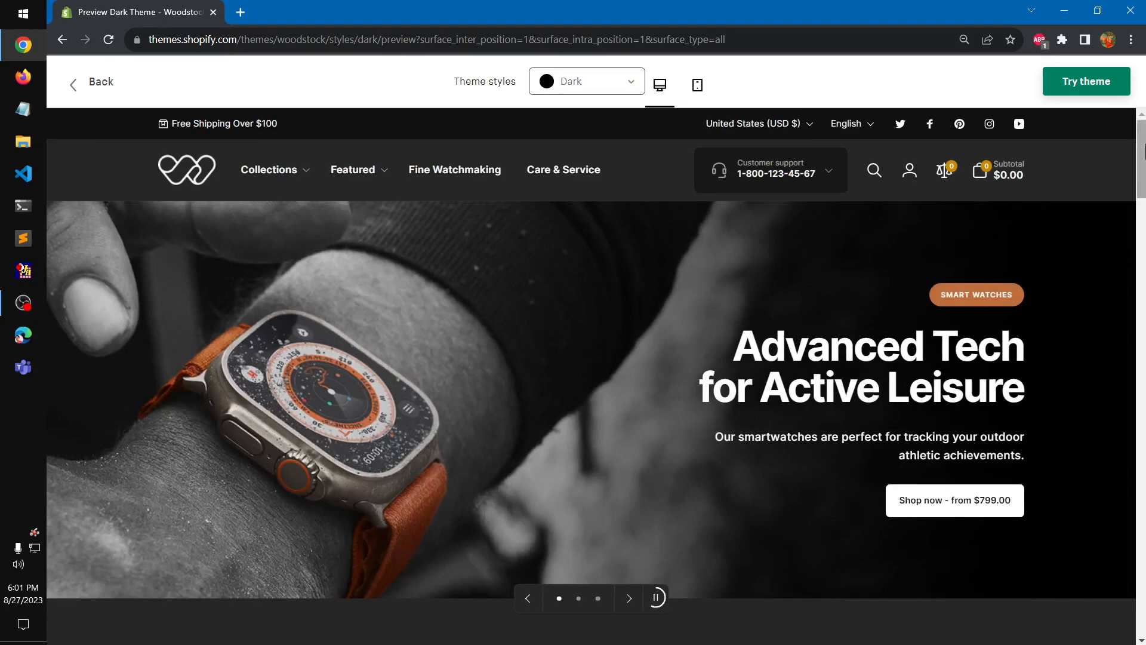
scroll("down", 3)
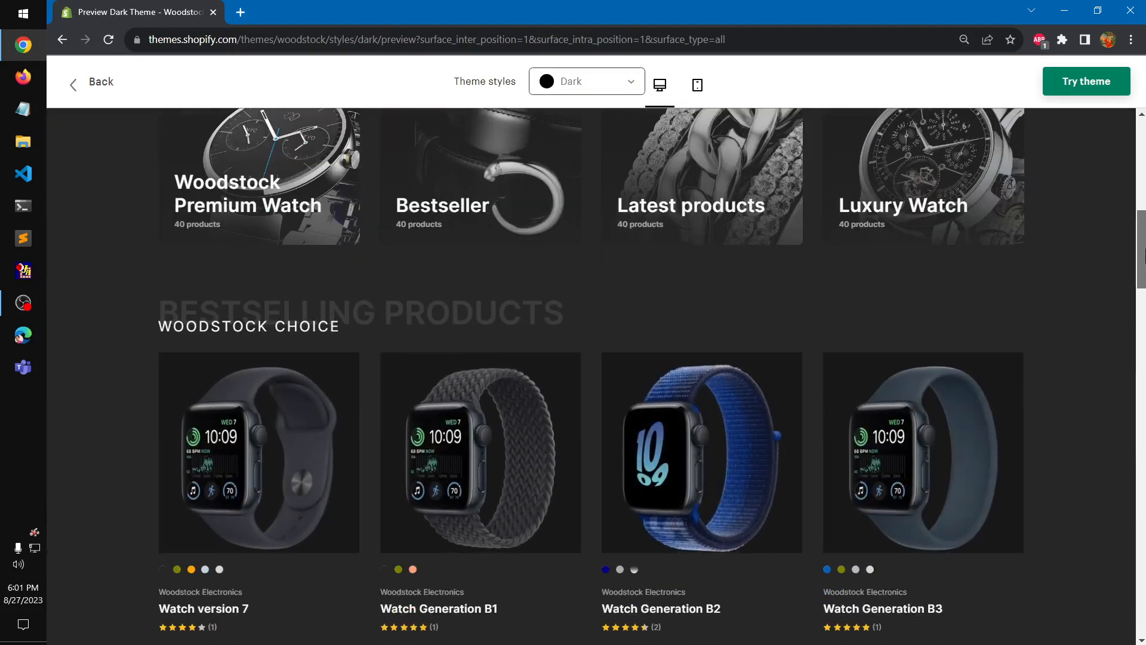
scroll("down", 3)
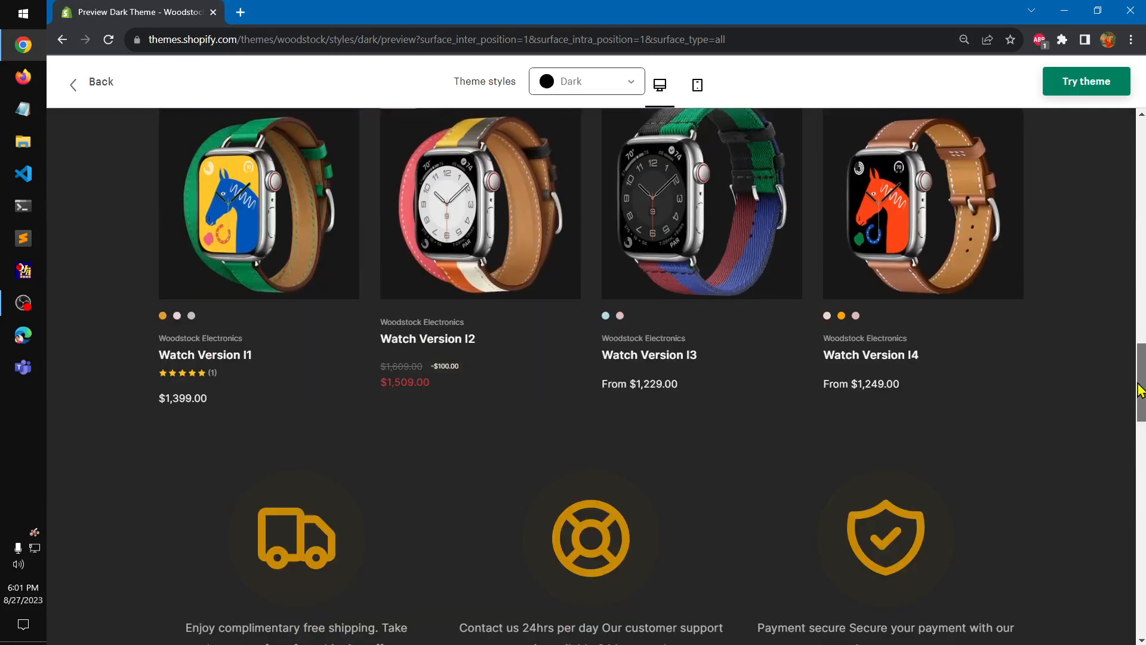
scroll("down", 3)
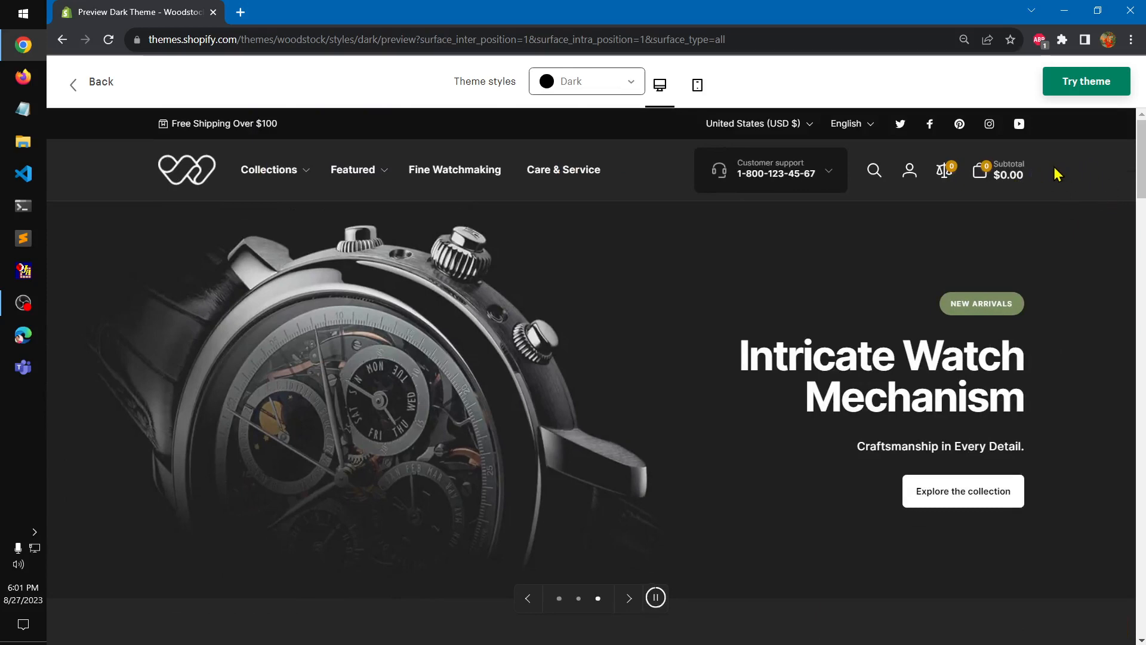
- Continue through the Dark homepage down to the footer and back toward the top
left_click(628, 597)
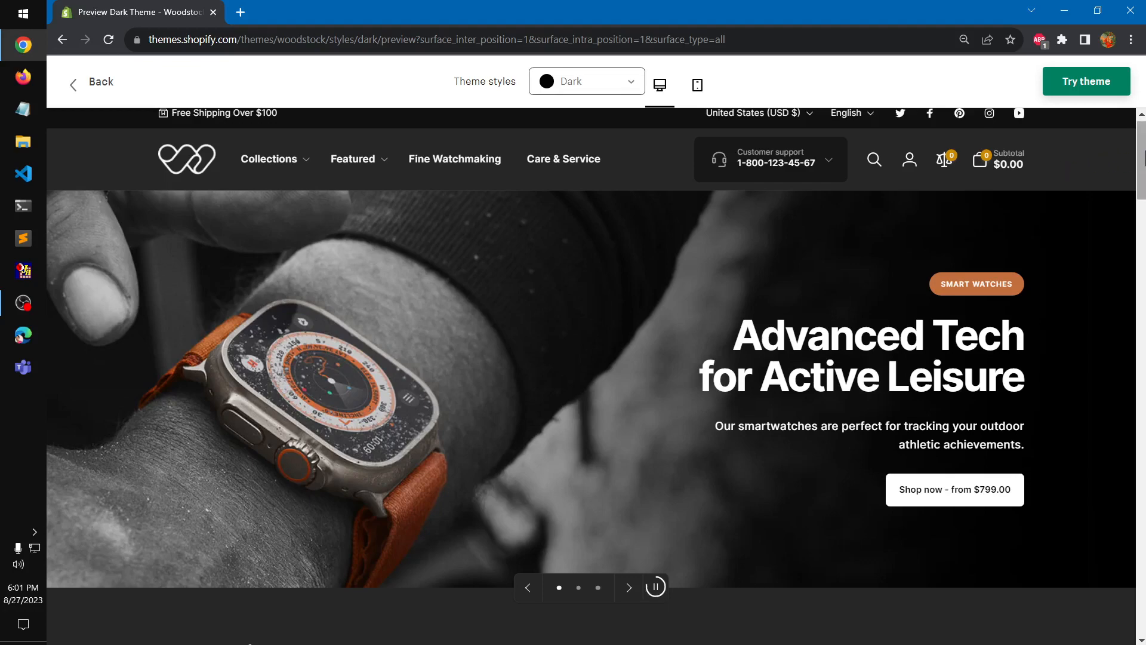
scroll("down", 3)
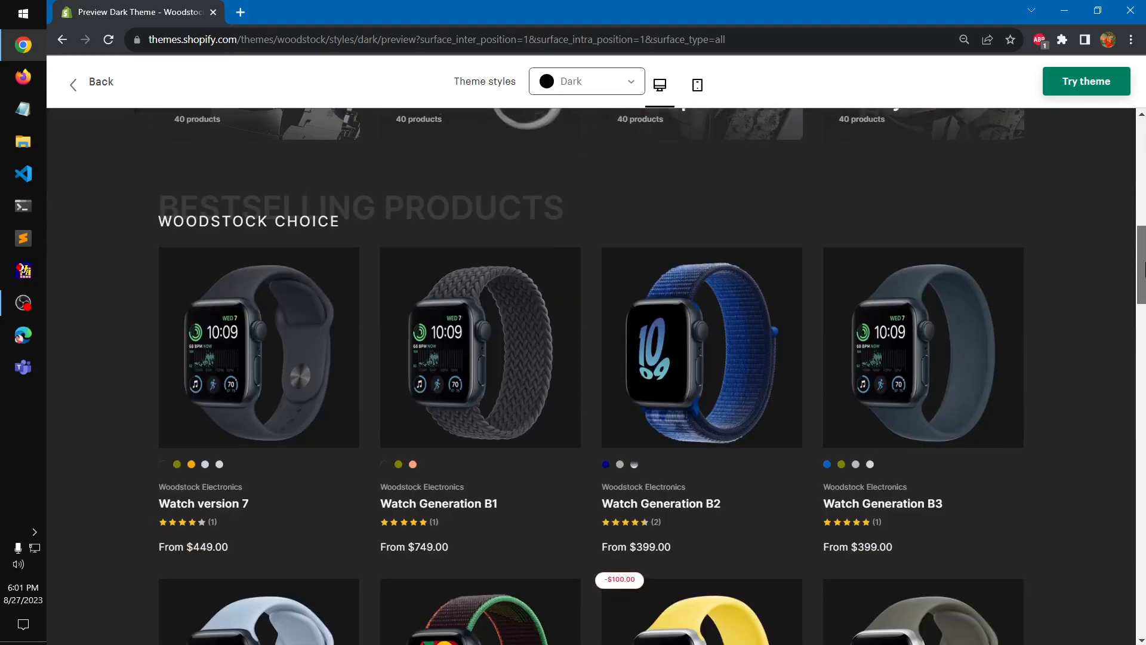
scroll("down", 3)
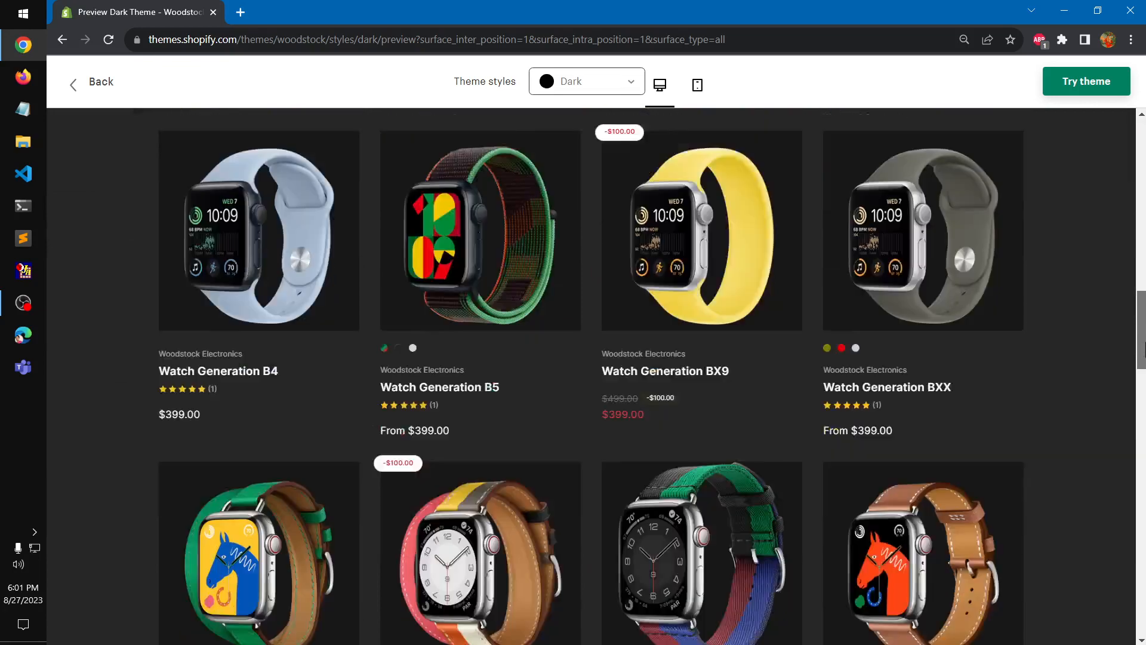
scroll("down", 3)
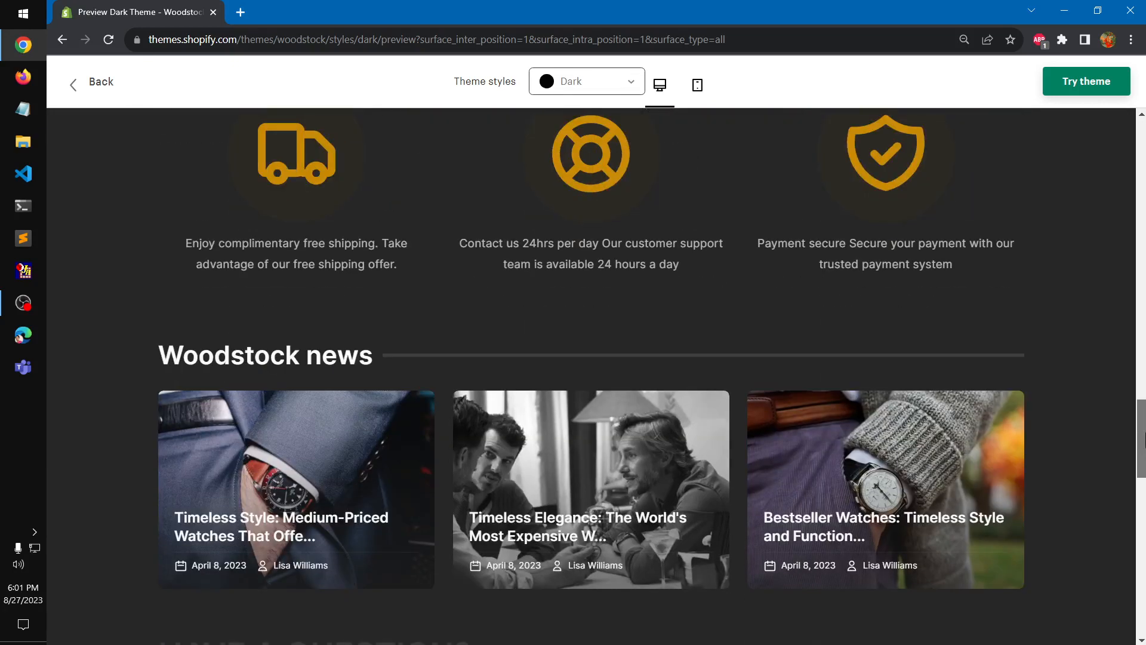
scroll("down", 3)
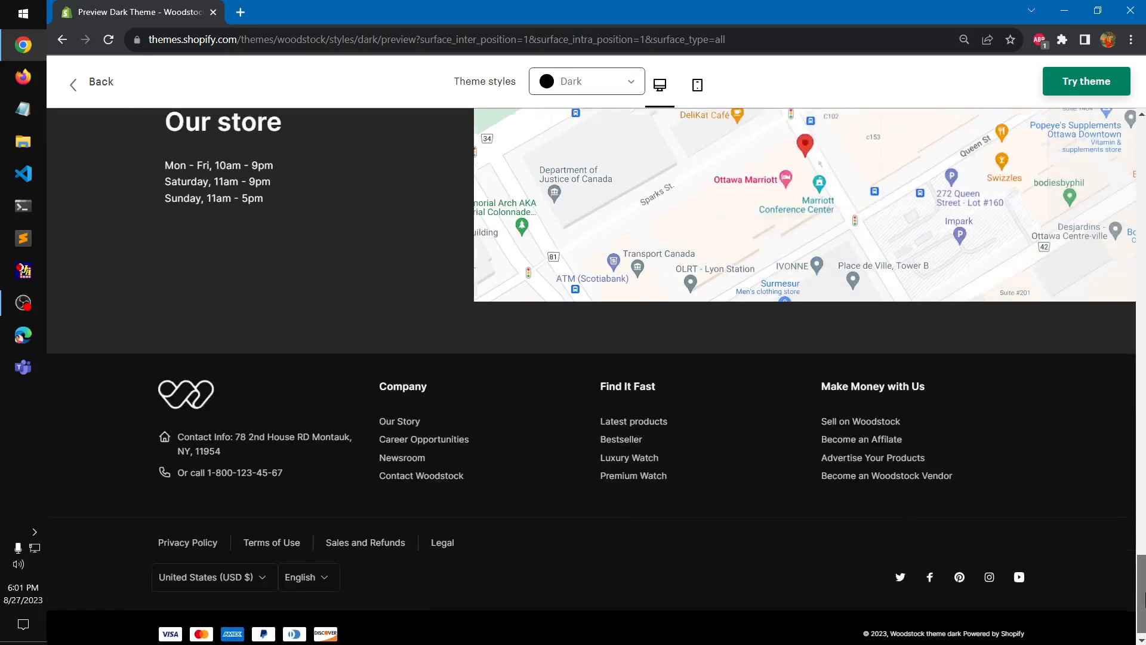
scroll("up", 3)
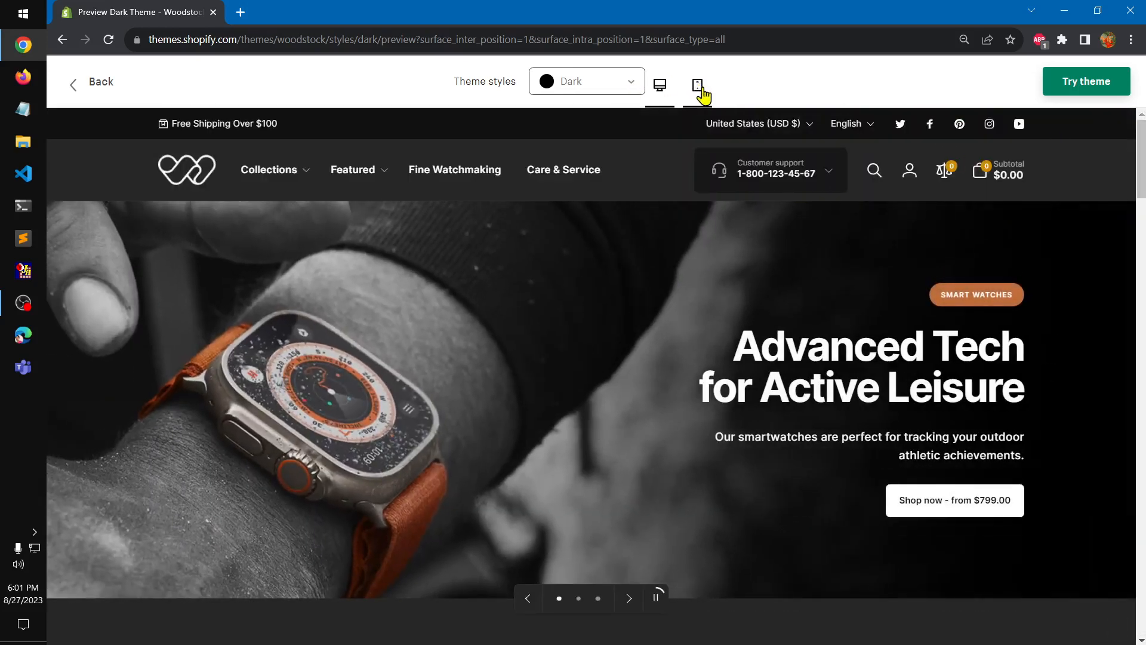
- Go to the Premium Watch collection and scroll its product grid to the pagination
left_click(269, 169)
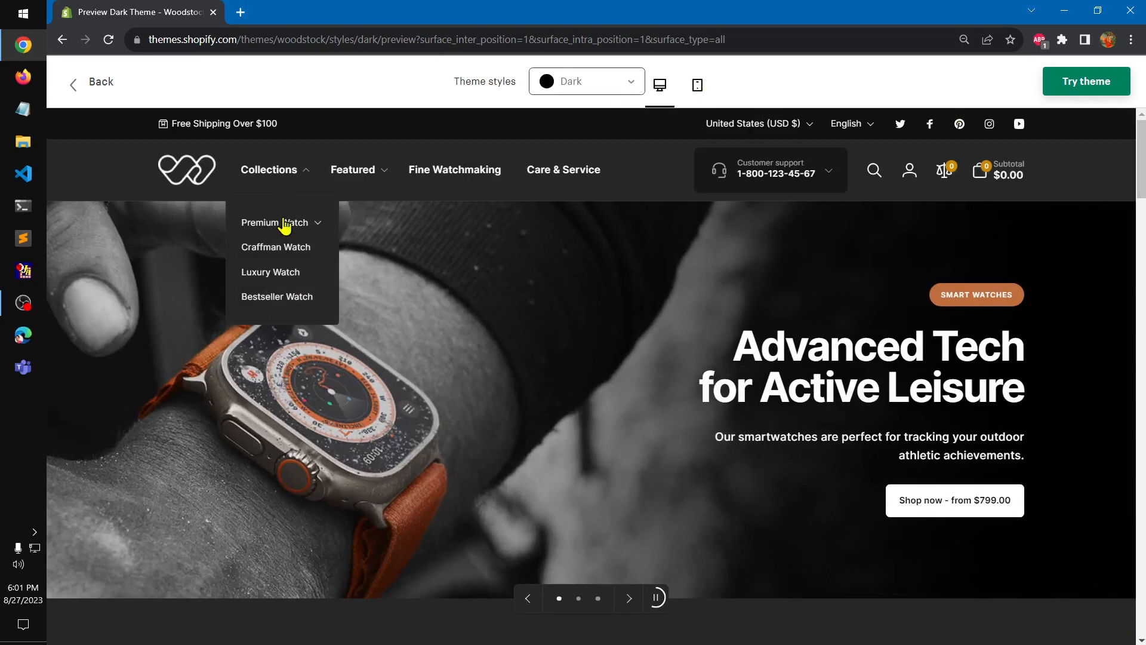
left_click(274, 223)
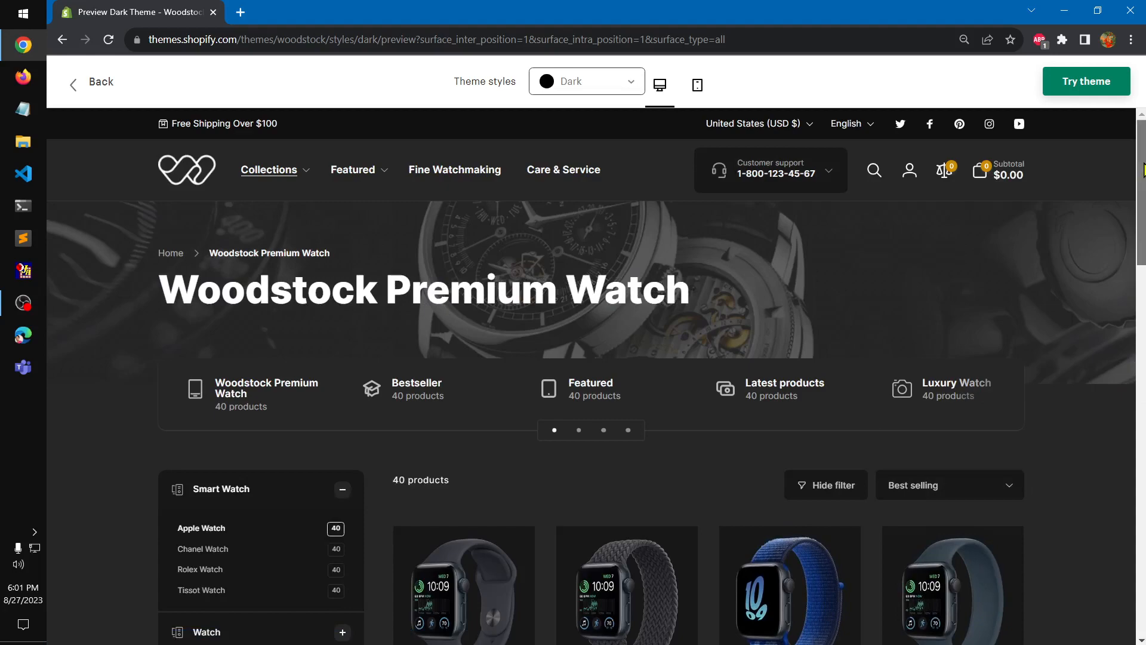
scroll("down", 3)
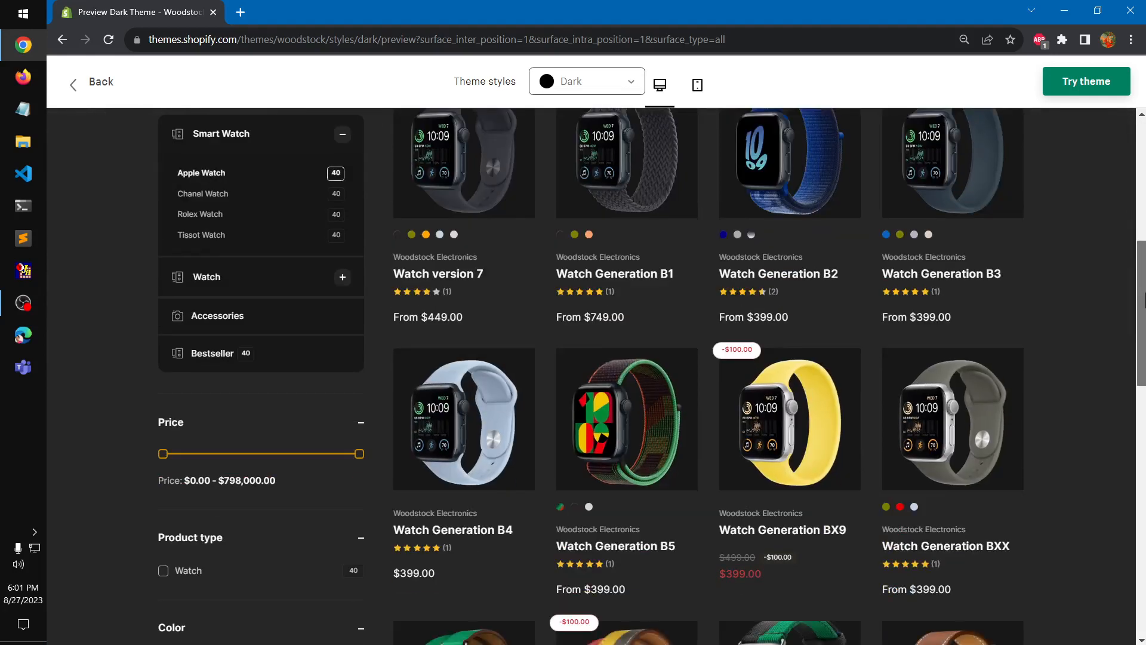
scroll("down", 3)
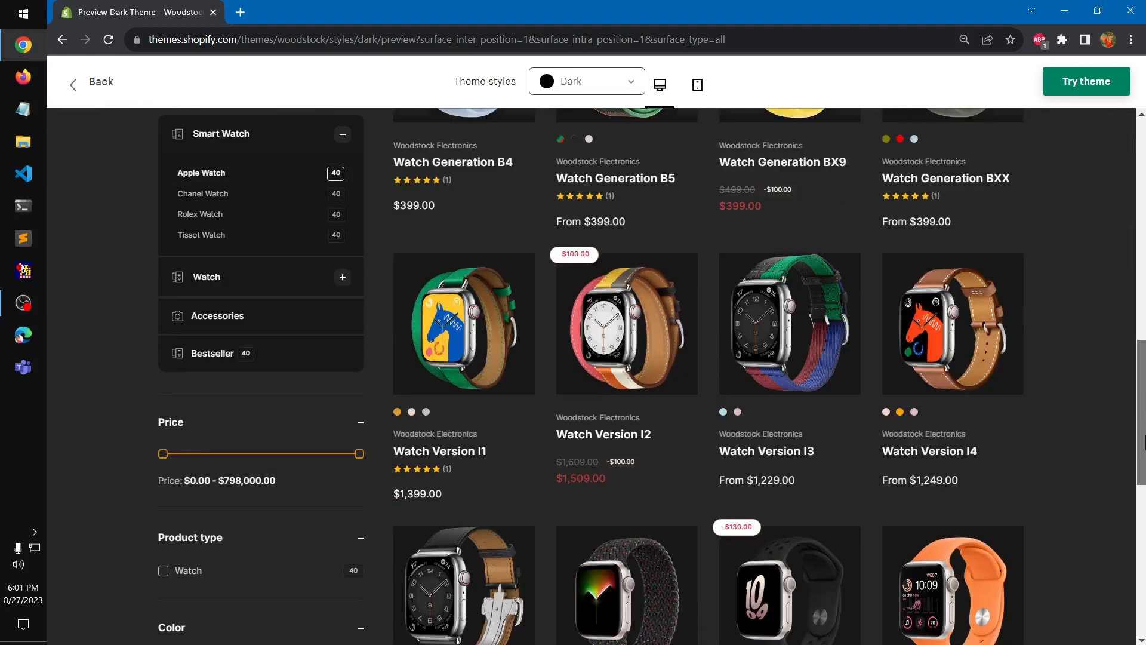
scroll("down", 3)
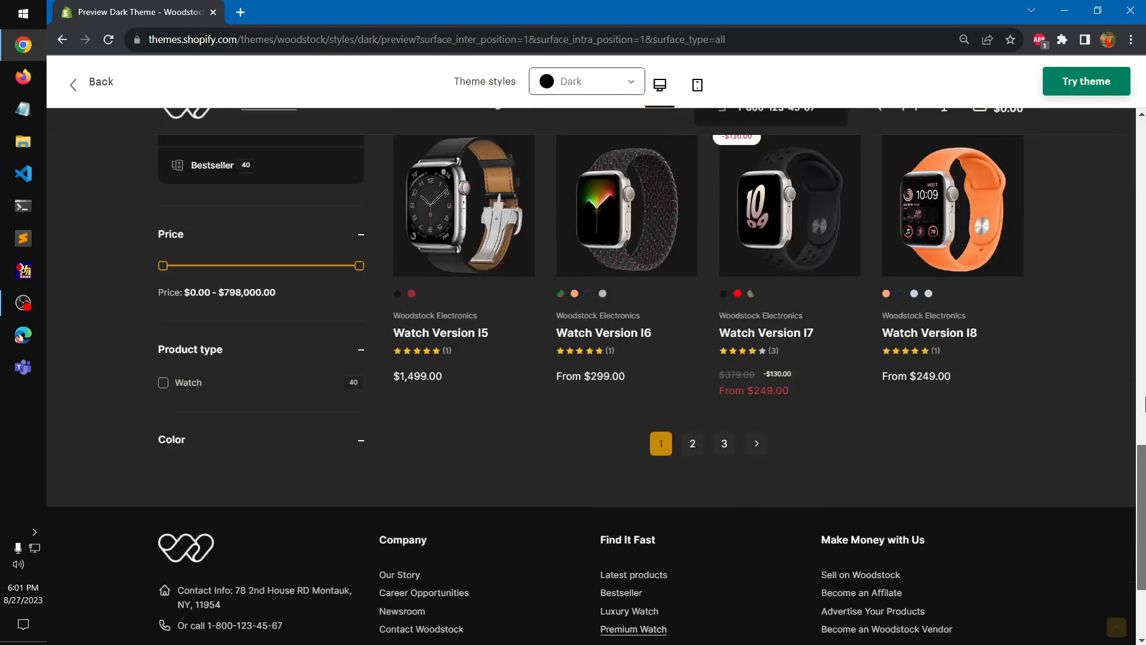
scroll("up", 3)
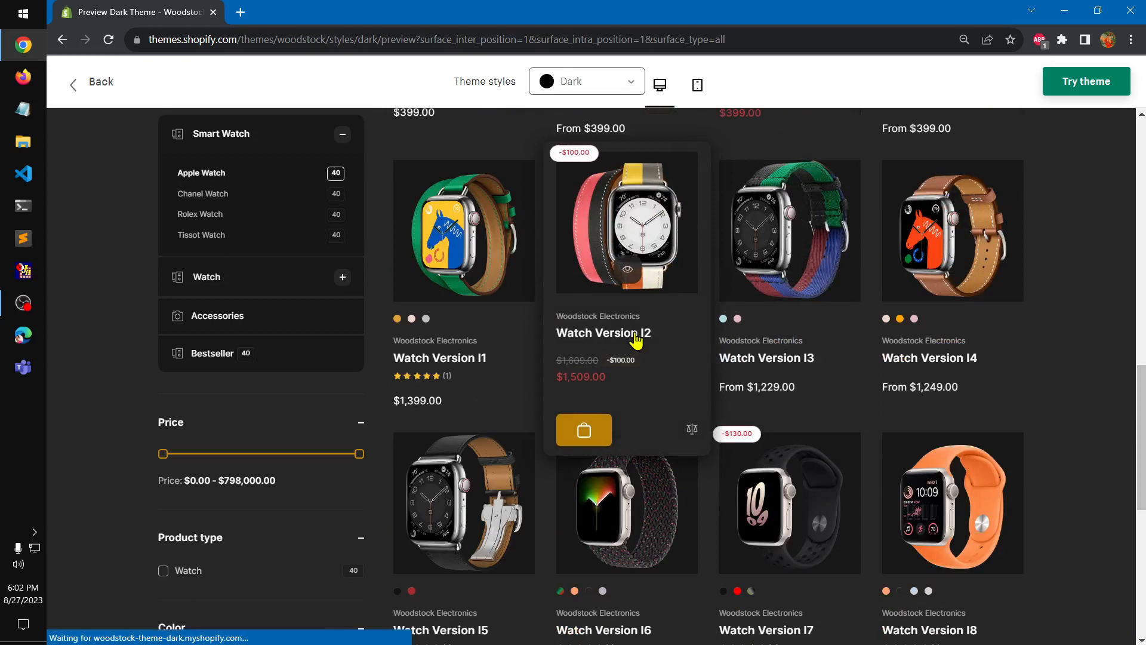
left_click(603, 333)
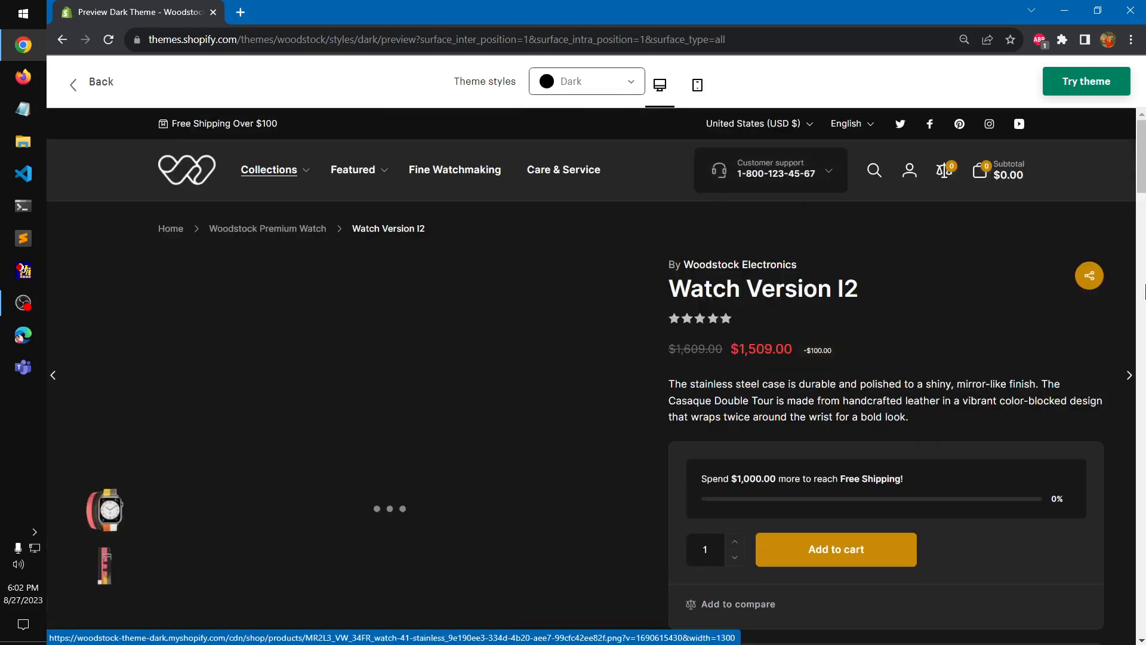
scroll("down", 3)
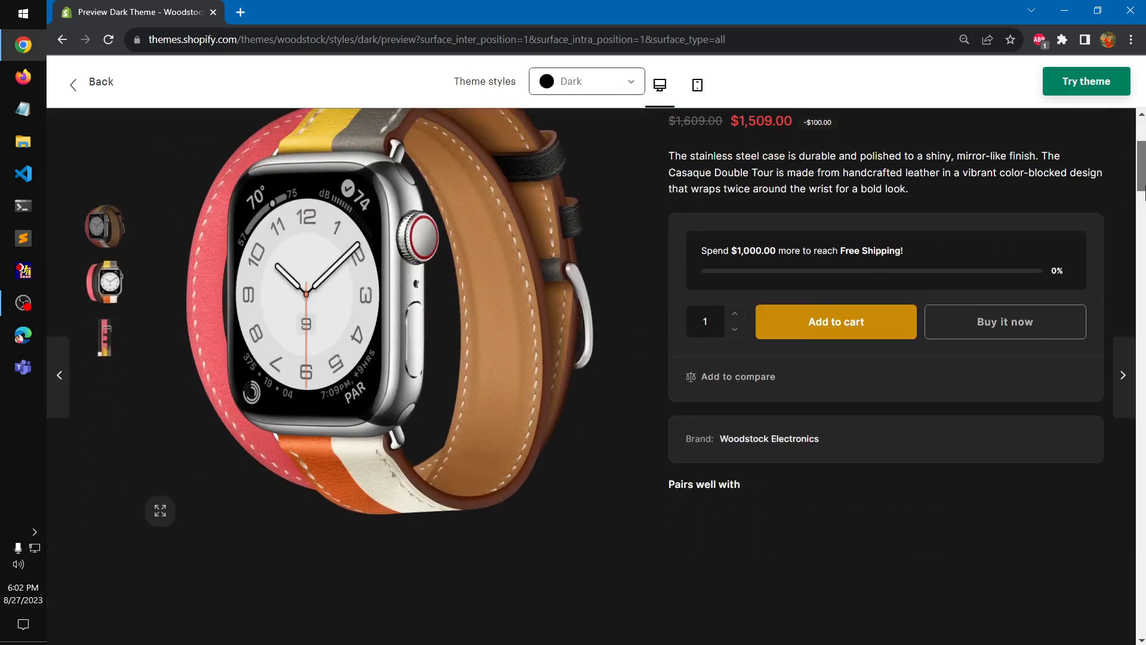
scroll("down", 3)
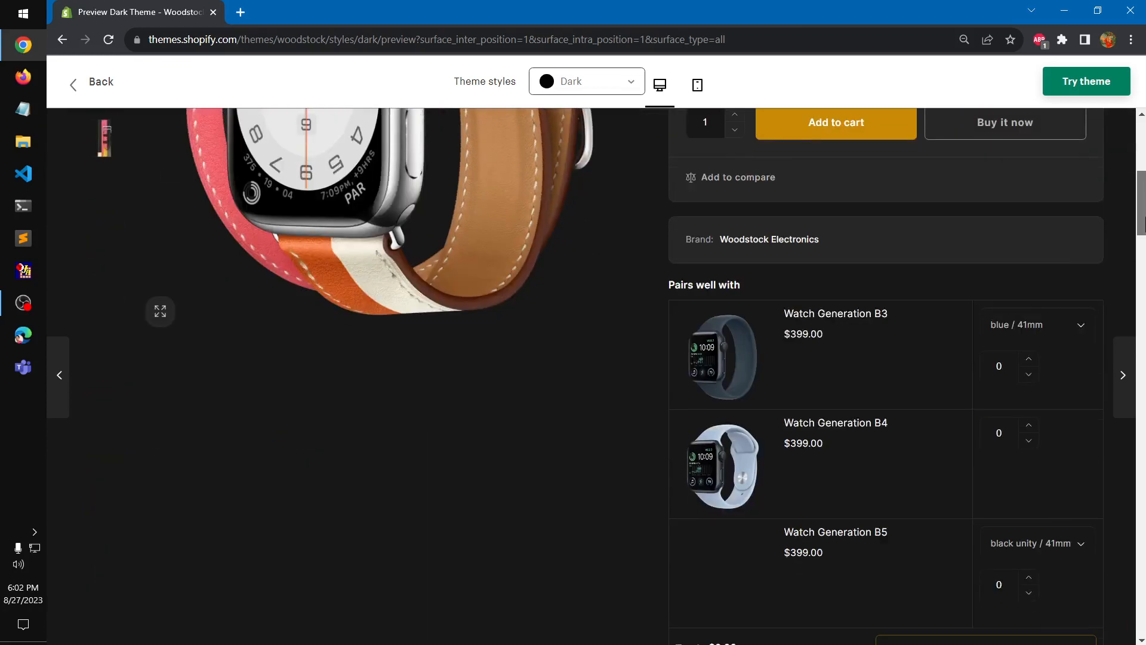
scroll("up", 3)
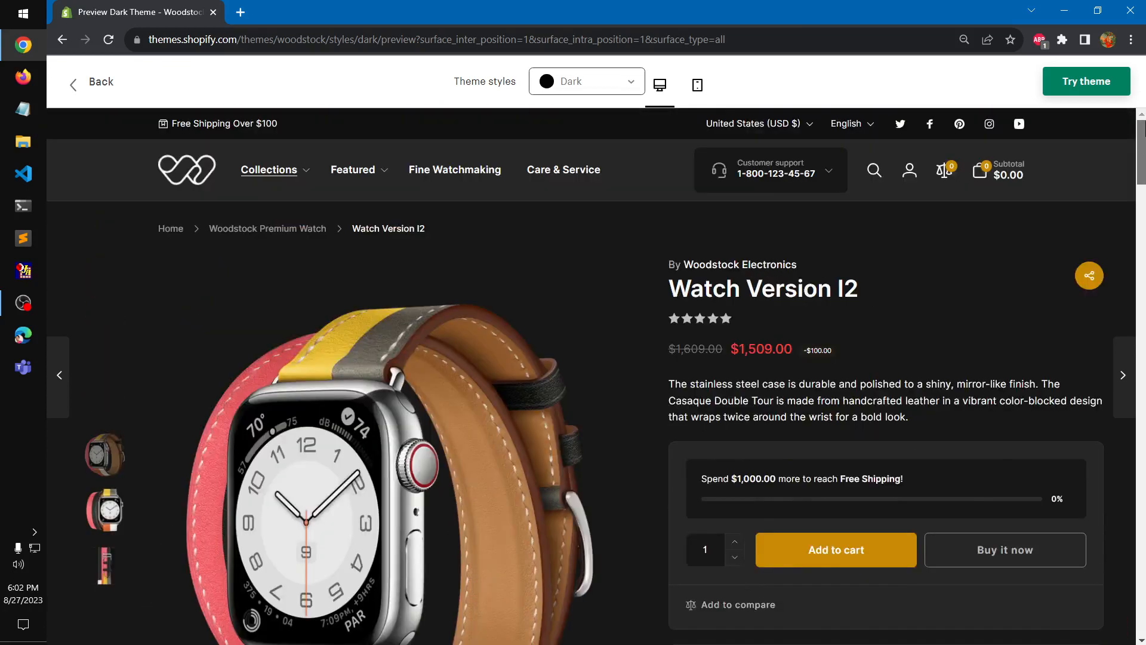
scroll("down", 3)
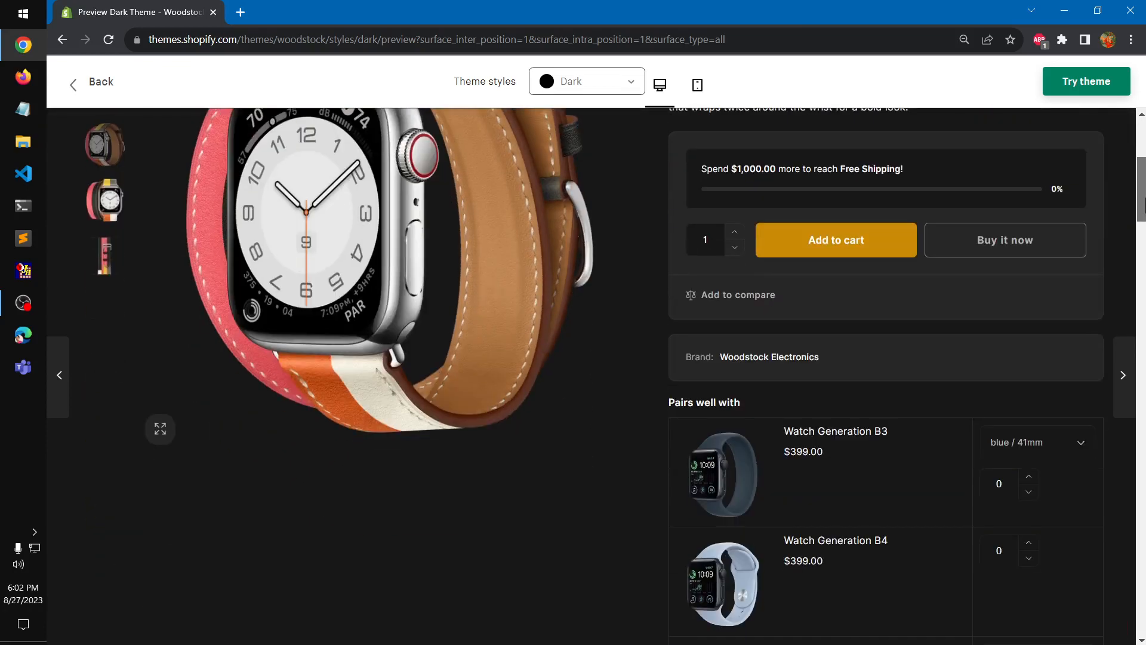
scroll("down", 3)
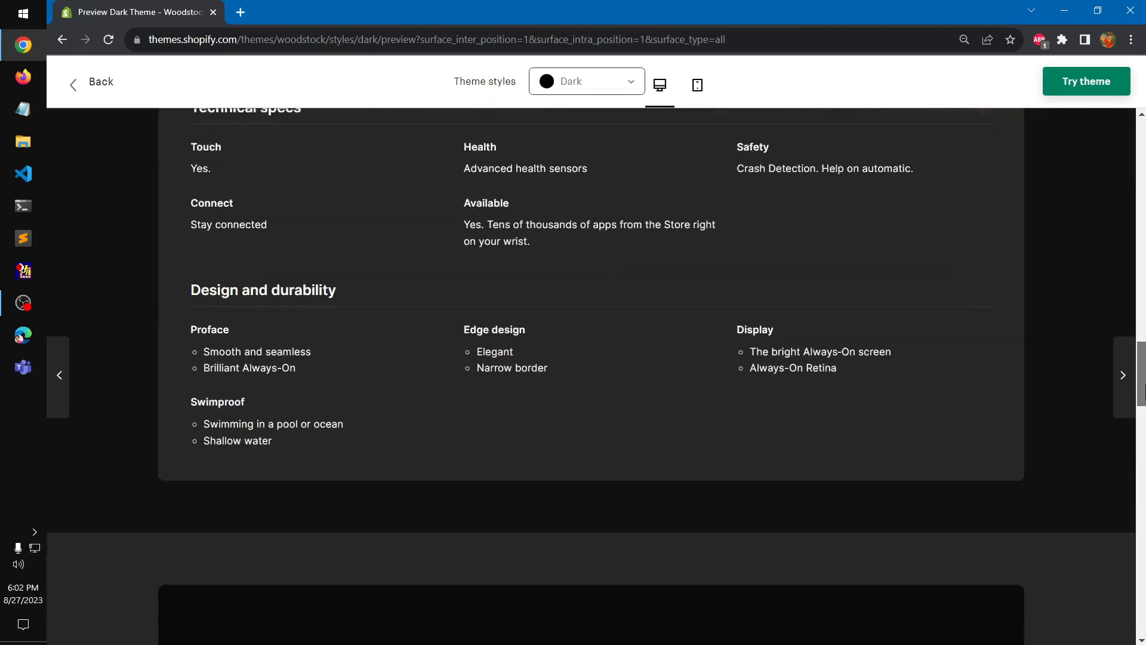
scroll("down", 3)
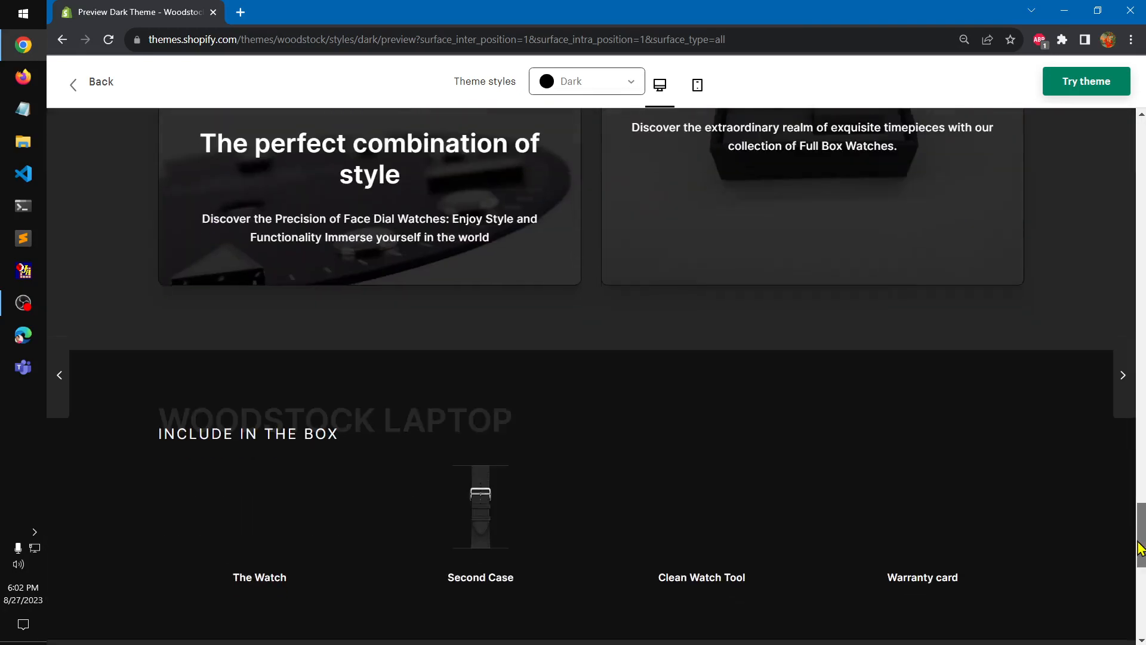
scroll("up", 3)
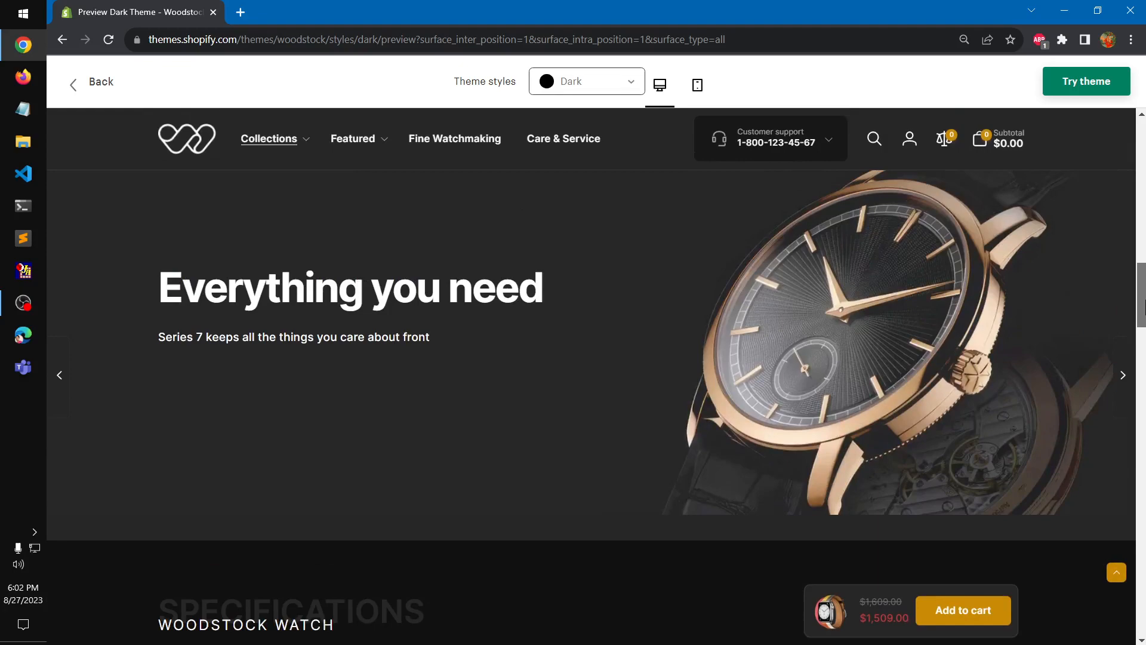
scroll("down", 3)
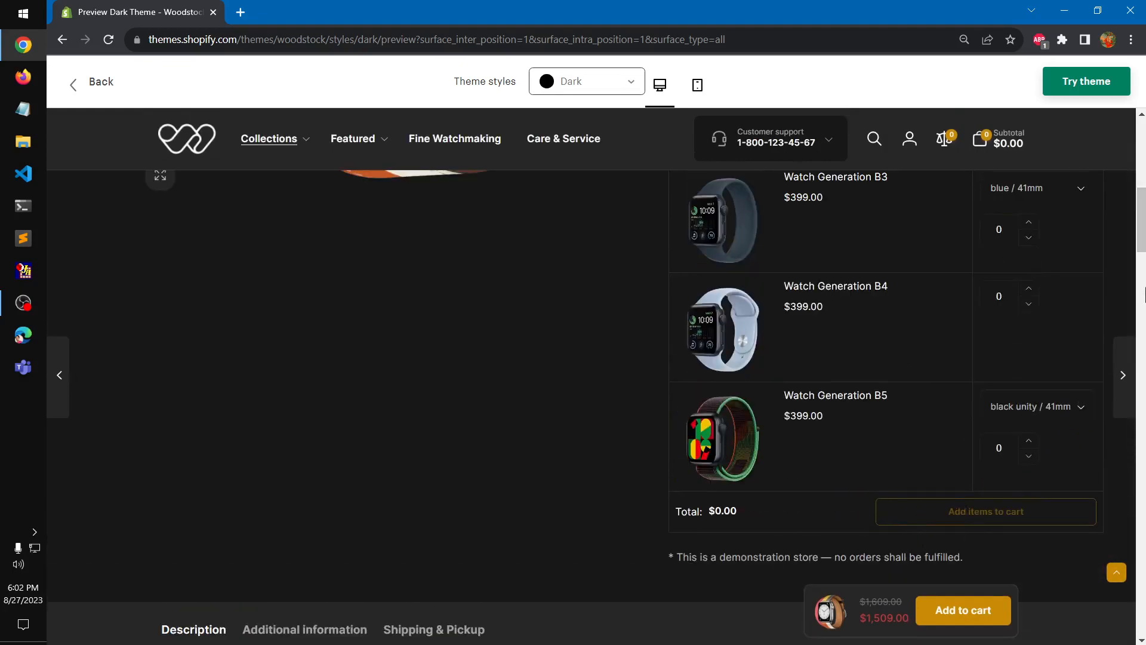
scroll("up", 3)
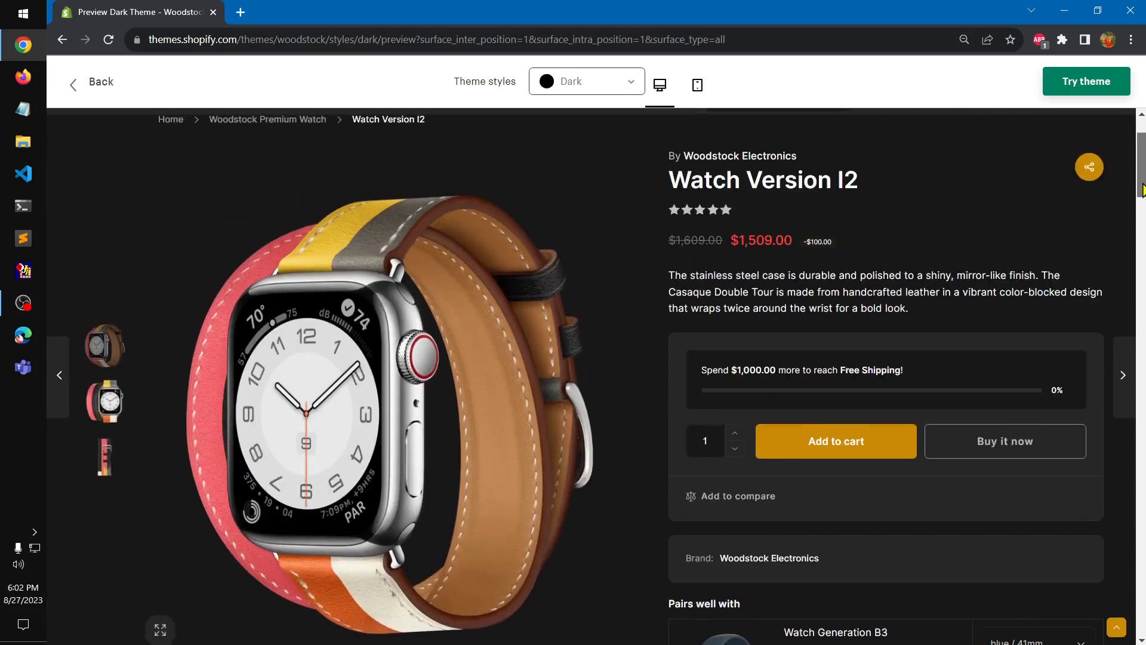
scroll("down", 3)
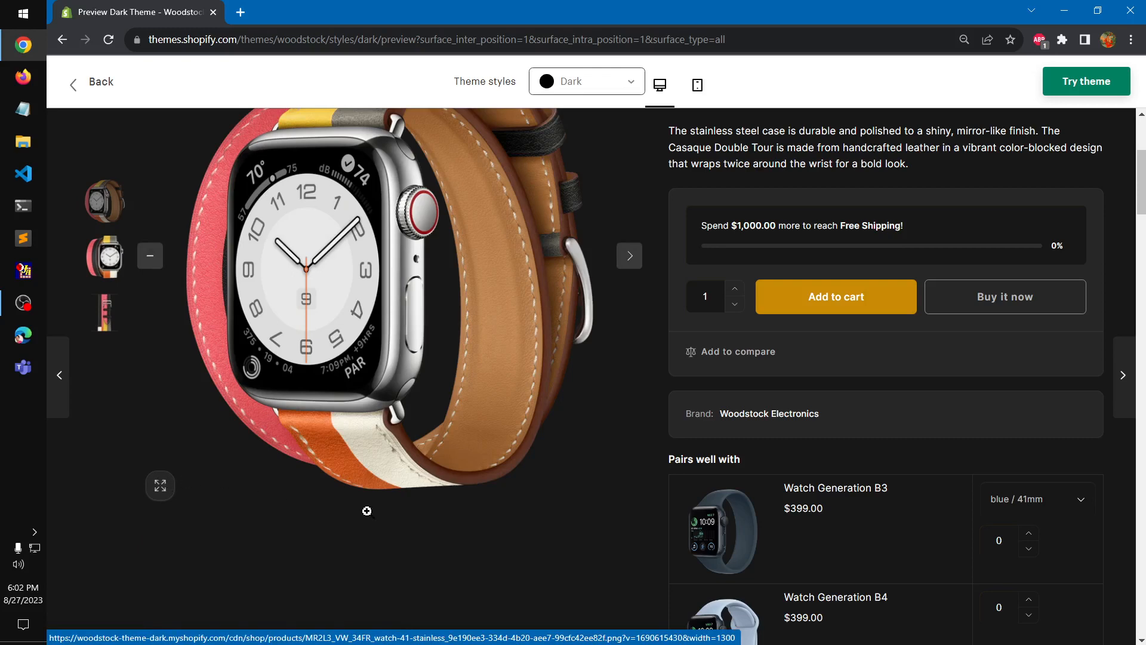
scroll("up", 3)
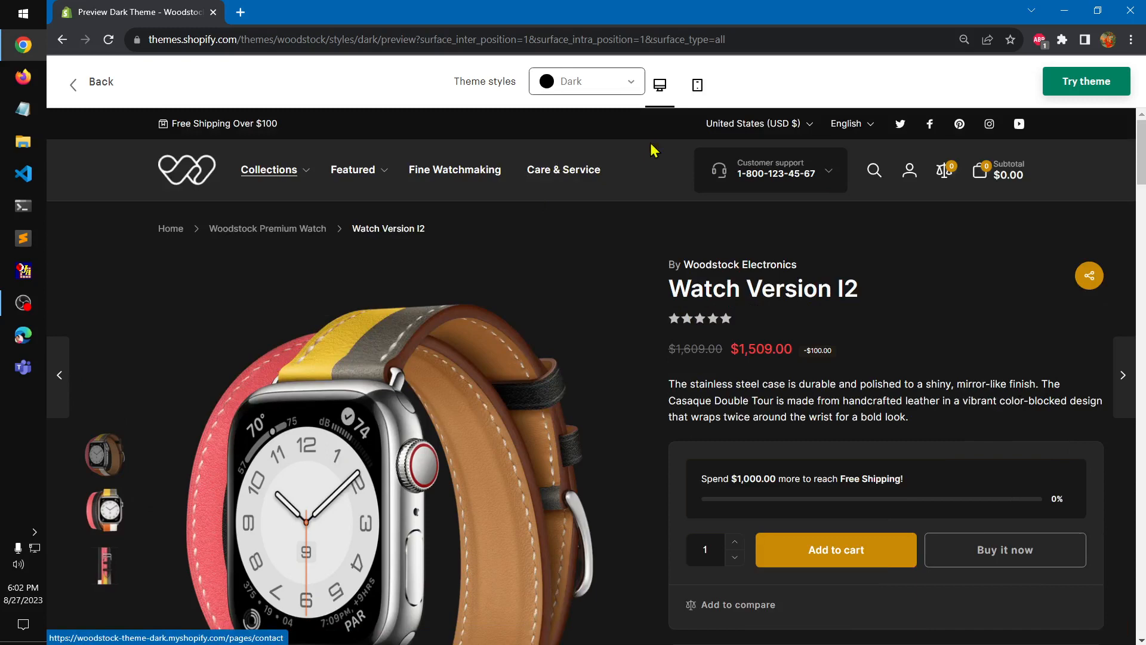
mouse_move(609, 84)
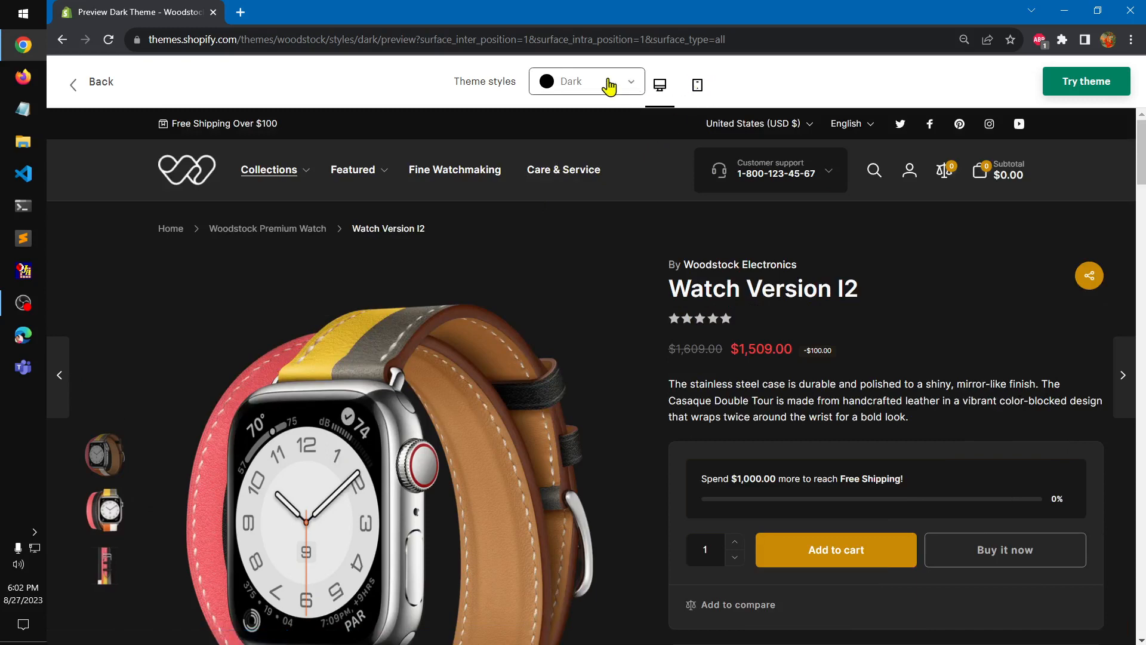
mouse_move(909, 222)
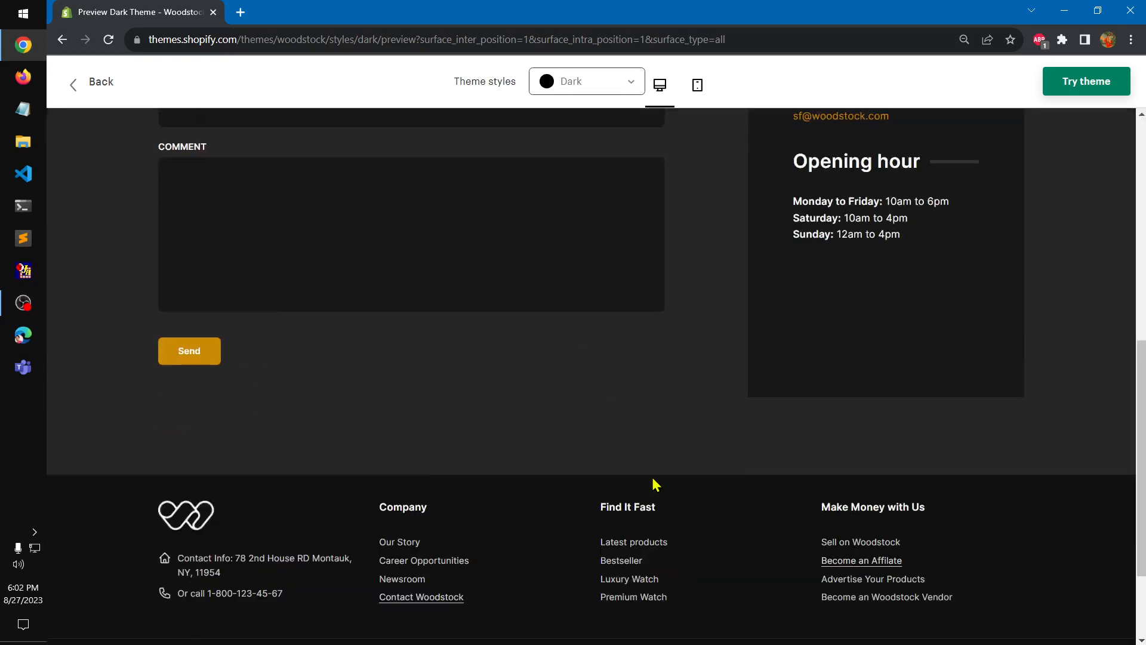
- Go to the News blog, scroll through its articles, and view it in mobile layout
scroll("up", 3)
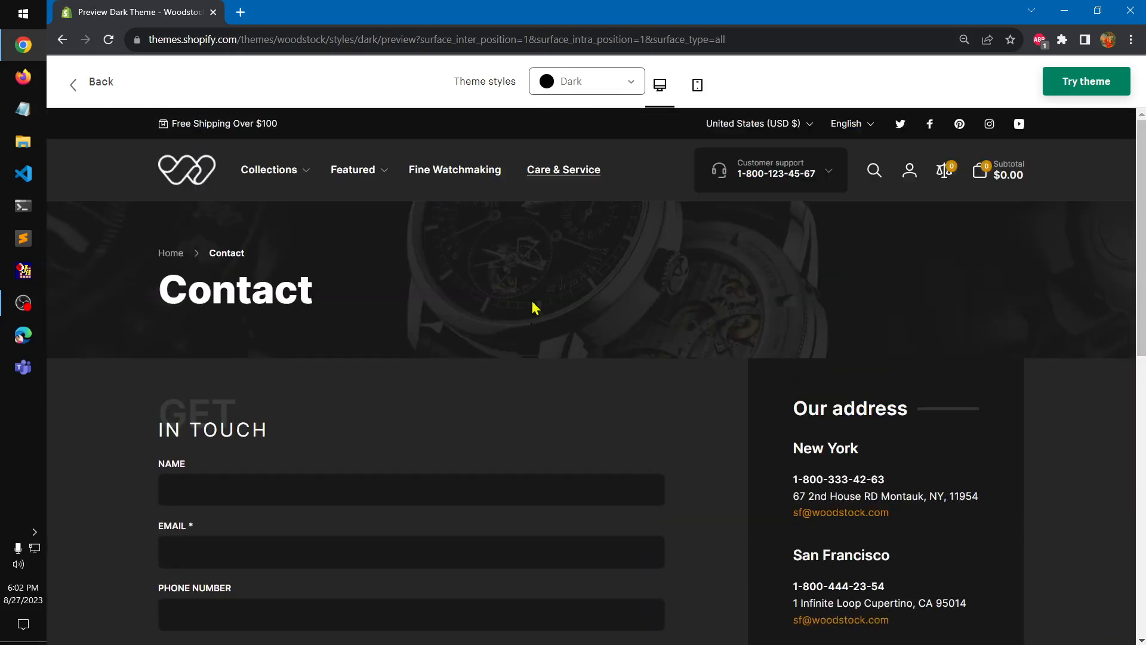
left_click(456, 170)
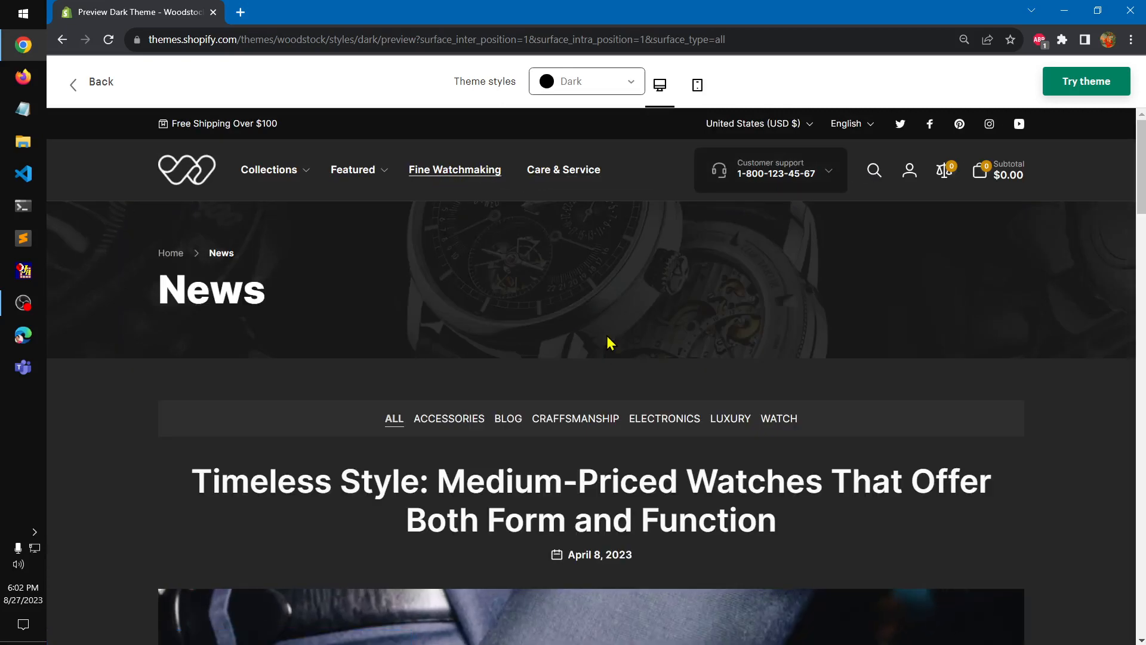
scroll("down", 3)
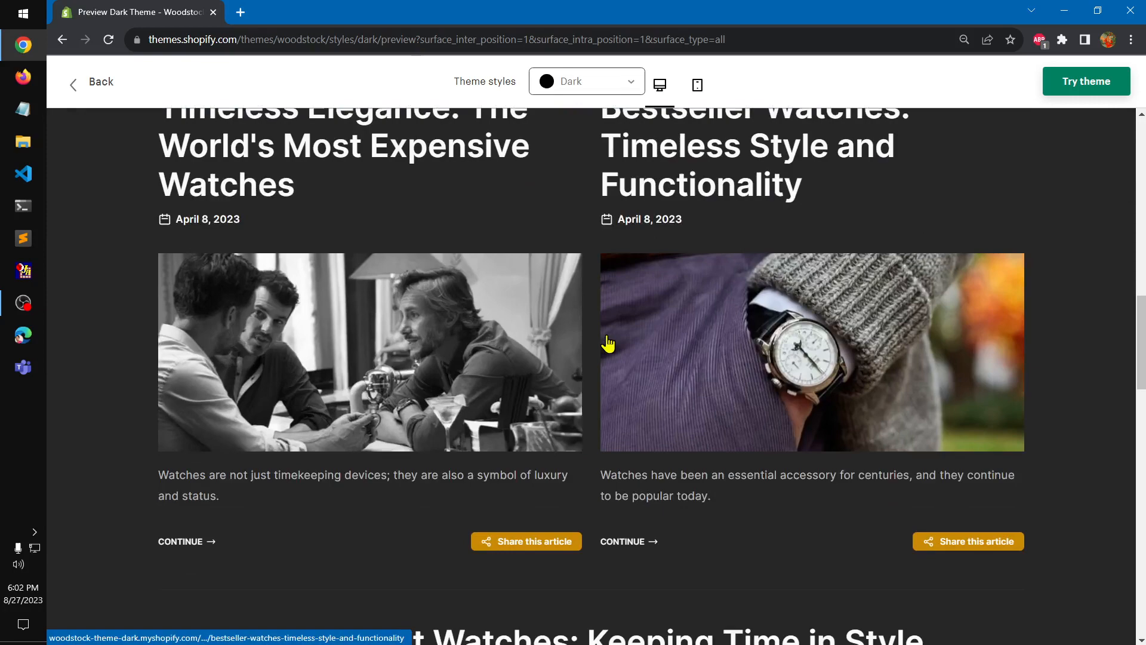
scroll("down", 3)
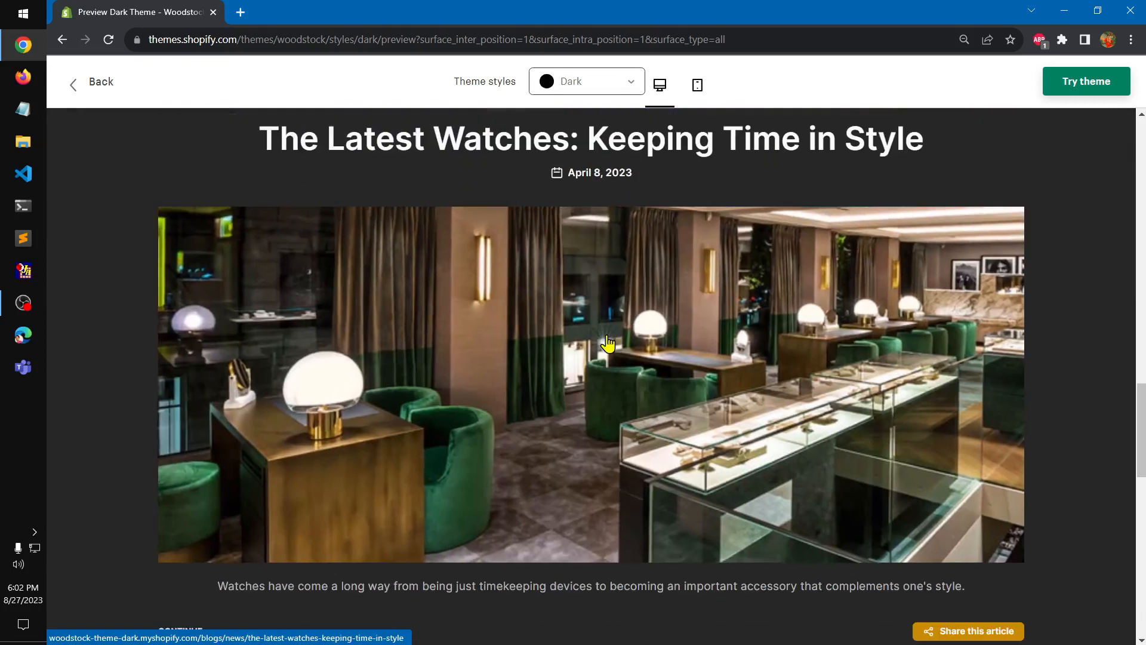
scroll("down", 3)
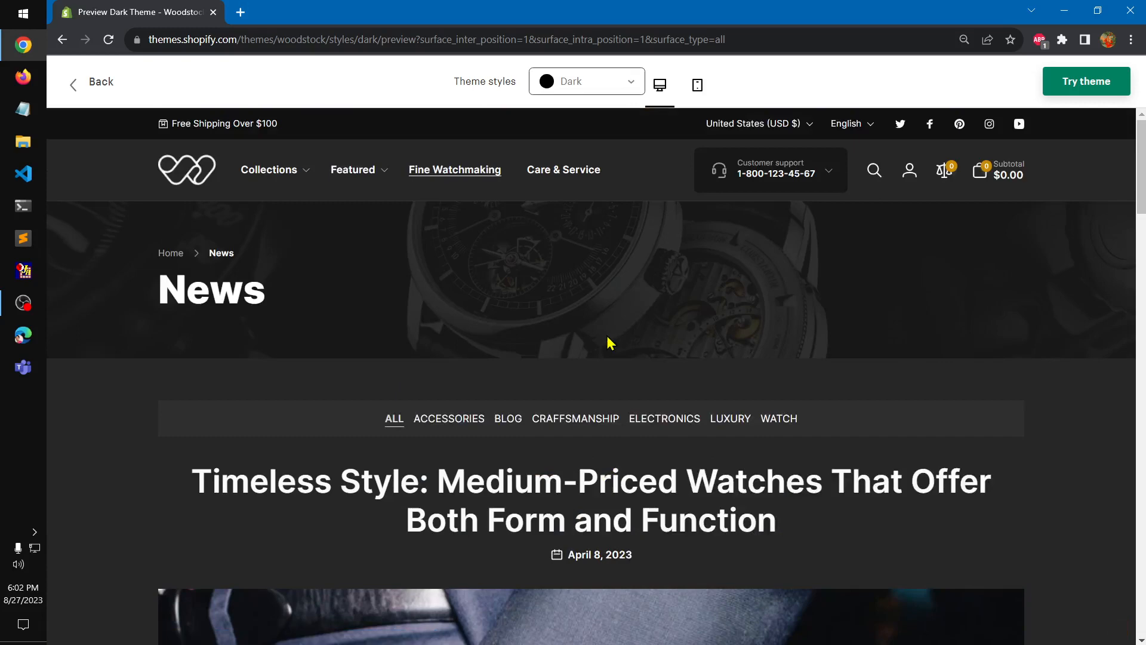
mouse_move(612, 126)
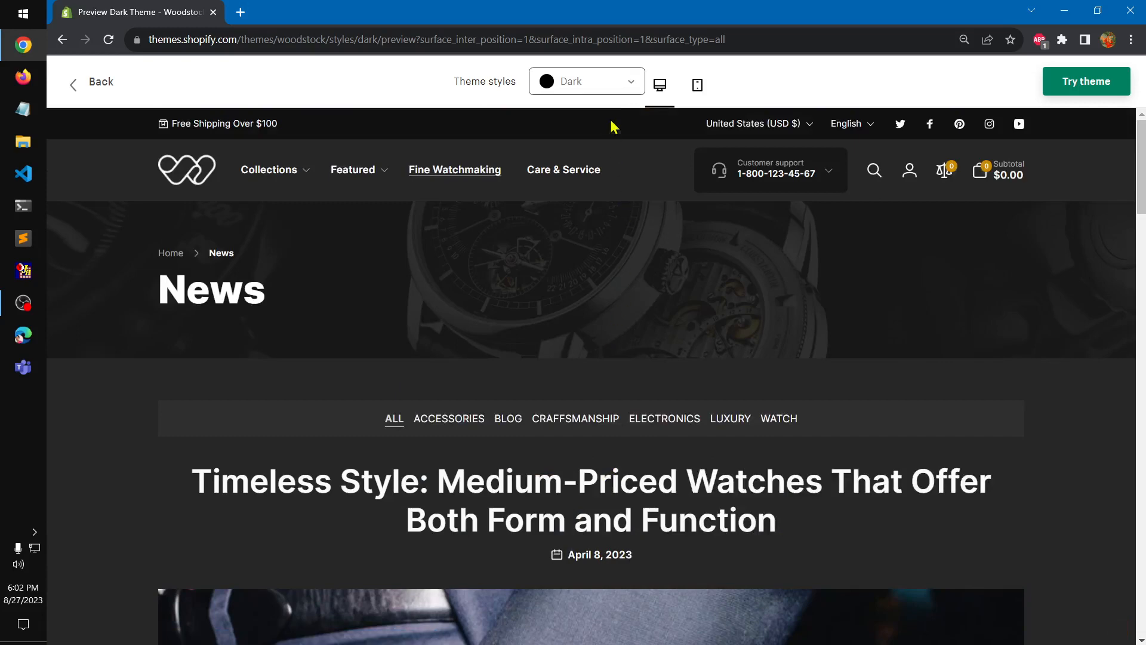
left_click(697, 85)
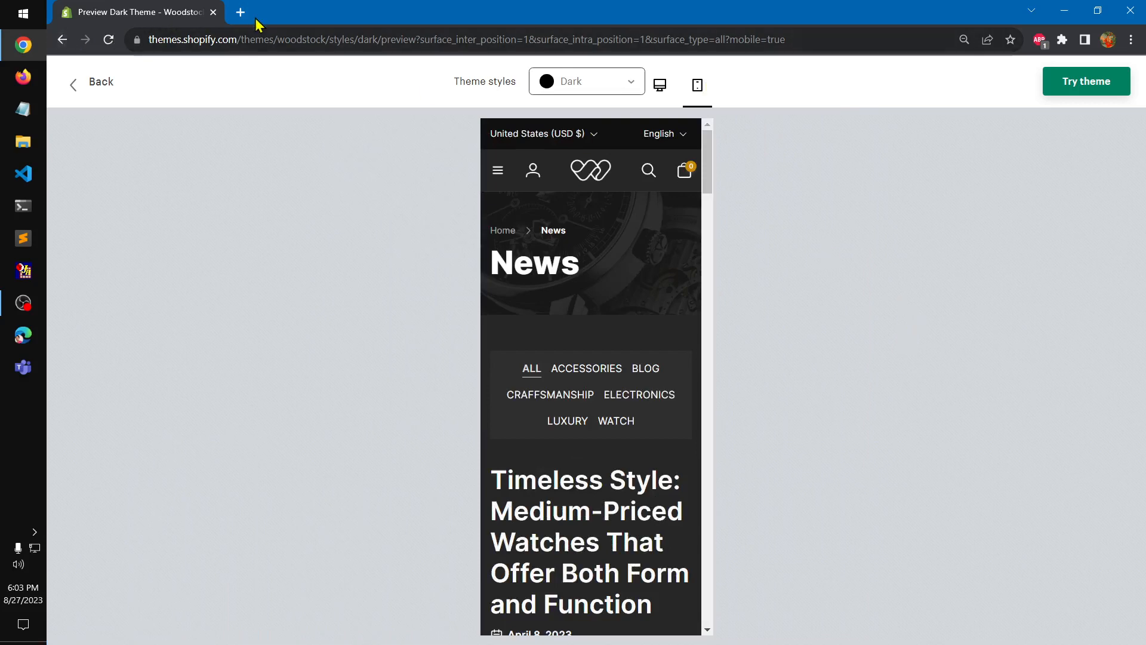
- Return to admin Themes, close the preview tab, and open the Woodstock trial in the theme editor
left_click(240, 12)
type("healthtechstore.myshopify.com/admin/themes")
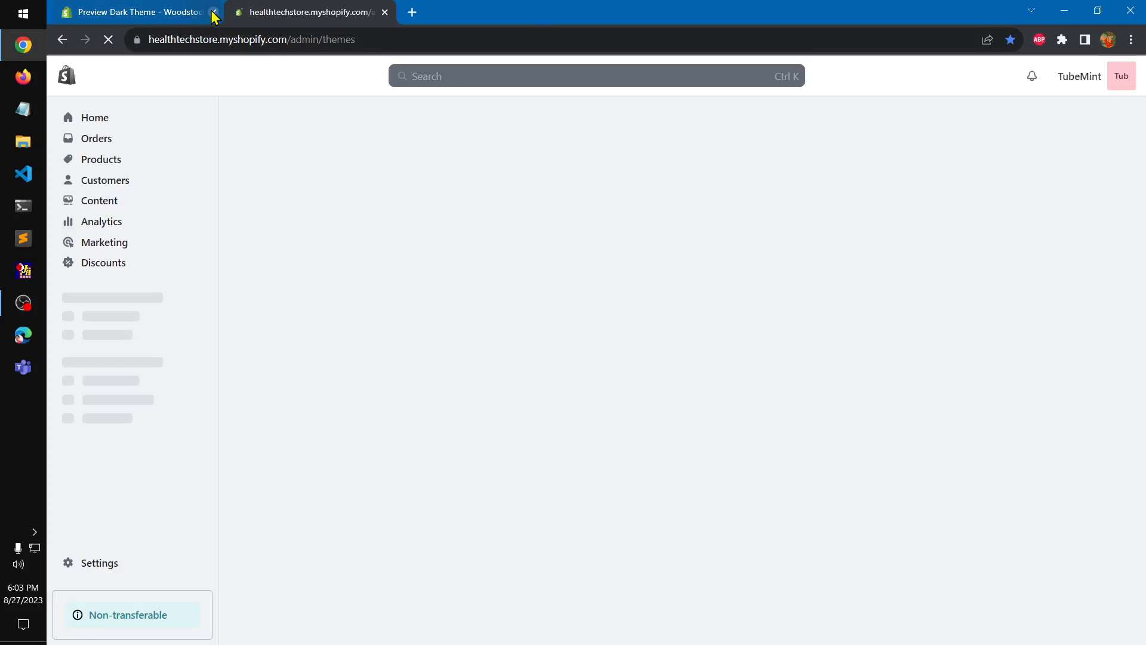
left_click(384, 12)
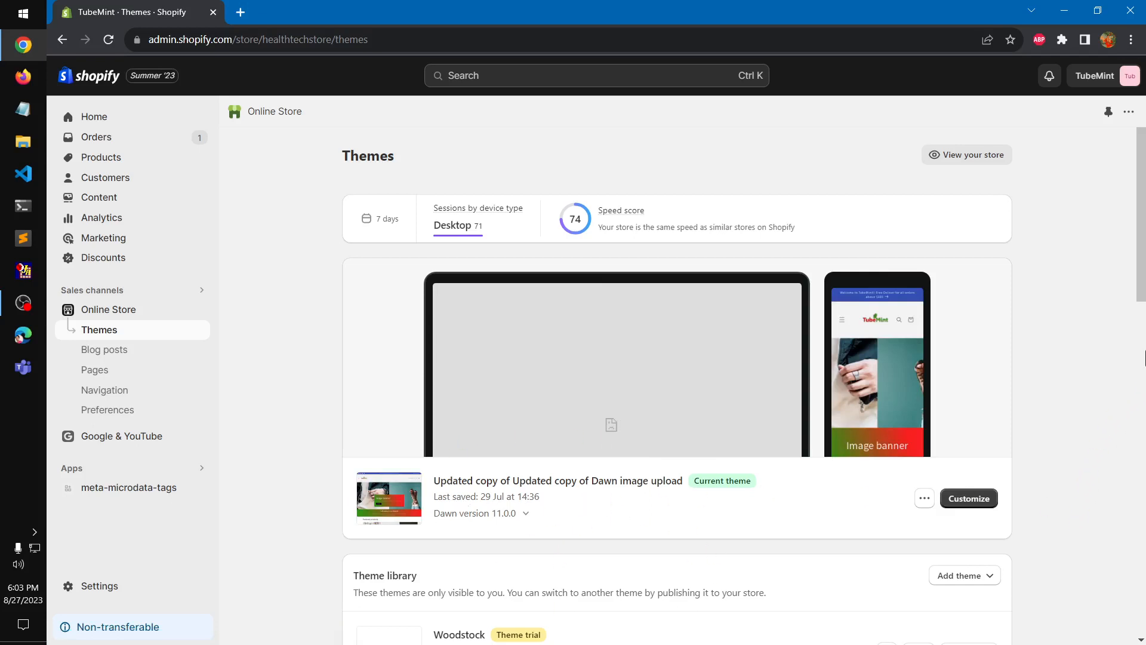
scroll("down", 3)
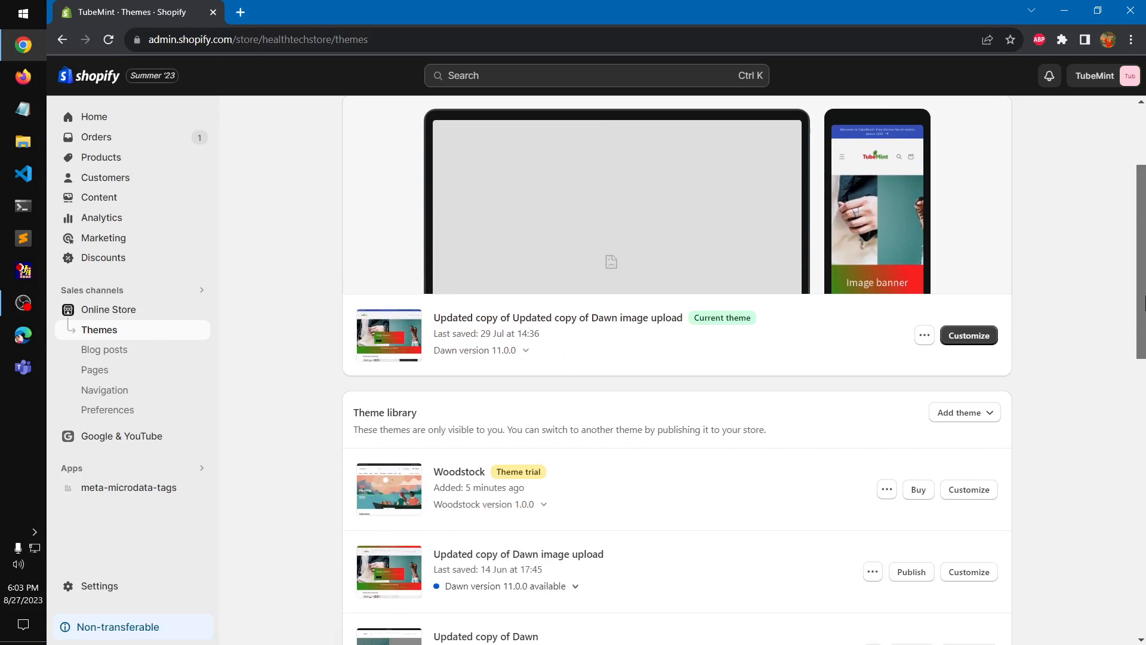
scroll("down", 3)
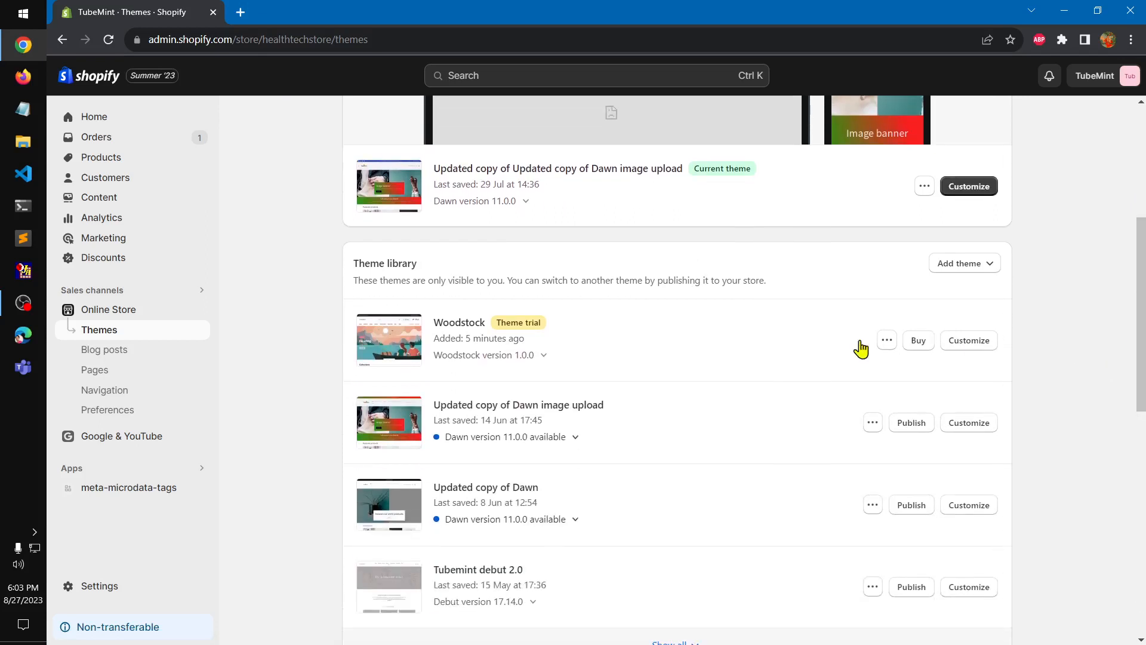
left_click(968, 340)
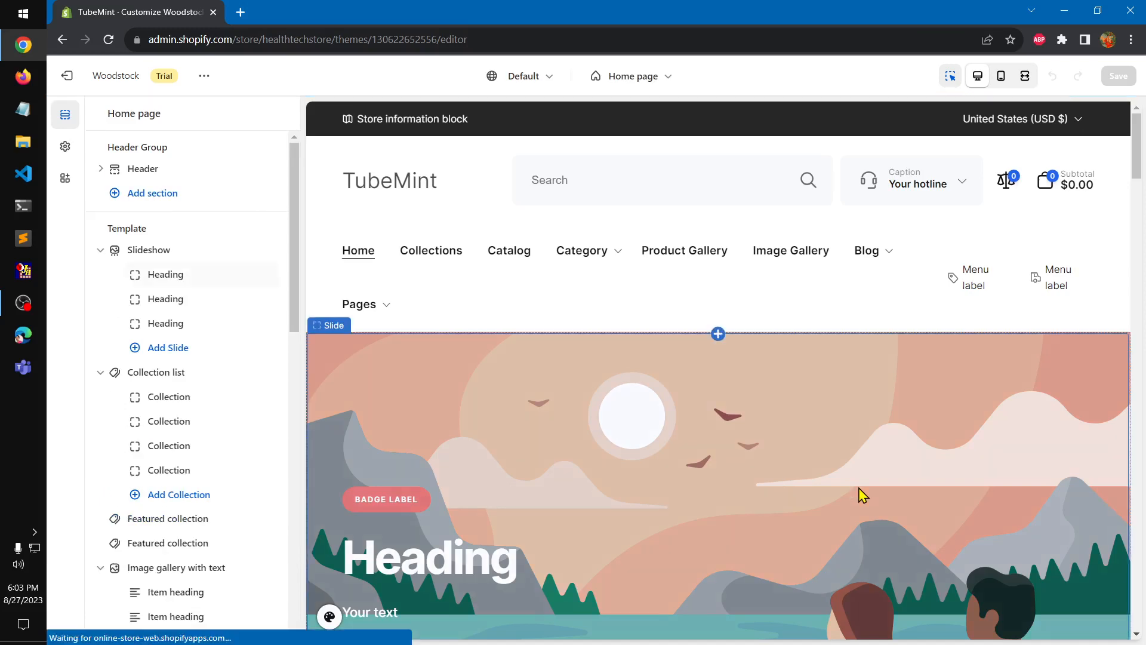
scroll("down", 3)
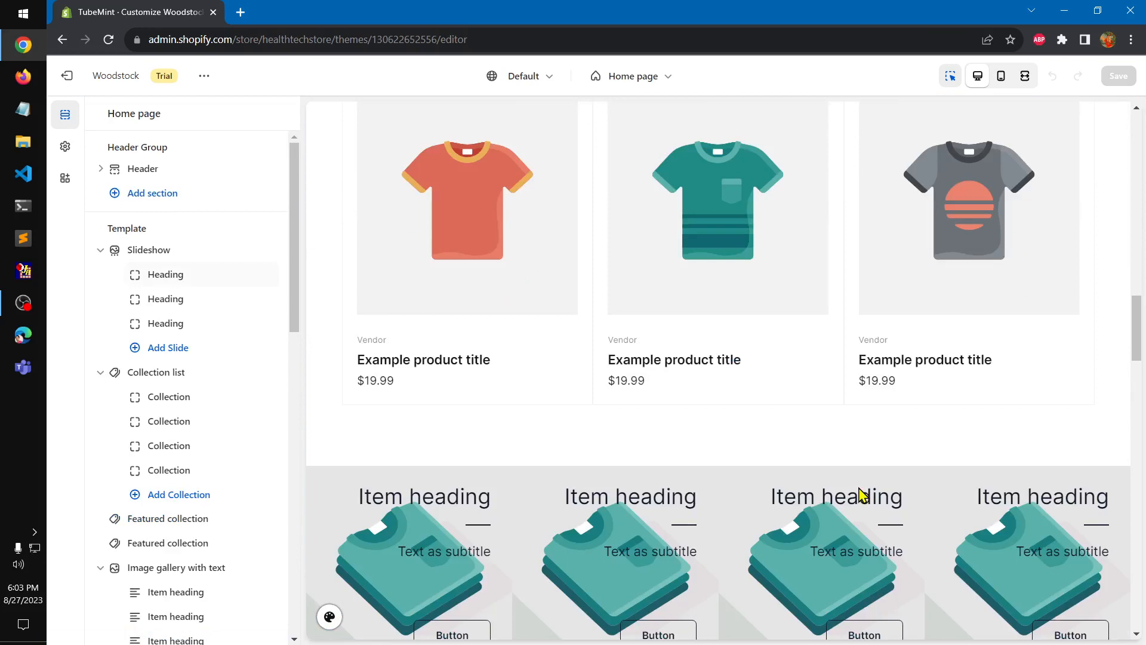
scroll("down", 3)
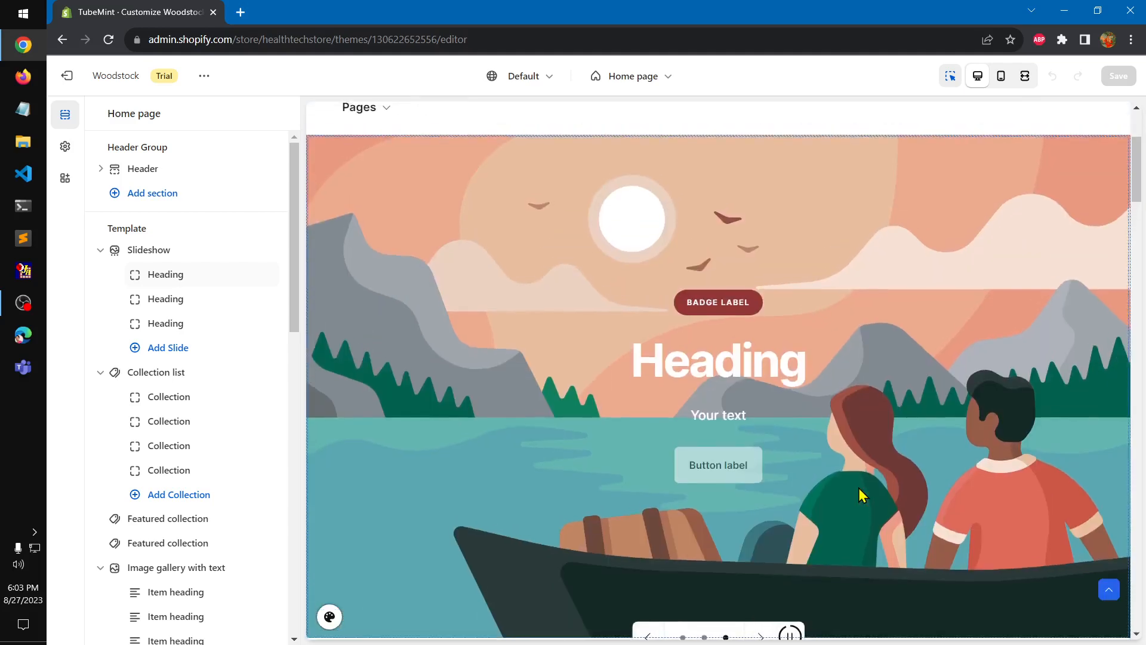
scroll("down", 3)
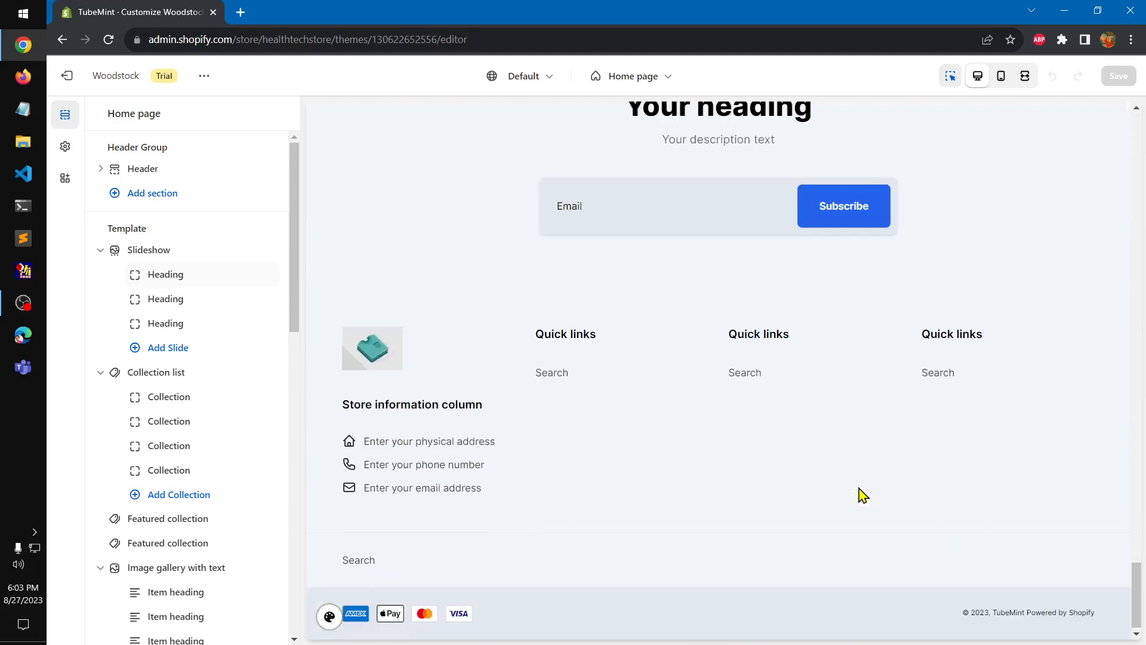
mouse_move(961, 353)
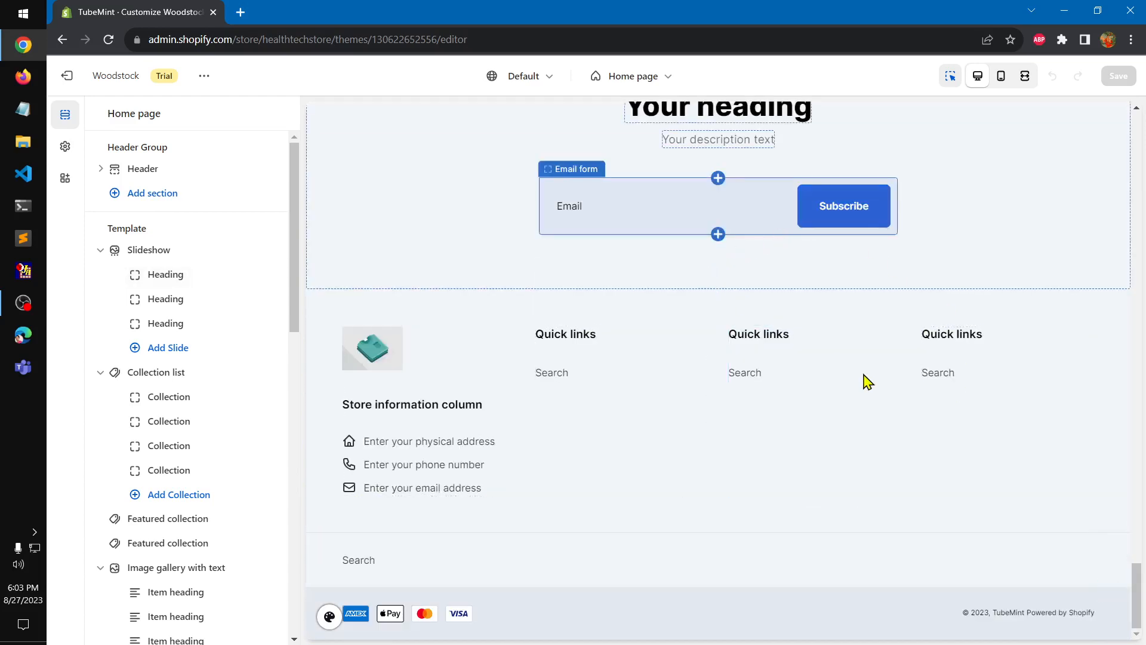
scroll("up", 3)
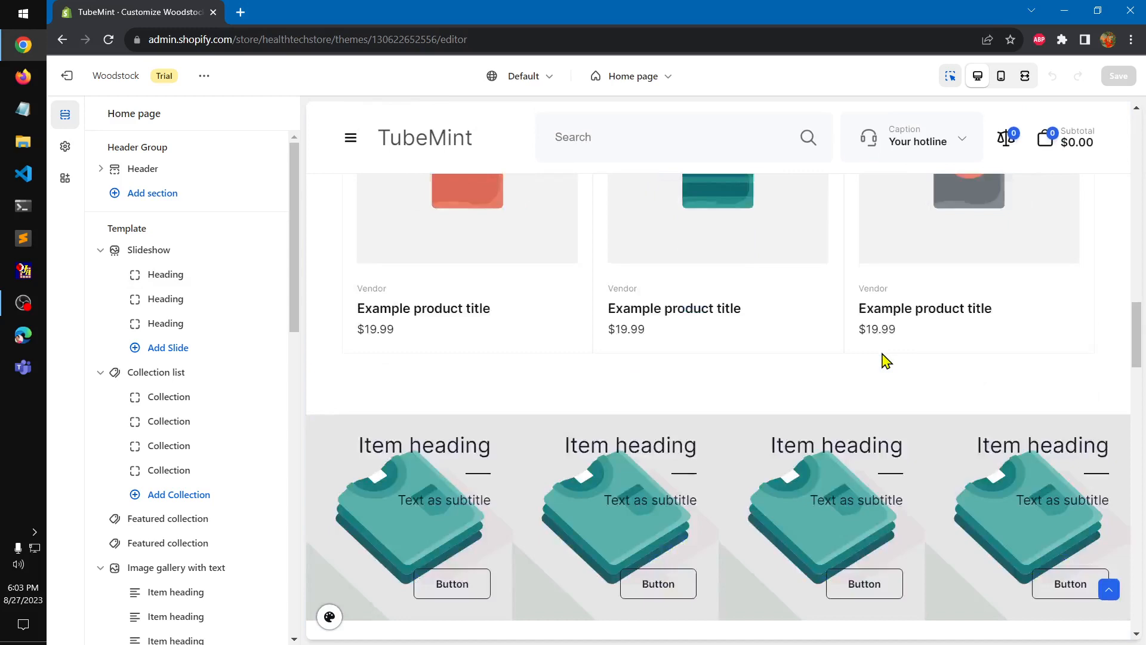
scroll("up", 3)
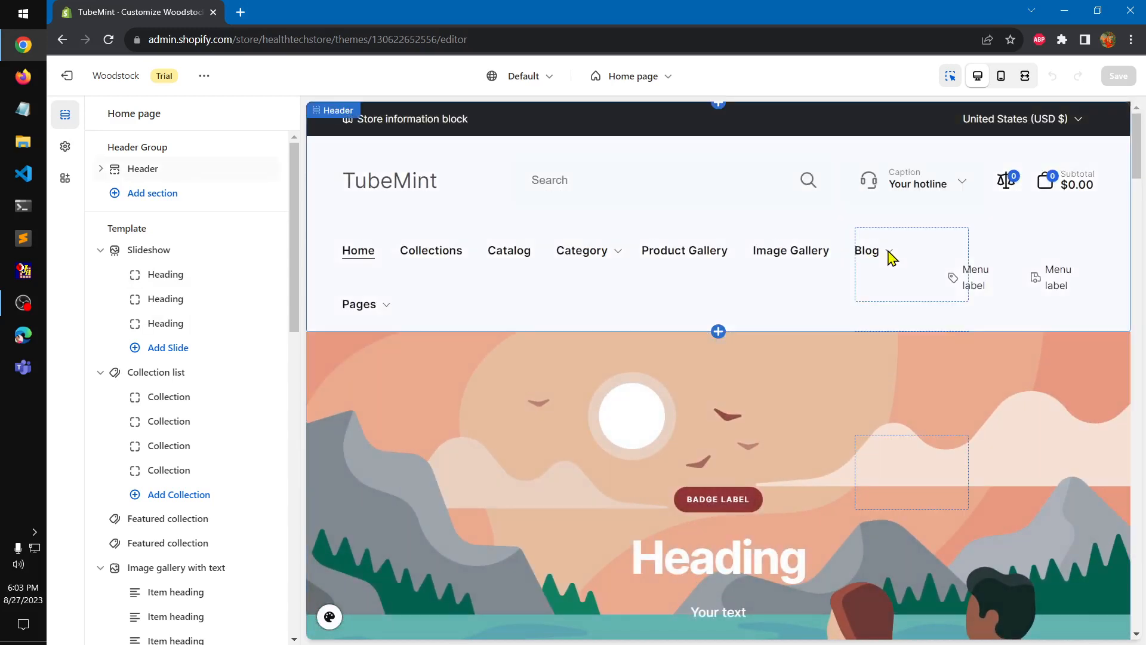
mouse_move(607, 263)
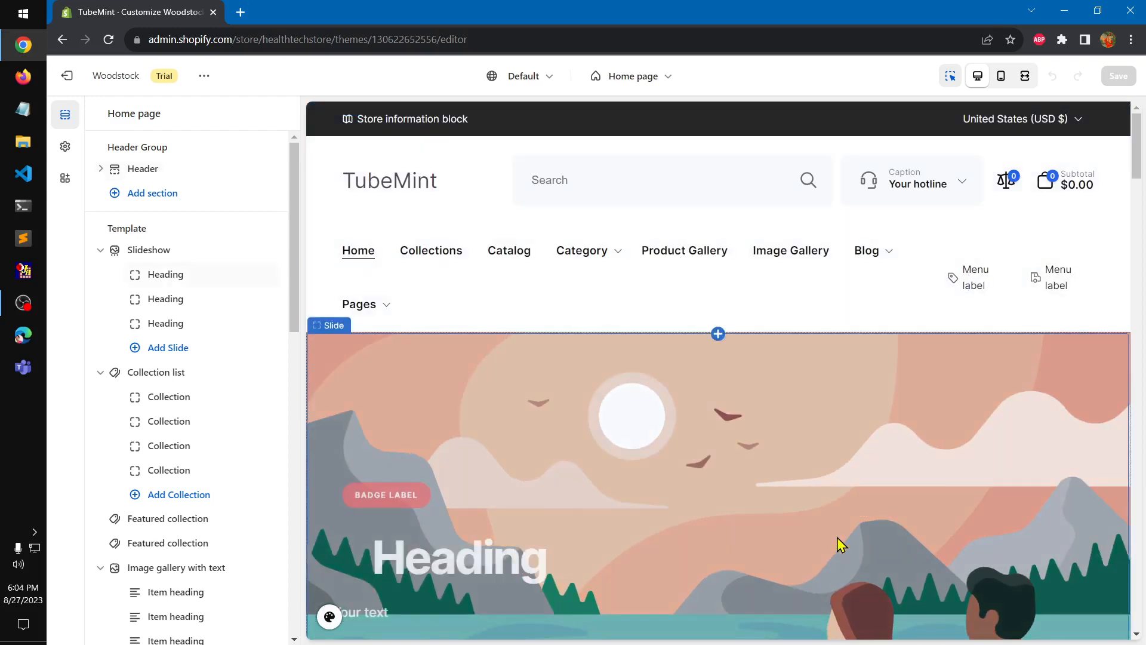
scroll("down", 3)
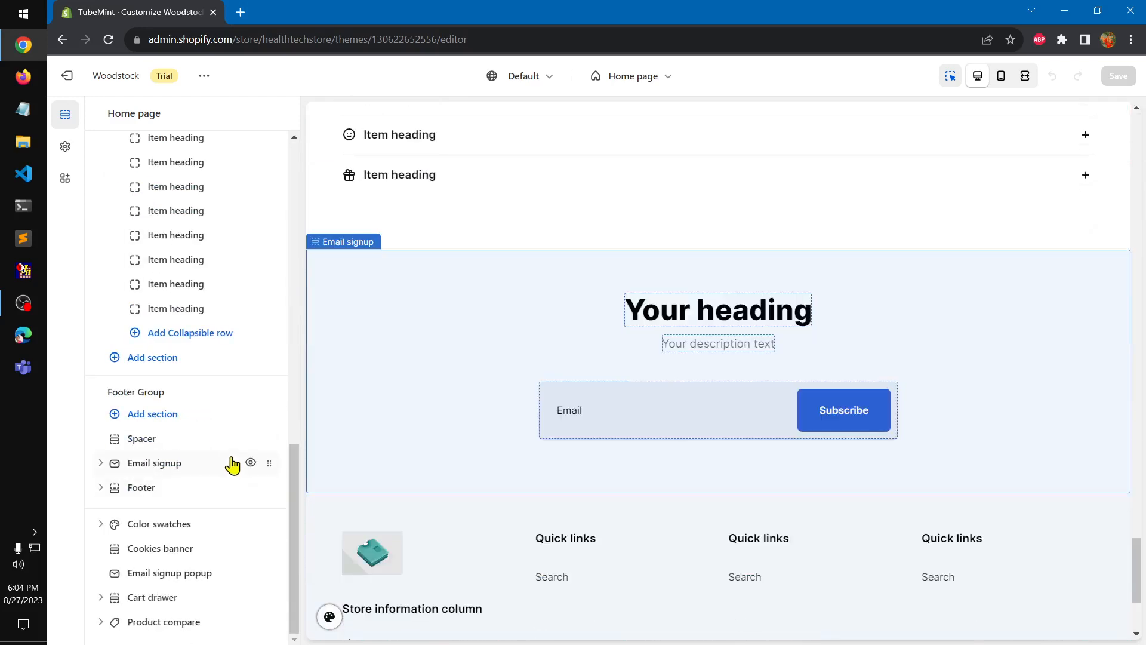
left_click(152, 357)
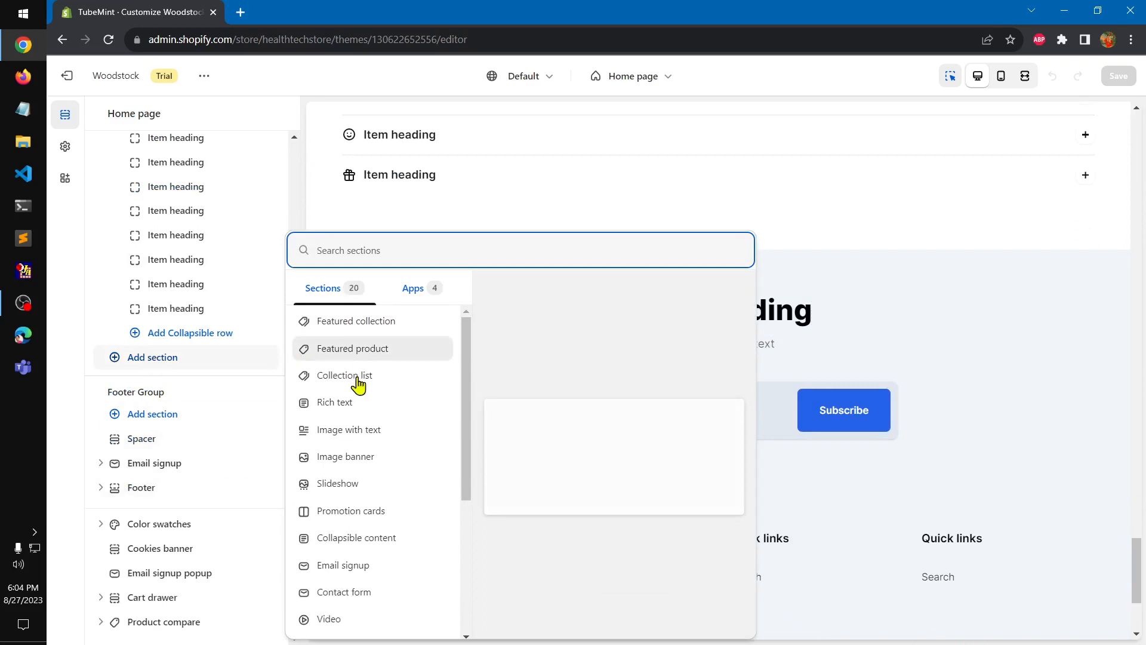
mouse_move(398, 537)
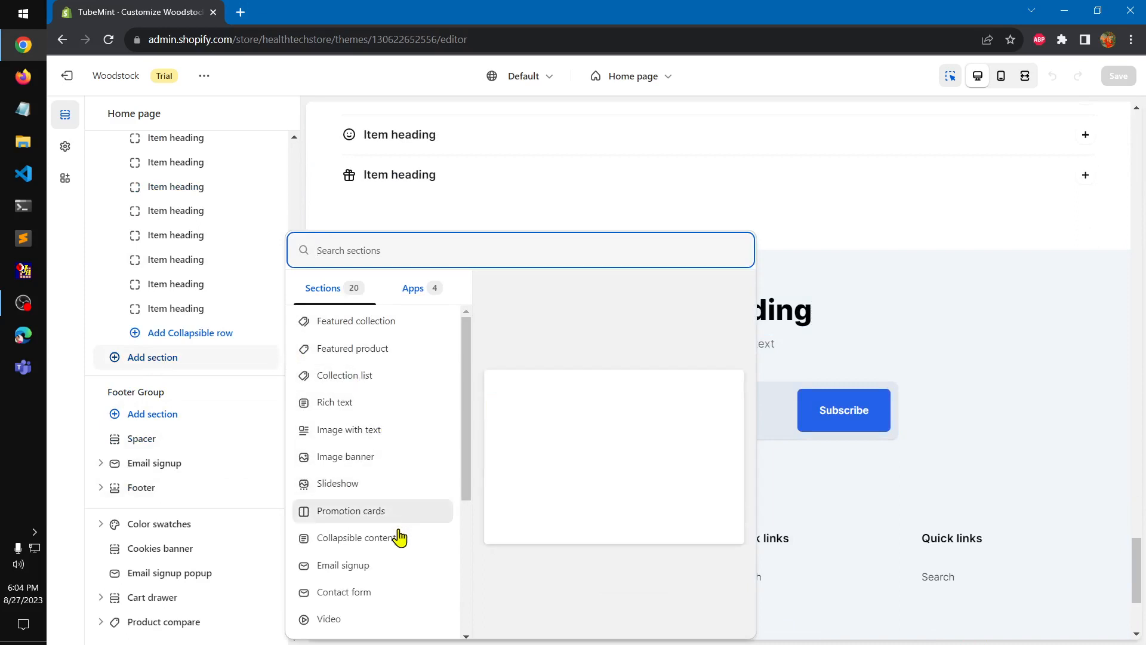
mouse_move(351, 511)
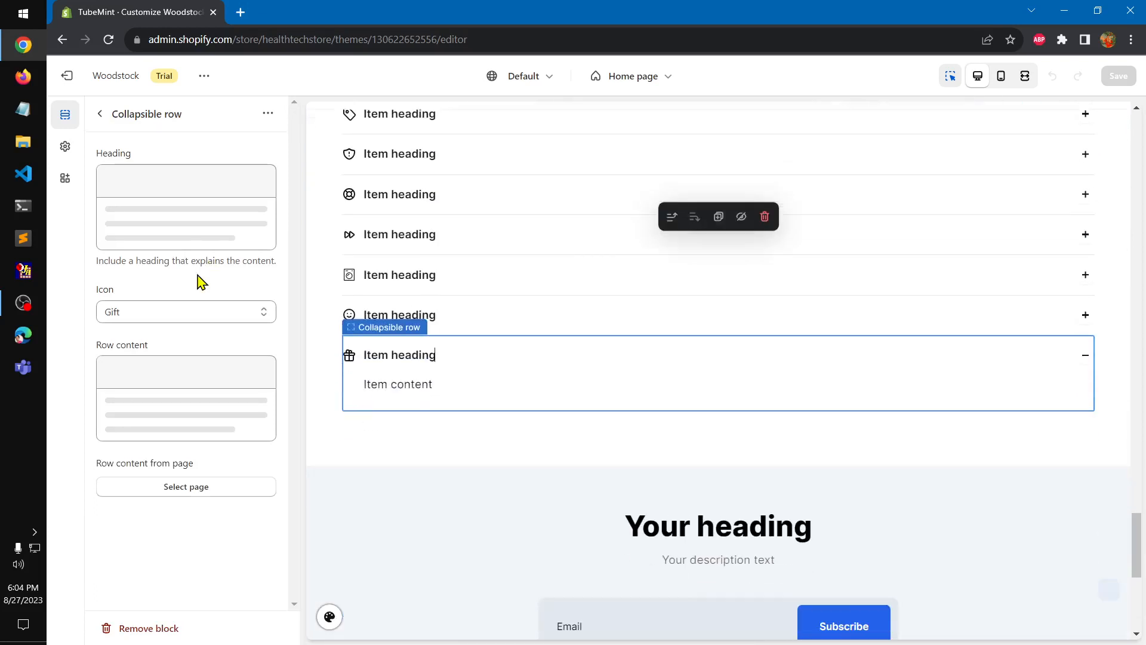
left_click(99, 113)
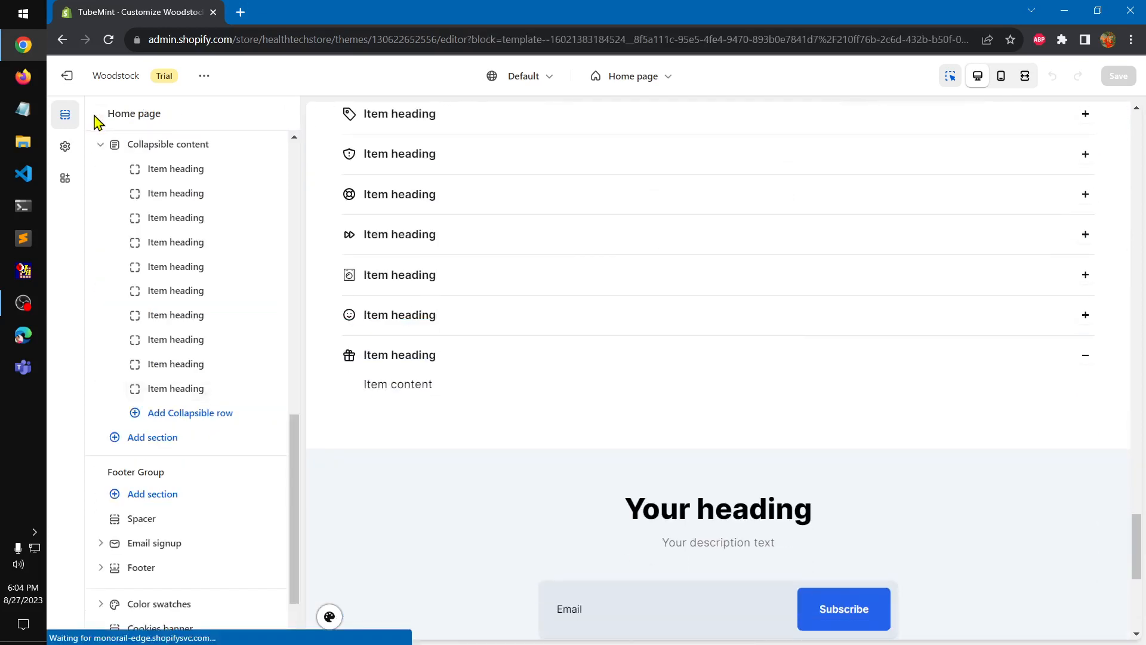
scroll("up", 3)
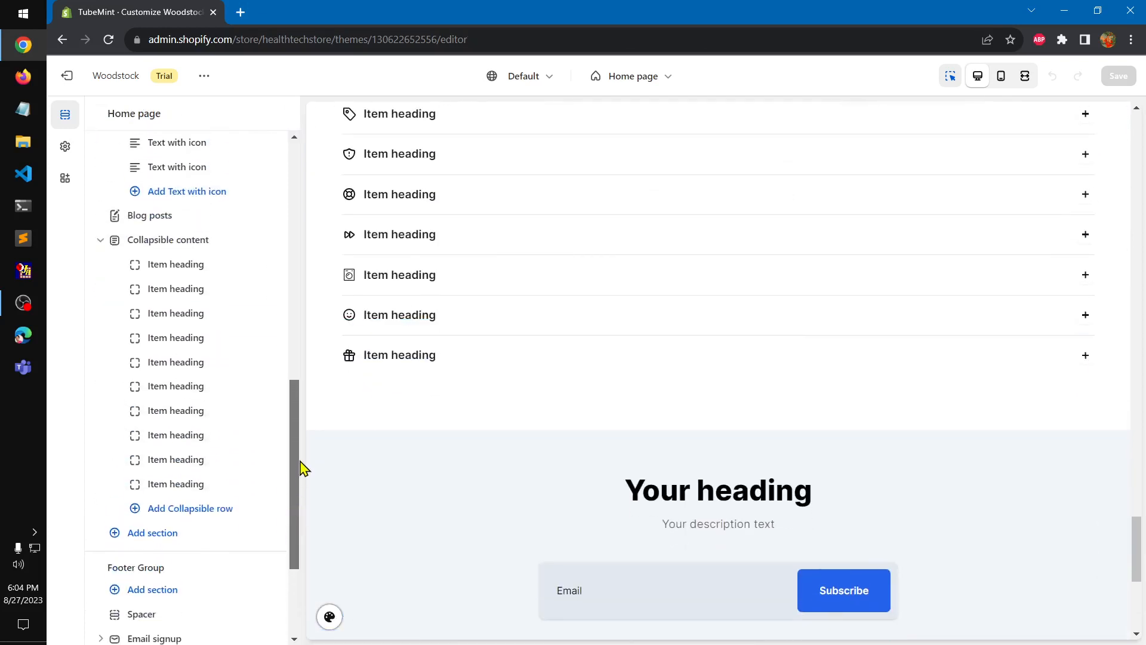
scroll("up", 3)
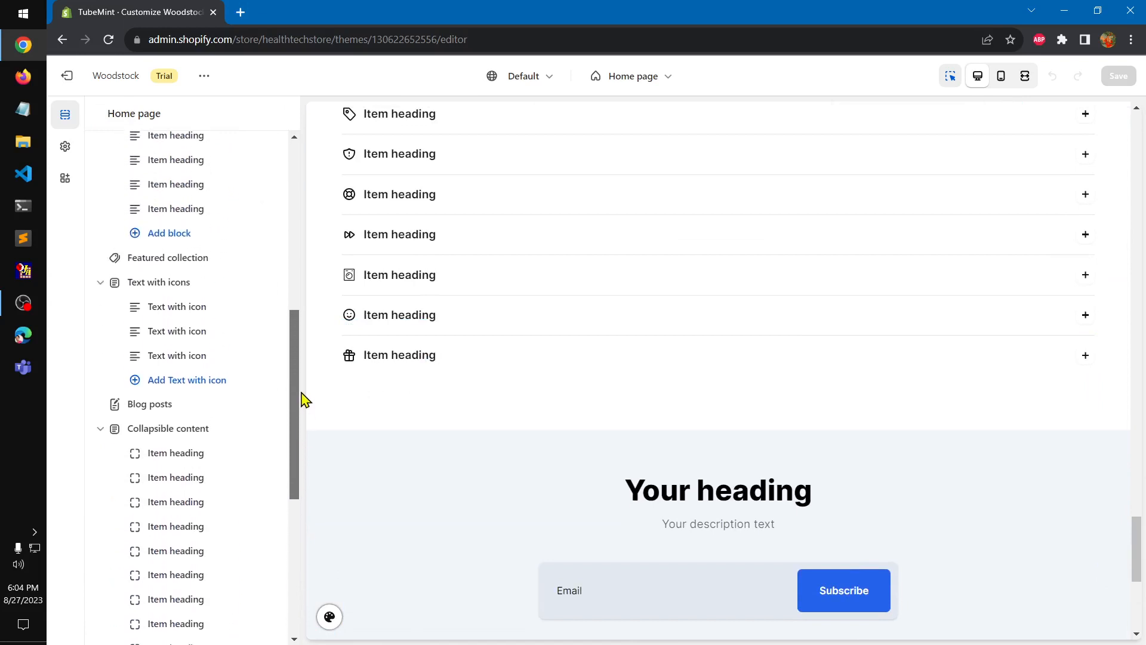
scroll("up", 3)
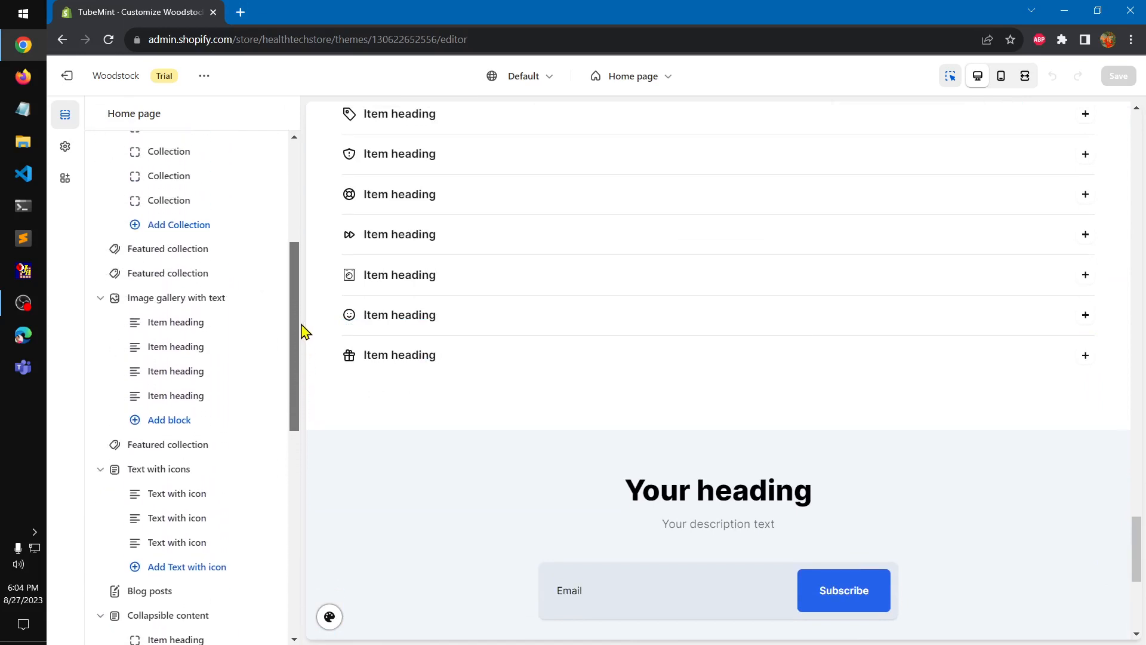
scroll("up", 3)
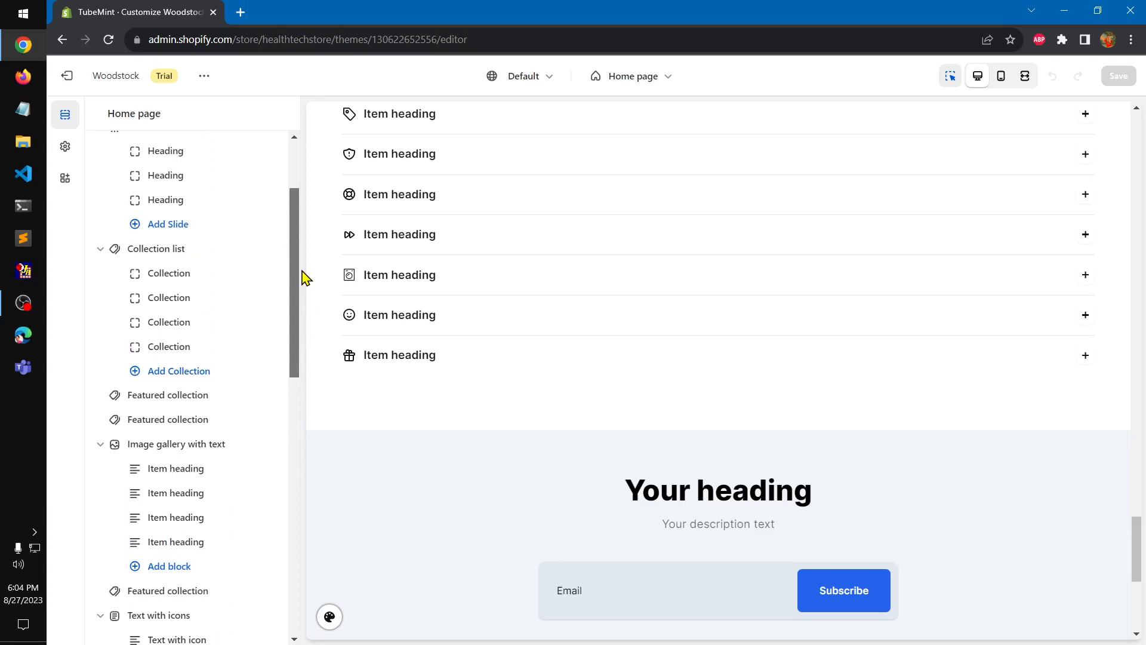
scroll("up", 3)
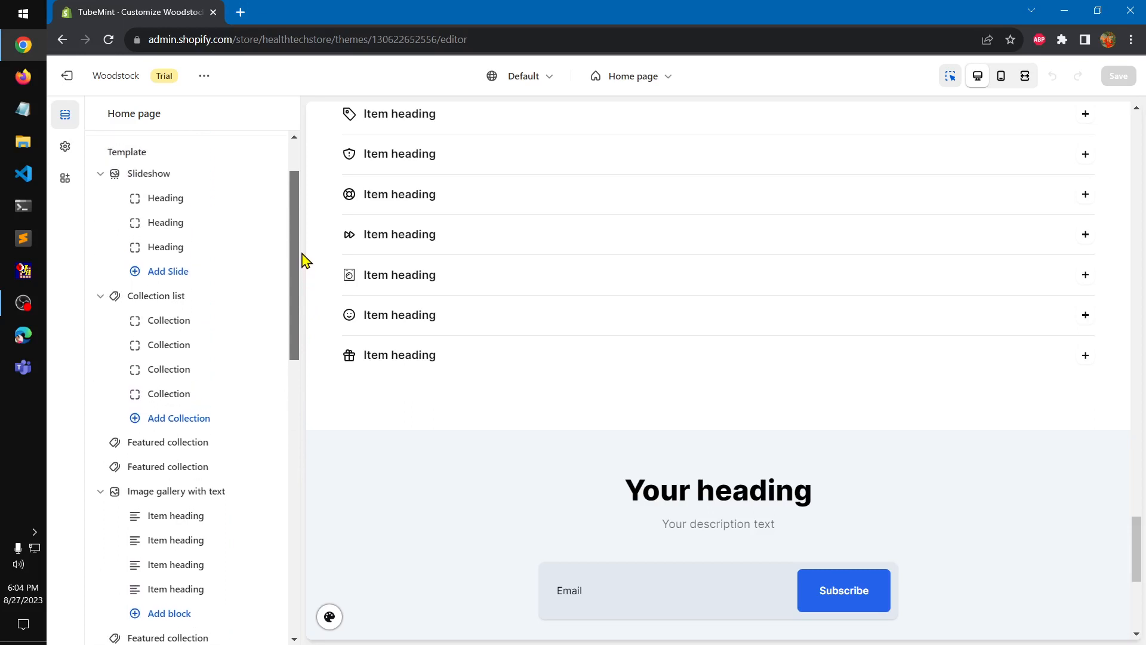
scroll("up", 3)
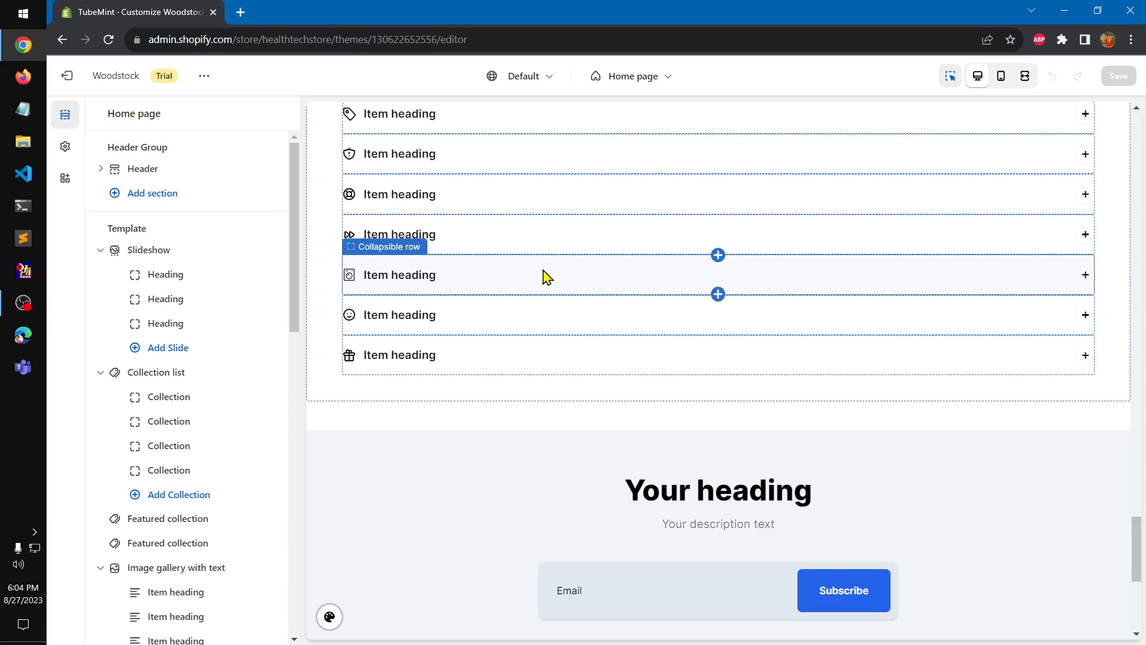
scroll("up", 3)
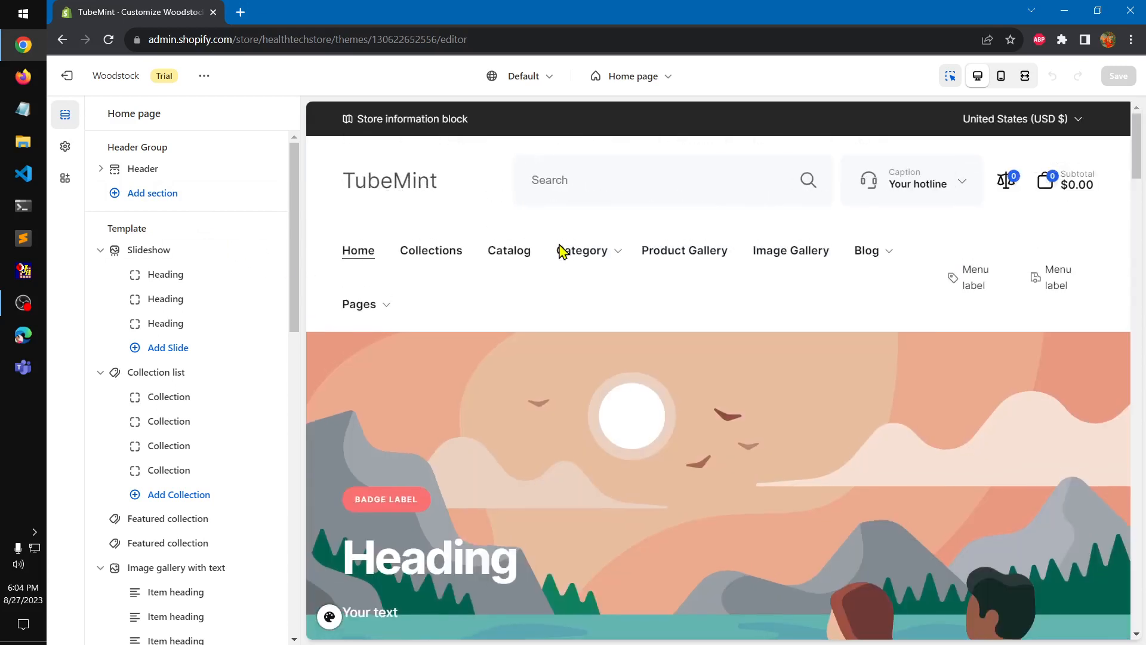
left_click(152, 192)
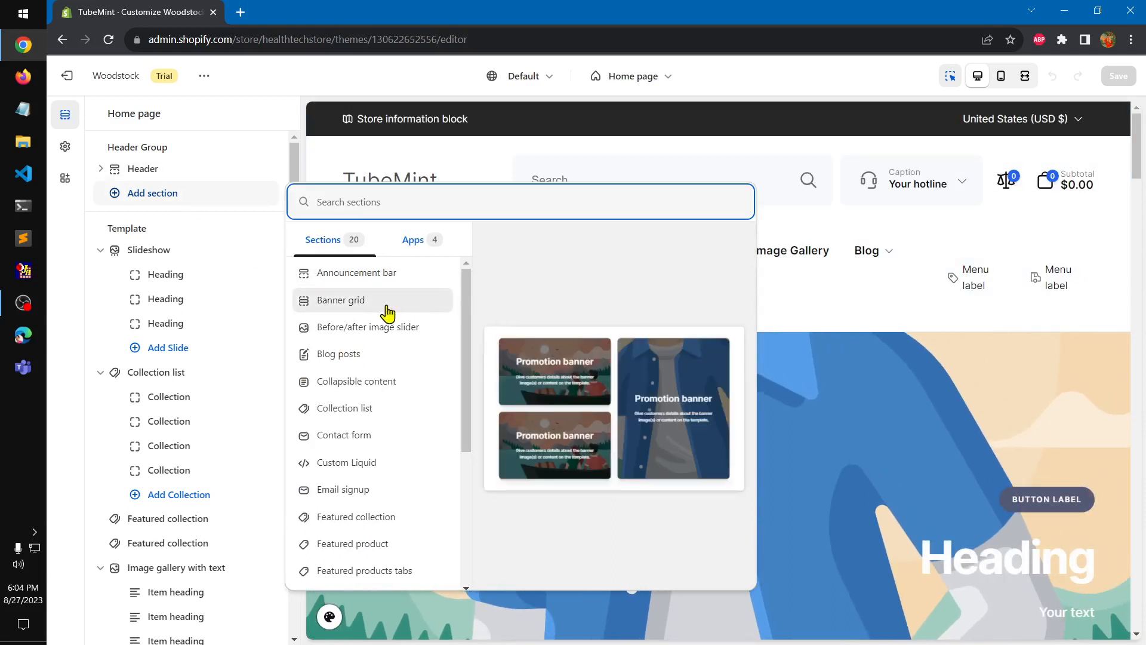
mouse_move(393, 333)
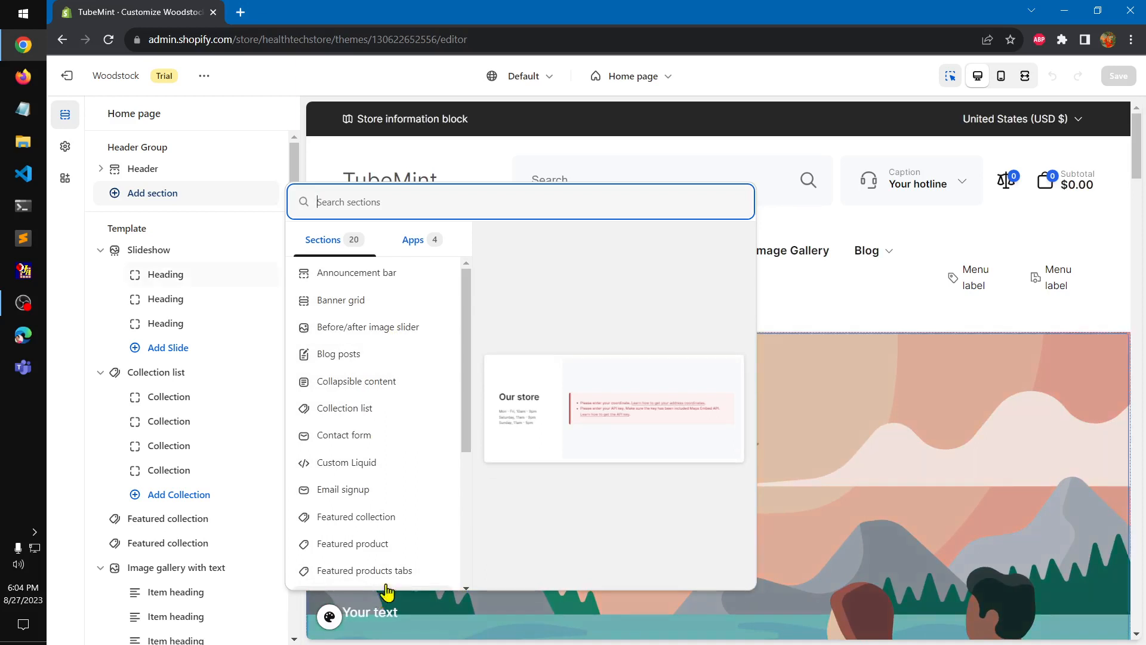
mouse_move(365, 571)
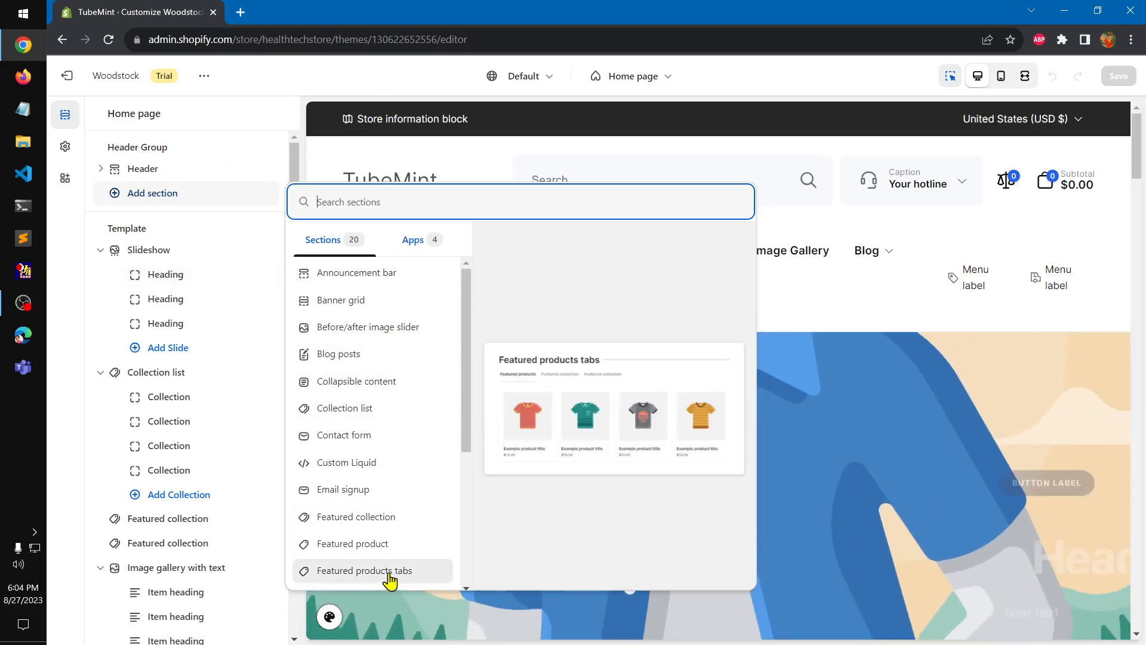
mouse_move(368, 326)
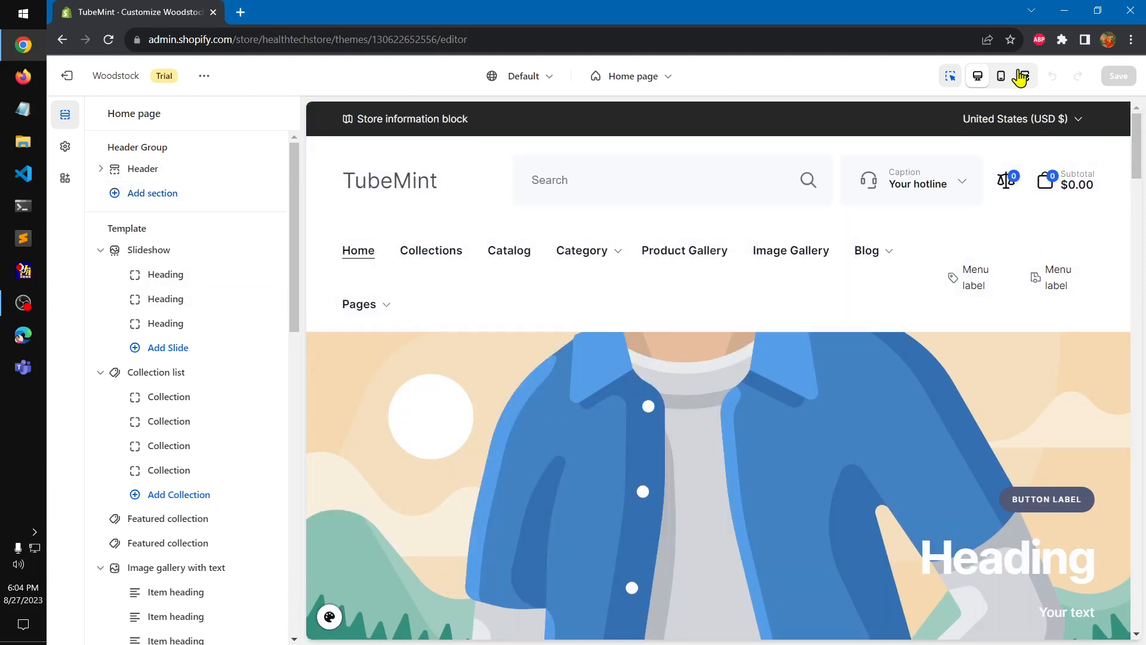
- Switch the home page preview to mobile width and show the Theme settings category list
left_click(1000, 76)
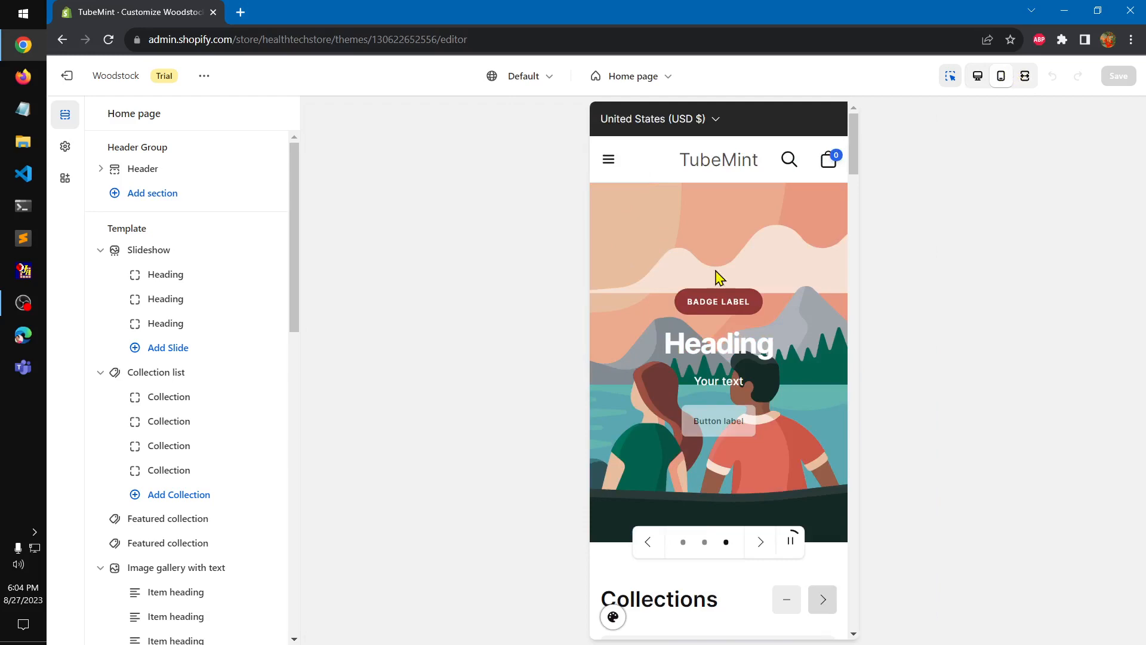
scroll("down", 3)
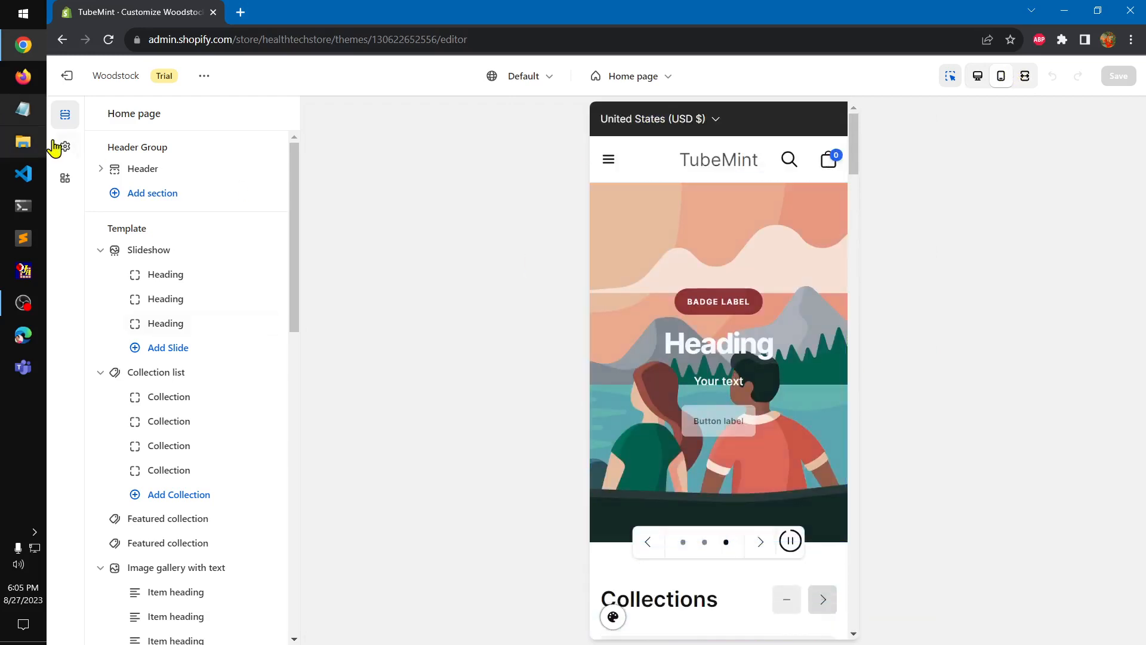
left_click(65, 147)
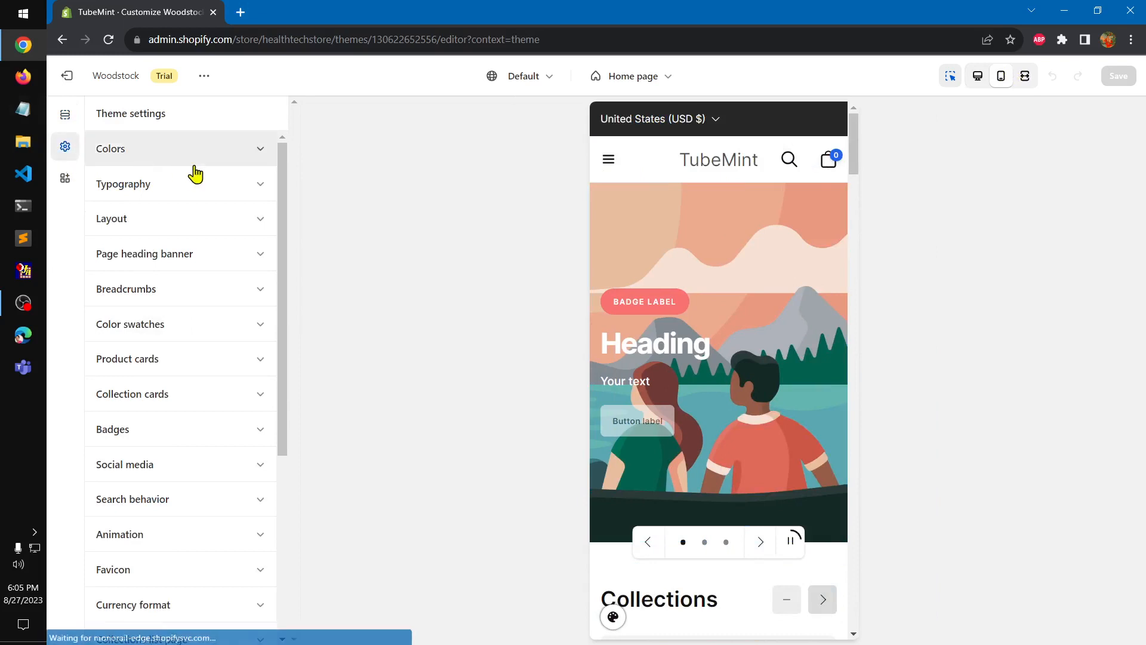
left_click(110, 148)
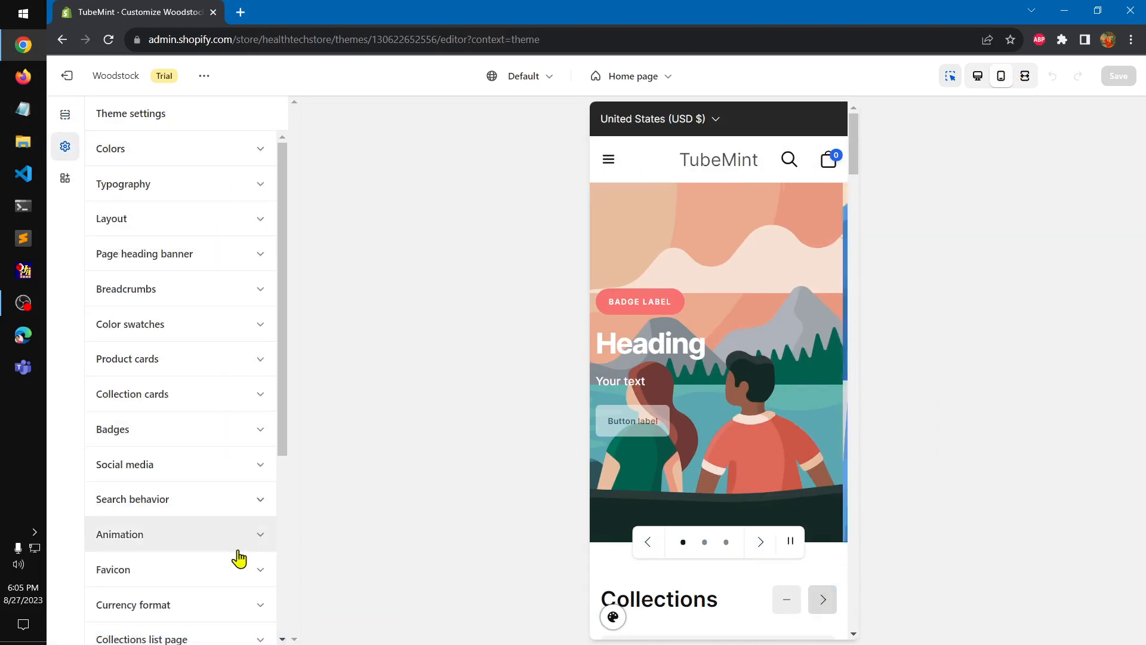
scroll("down", 3)
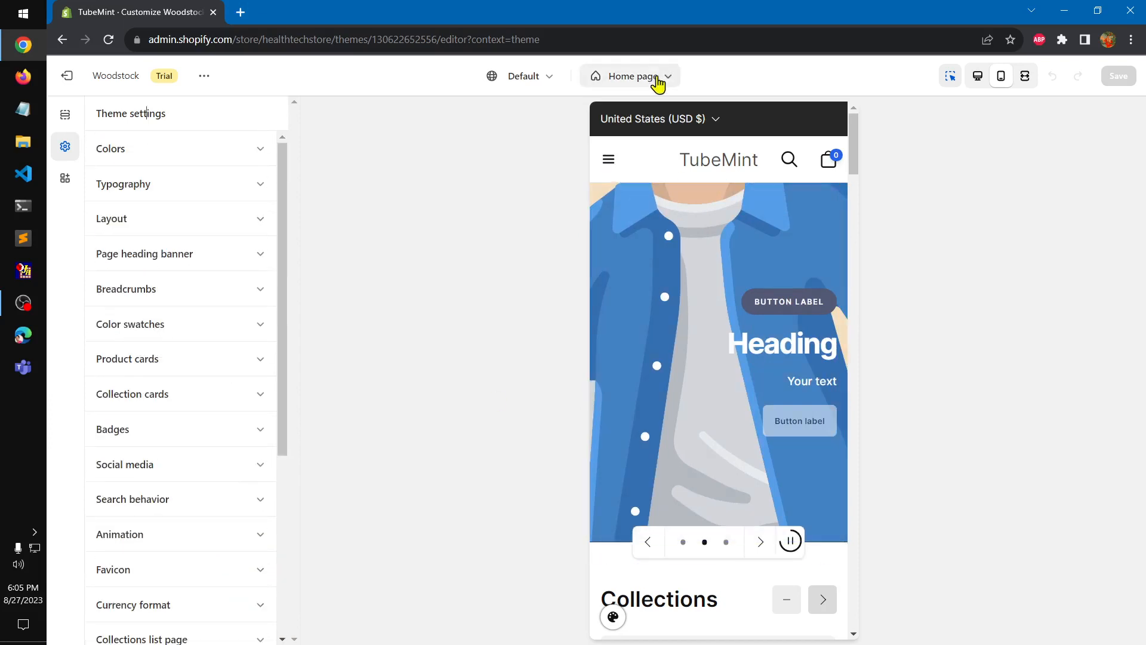
- Preview the product page template at desktop width and scroll through its upper sections
left_click(630, 76)
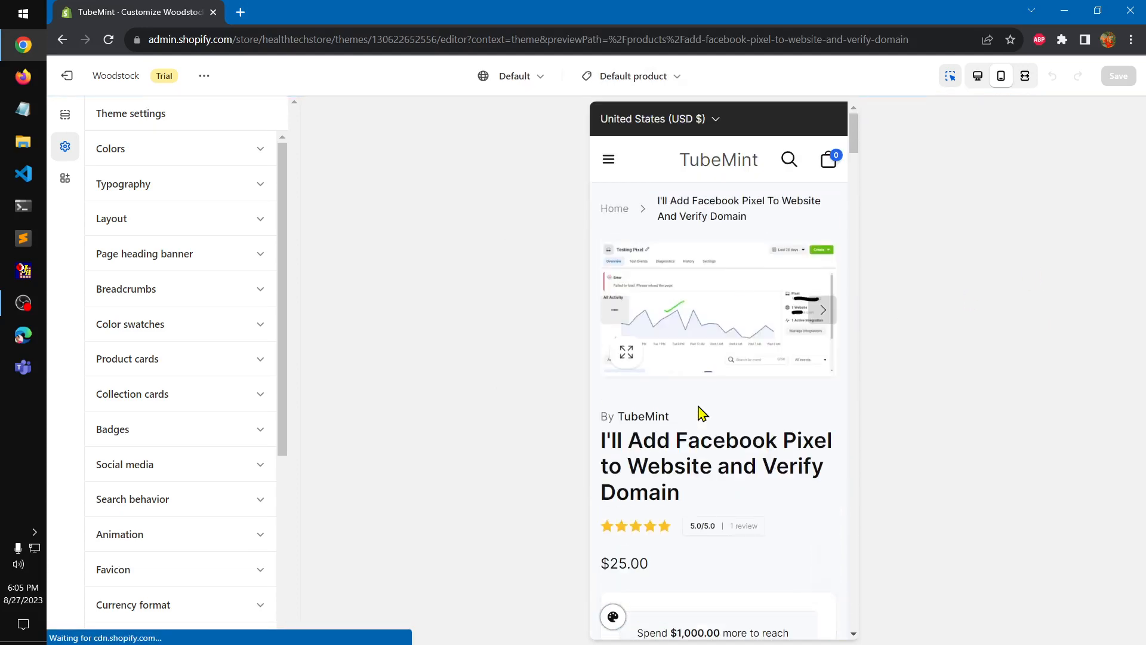
mouse_move(978, 76)
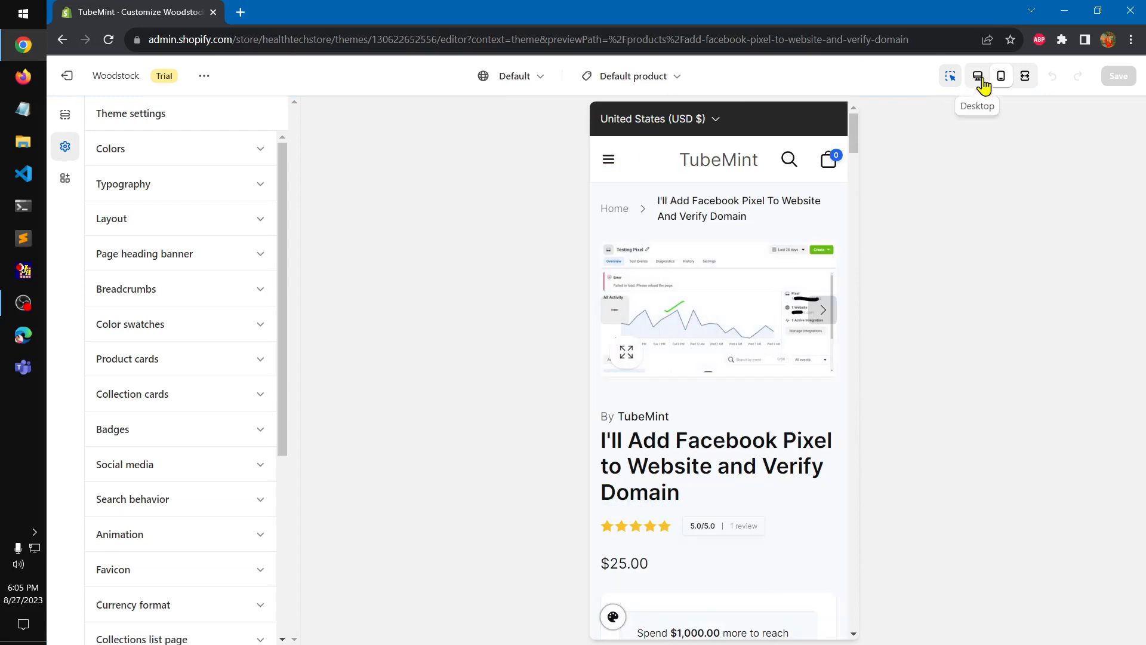
left_click(977, 75)
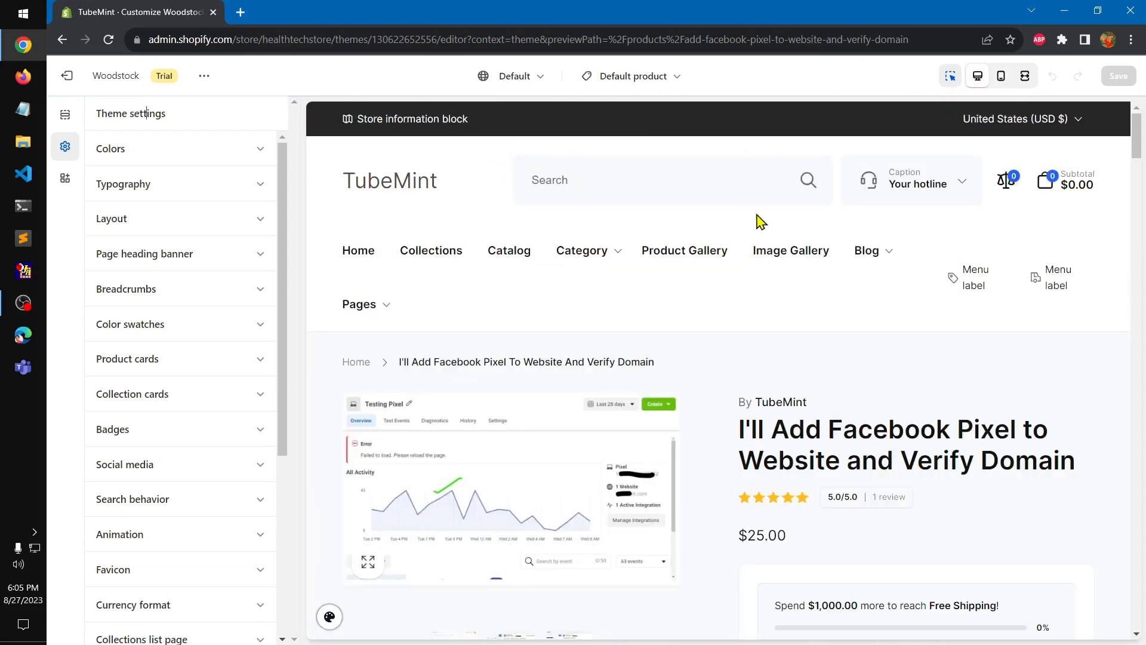
scroll("down", 3)
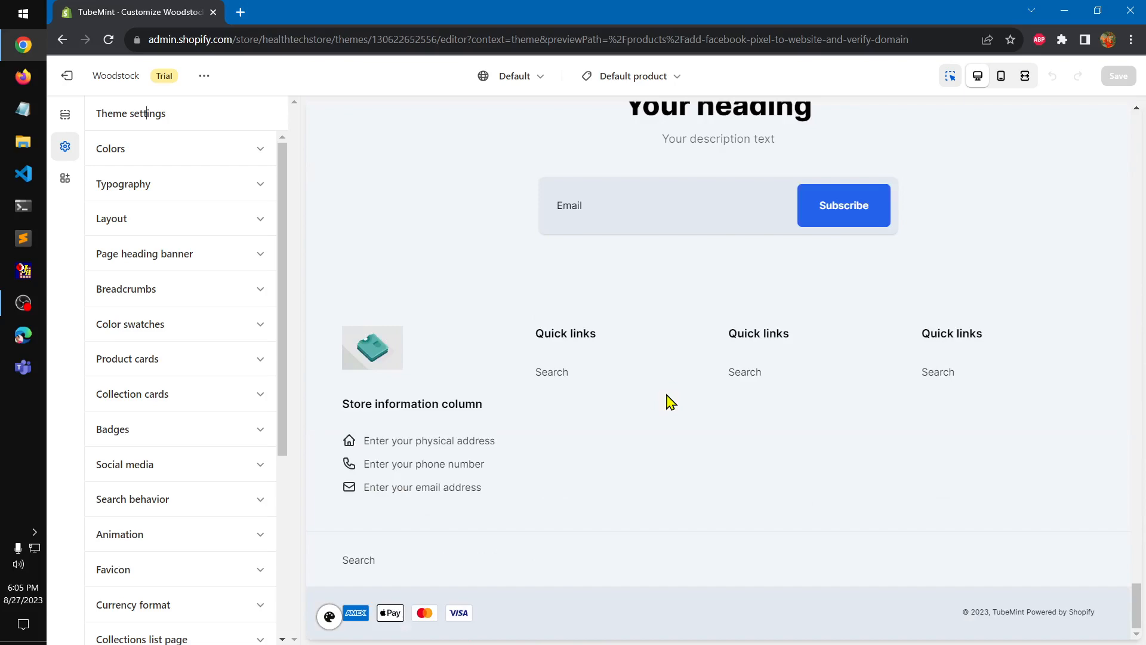
scroll("up", 3)
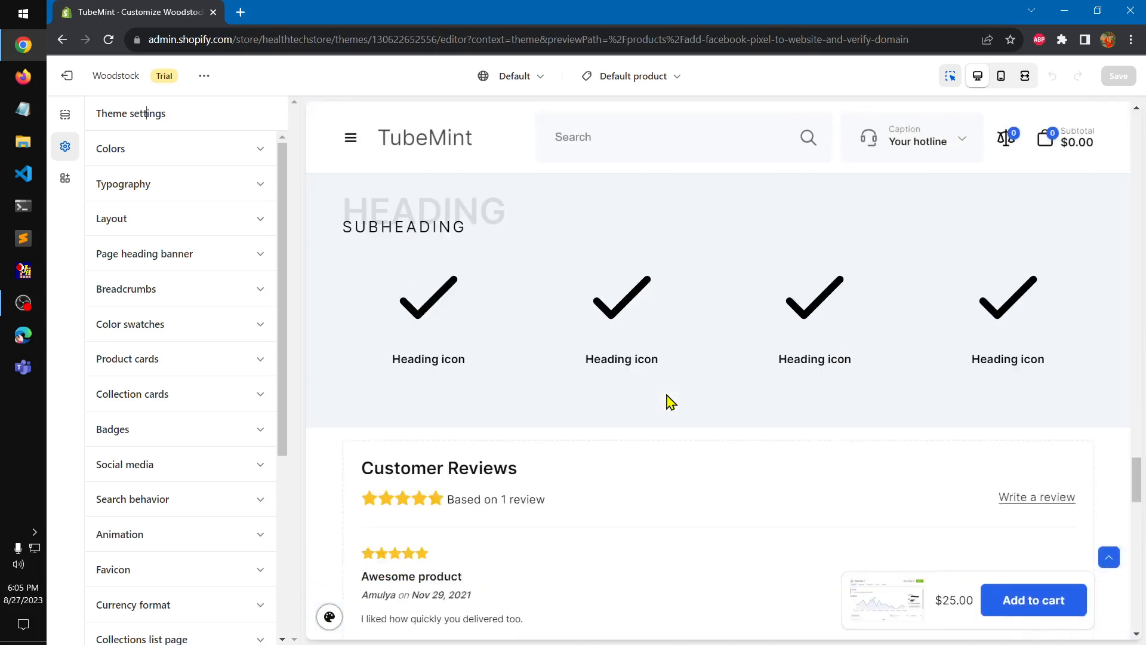
scroll("down", 3)
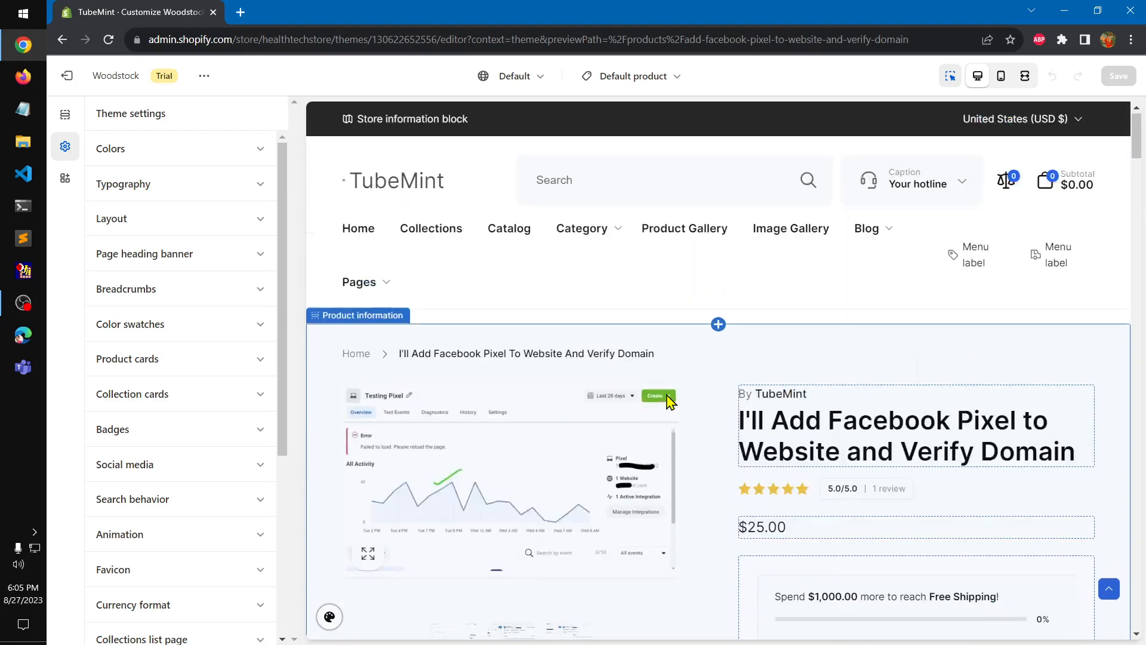
scroll("down", 3)
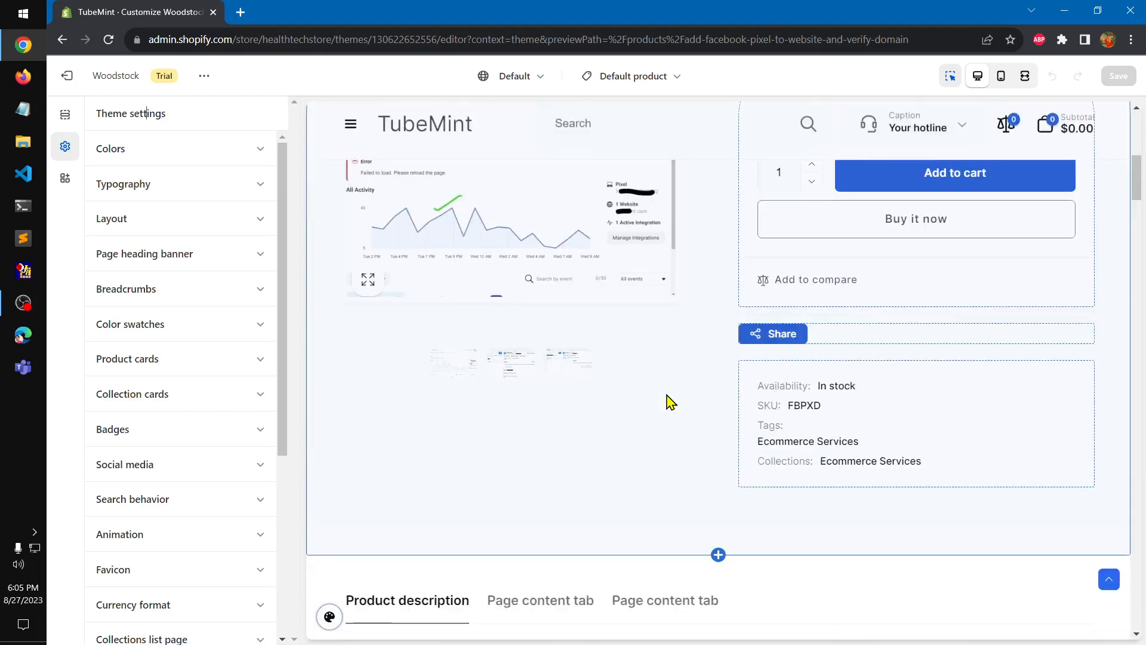
scroll("up", 3)
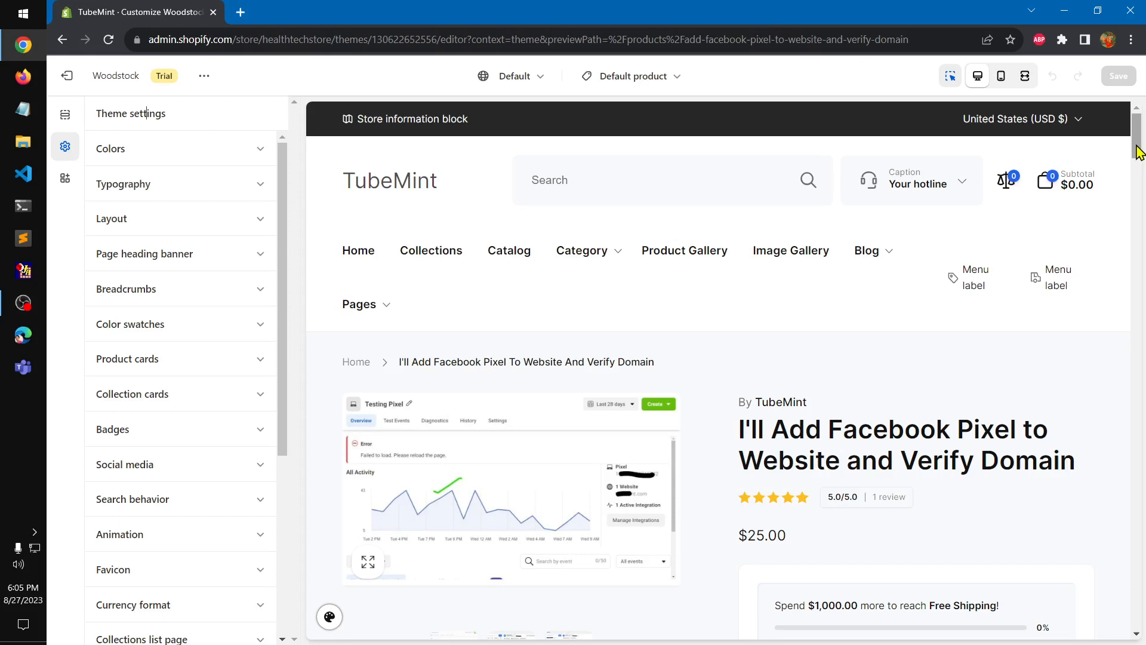
- Scroll the product page preview down to the footer and back up
scroll("down", 3)
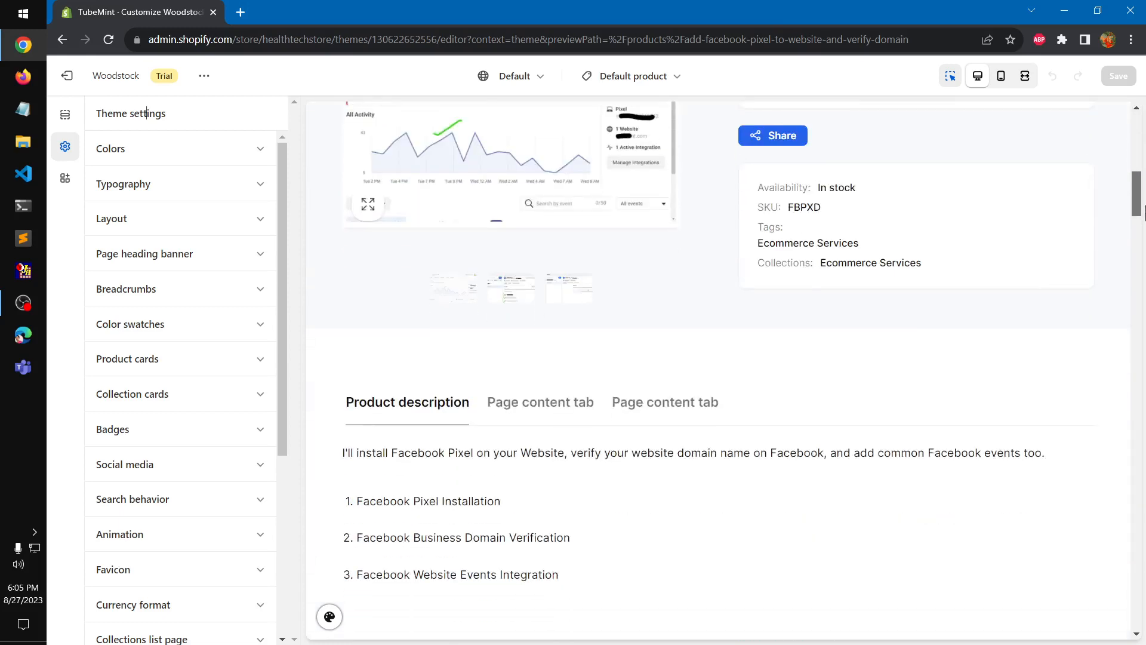
scroll("down", 3)
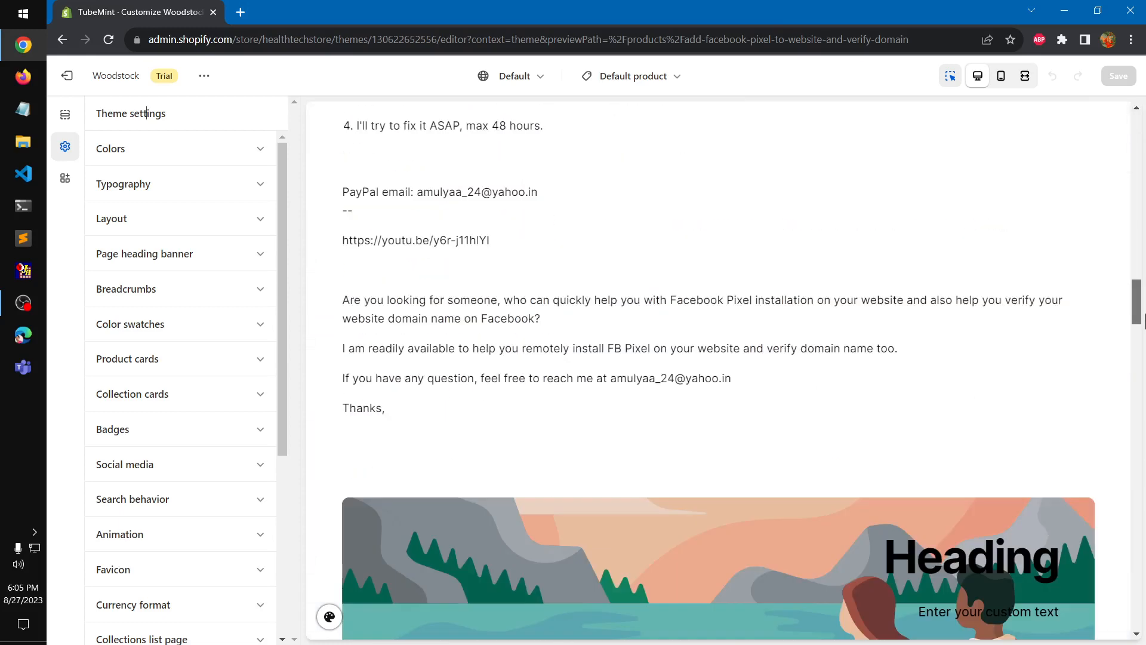
scroll("down", 3)
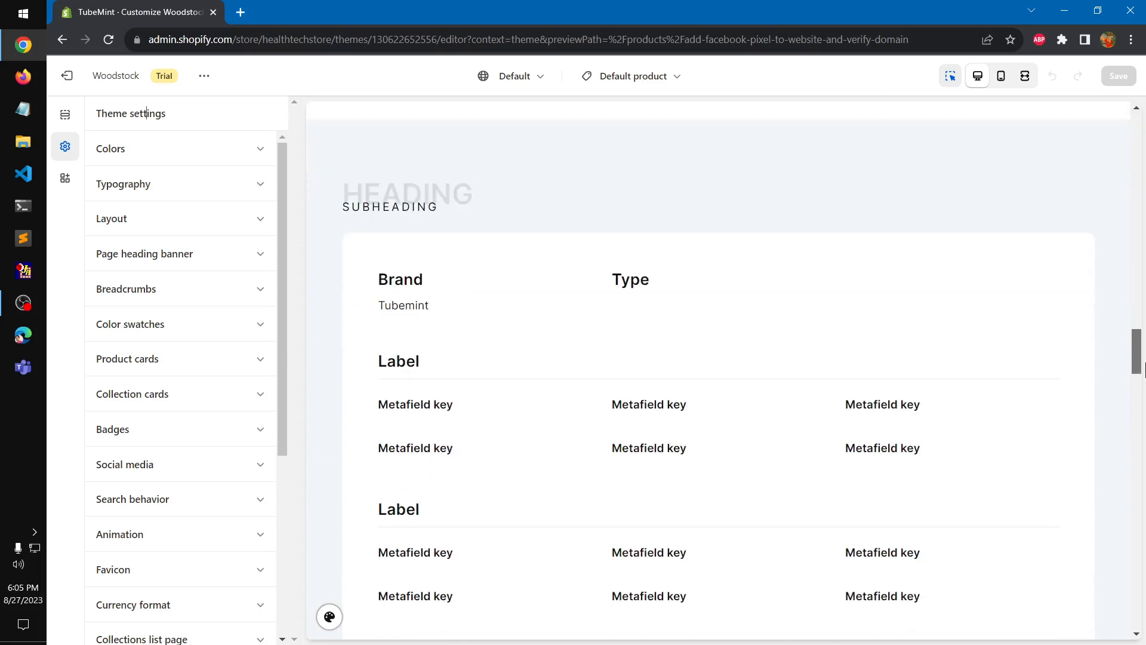
scroll("down", 3)
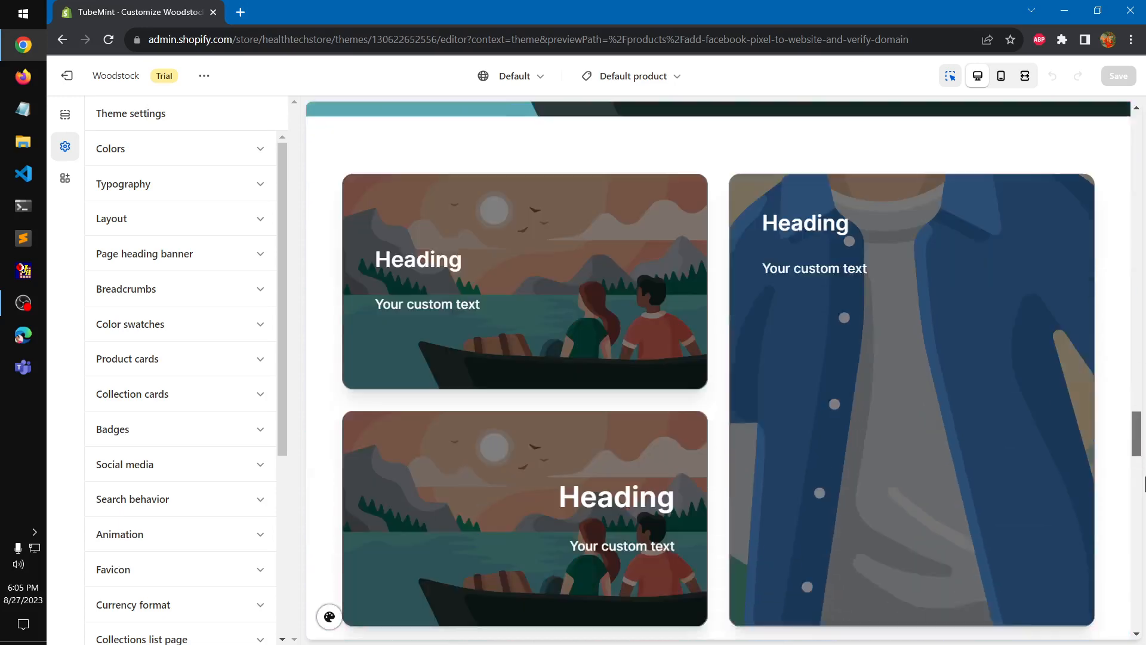
scroll("down", 3)
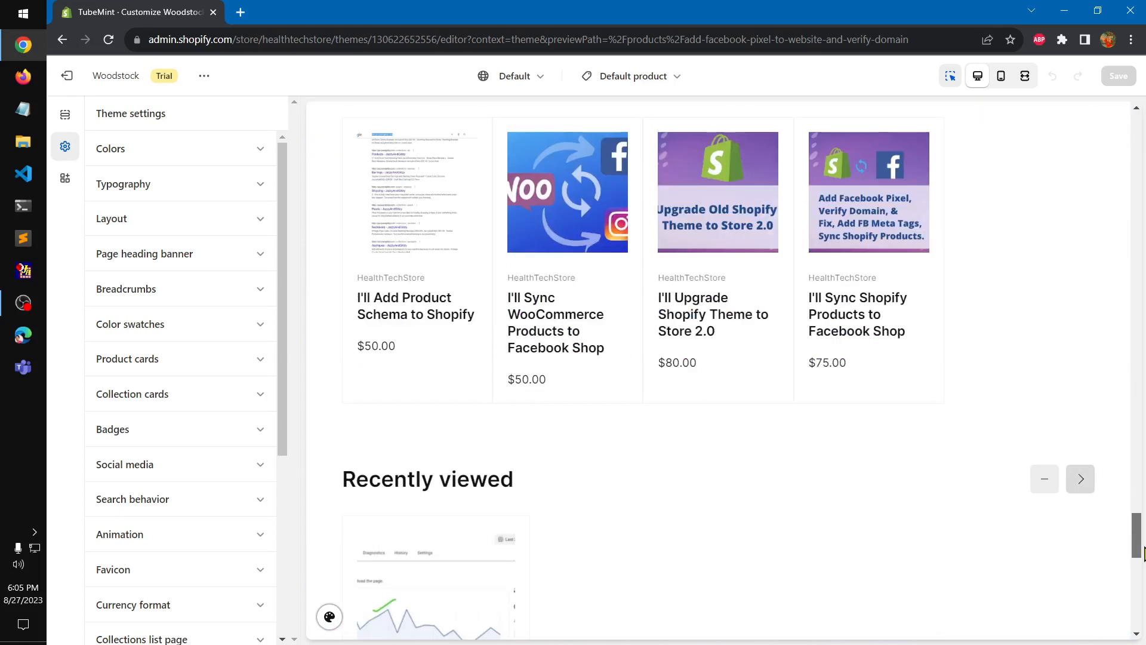
scroll("up", 3)
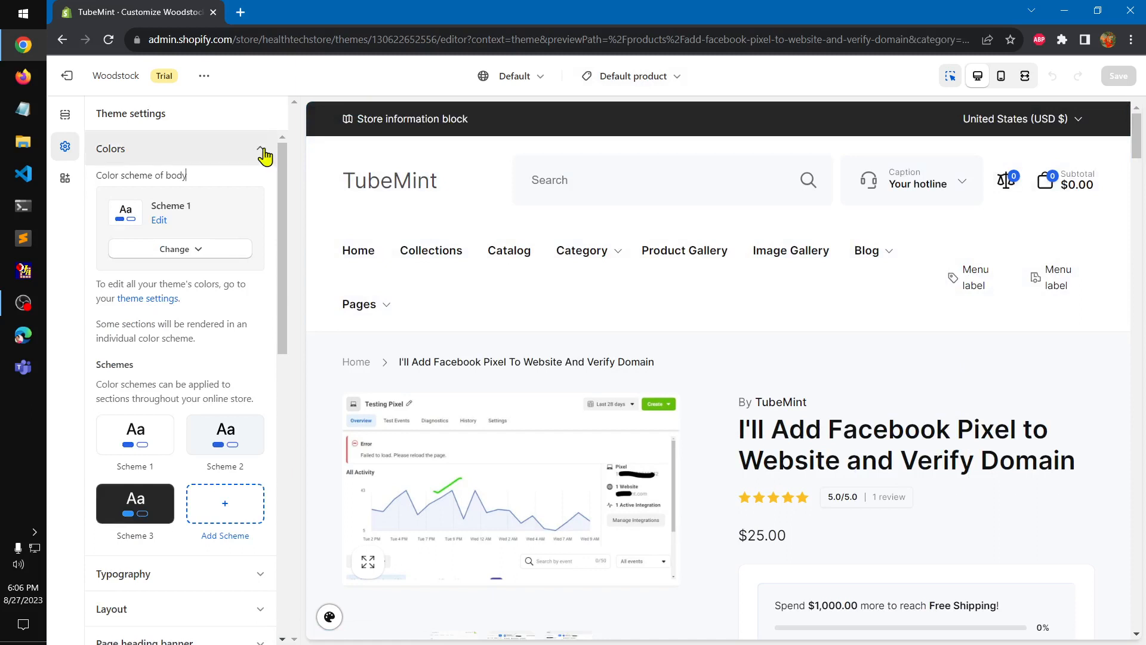
- Collapse Colors and launch the Woodstock storefront preview from the theme's ⋯ menu
left_click(260, 149)
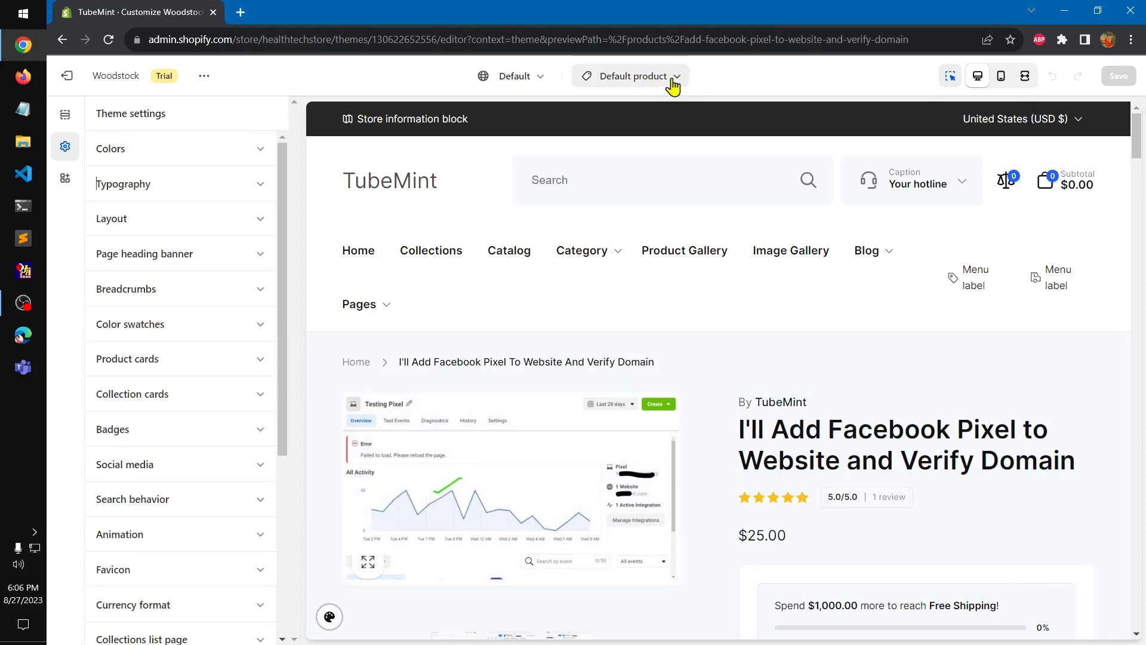
left_click(204, 75)
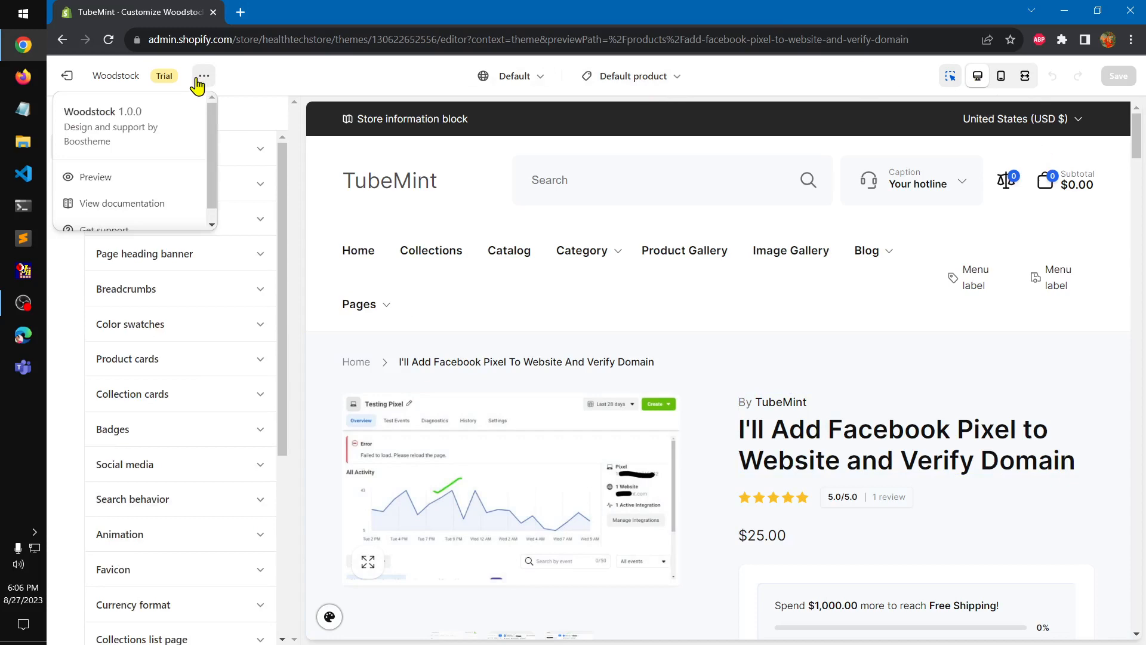
left_click(95, 176)
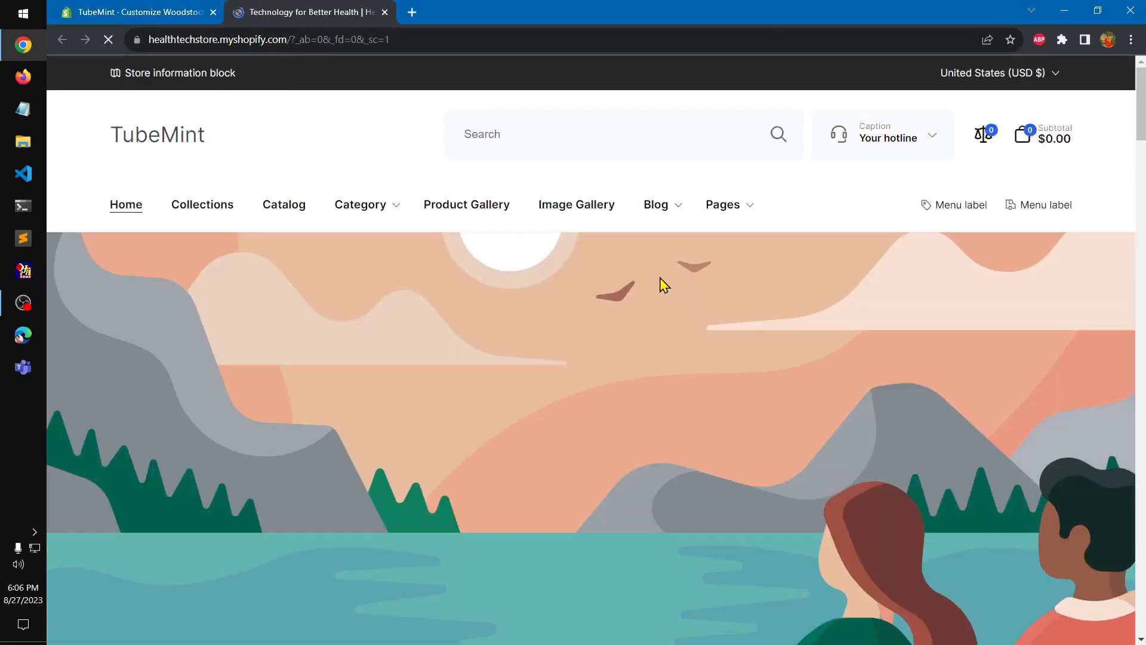
- Scroll the storefront home page, hide the preview bar and go to the Indoor collection via Category
scroll("down", 3)
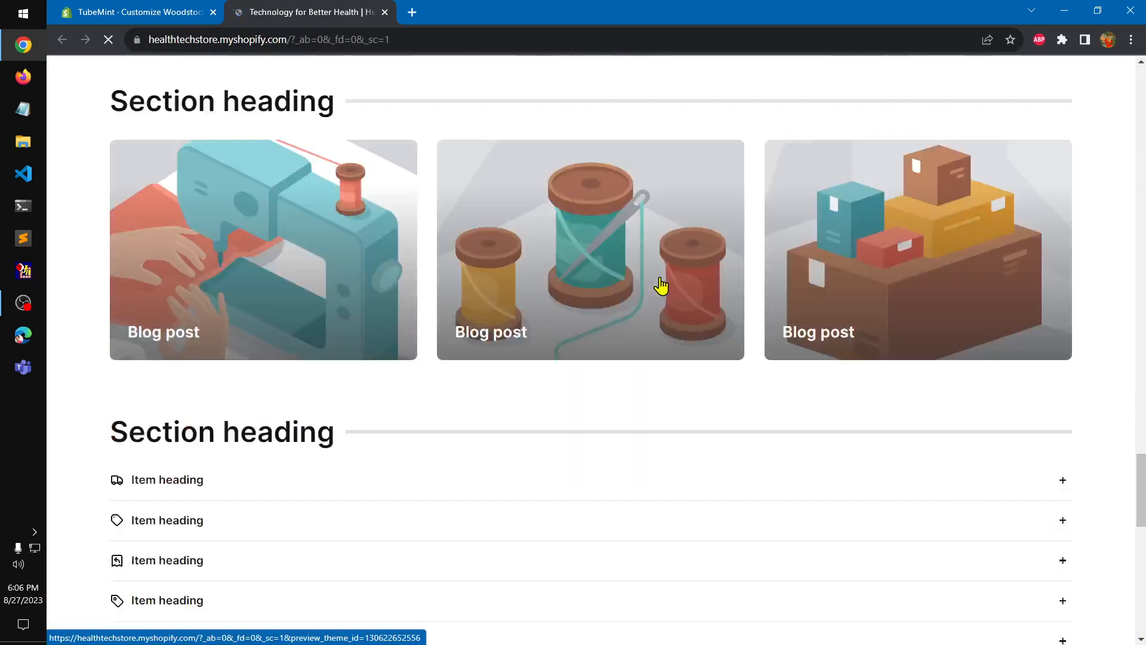
scroll("down", 3)
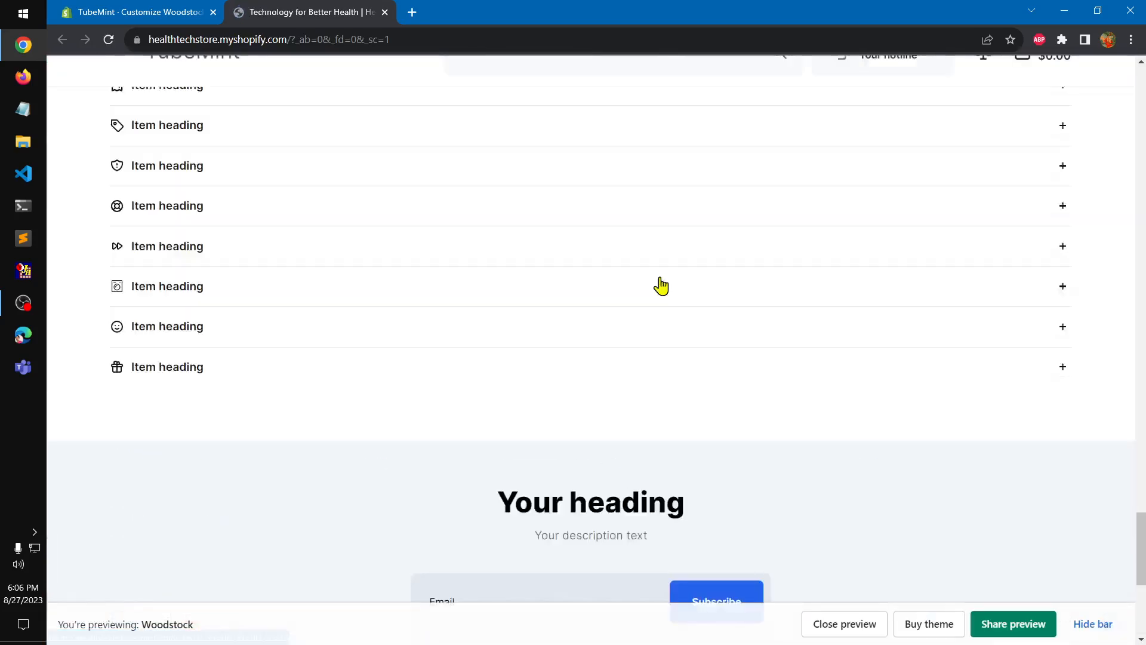
scroll("up", 3)
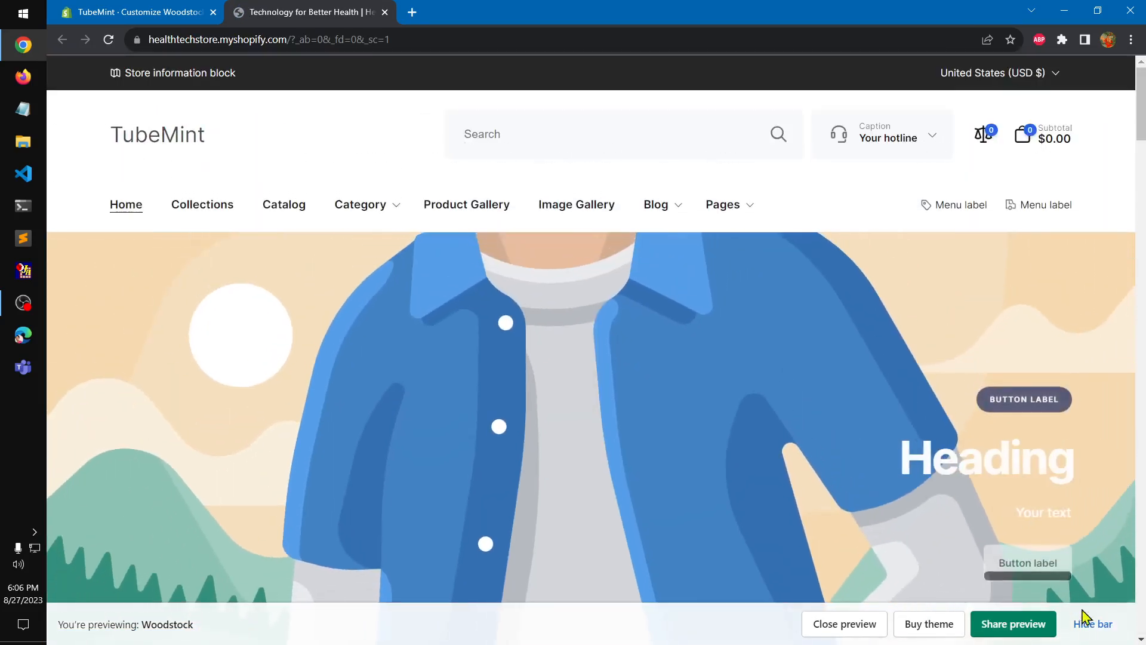
left_click(1091, 624)
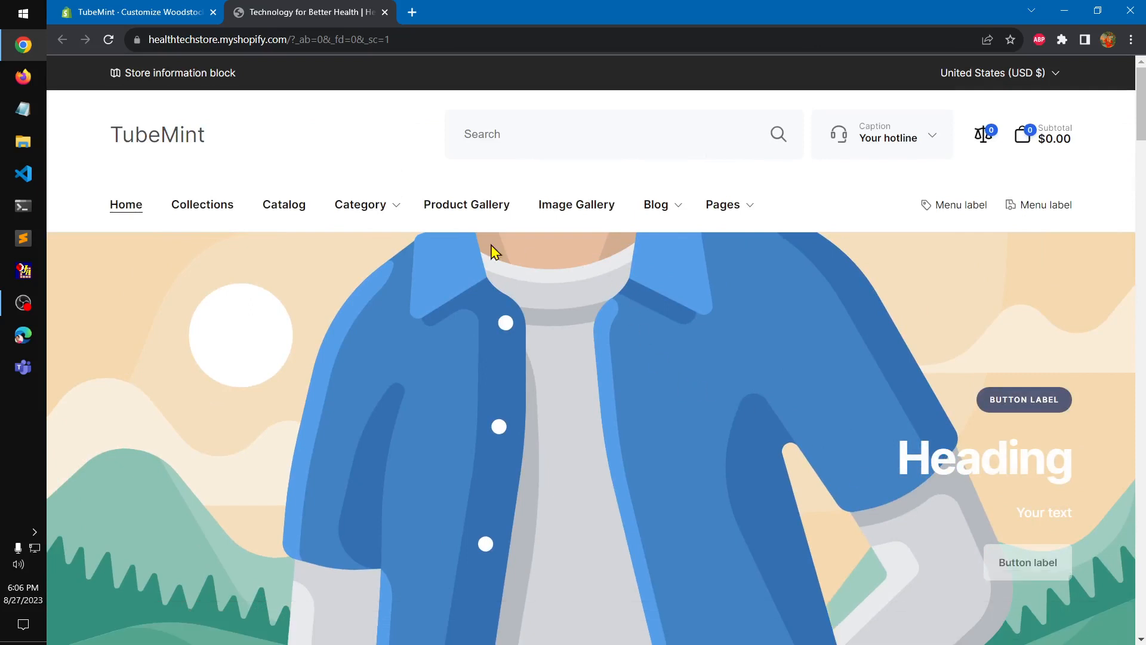
left_click(359, 205)
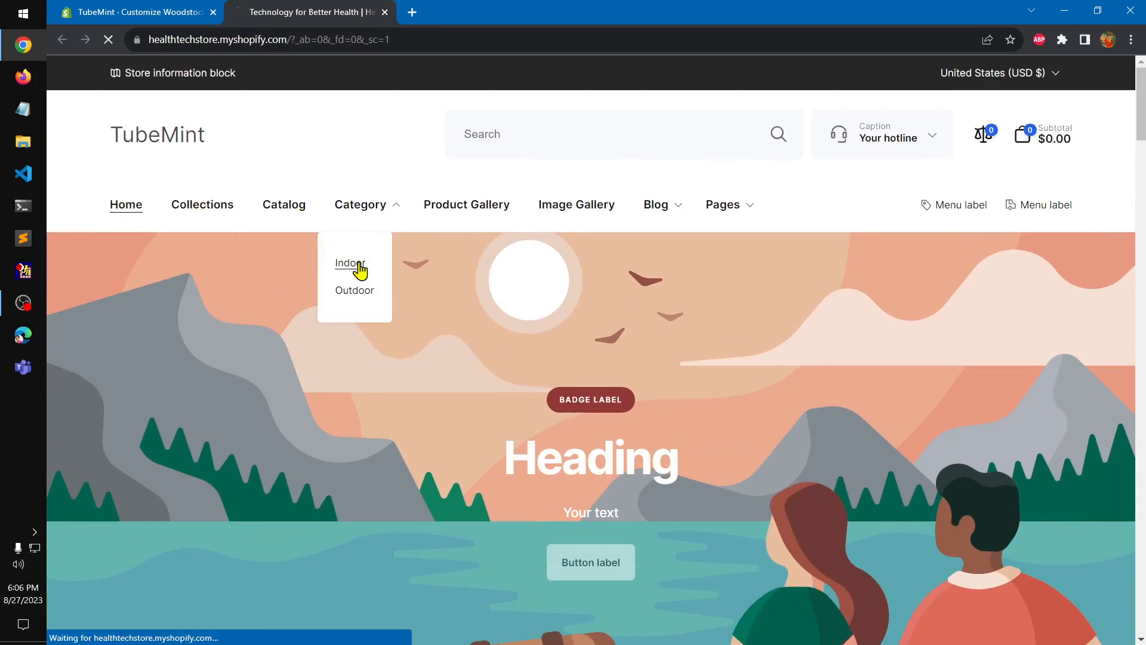
left_click(349, 263)
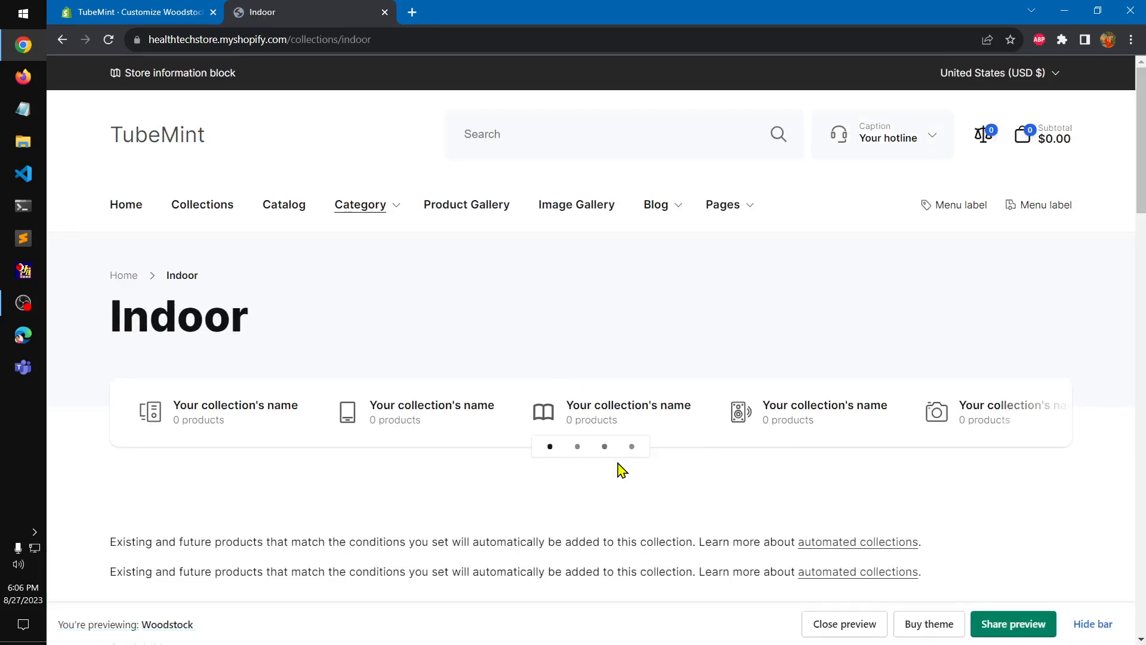
- Page through the Indoor collections slider and add Healthy Mineral Rich Gel to the cart
left_click(577, 446)
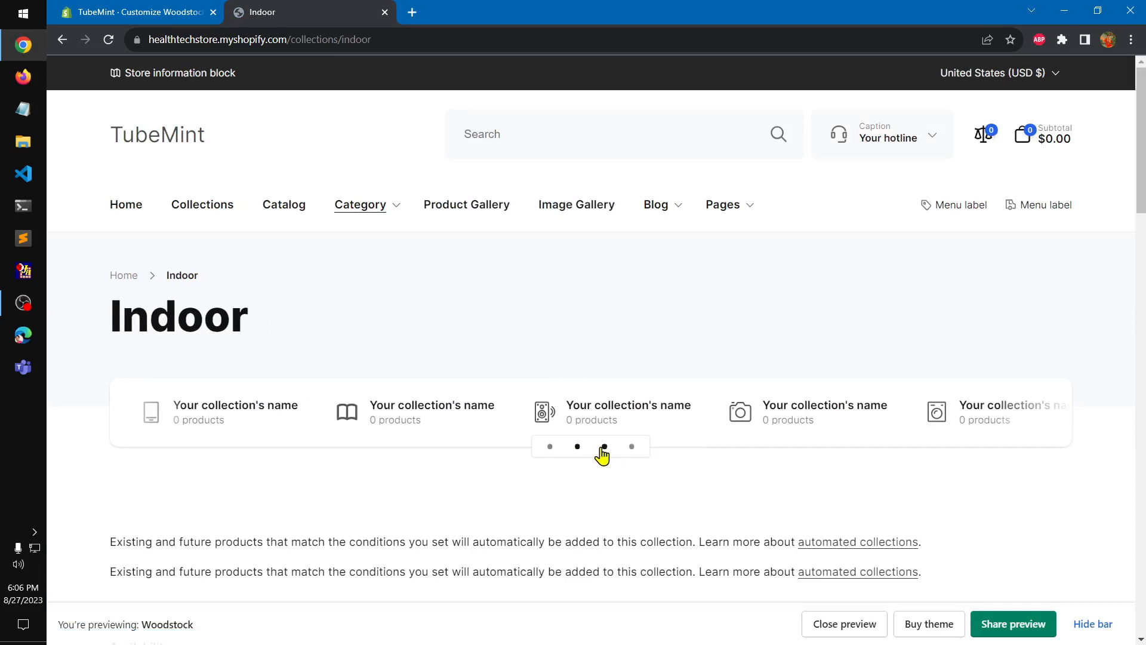
left_click(632, 446)
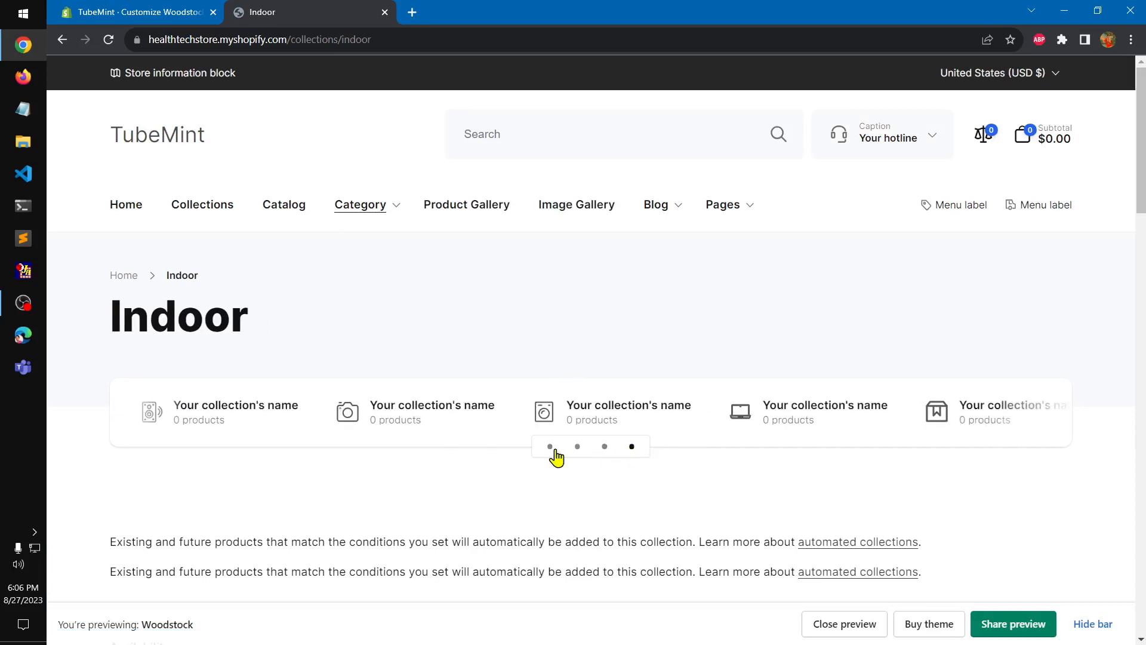
scroll("down", 3)
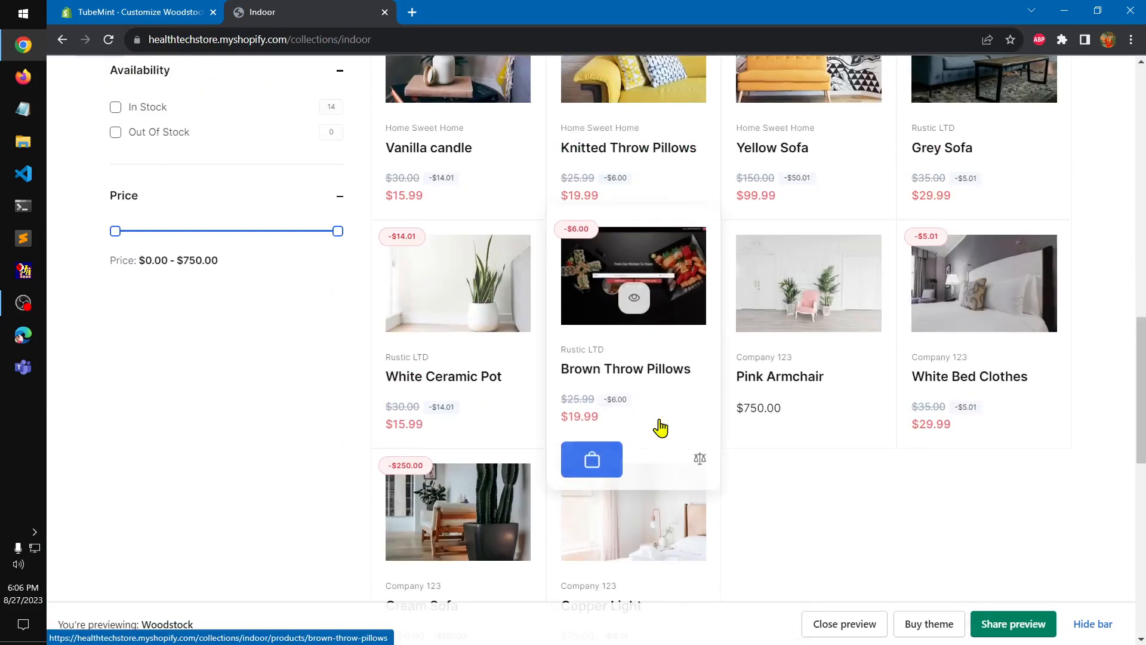
scroll("up", 3)
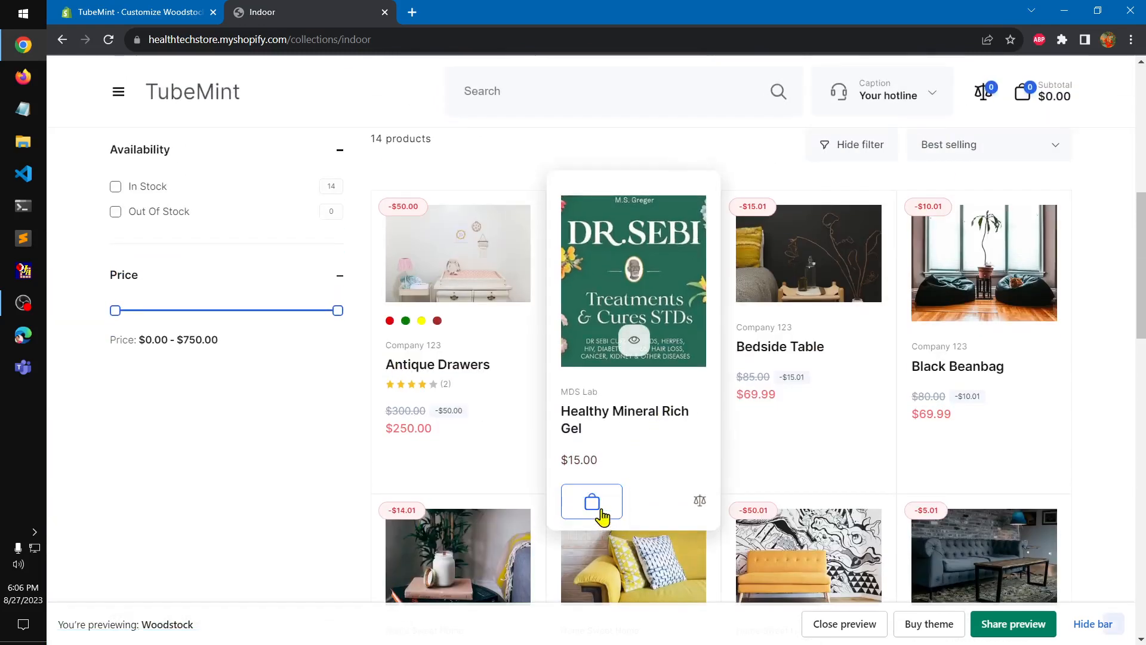
left_click(592, 502)
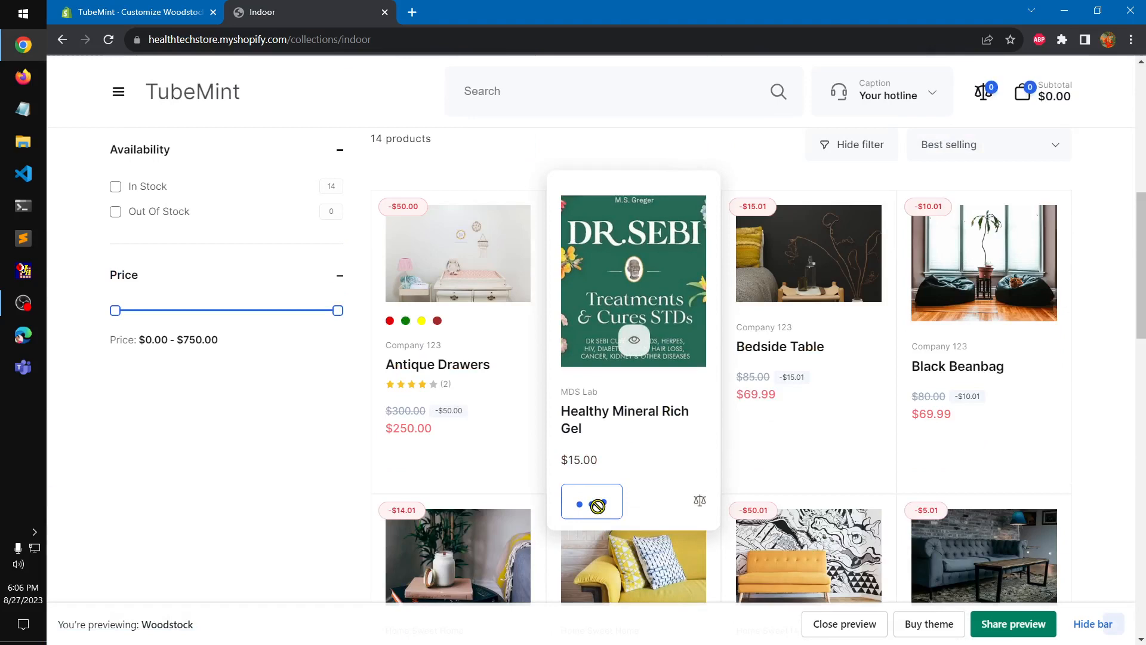
left_click(591, 502)
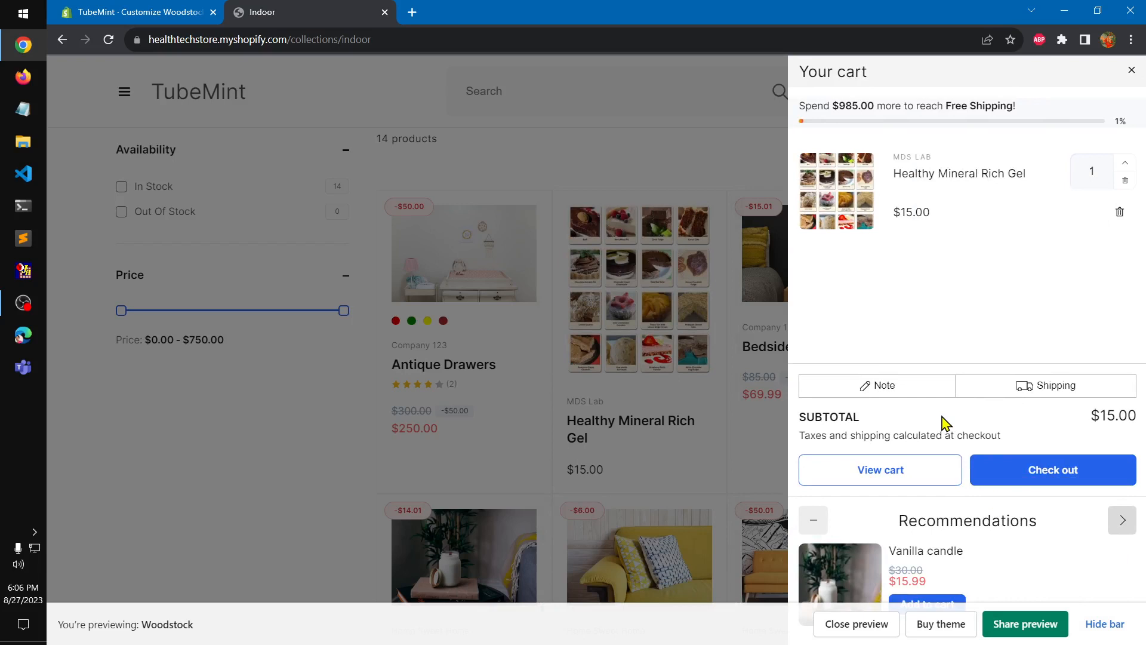
mouse_move(1117, 400)
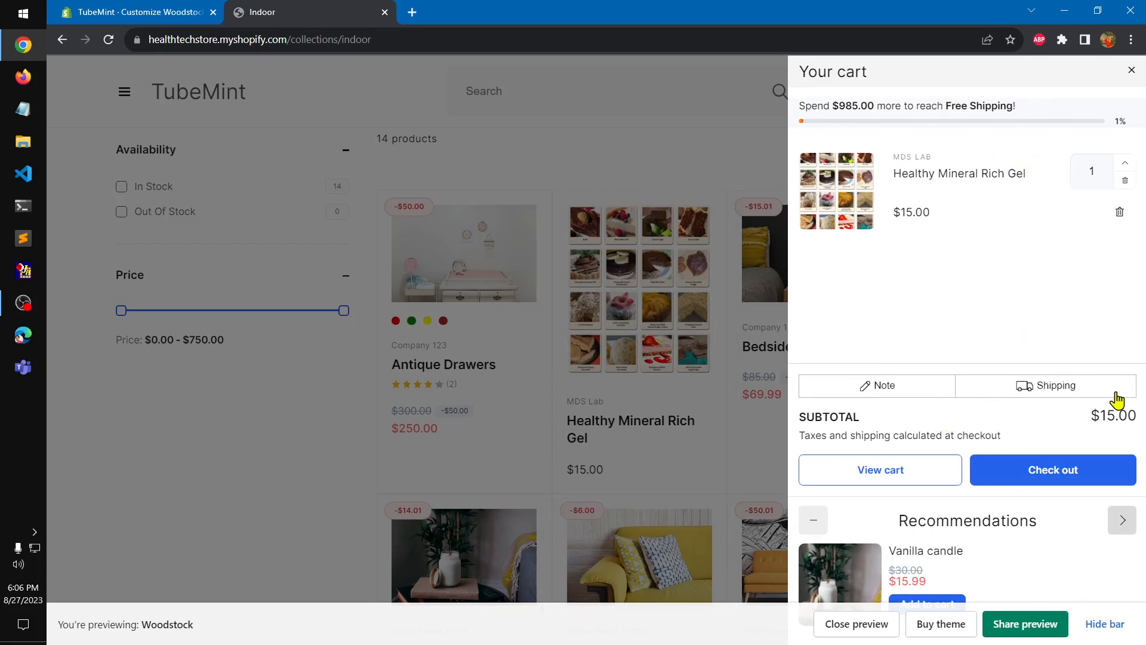
mouse_move(1097, 108)
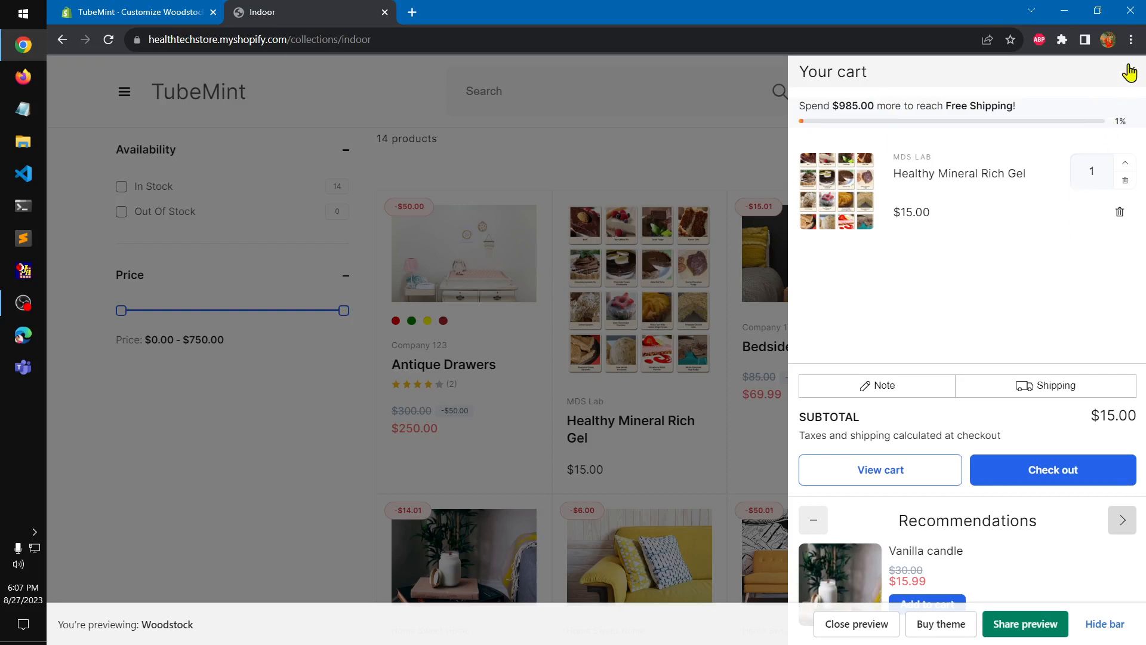
mouse_move(1029, 567)
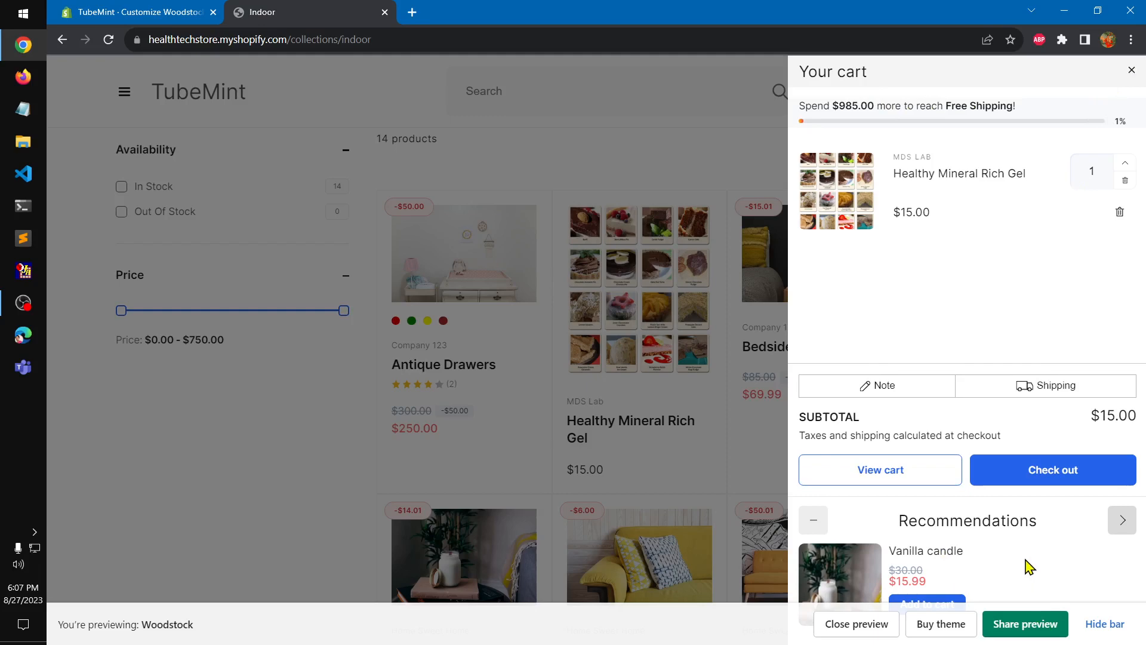
mouse_move(1132, 76)
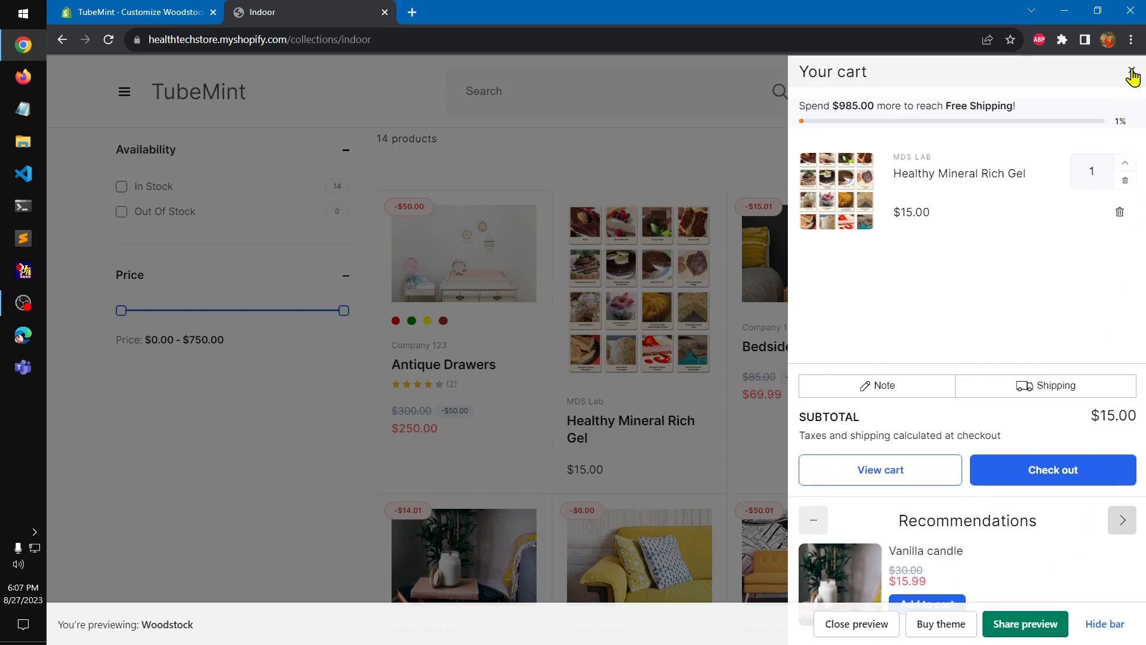
- Add Bedside Table and Black Beanbag to the cart from the collection grid
left_click(1132, 76)
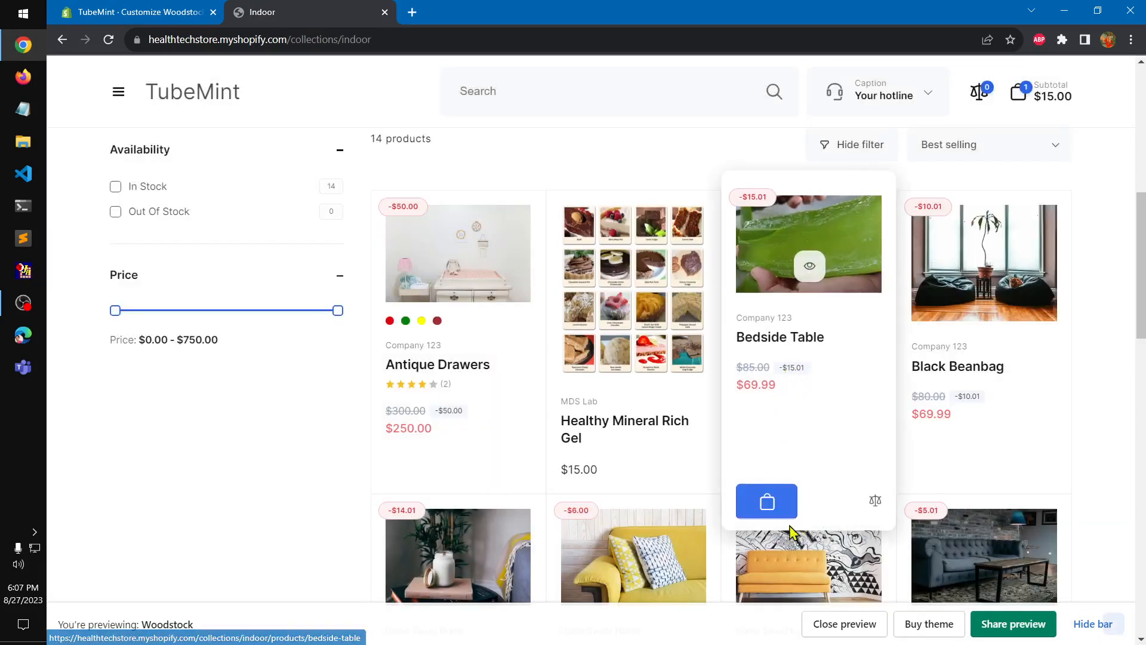
left_click(766, 501)
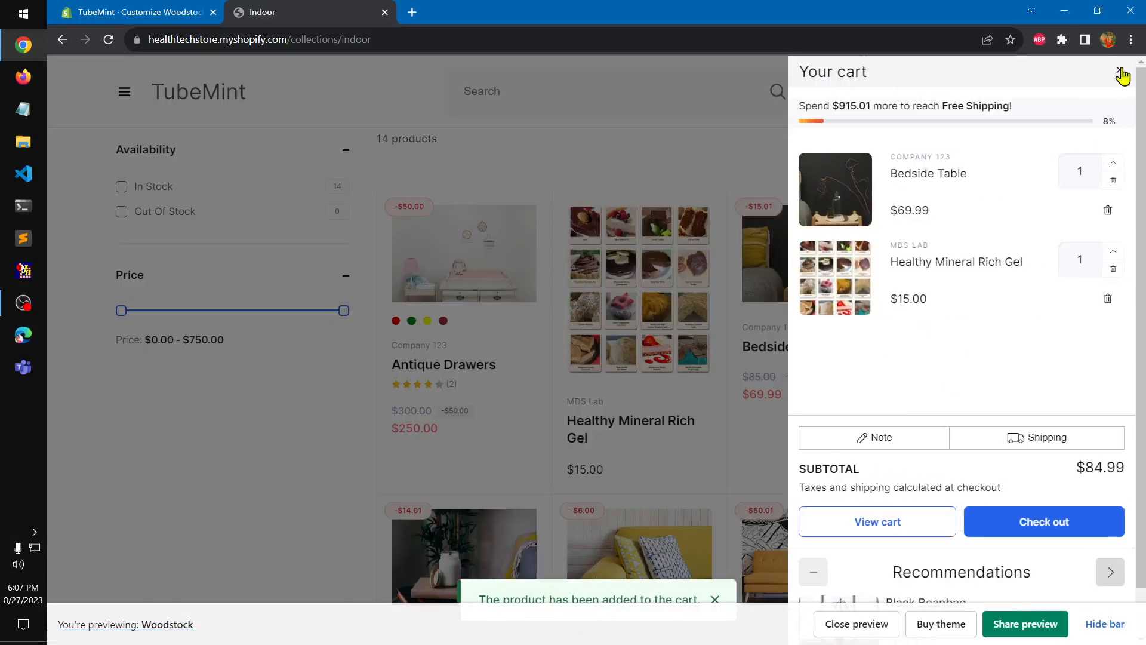
left_click(1124, 74)
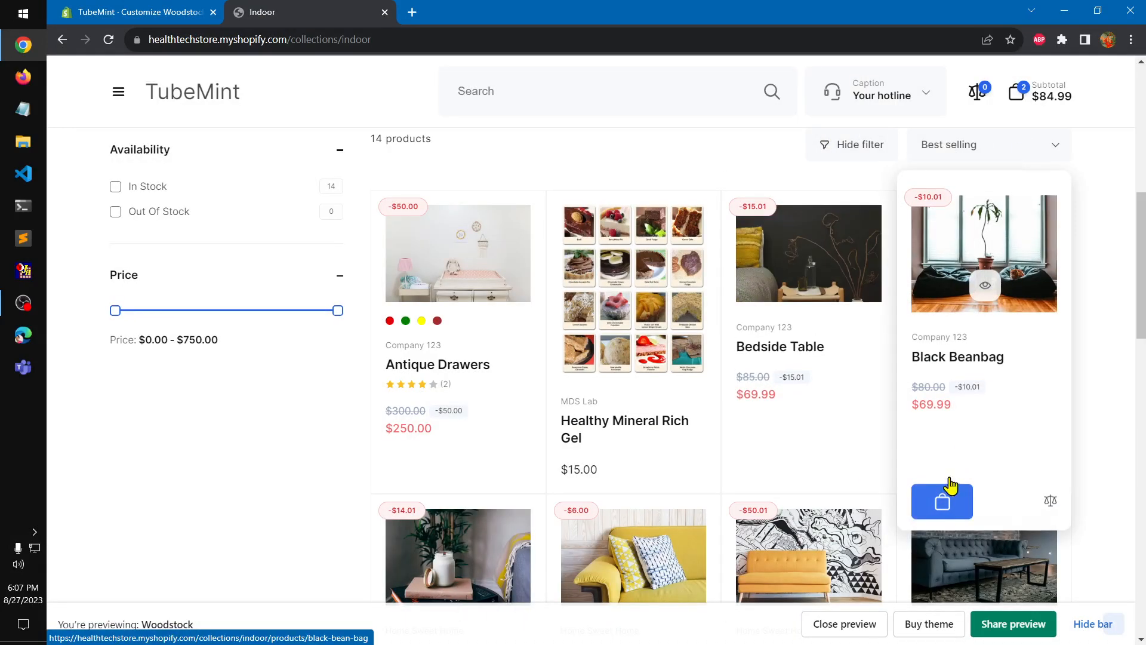
left_click(941, 501)
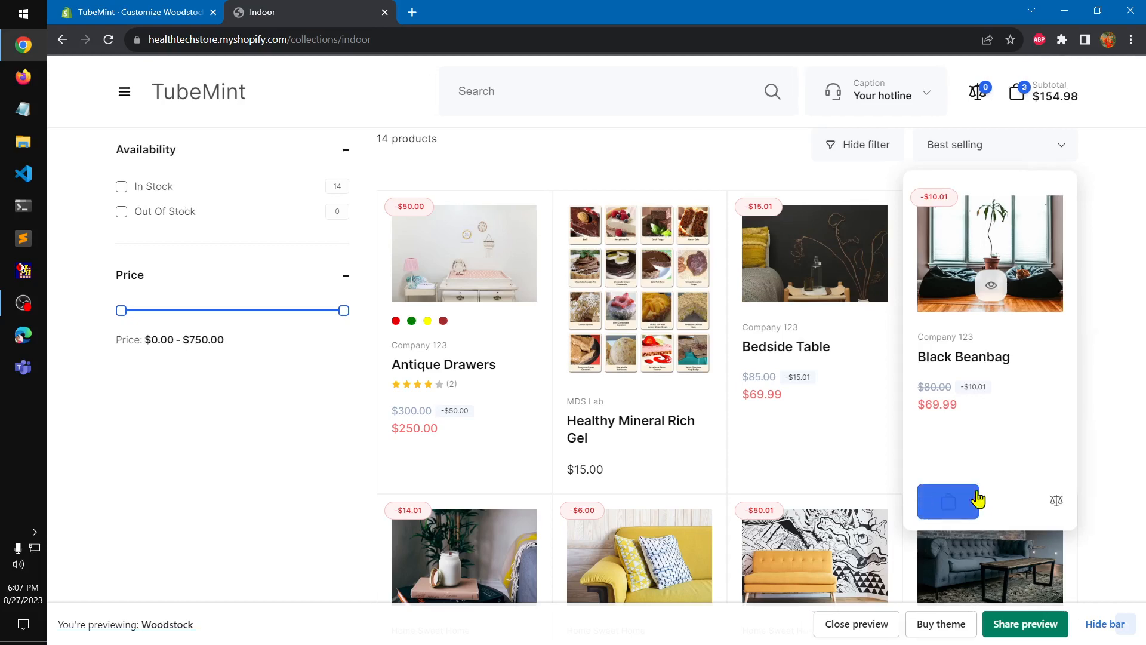
left_click(948, 501)
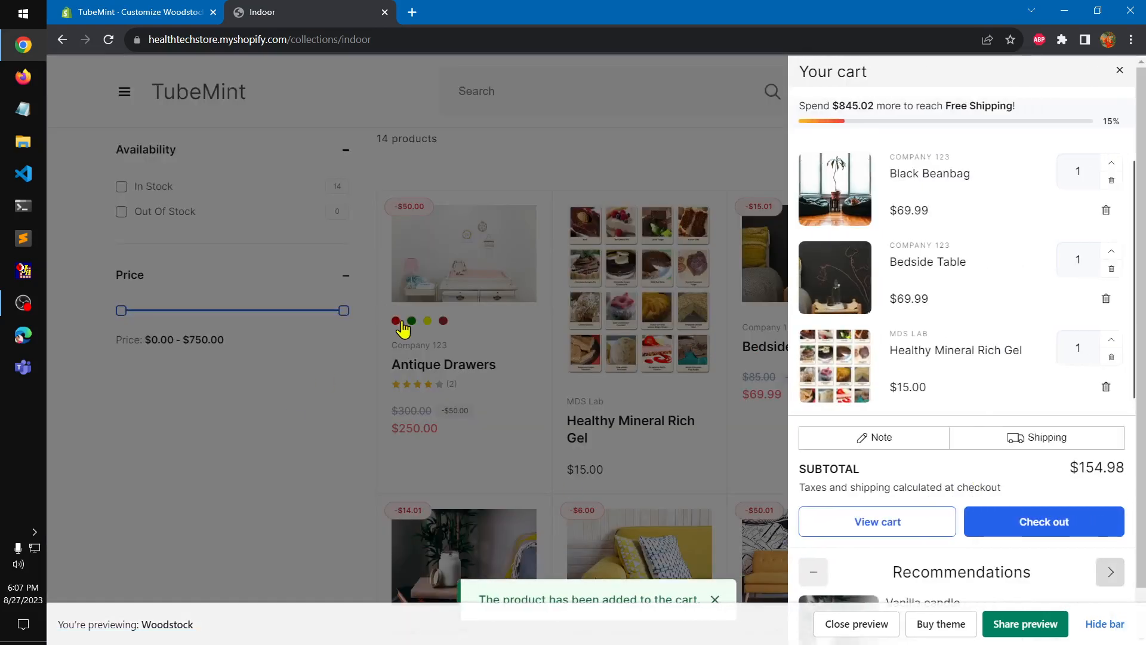
- Open the full cart page showing the three products and $154.98 subtotal
left_click(1043, 521)
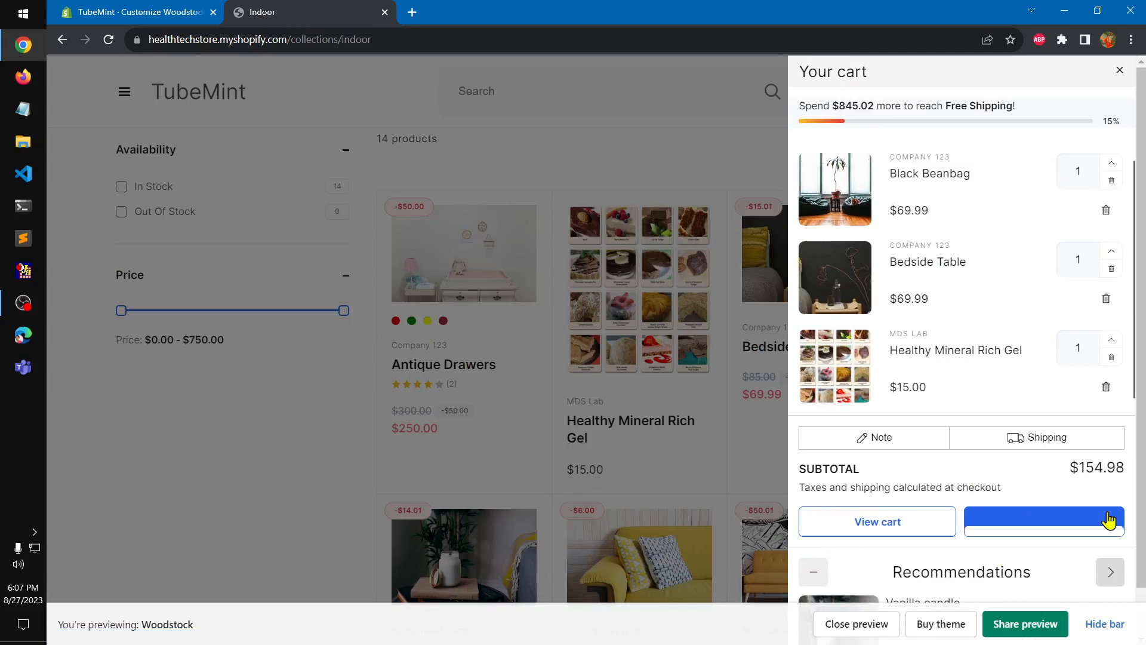
left_click(876, 521)
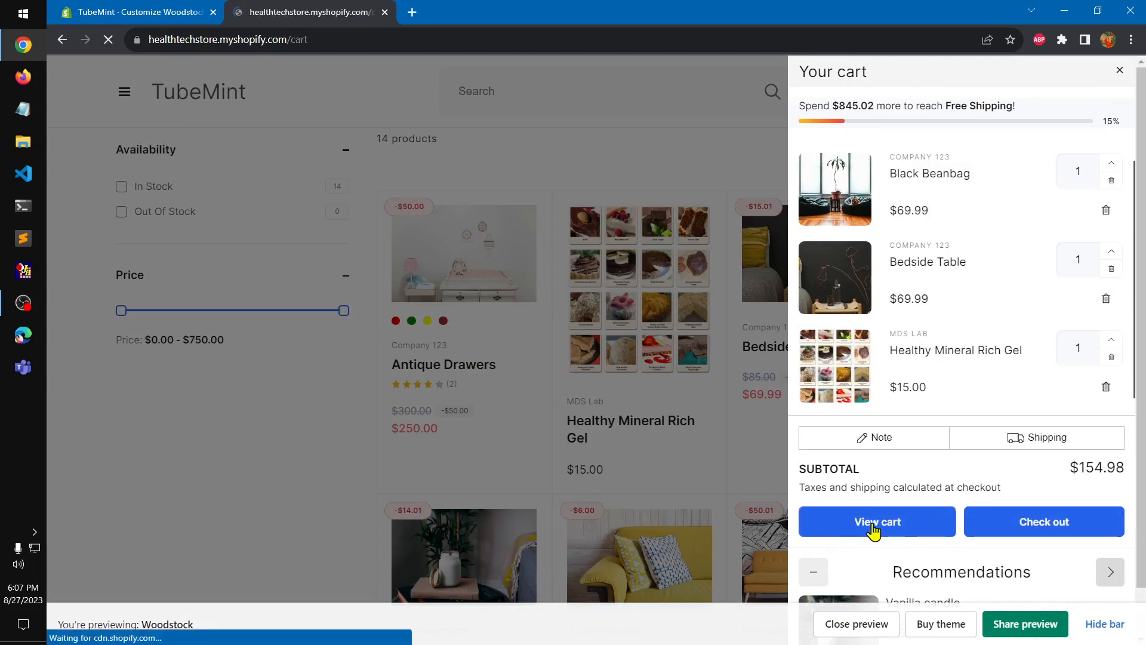
left_click(876, 521)
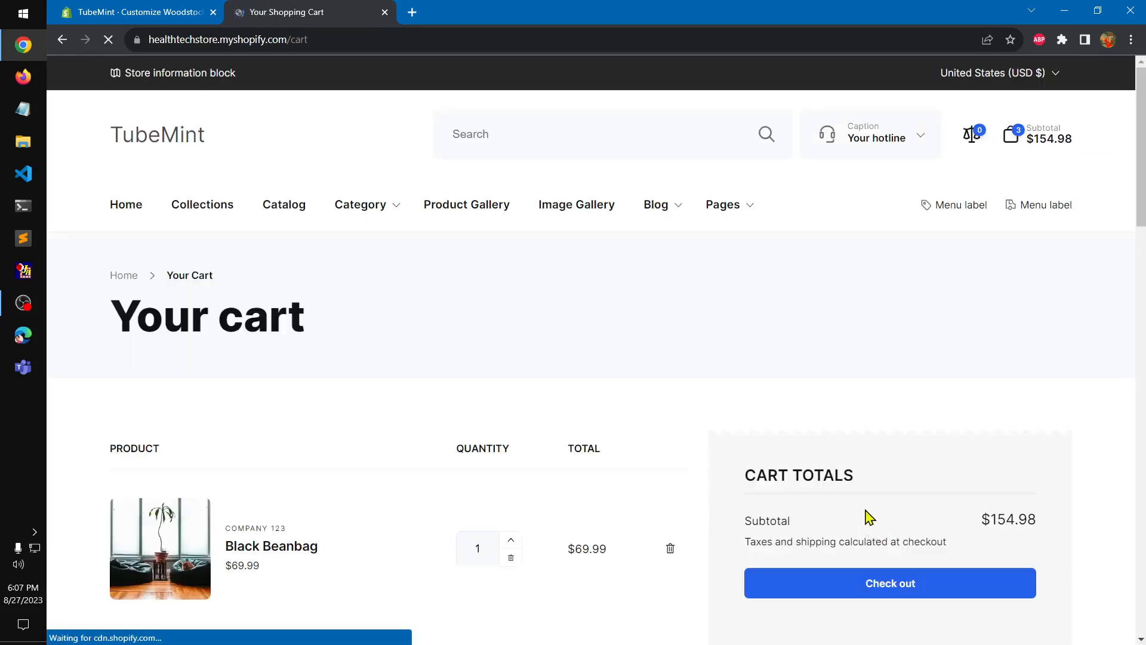
scroll("down", 3)
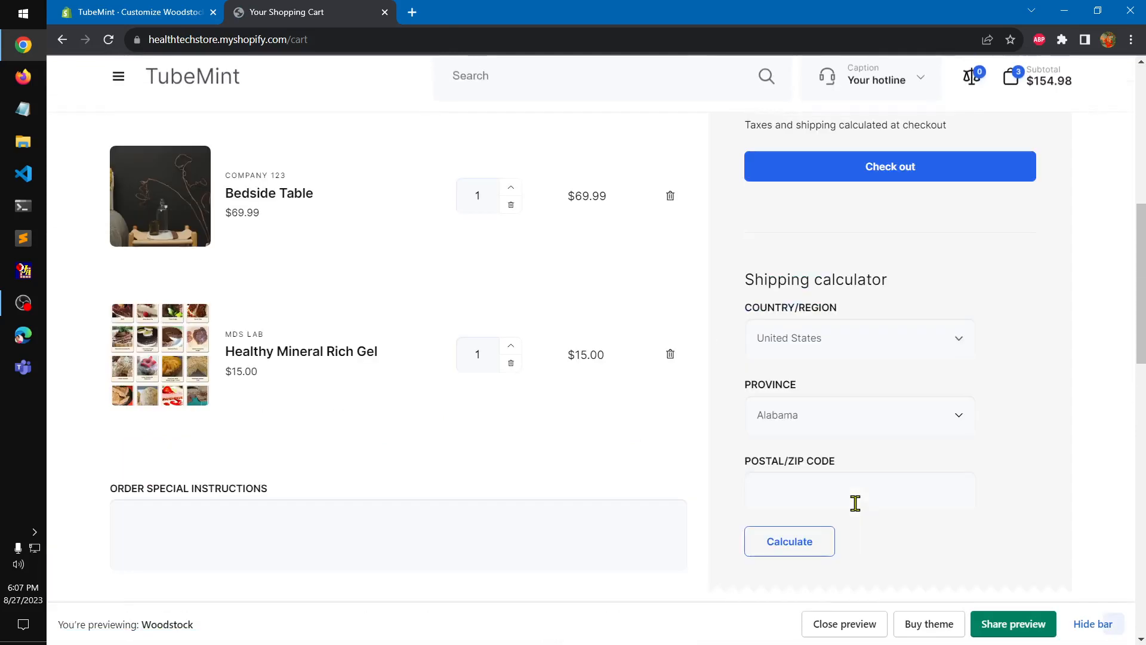
scroll("down", 3)
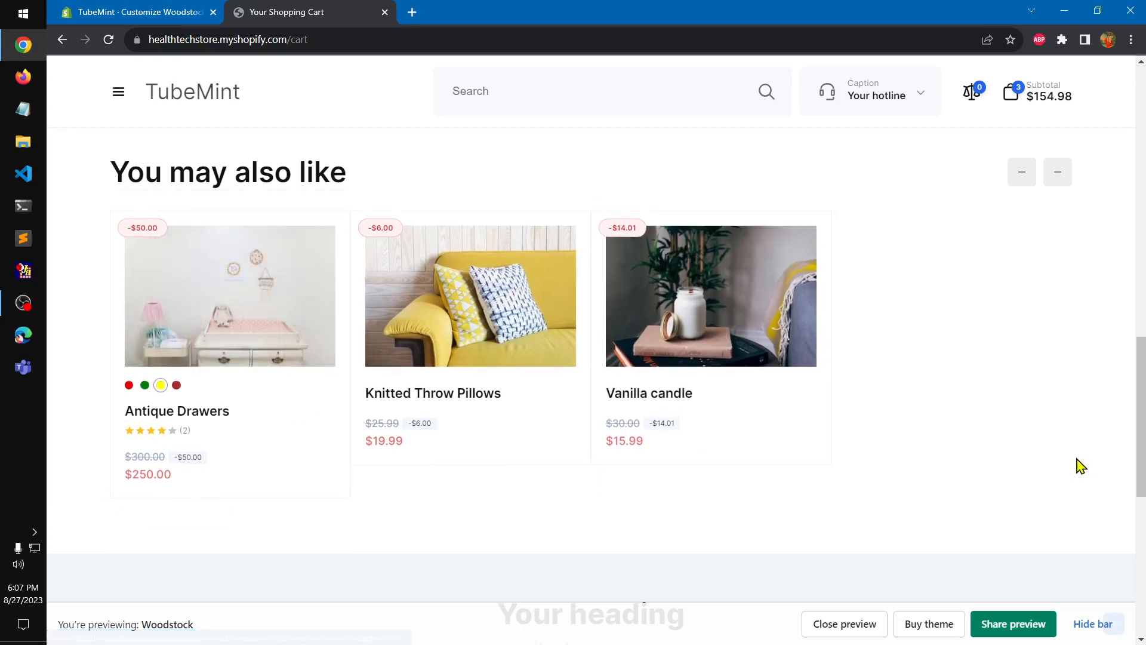
scroll("up", 3)
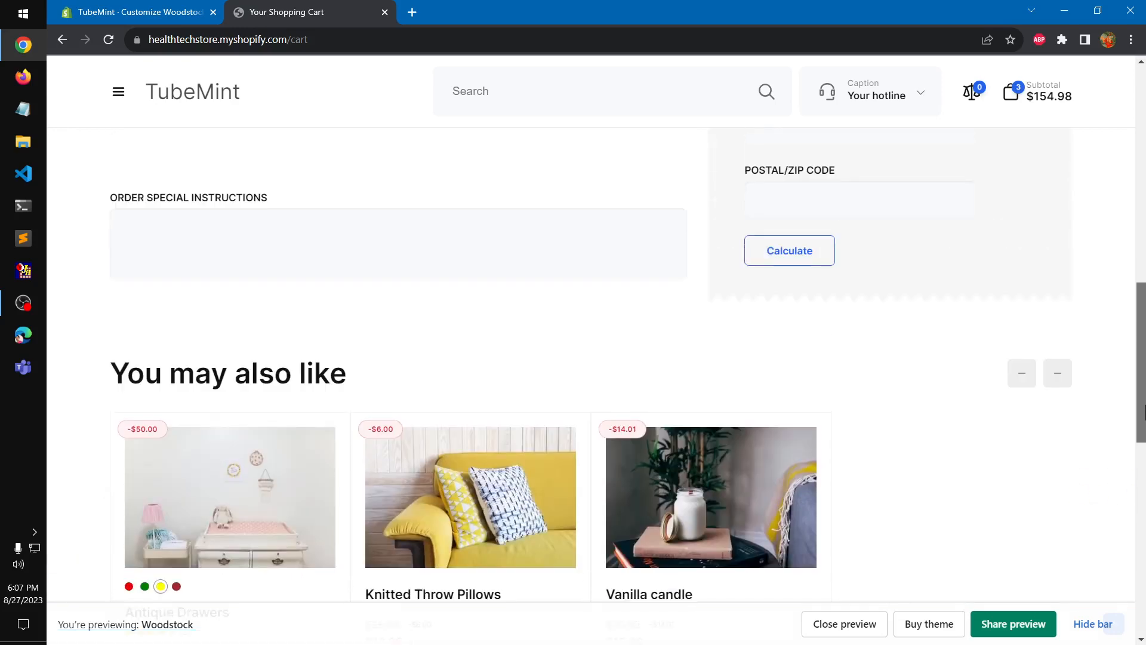
scroll("up", 3)
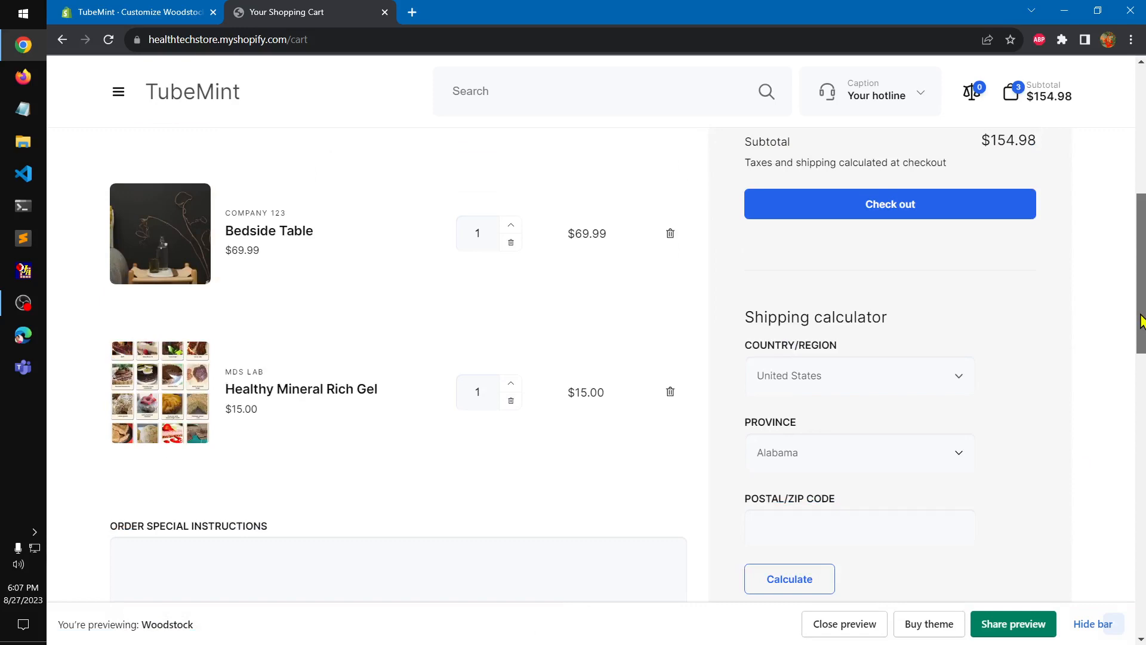
scroll("up", 3)
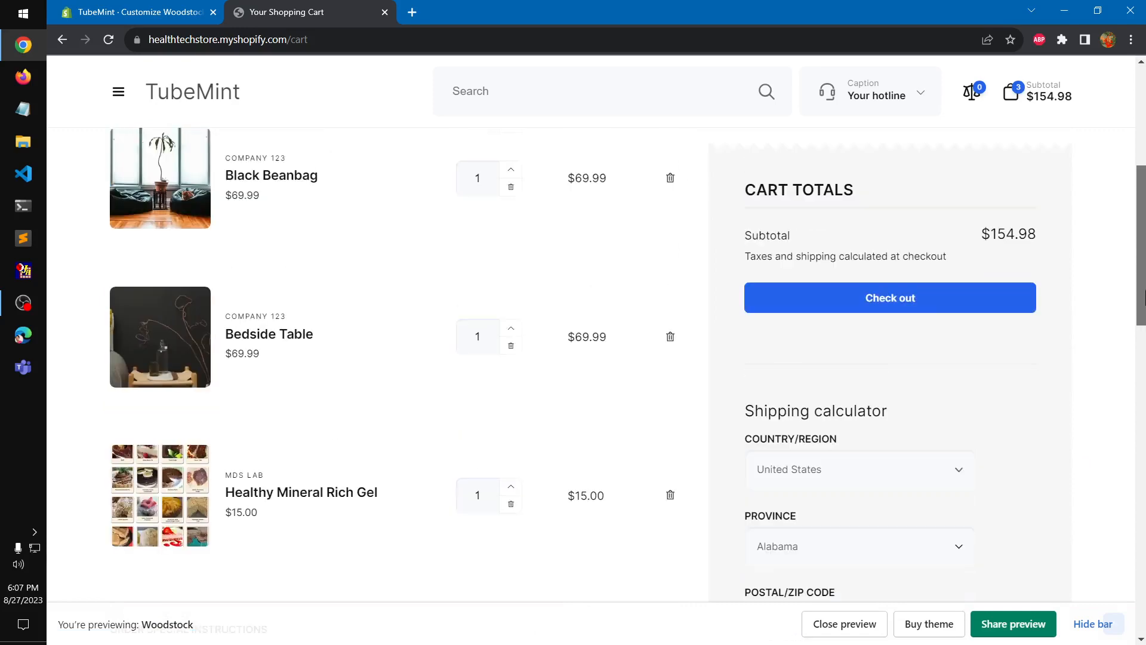
scroll("up", 3)
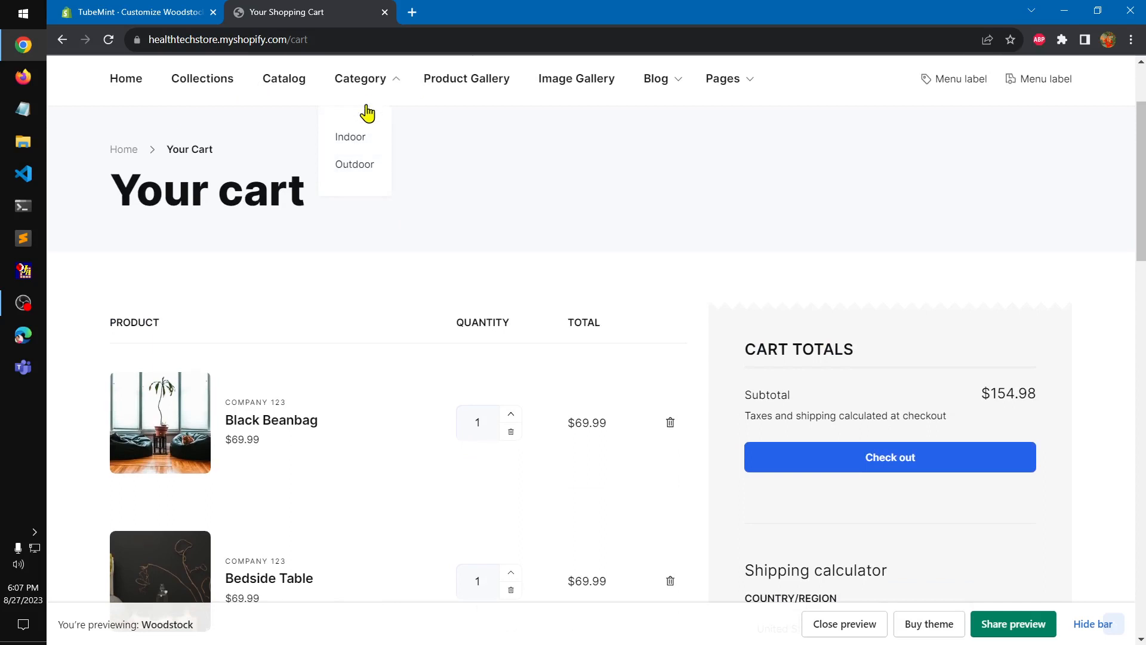
mouse_move(358, 168)
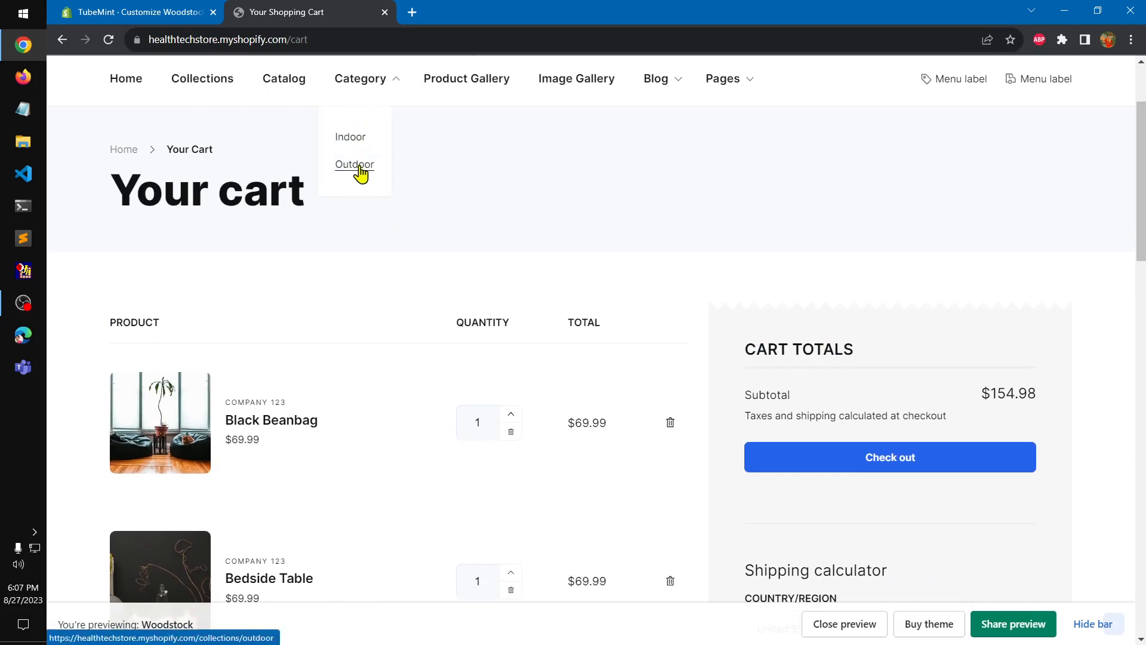
left_click(354, 165)
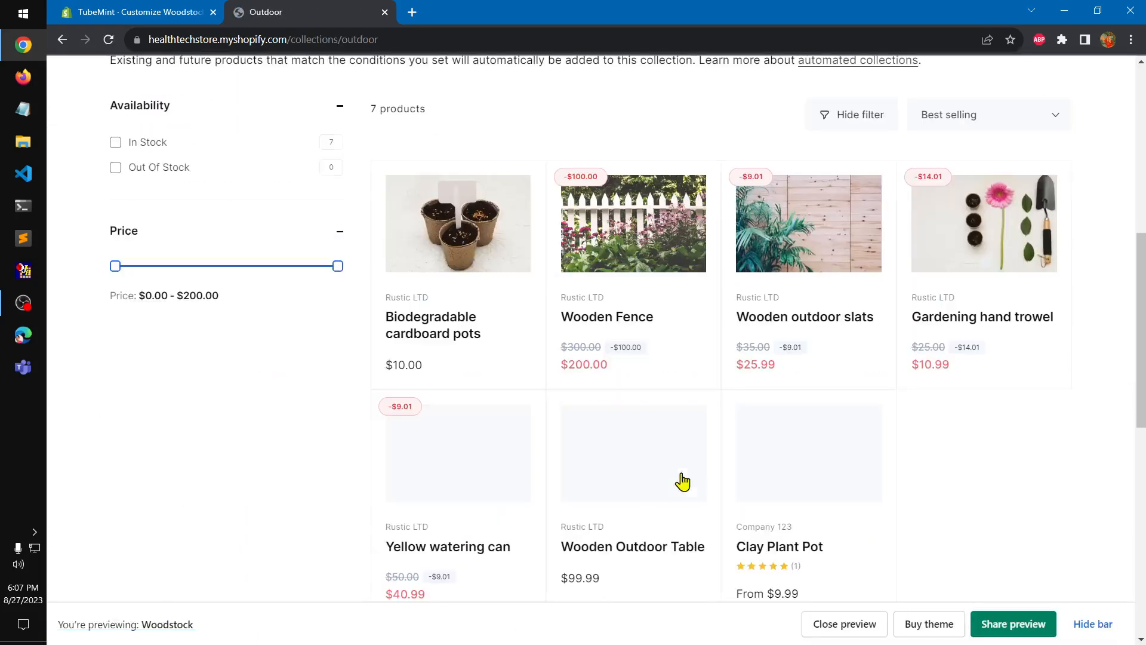
mouse_move(662, 293)
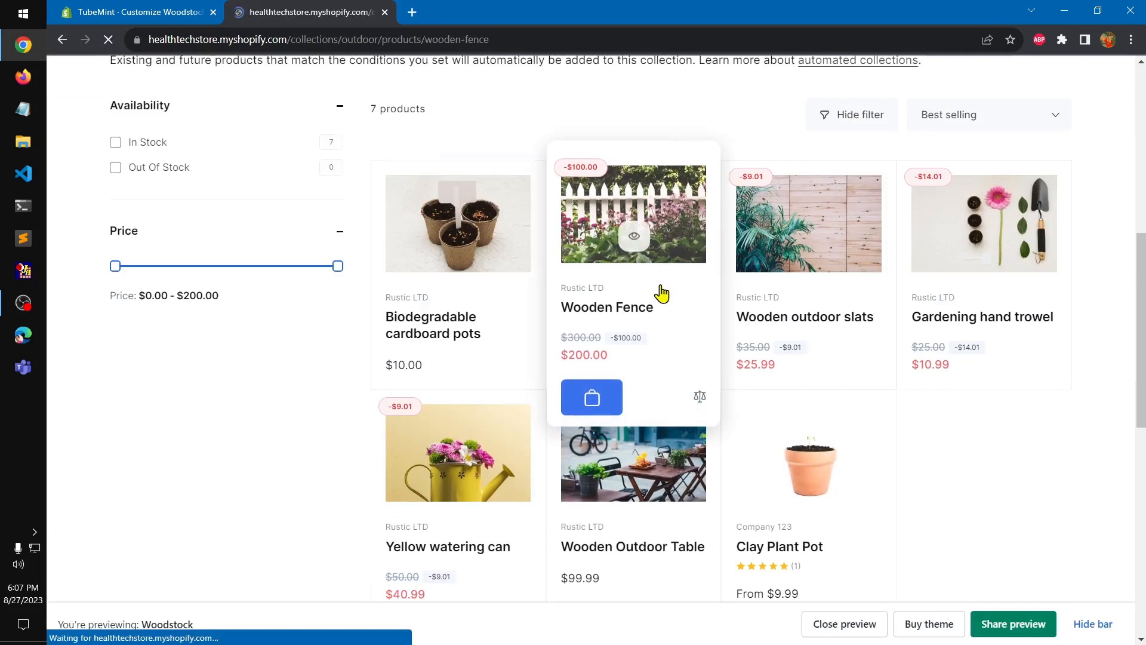
- Open the Wooden Fence product from the Outdoor collection
left_click(632, 307)
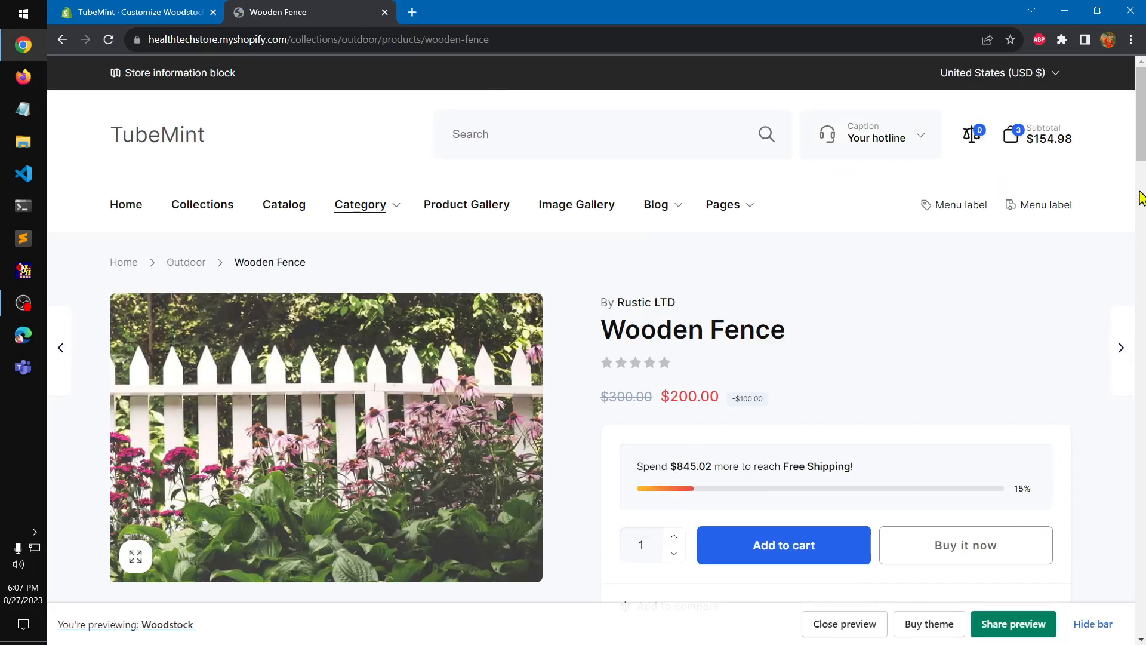
- Scroll the Wooden Fence product page down to its subscribe section and back to the details
scroll("down", 3)
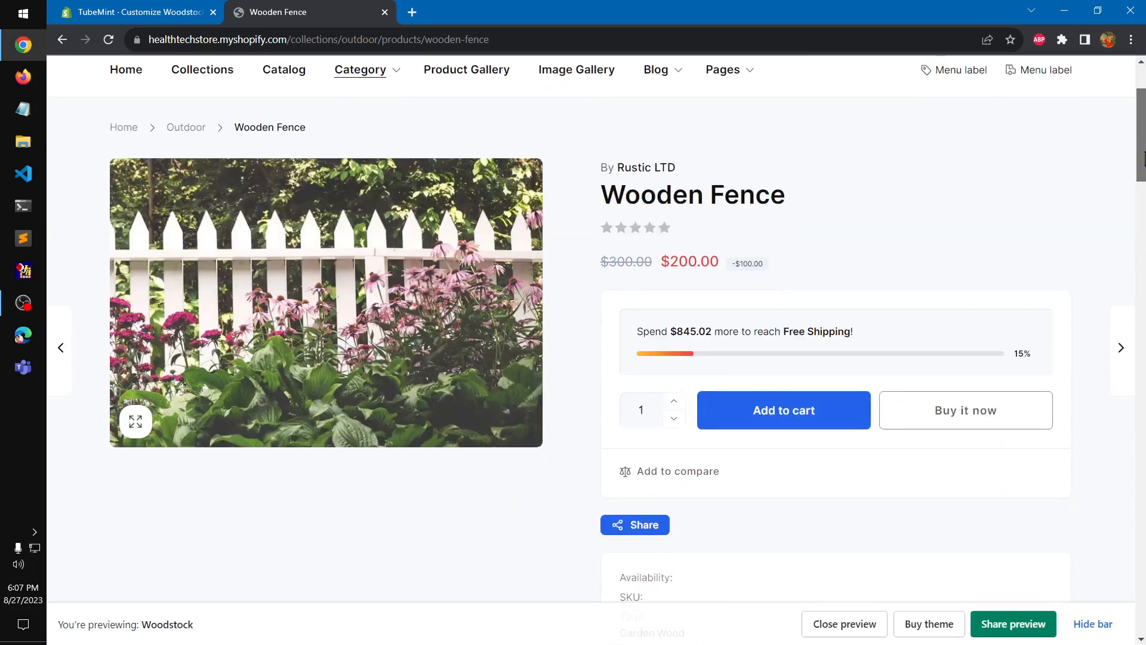
mouse_move(1038, 410)
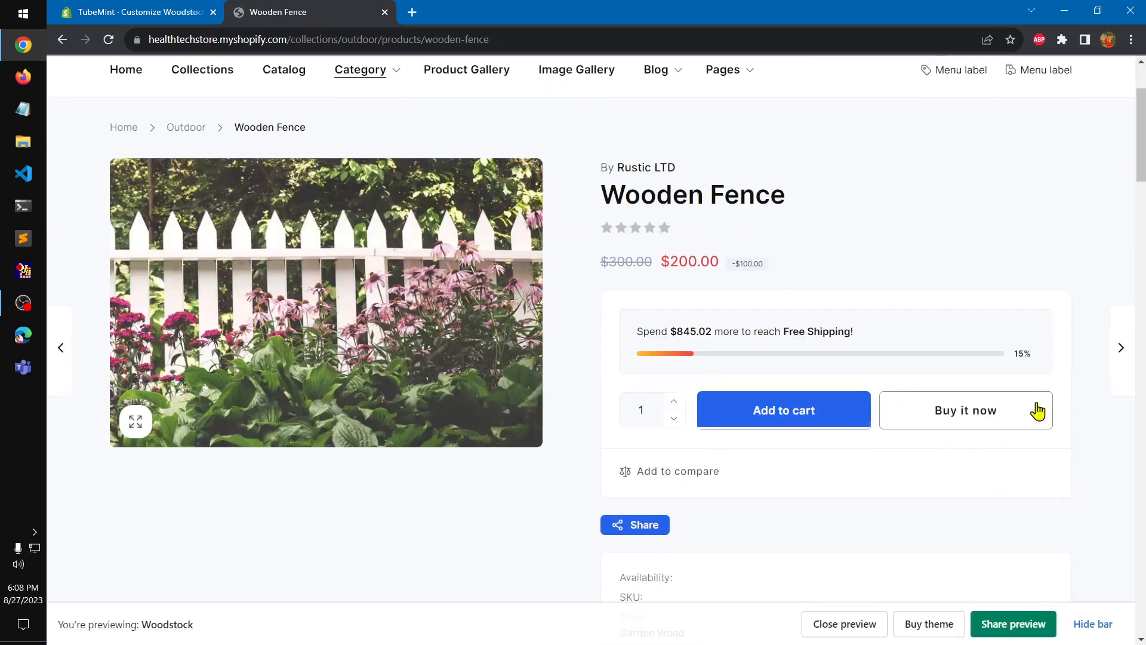
mouse_move(733, 560)
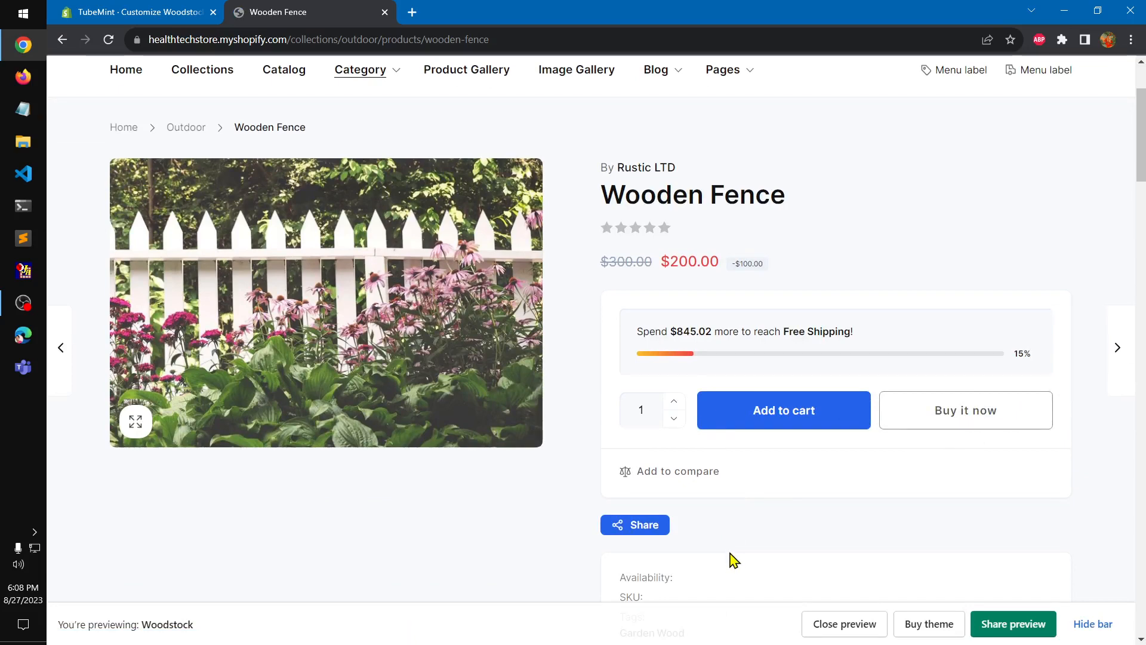
mouse_move(853, 534)
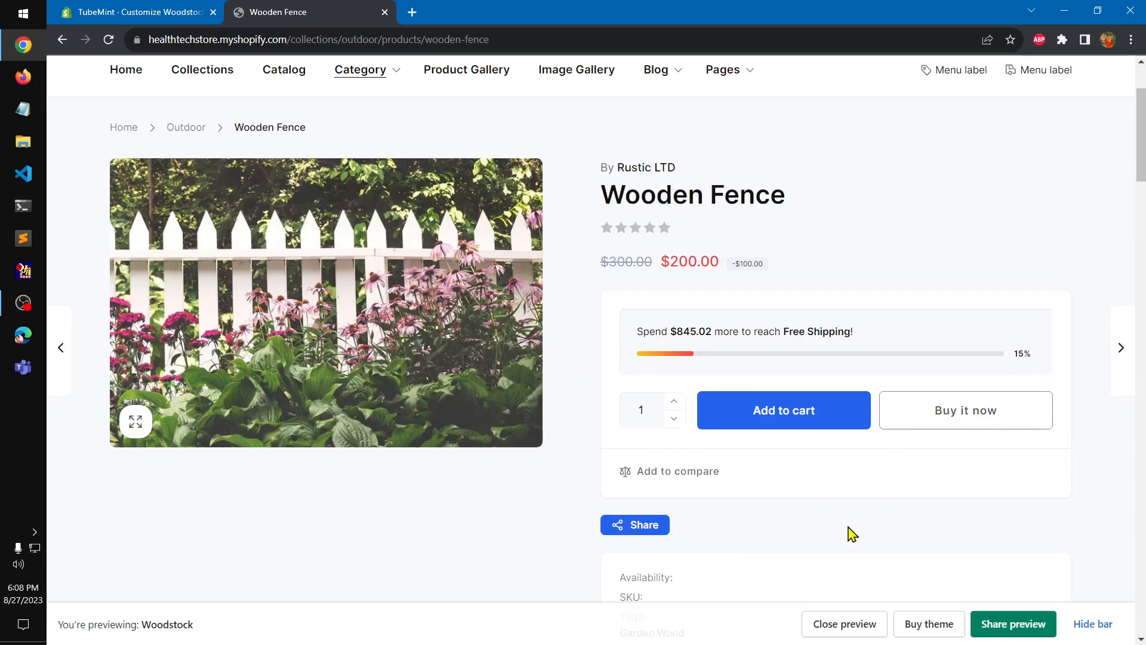
mouse_move(727, 197)
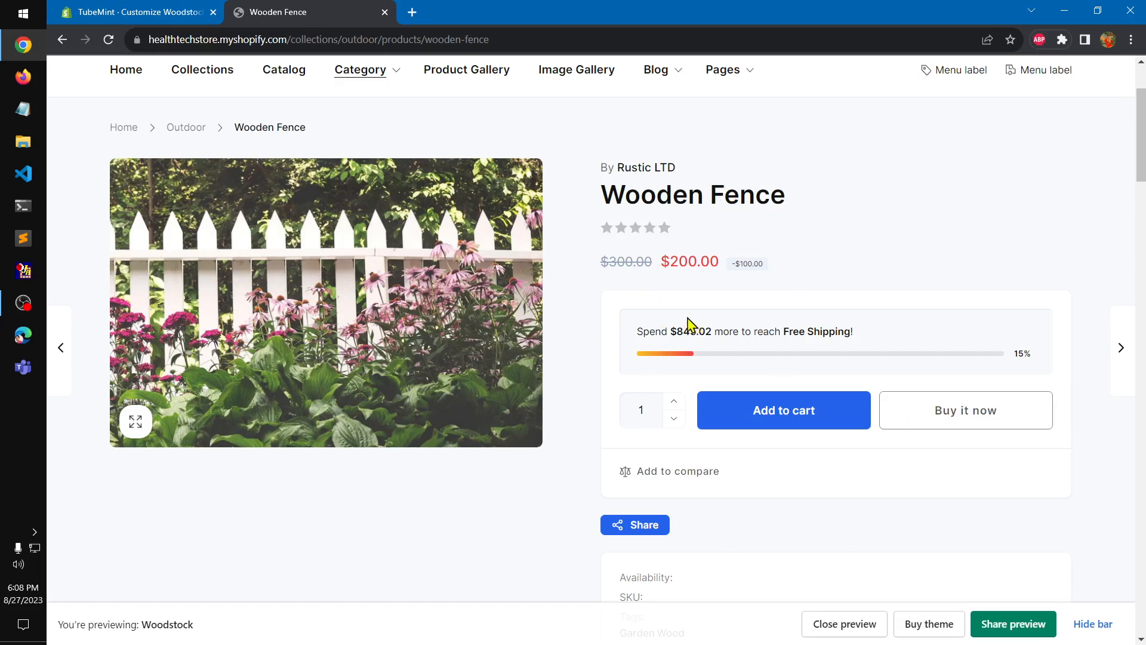
mouse_move(1056, 437)
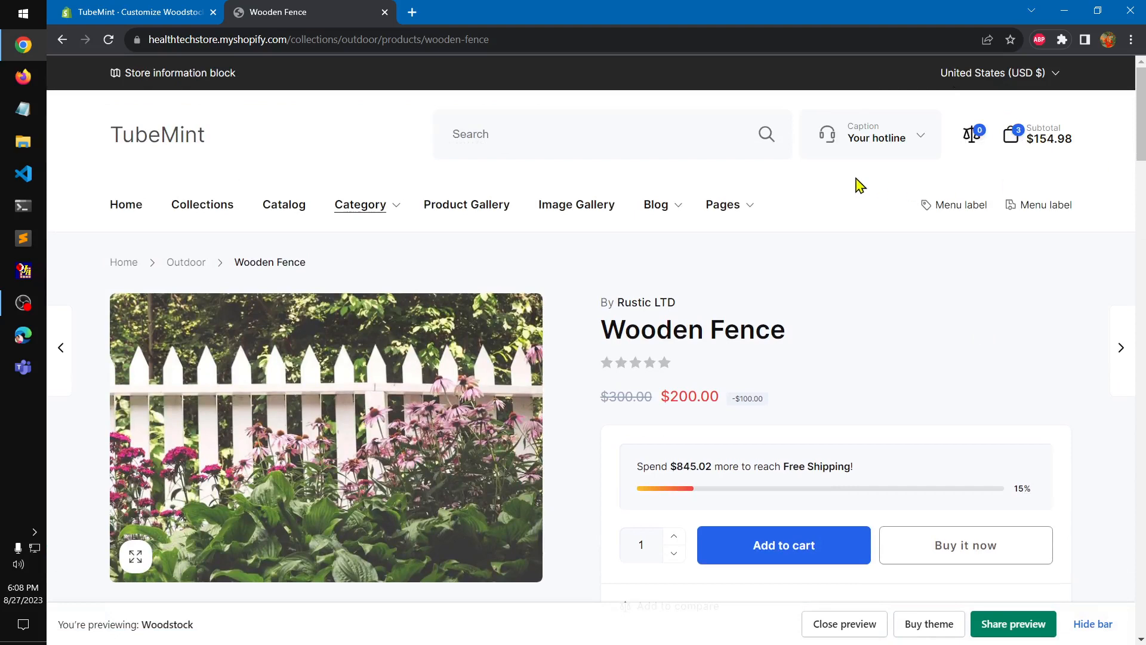
mouse_move(623, 497)
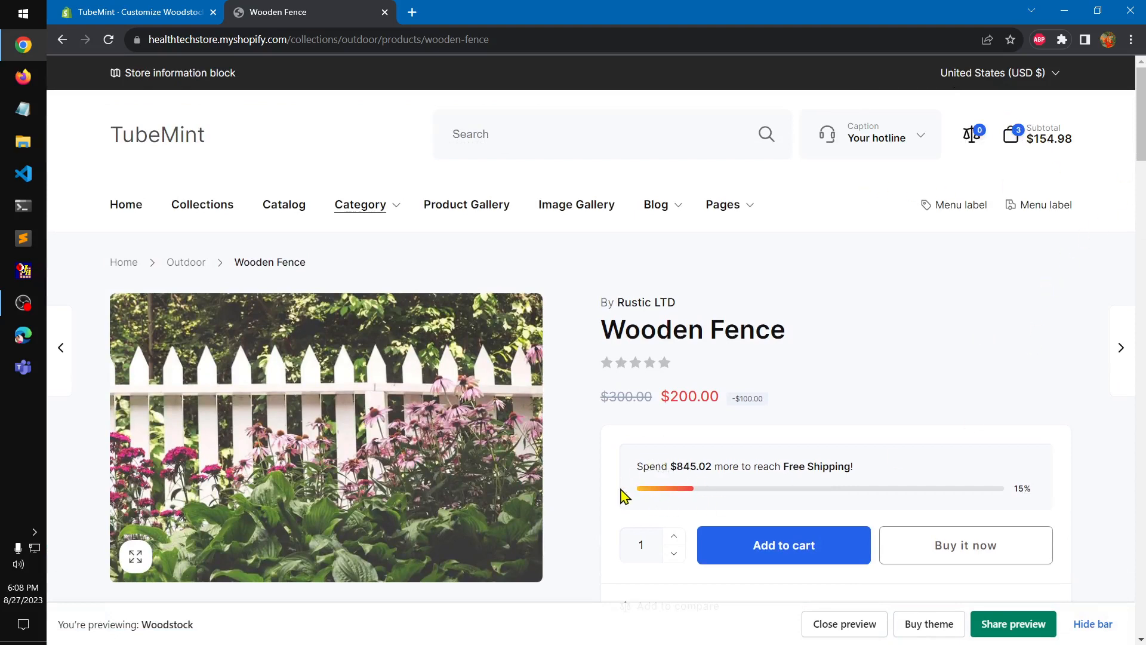
mouse_move(849, 472)
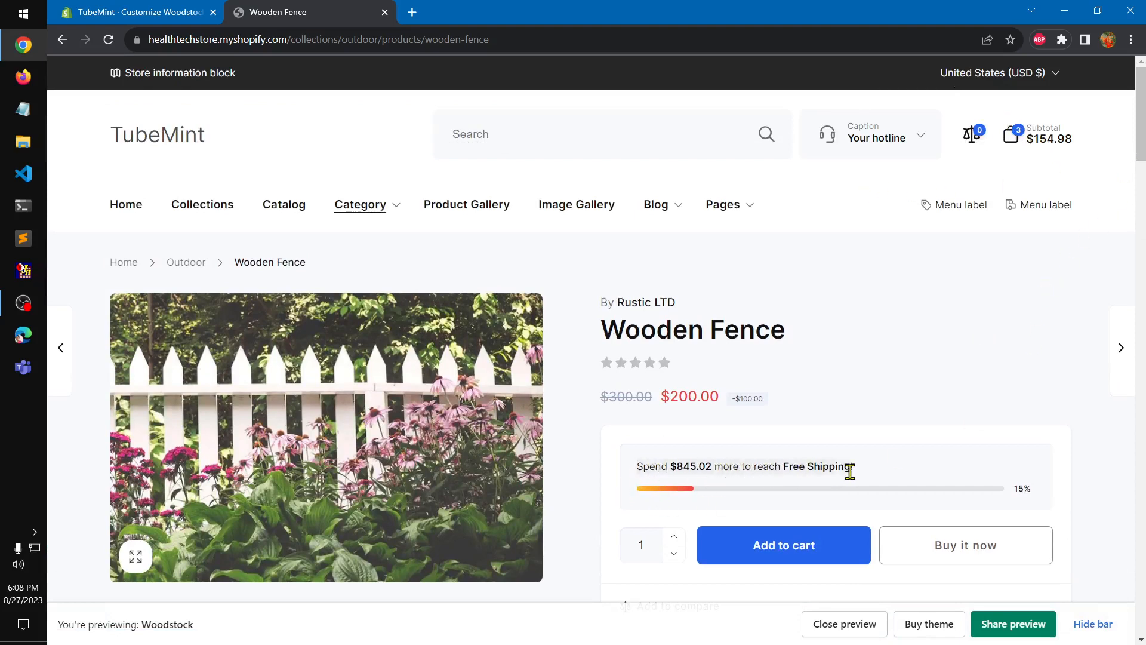
mouse_move(473, 77)
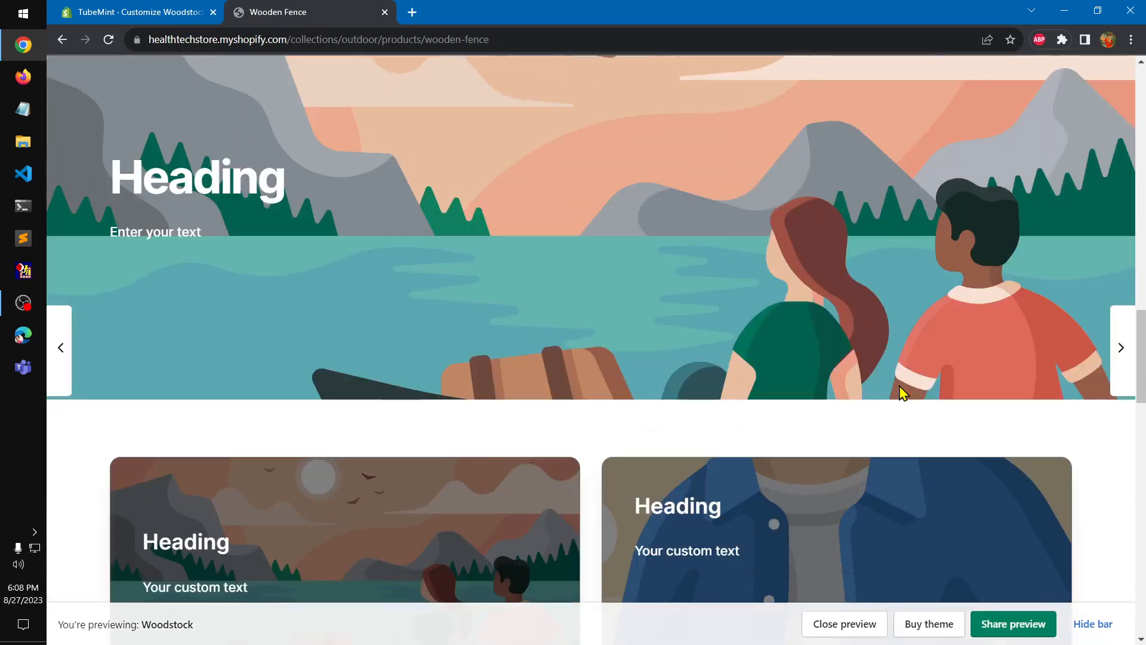
scroll("down", 3)
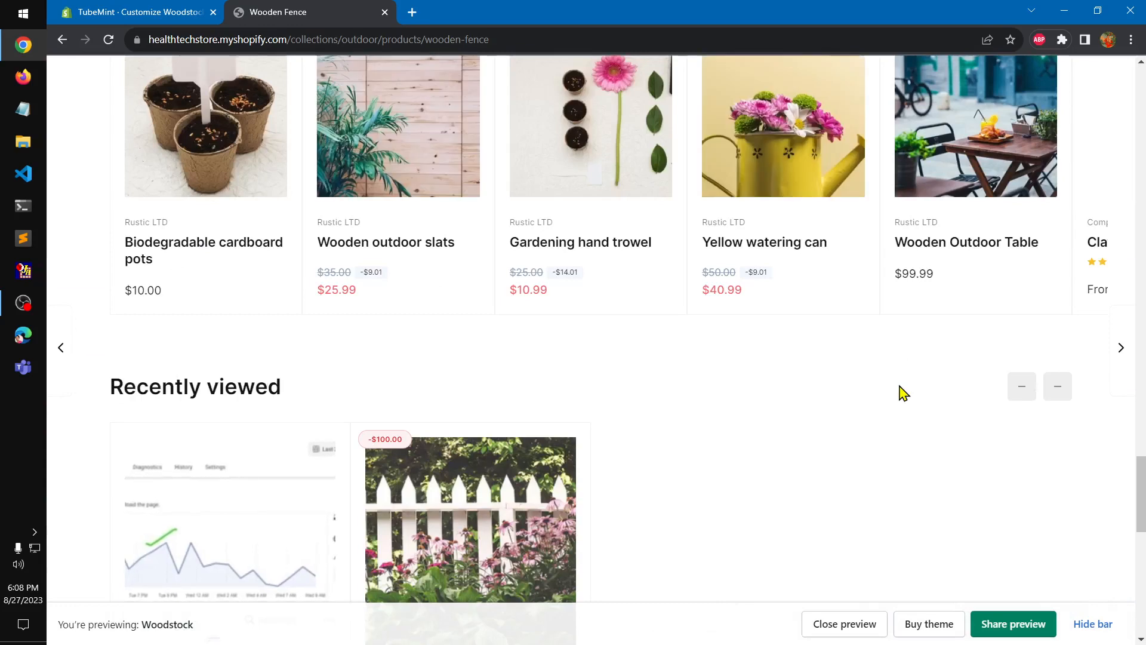
scroll("down", 3)
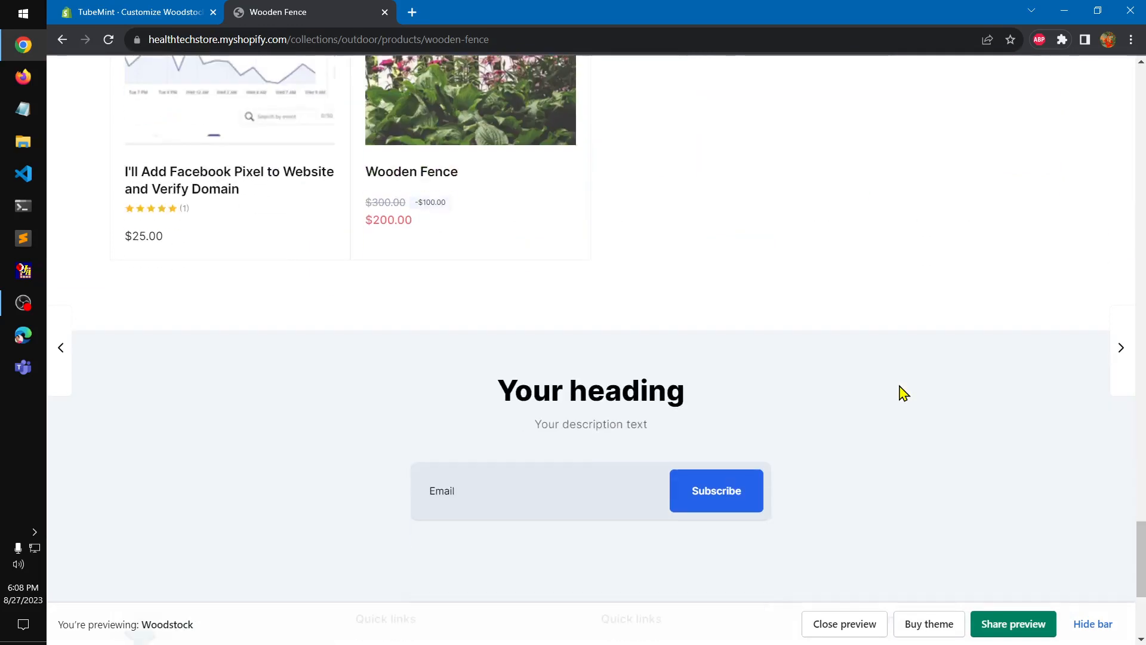
scroll("up", 3)
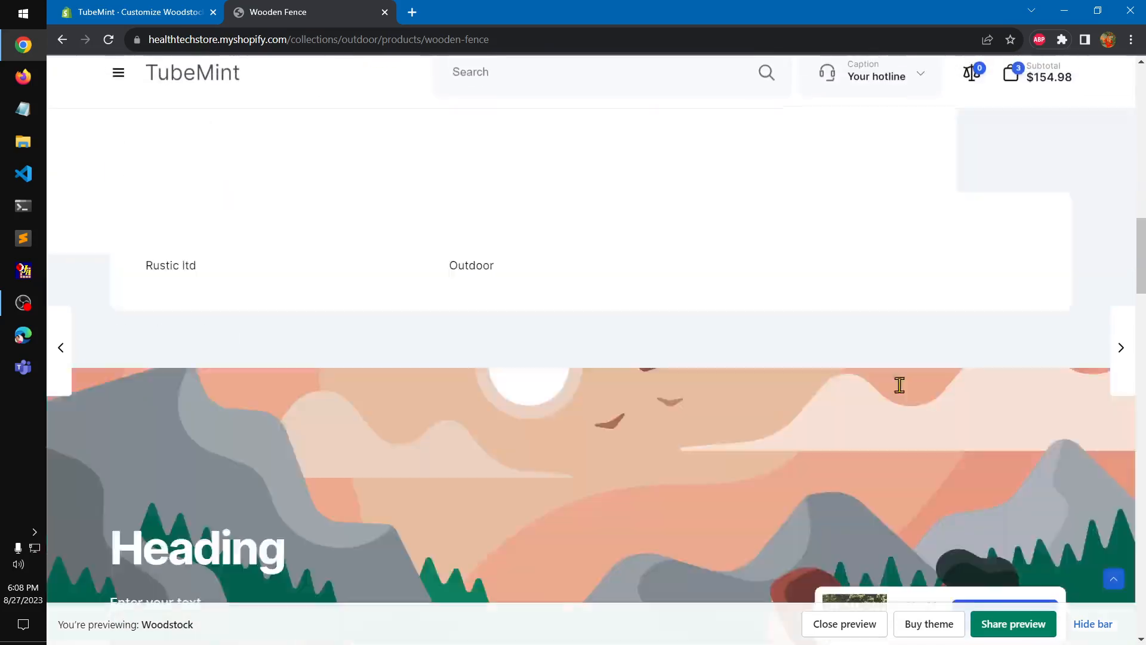
scroll("up", 3)
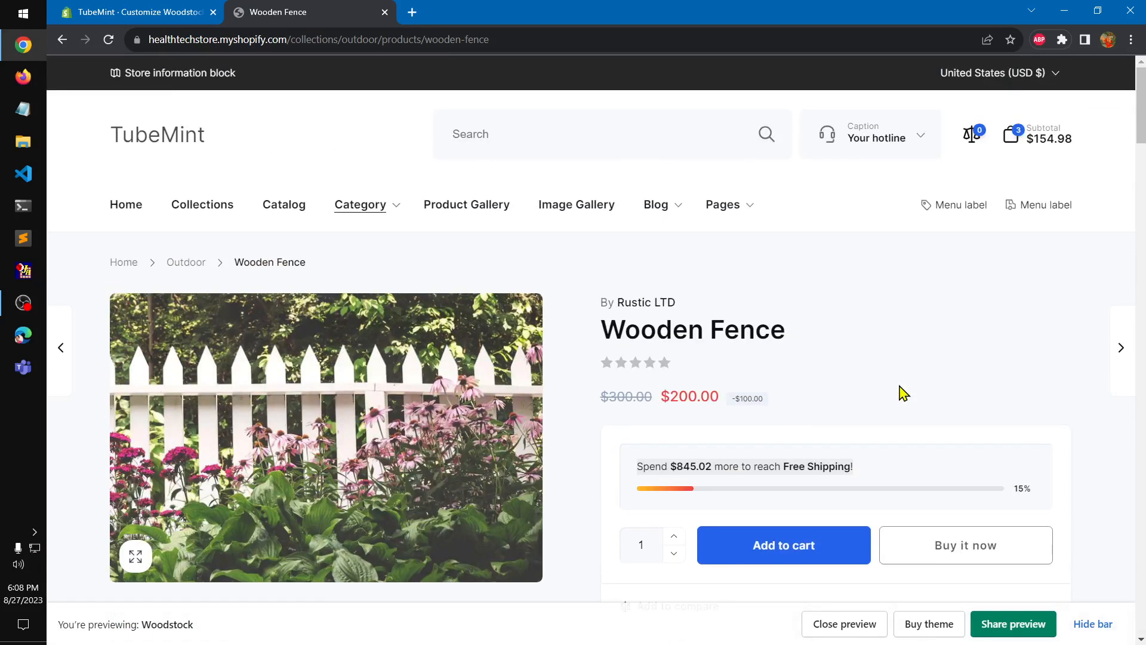
mouse_move(791, 491)
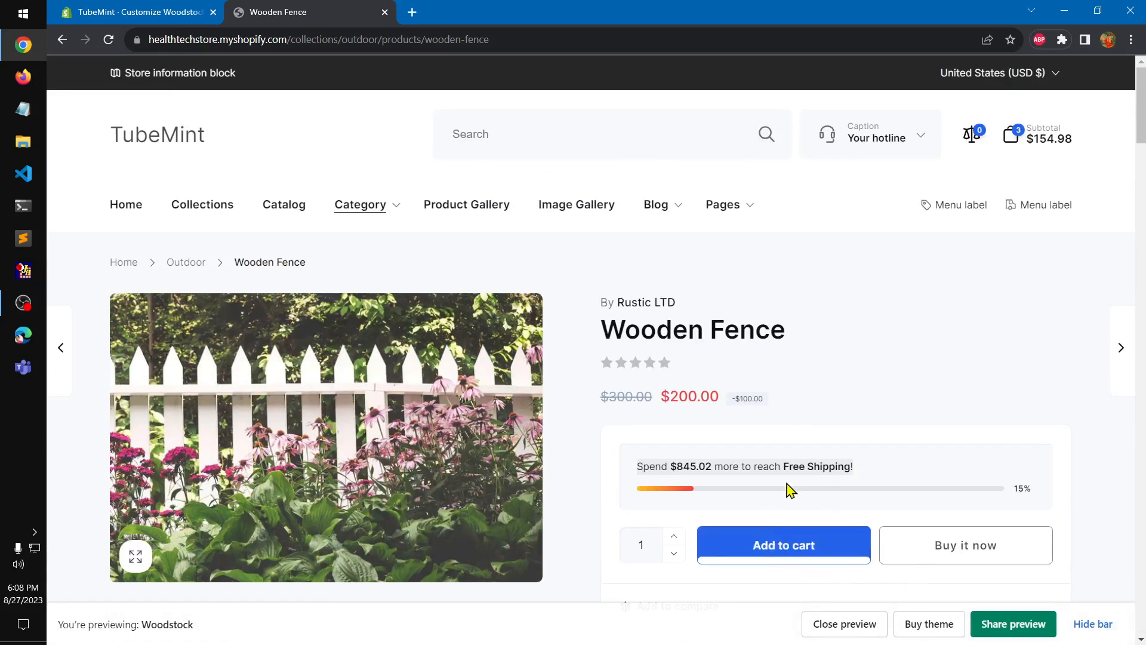
mouse_move(1038, 367)
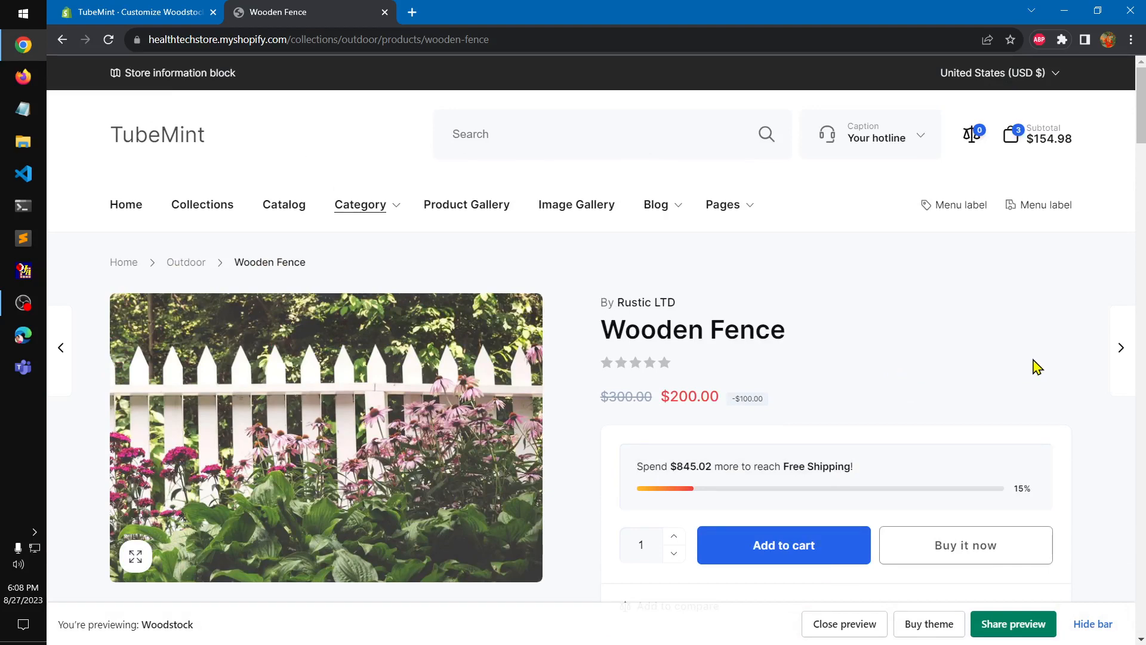
scroll("down", 3)
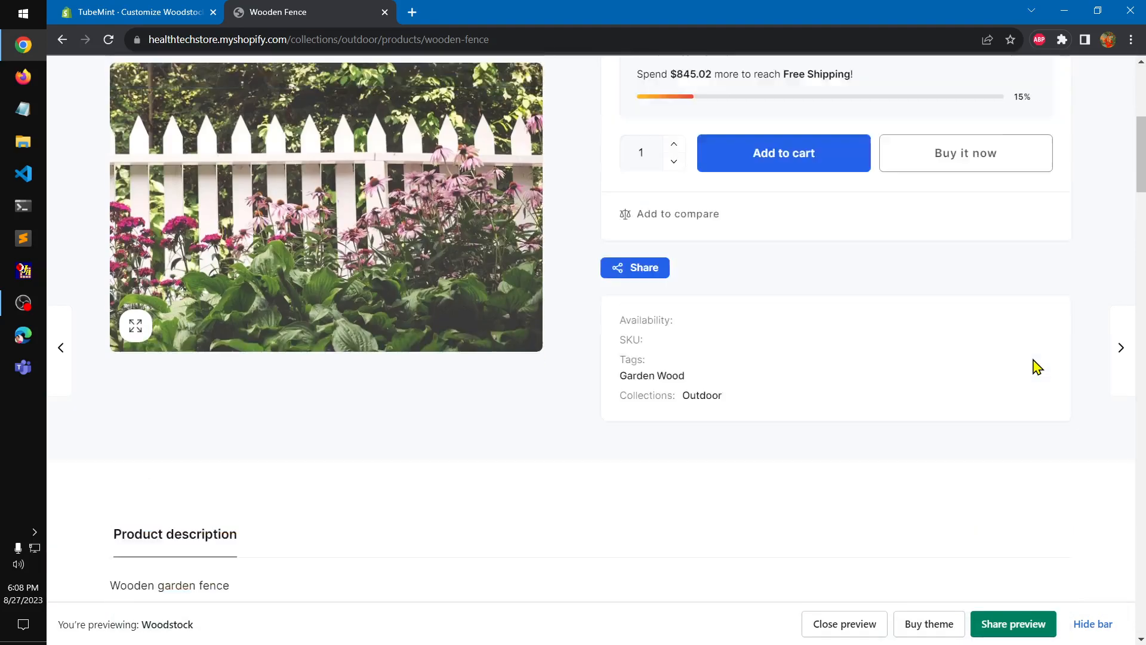
- Open the News blog and read its first article via CONTINUE
scroll("up", 3)
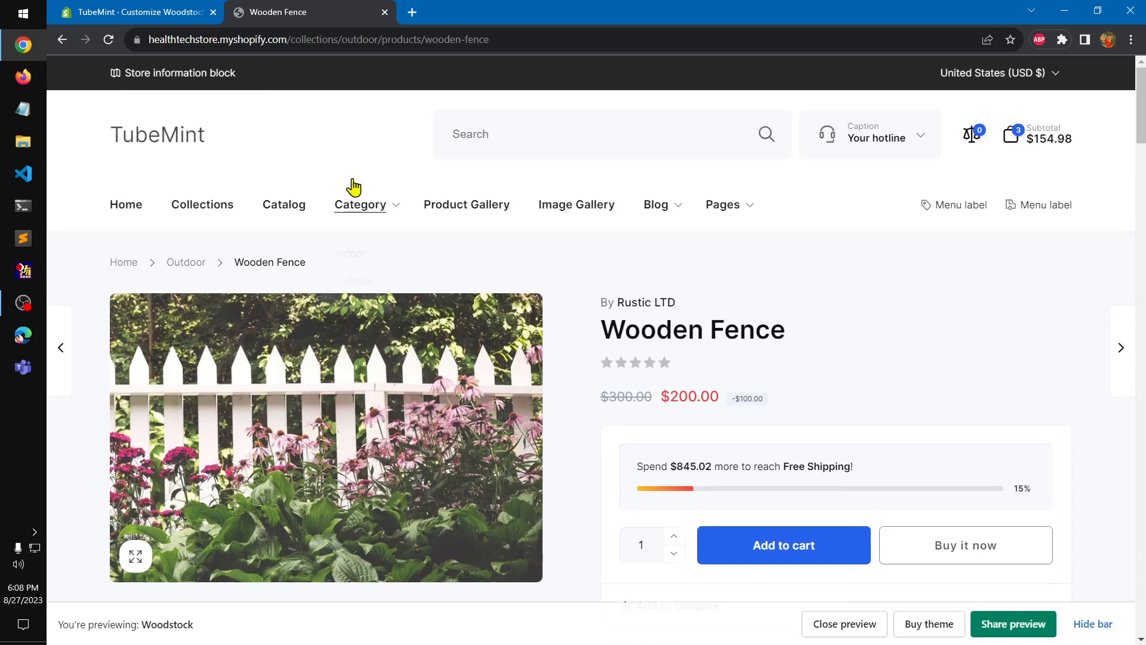
mouse_move(283, 205)
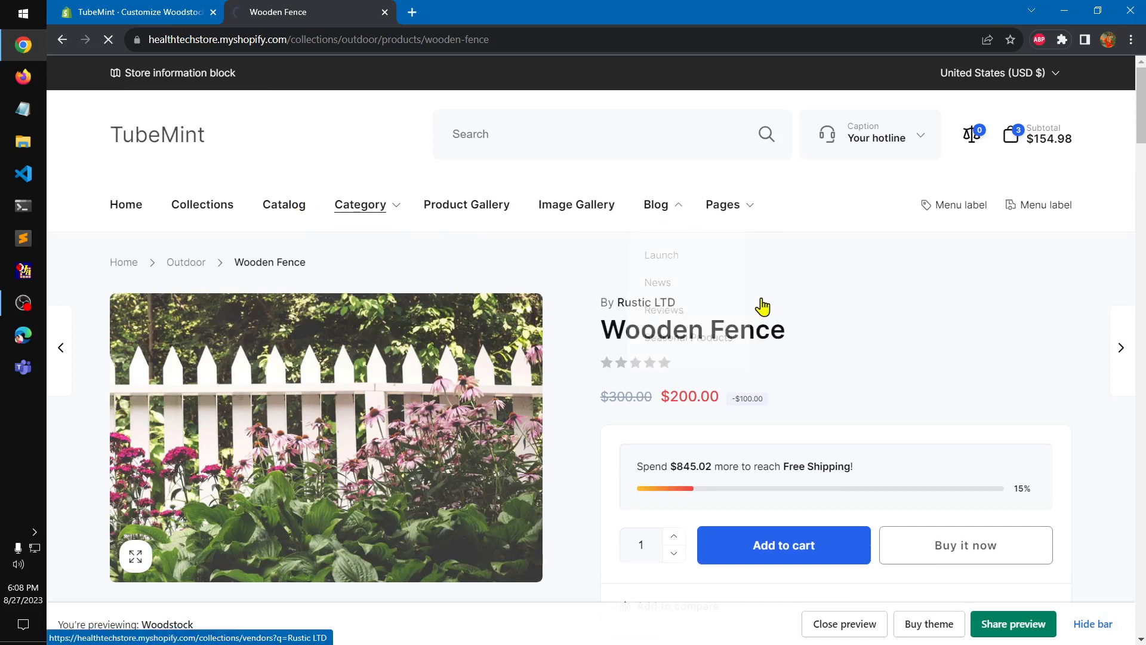
left_click(658, 282)
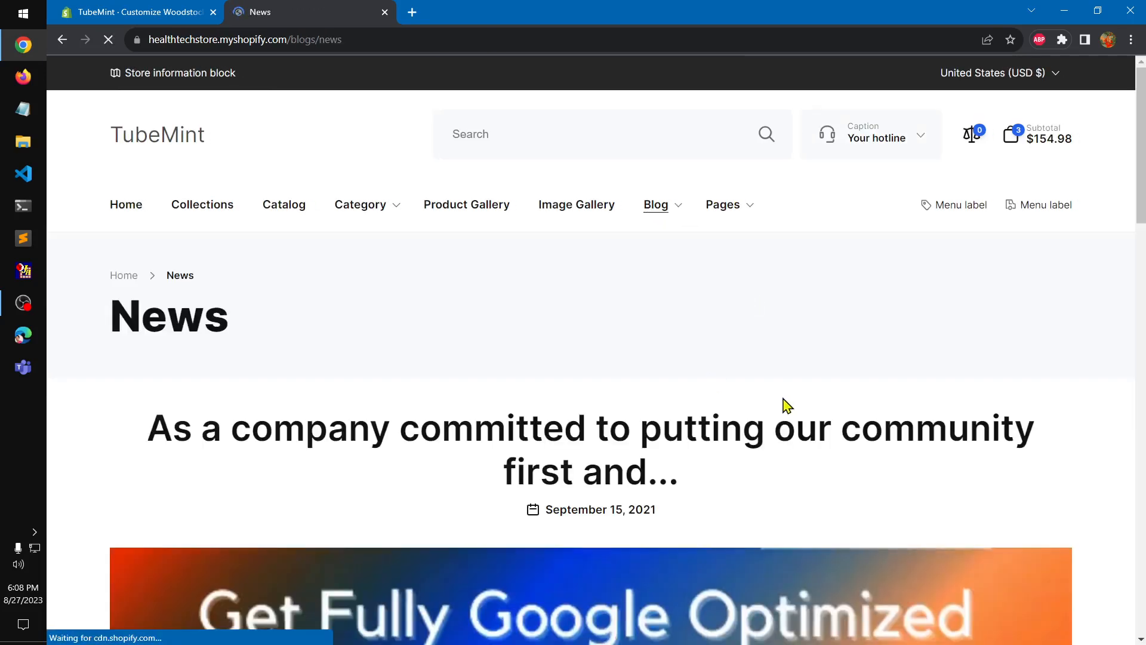
scroll("down", 3)
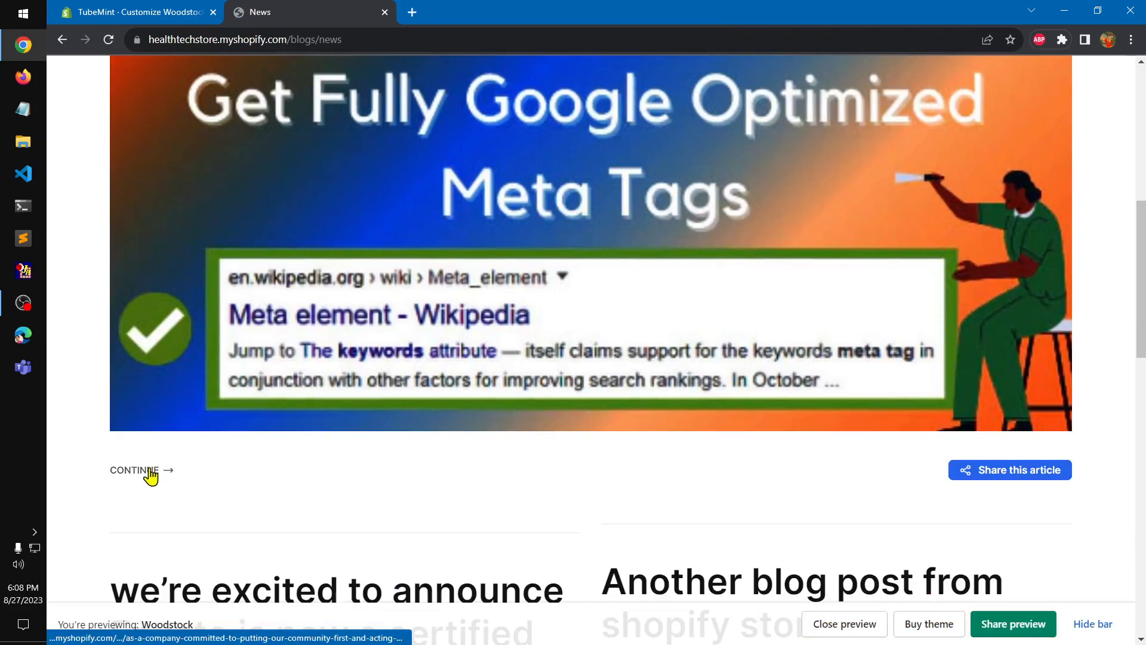
left_click(135, 470)
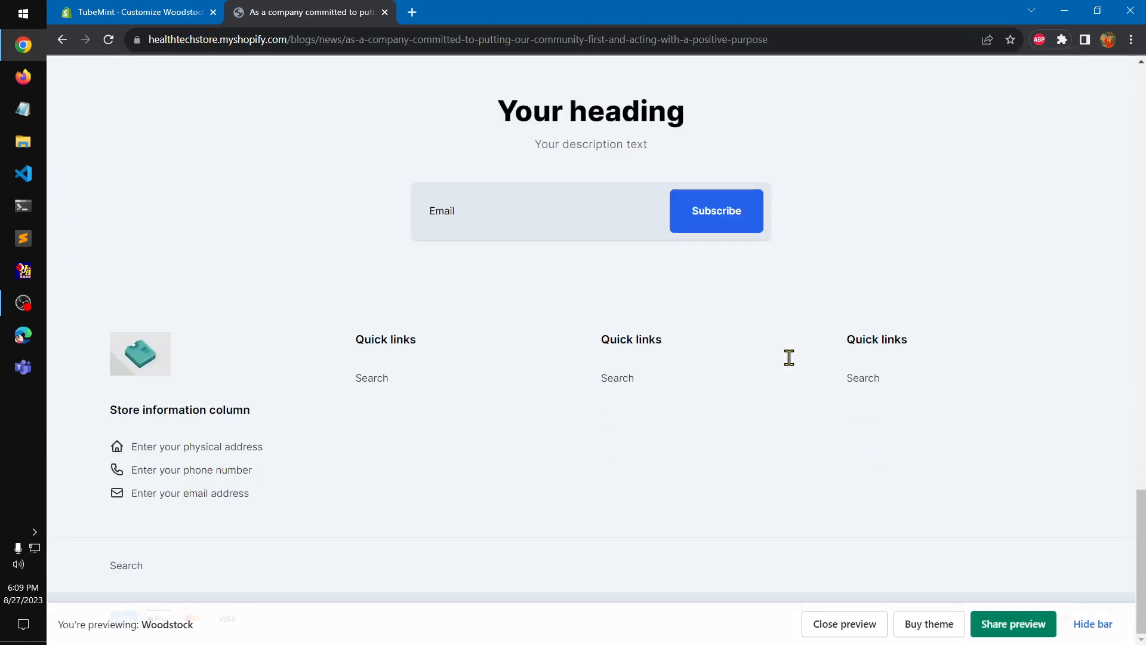
scroll("up", 3)
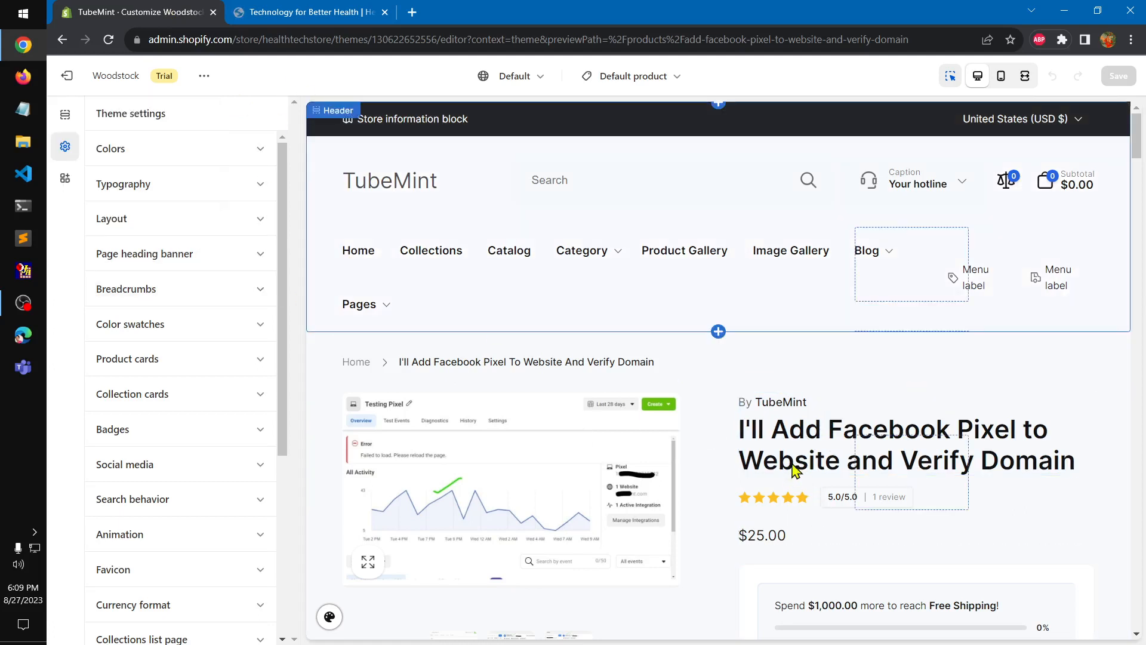
- Close the storefront preview tab and return to the Woodstock theme editor
scroll("down", 3)
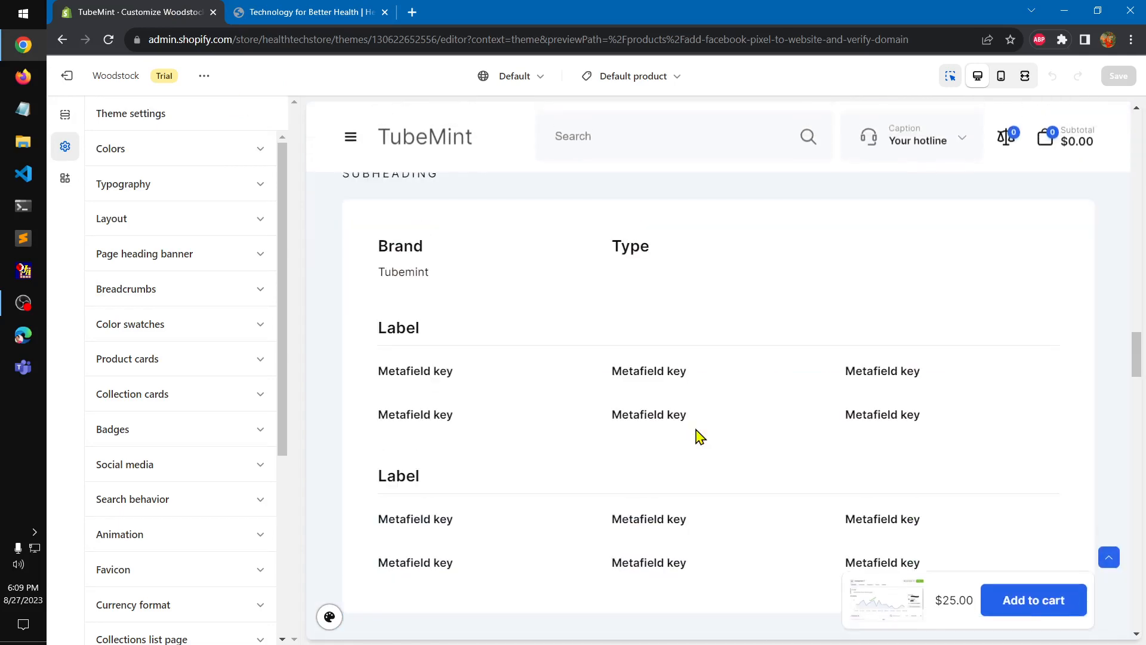
scroll("up", 3)
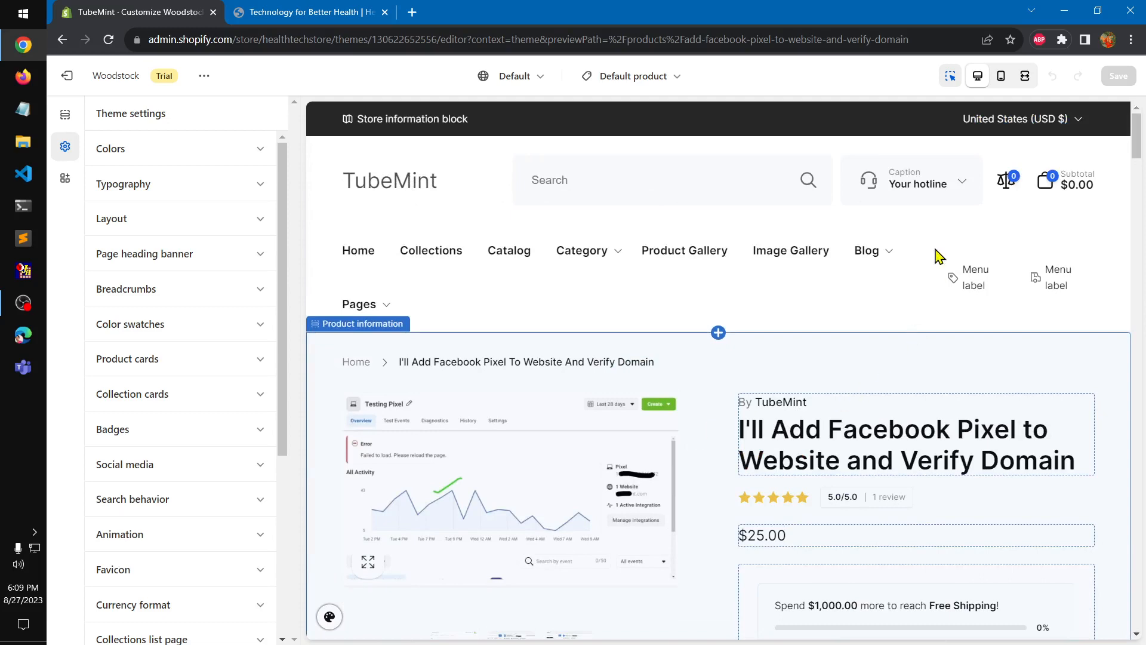
left_click(310, 12)
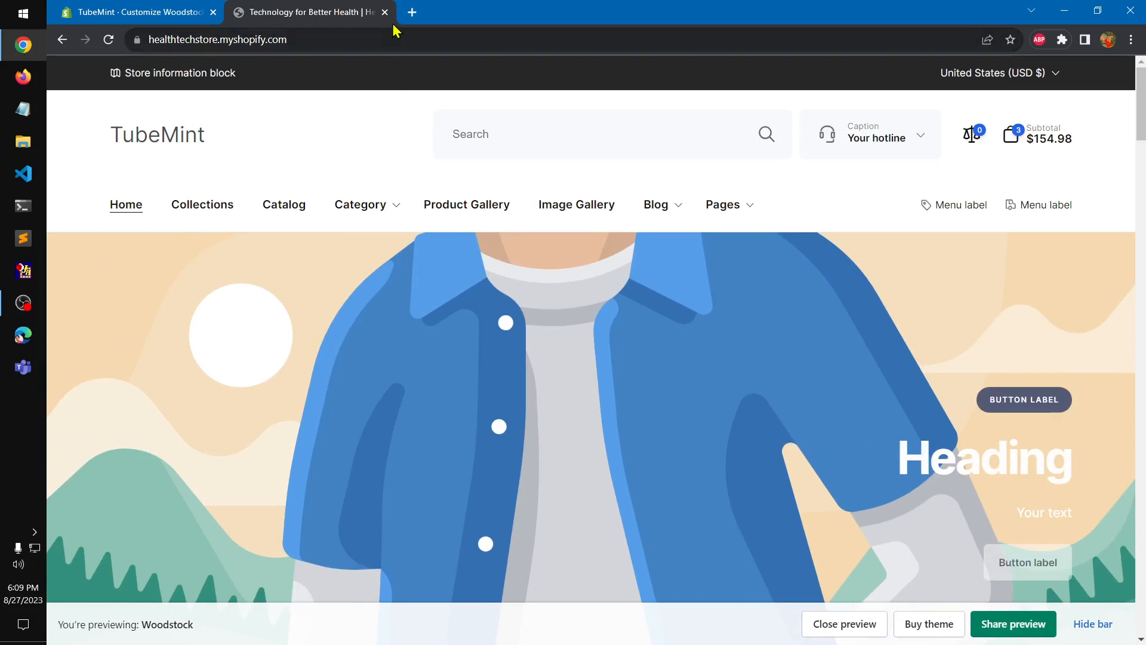
left_click(384, 13)
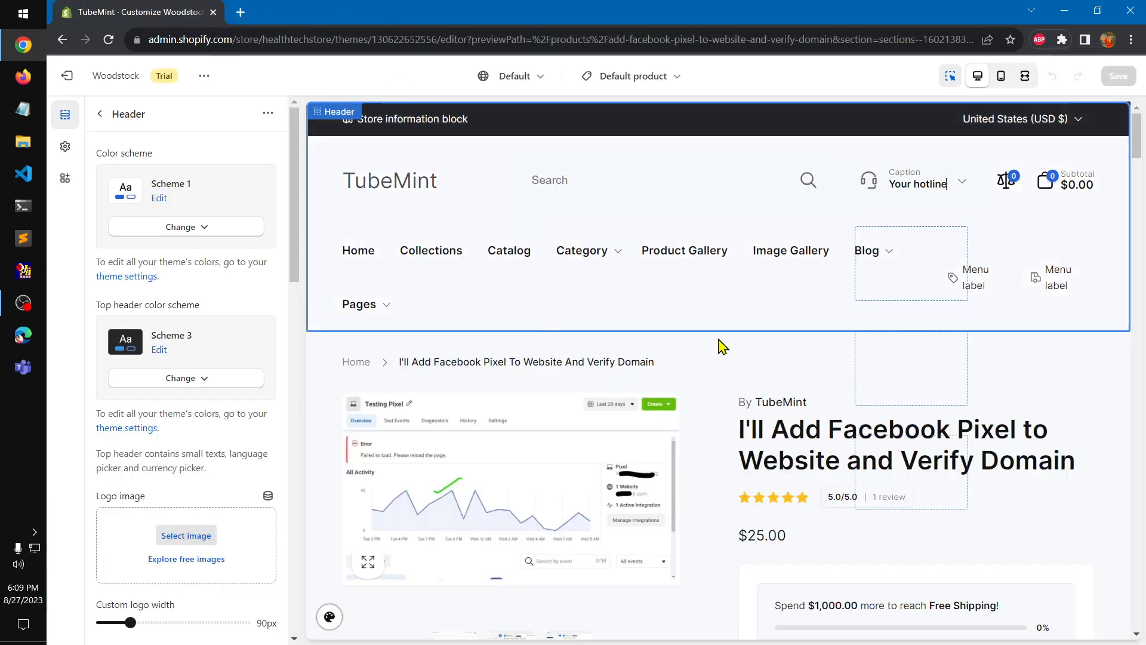
mouse_move(393, 329)
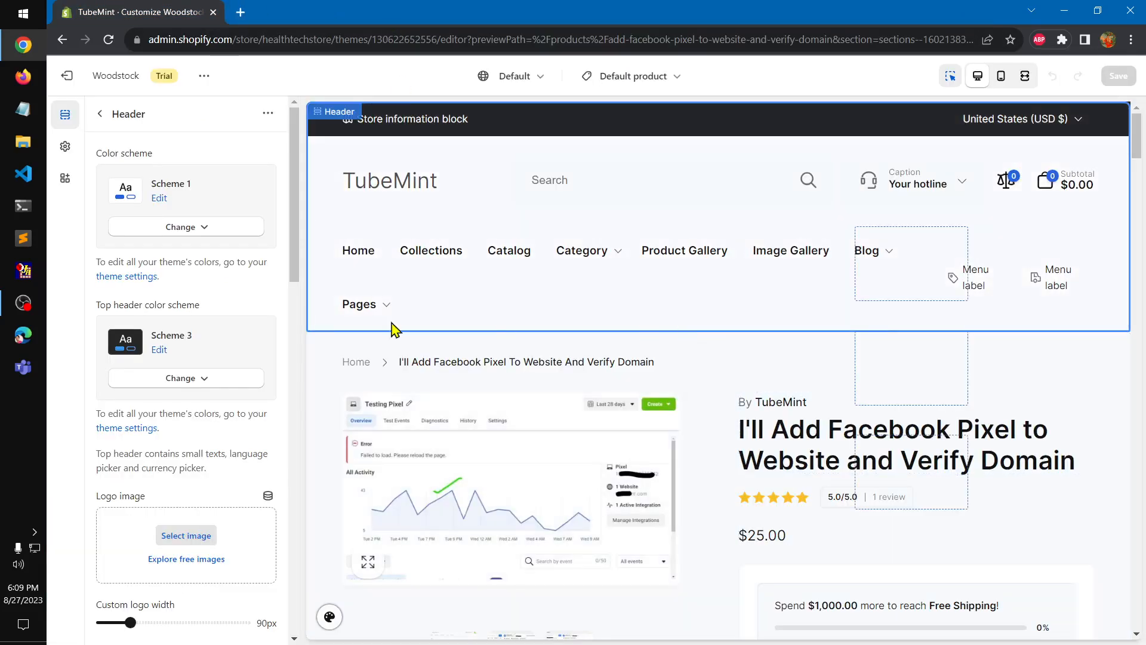
- Browse the editor sidebar panels and switch the template selector back to Home page
left_click(65, 146)
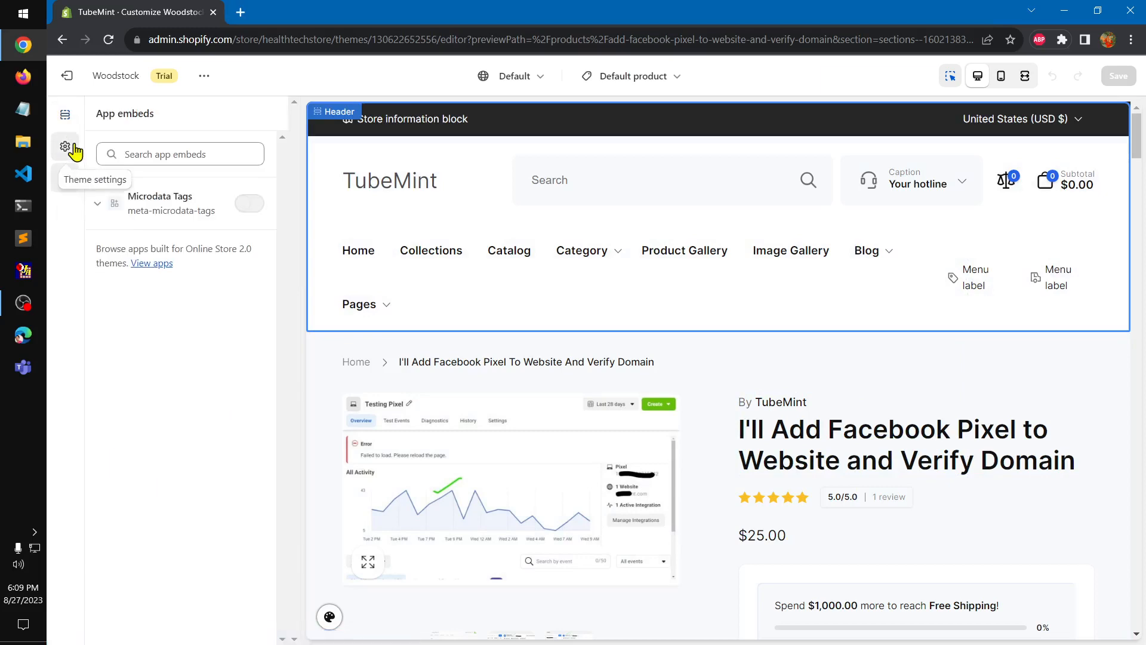
left_click(65, 146)
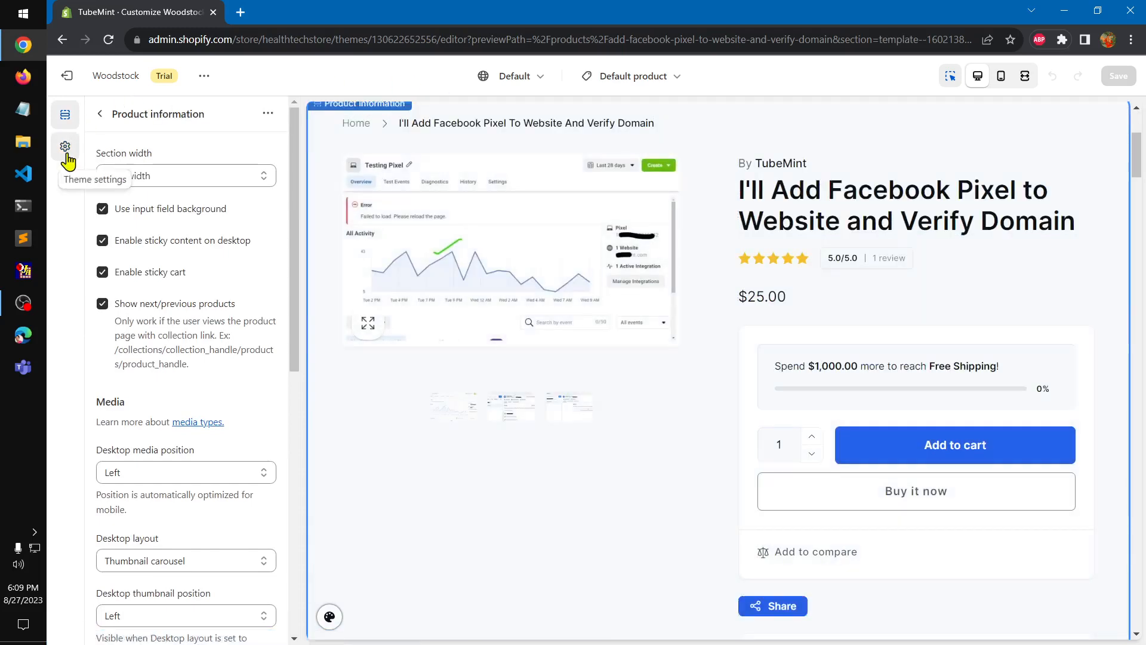
left_click(65, 146)
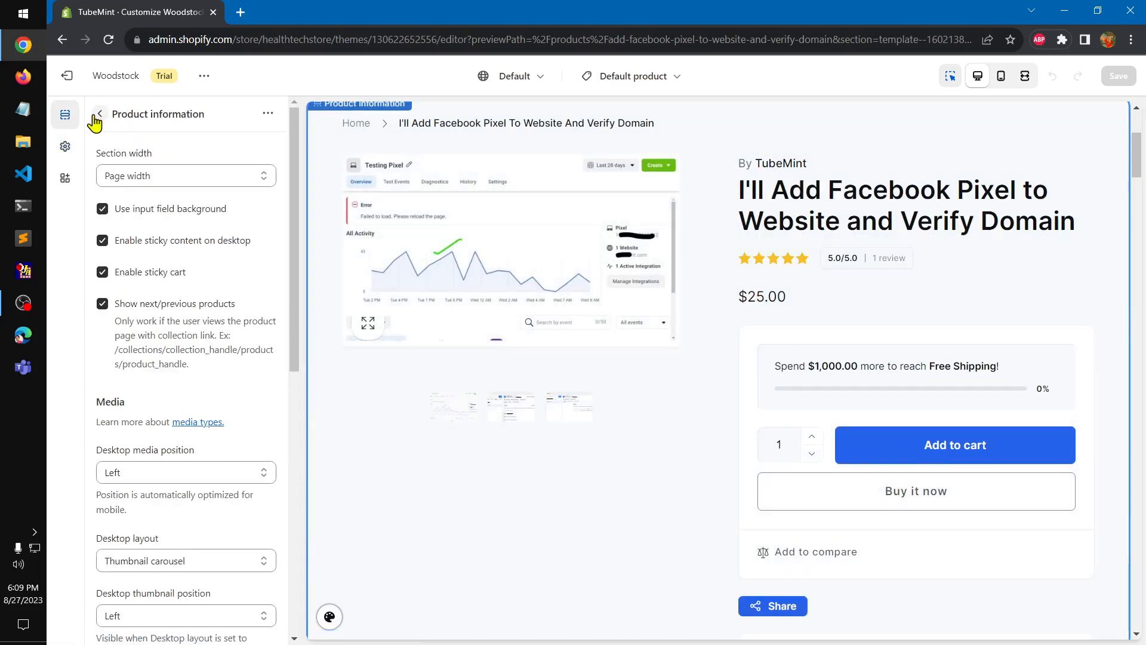
left_click(630, 76)
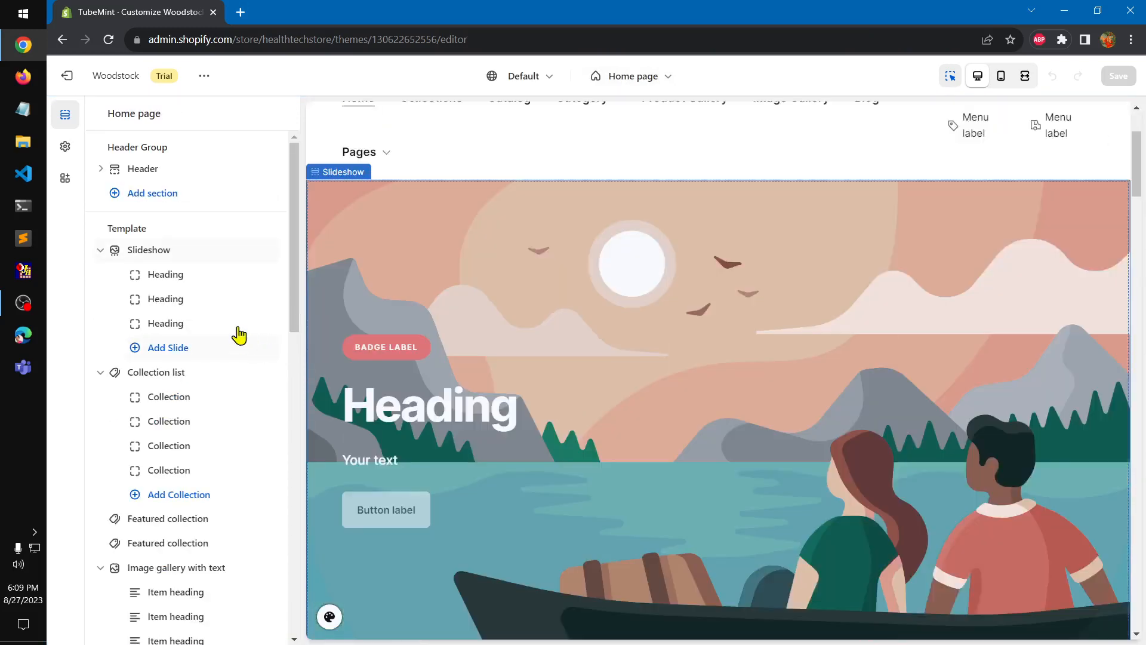
- Add an Announcement bar reading 'Welcome to our store' to the Header group and save
left_click(153, 193)
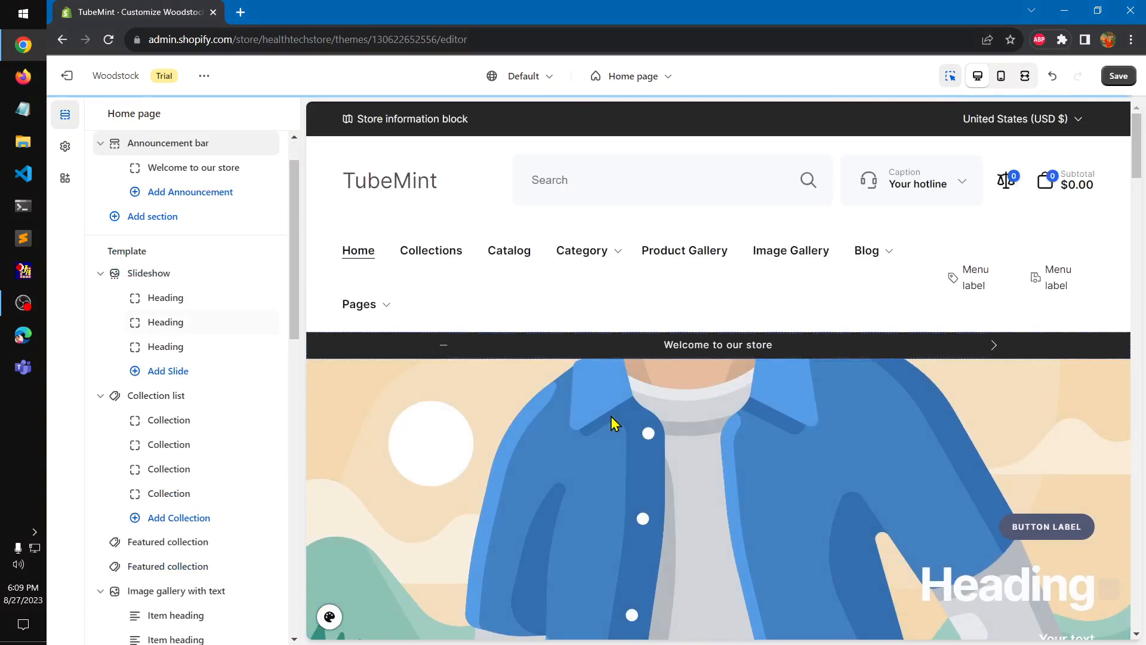
left_click(717, 345)
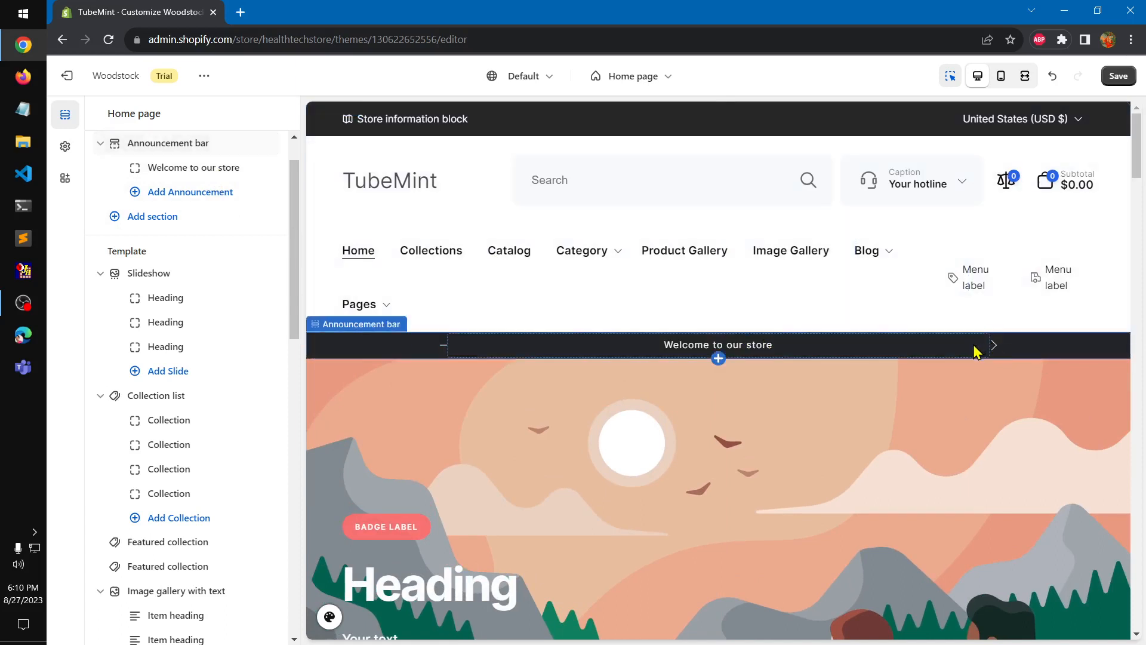
left_click(993, 345)
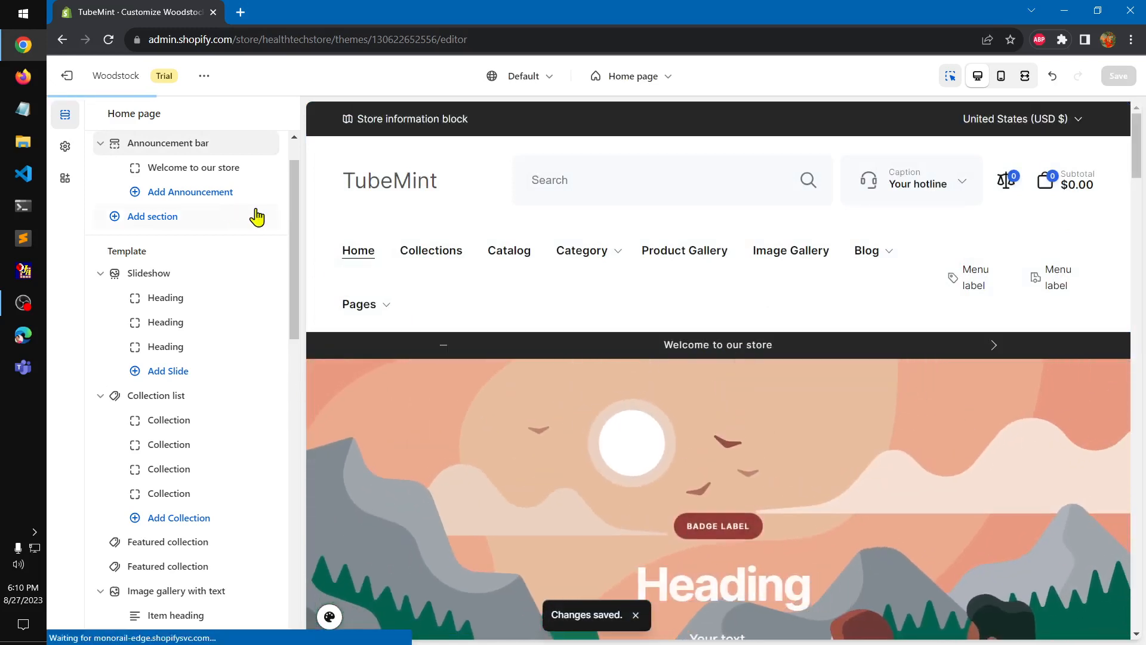
- Reach the Footer Group and show a Quick links column's Menu settings linked to Footer menu
scroll("down", 3)
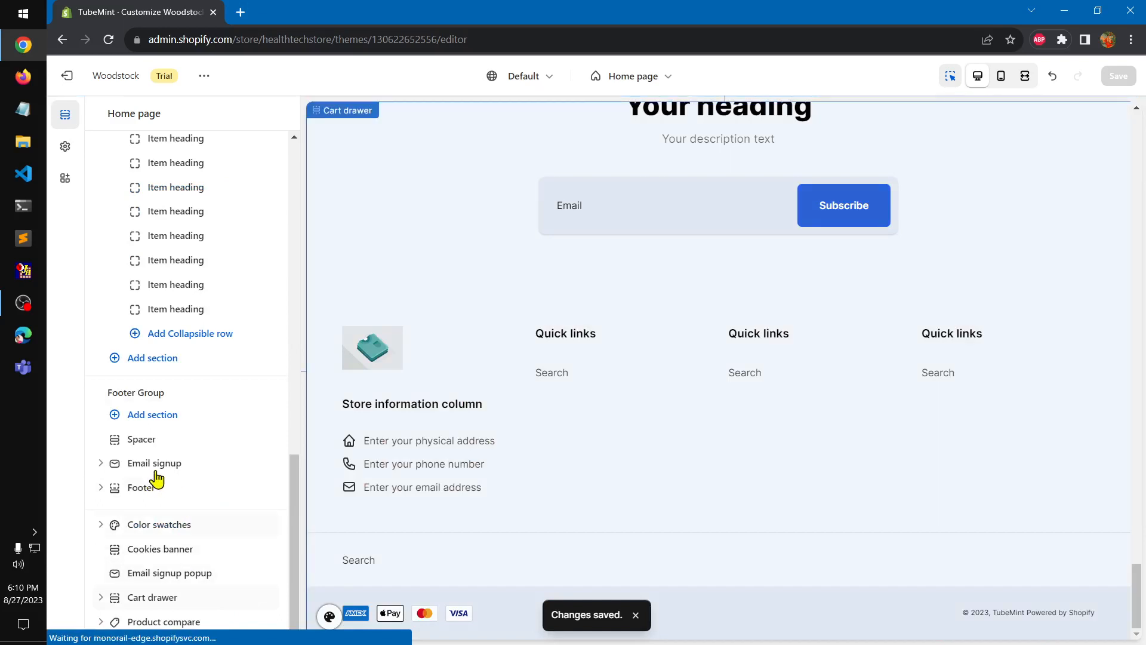
scroll("up", 3)
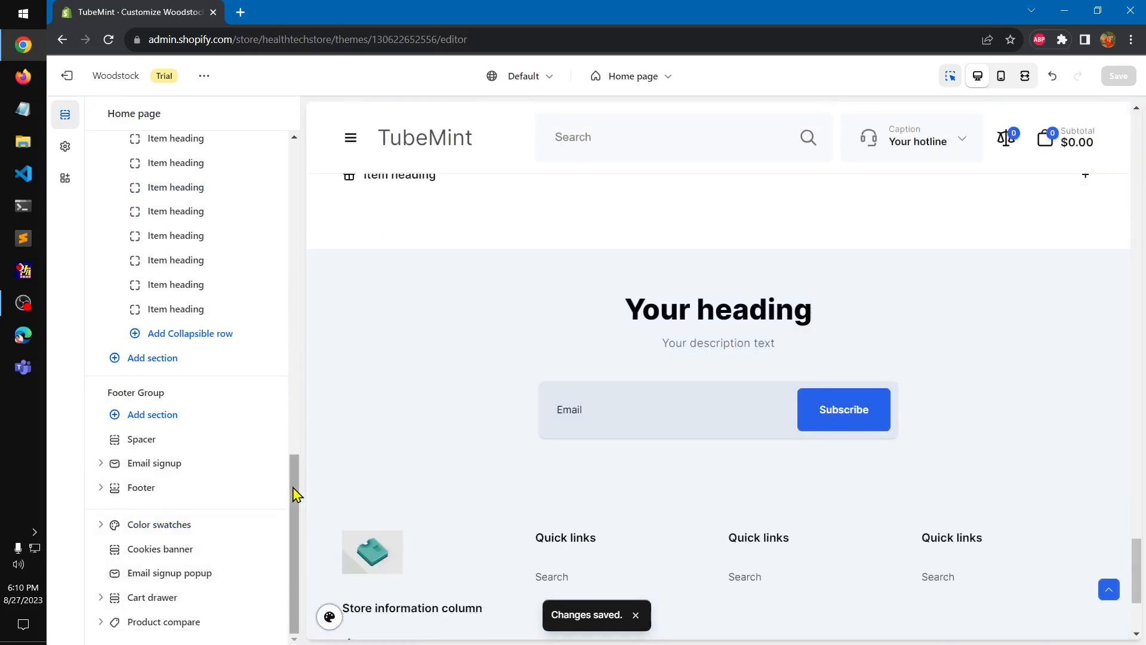
mouse_move(189, 632)
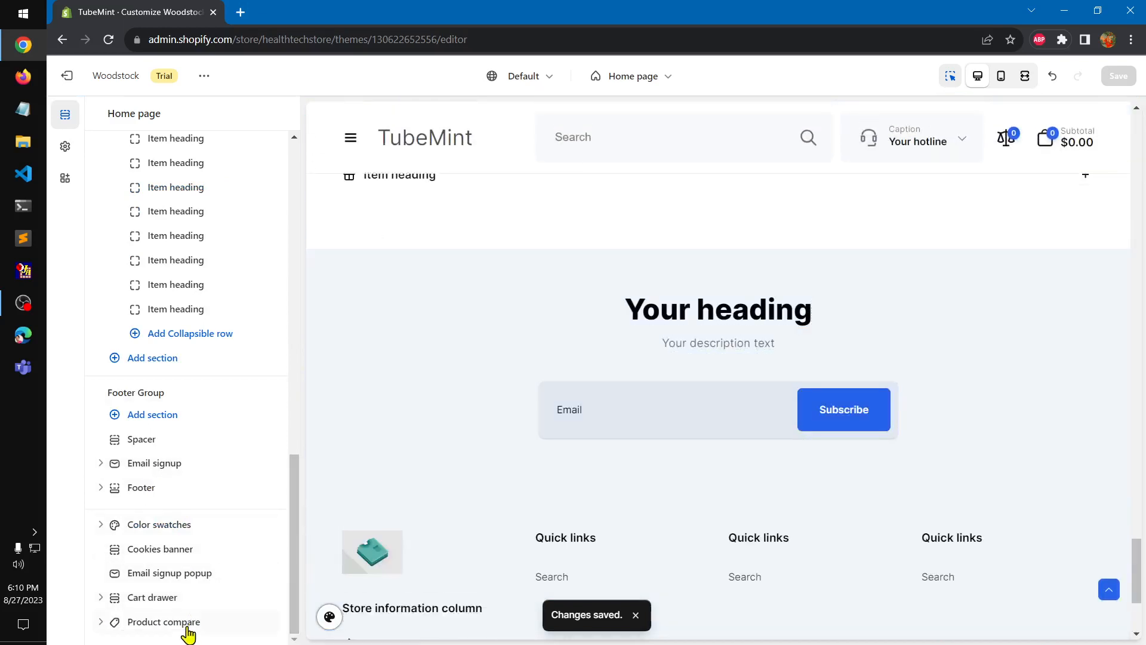
scroll("down", 3)
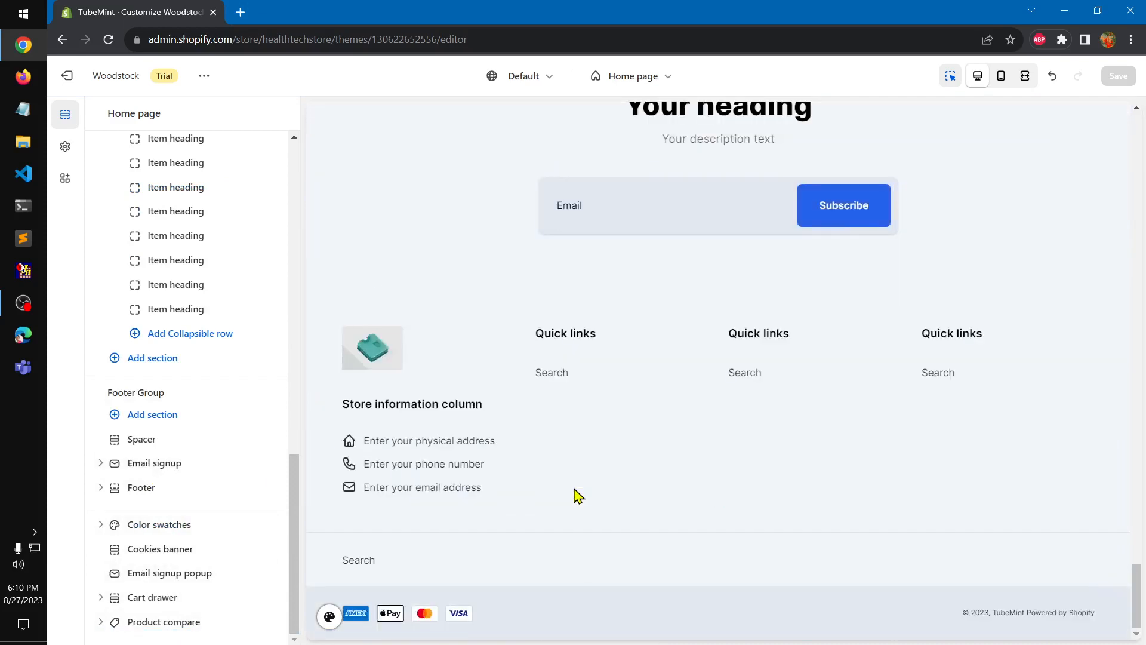
mouse_move(169, 537)
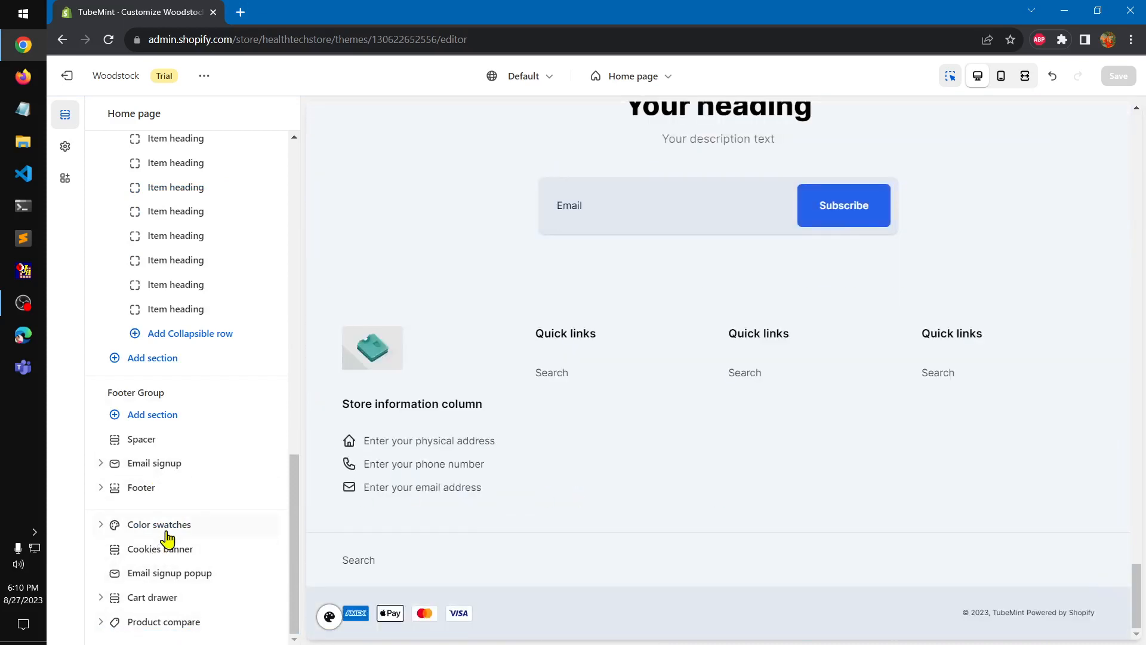
left_click(159, 525)
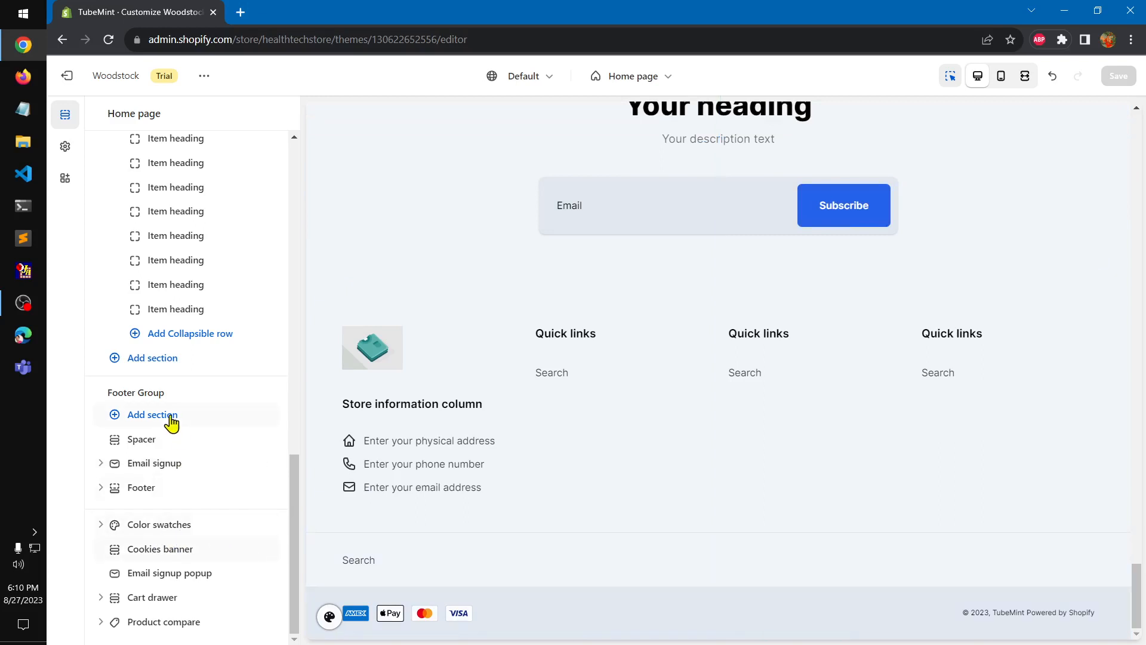
left_click(152, 414)
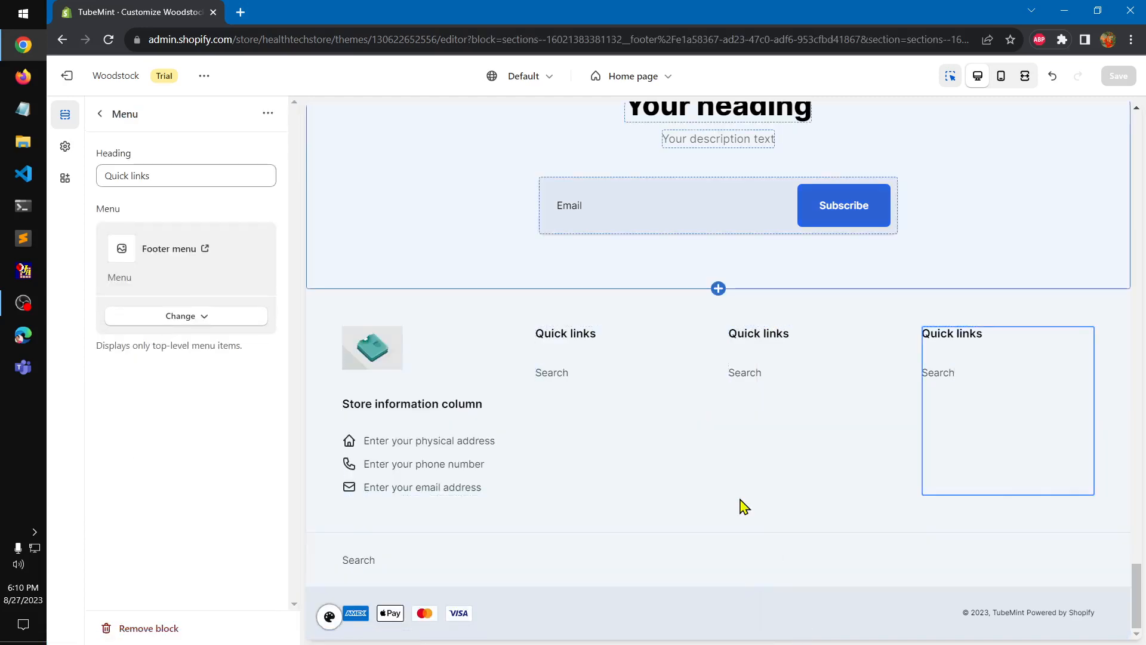
scroll("up", 3)
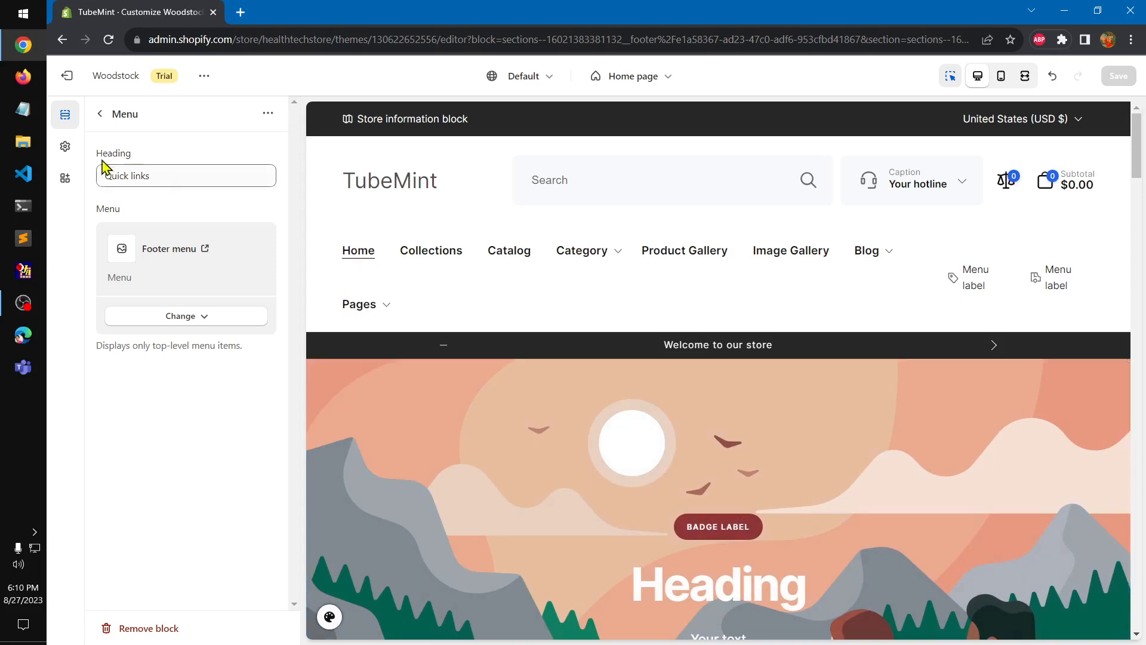
- Show the global Theme settings categories, from Colors and Typography through Currency format
left_click(65, 146)
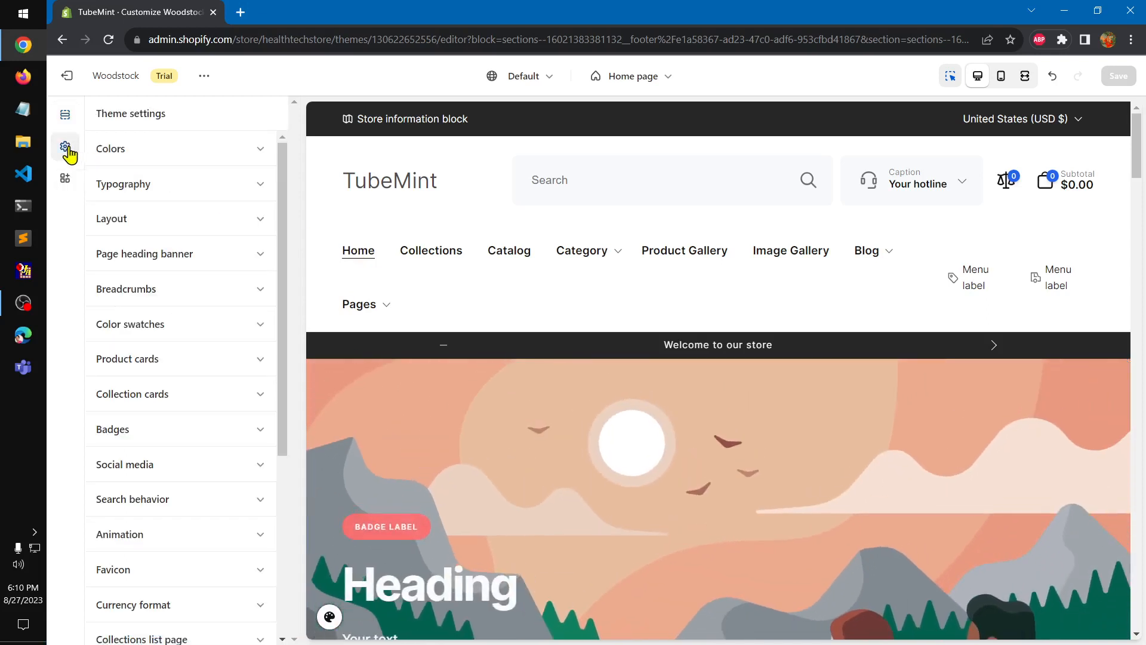
mouse_move(906, 335)
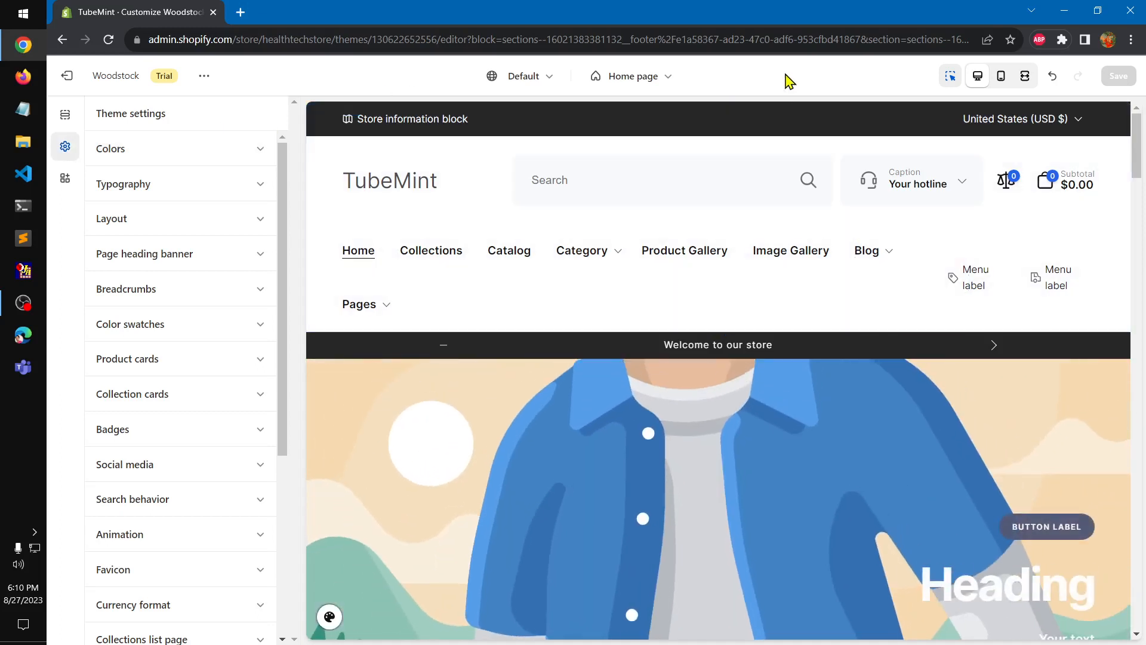
mouse_move(569, 406)
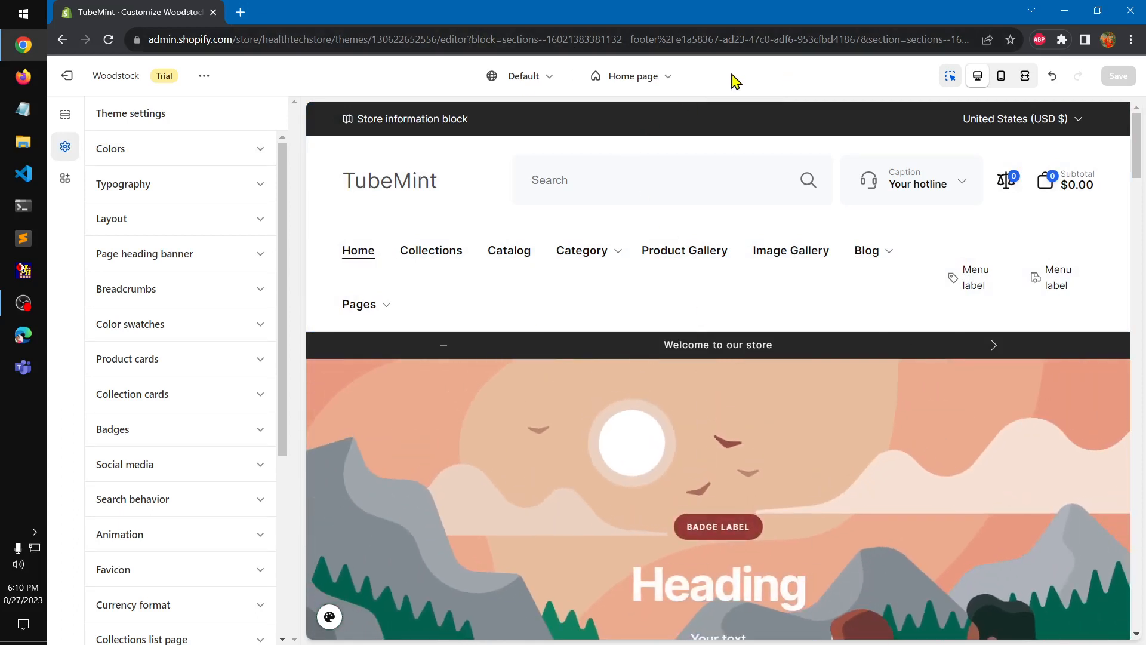
mouse_move(879, 85)
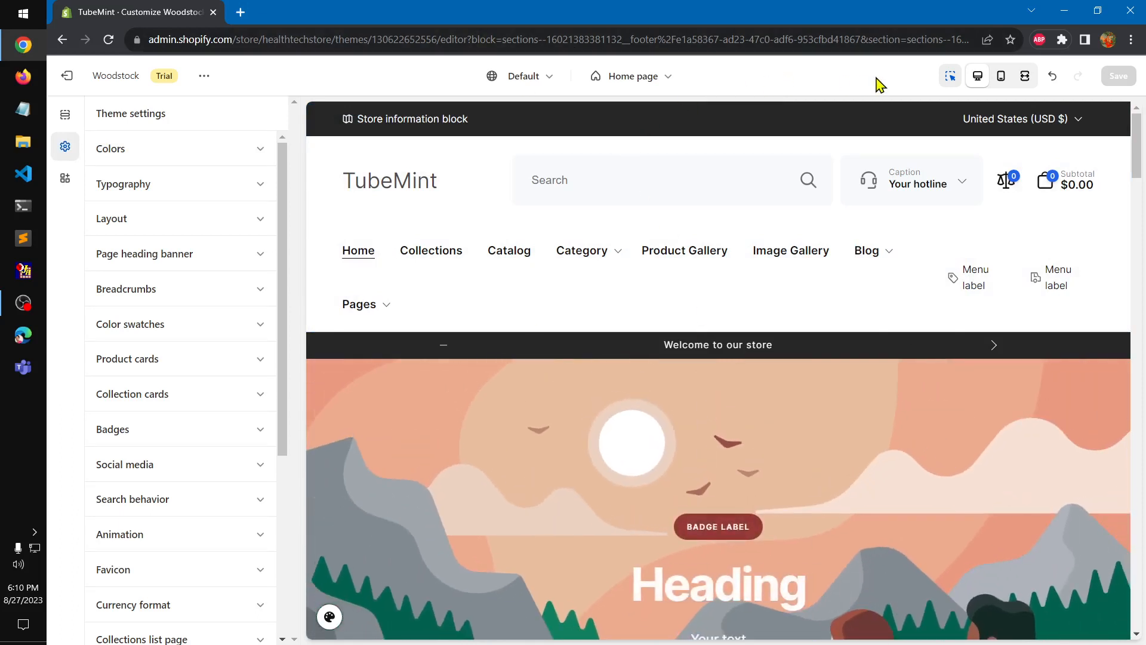